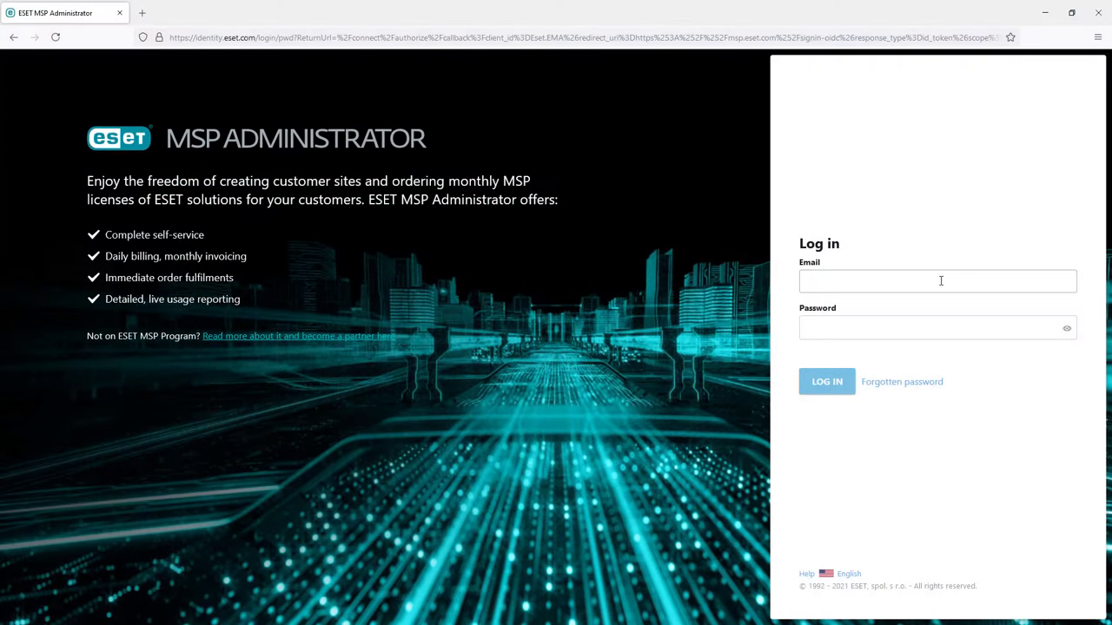
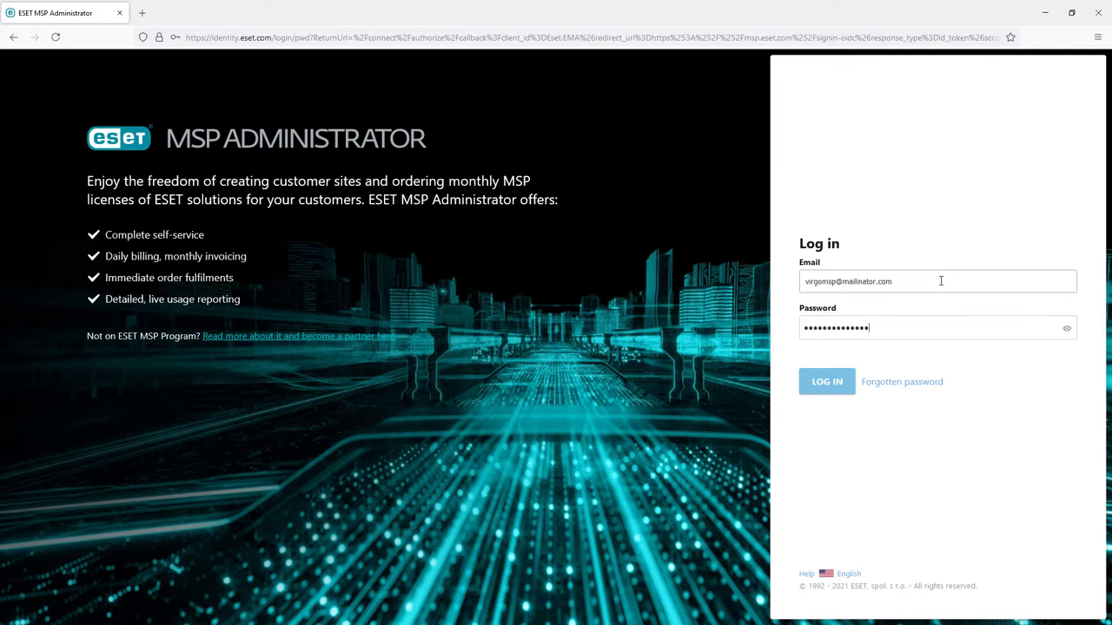
Sign in to the dashboard and switch the Trendline chart to the Products breakdown
left_click(826, 381)
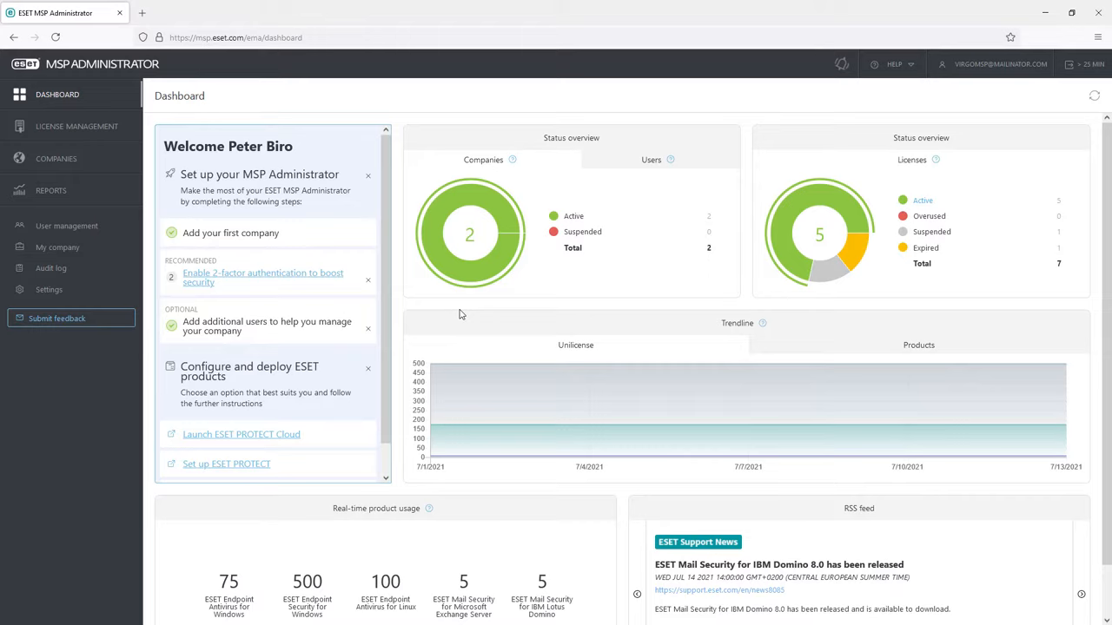
mouse_move(471, 313)
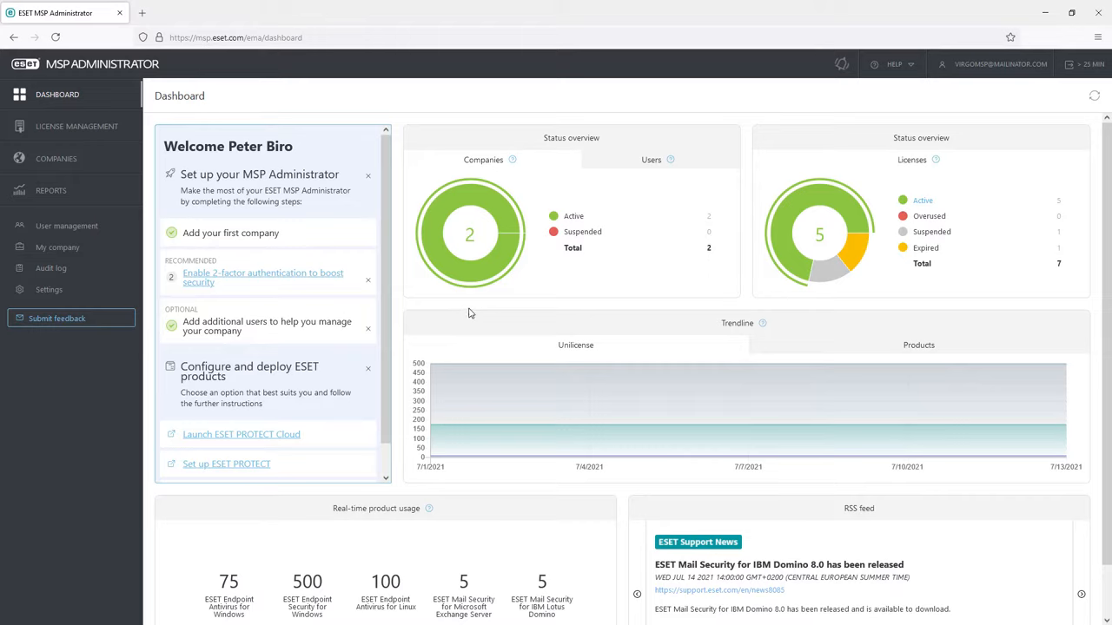
mouse_move(627, 163)
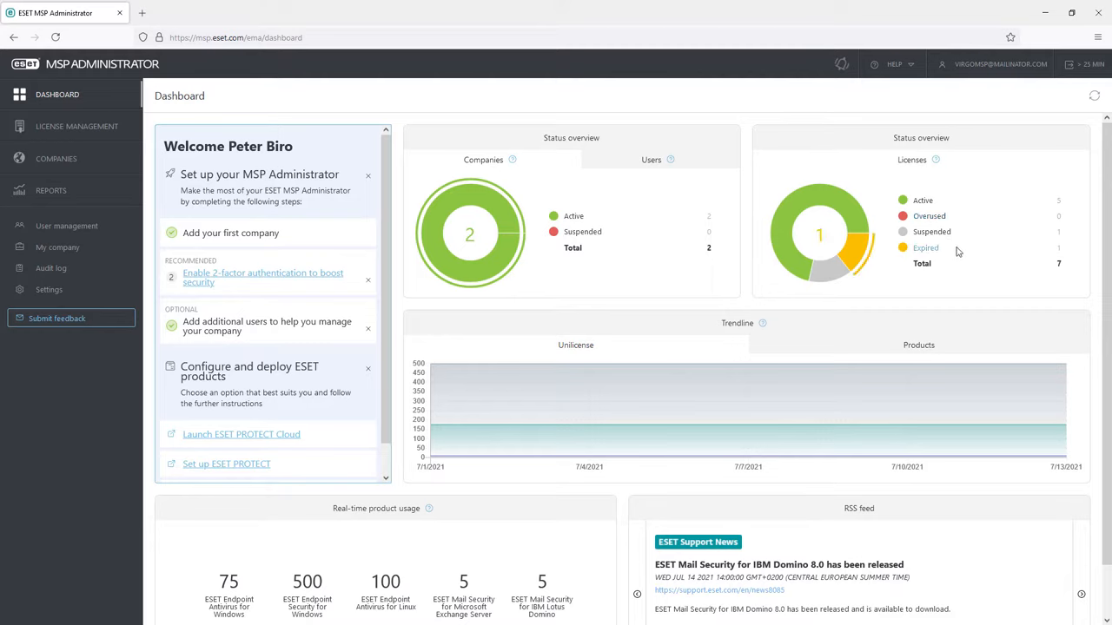
mouse_move(932, 280)
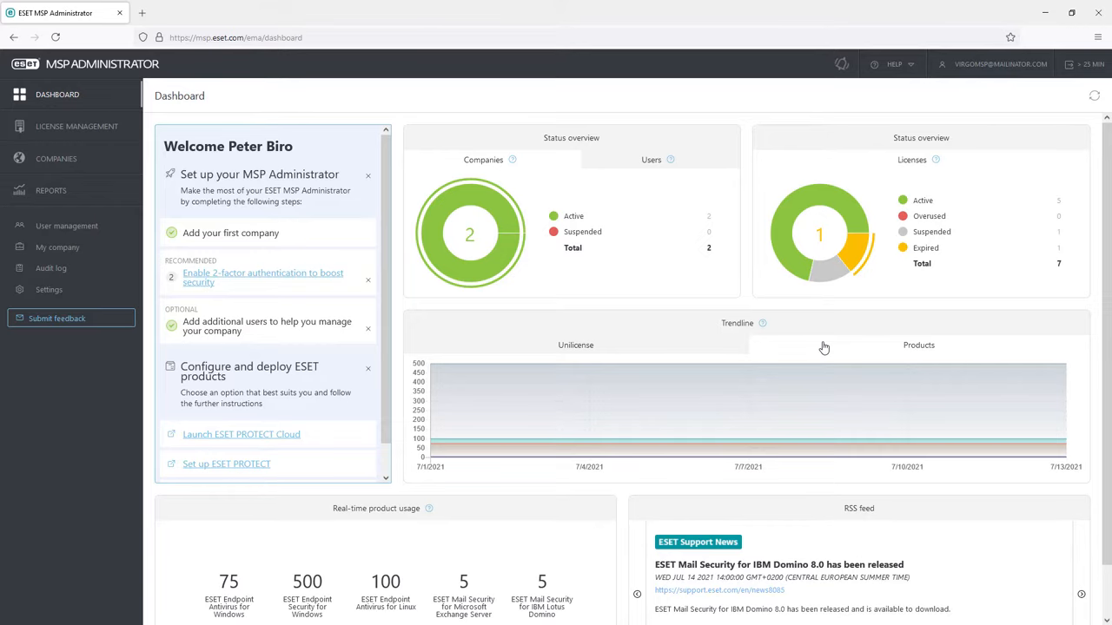
mouse_move(400, 463)
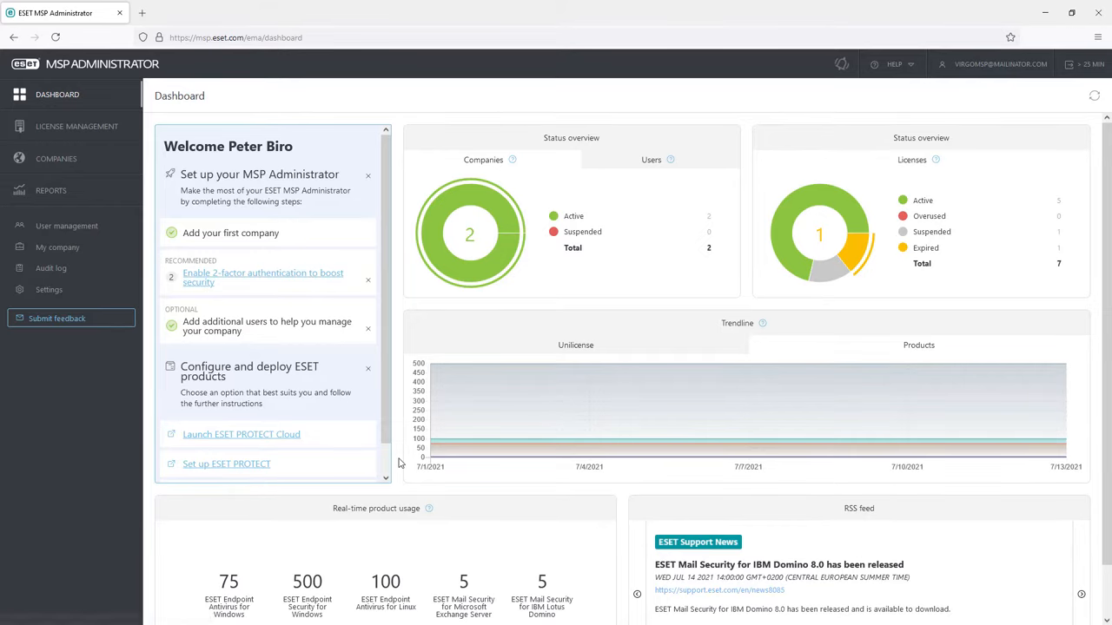
scroll("down", 3)
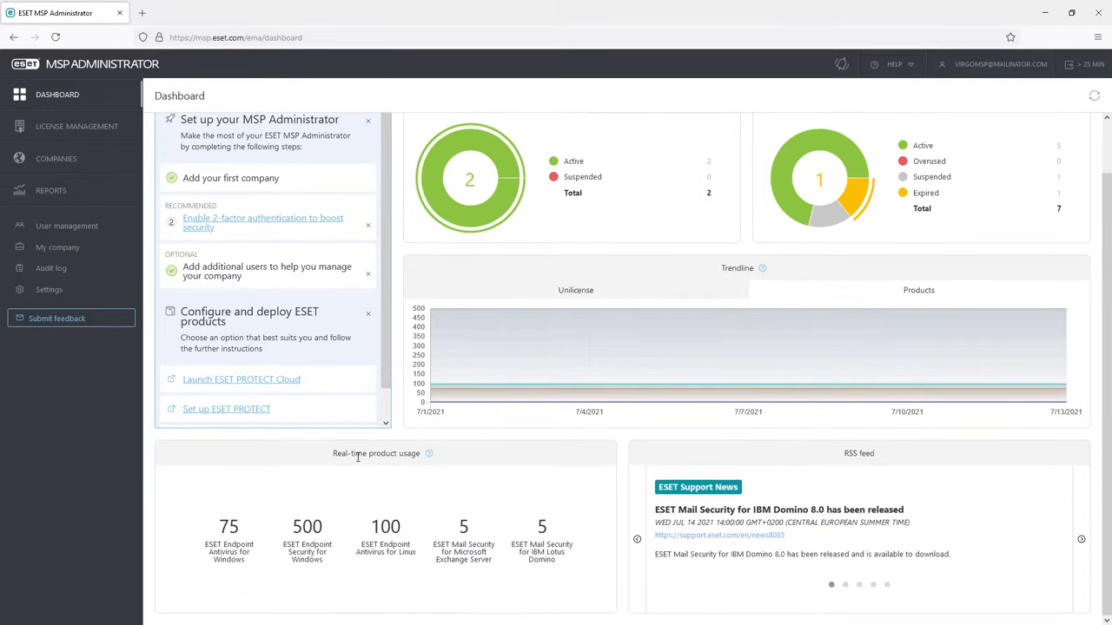
mouse_move(565, 465)
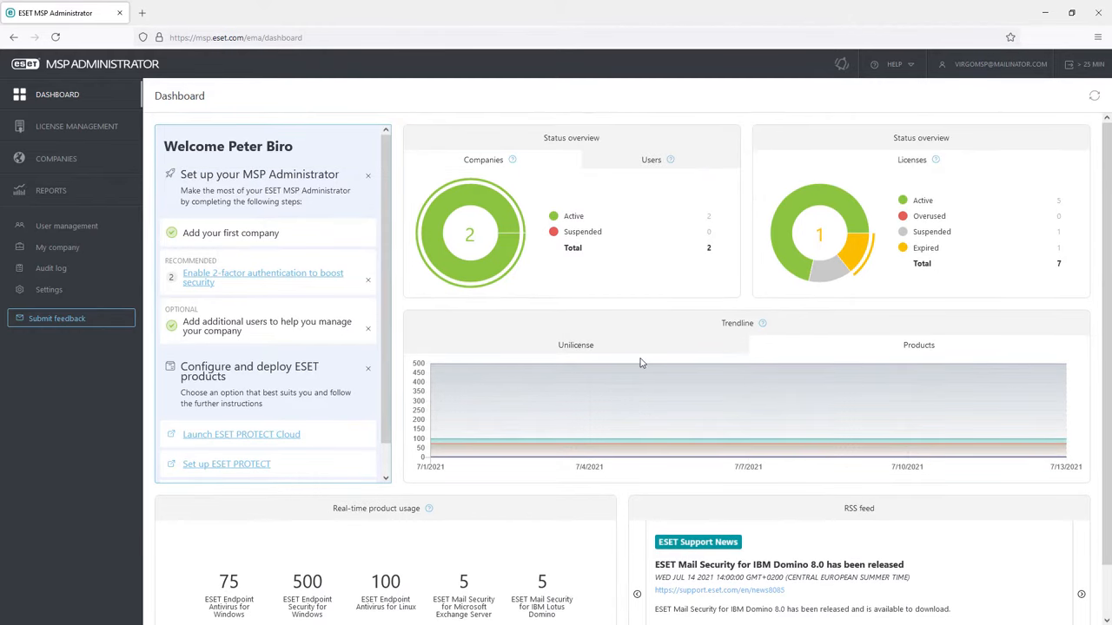
mouse_move(77, 126)
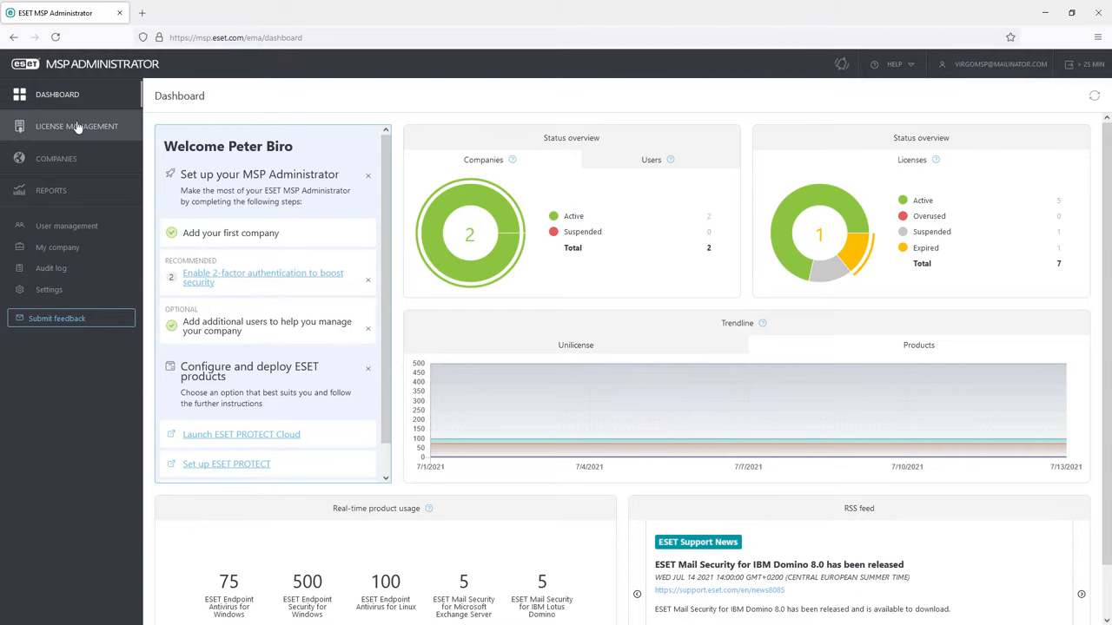
Go to License management and expand Stars to list its three licenses
left_click(76, 126)
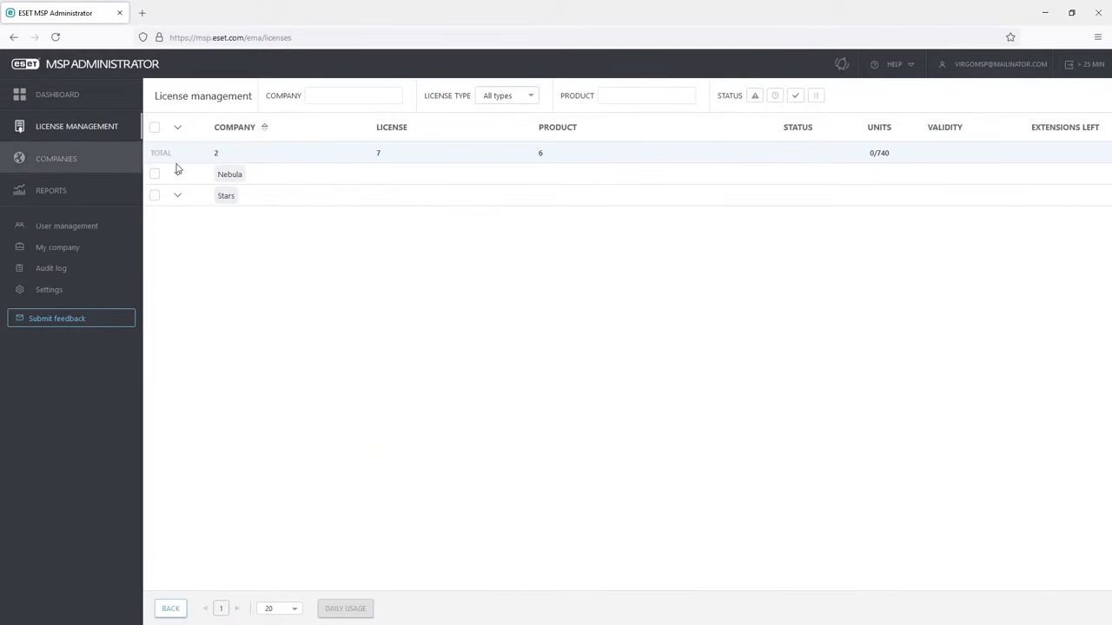
mouse_move(177, 195)
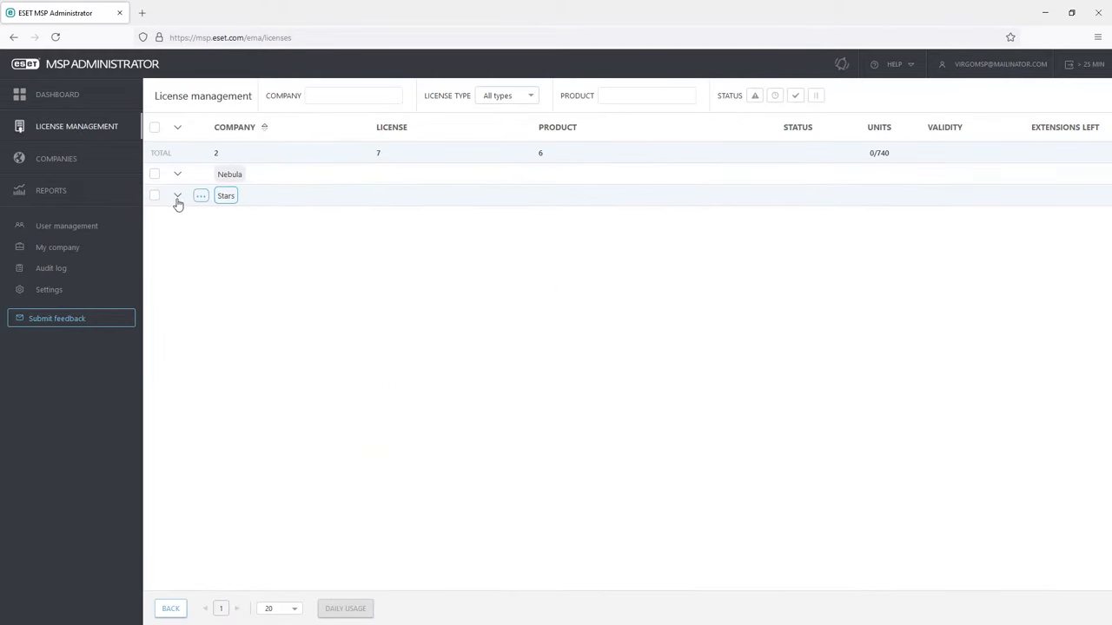
left_click(177, 195)
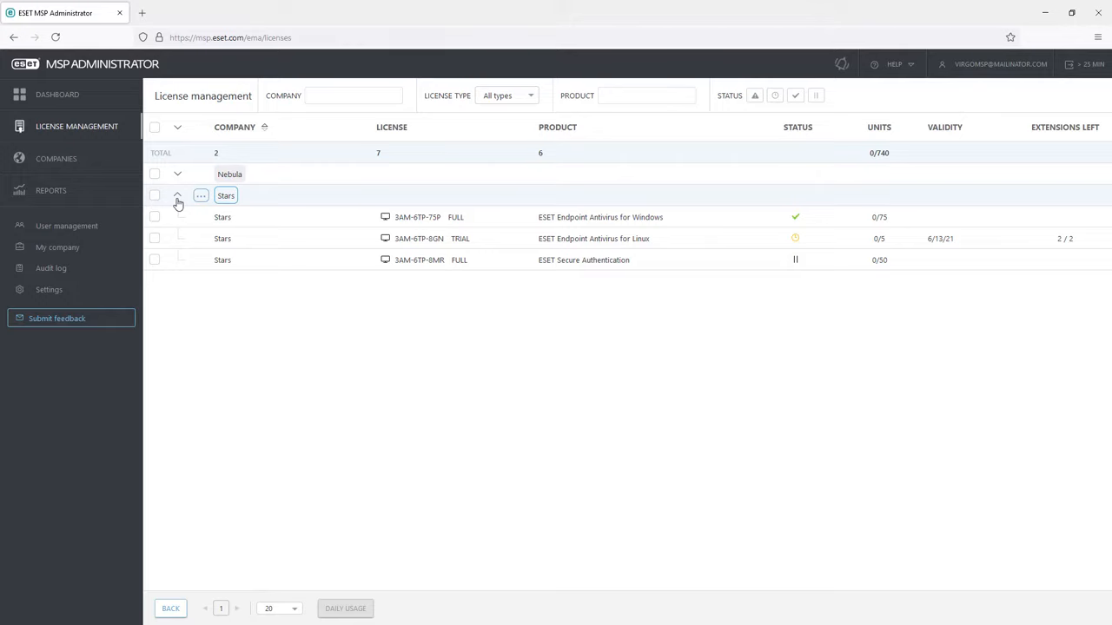
mouse_move(798, 221)
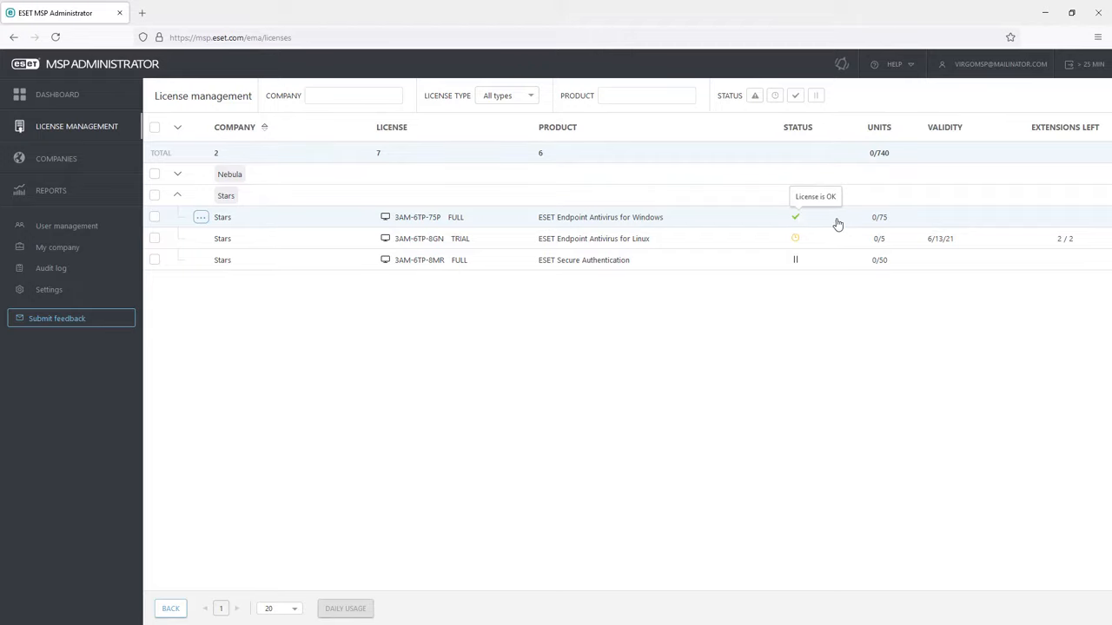
mouse_move(895, 224)
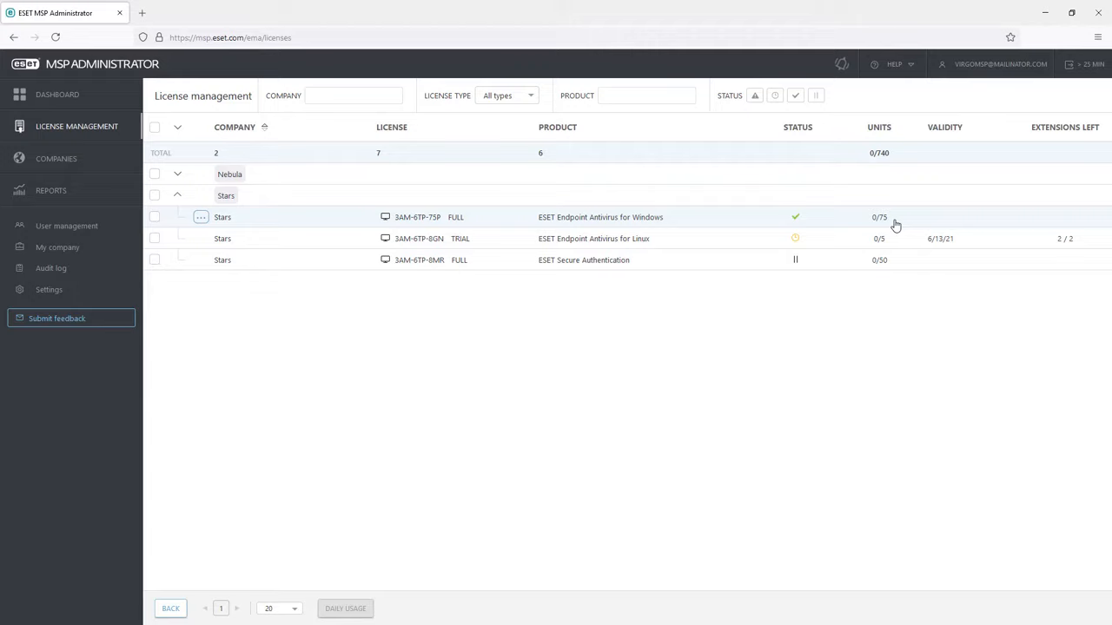
mouse_move(794, 238)
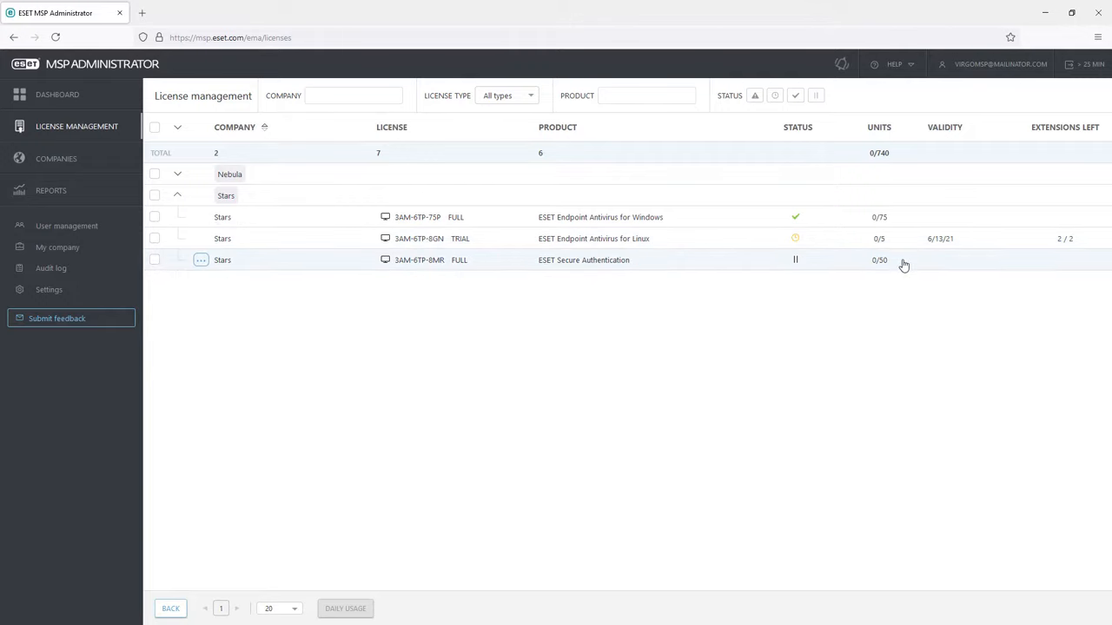
mouse_move(795, 259)
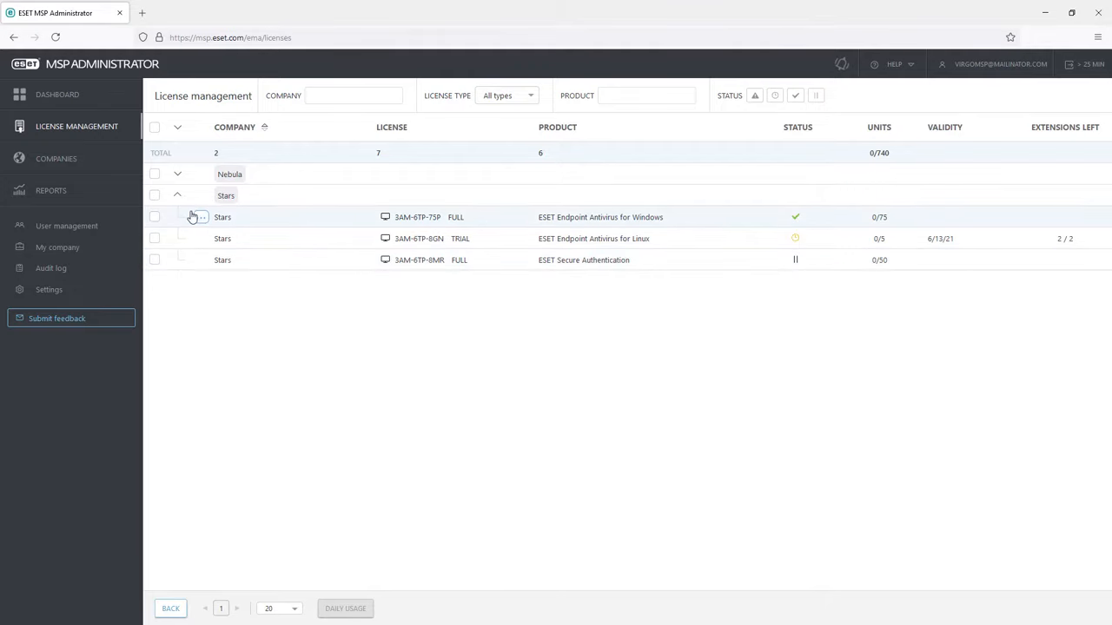
left_click(194, 216)
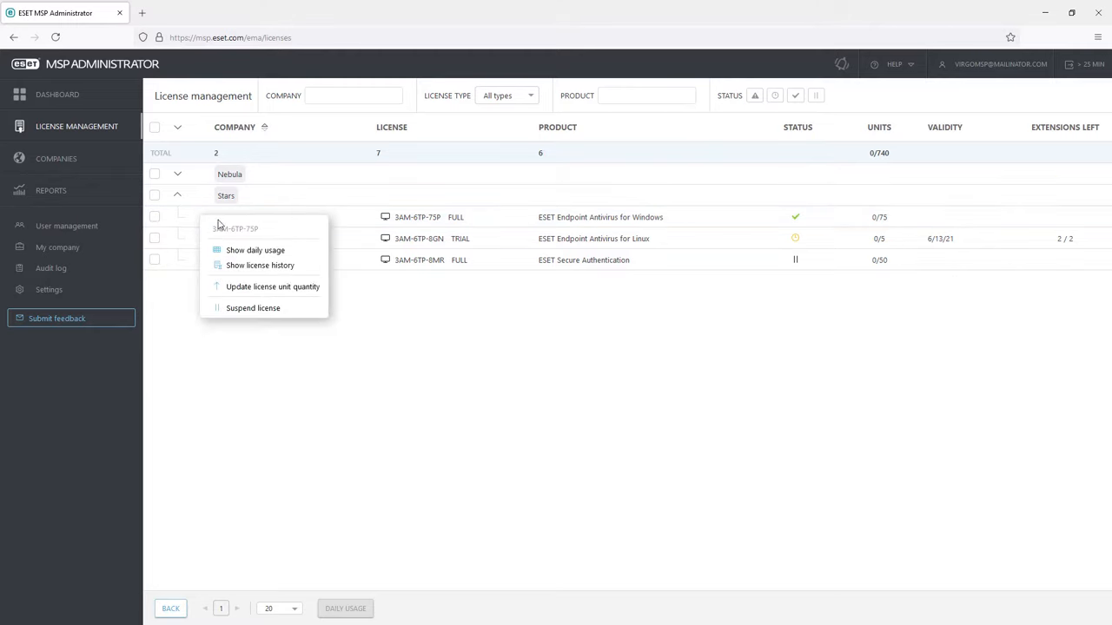
mouse_move(256, 251)
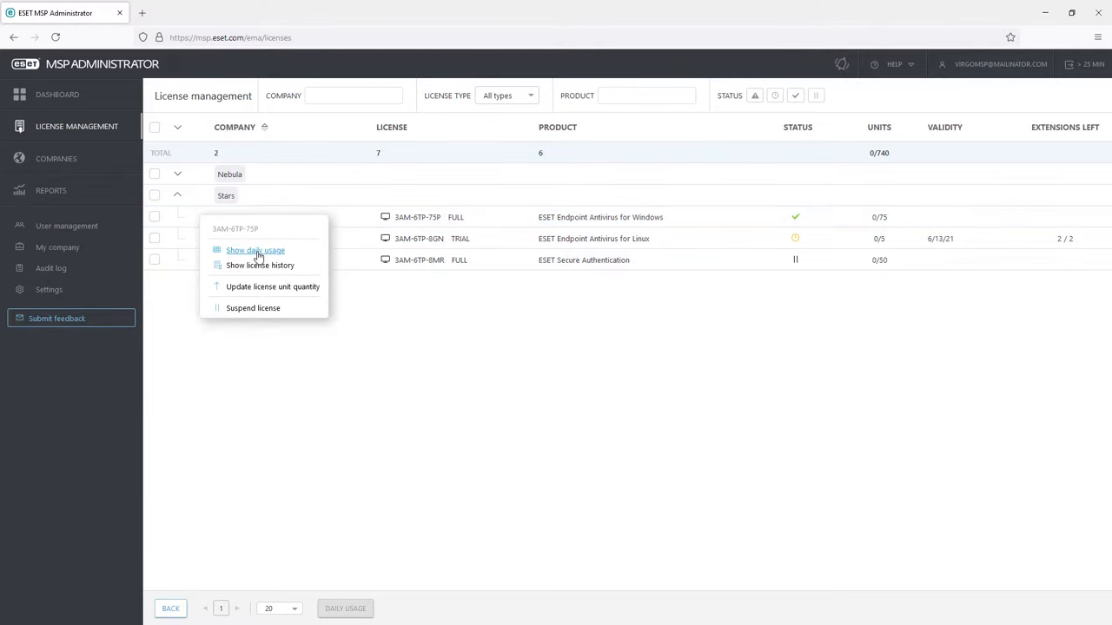
left_click(255, 250)
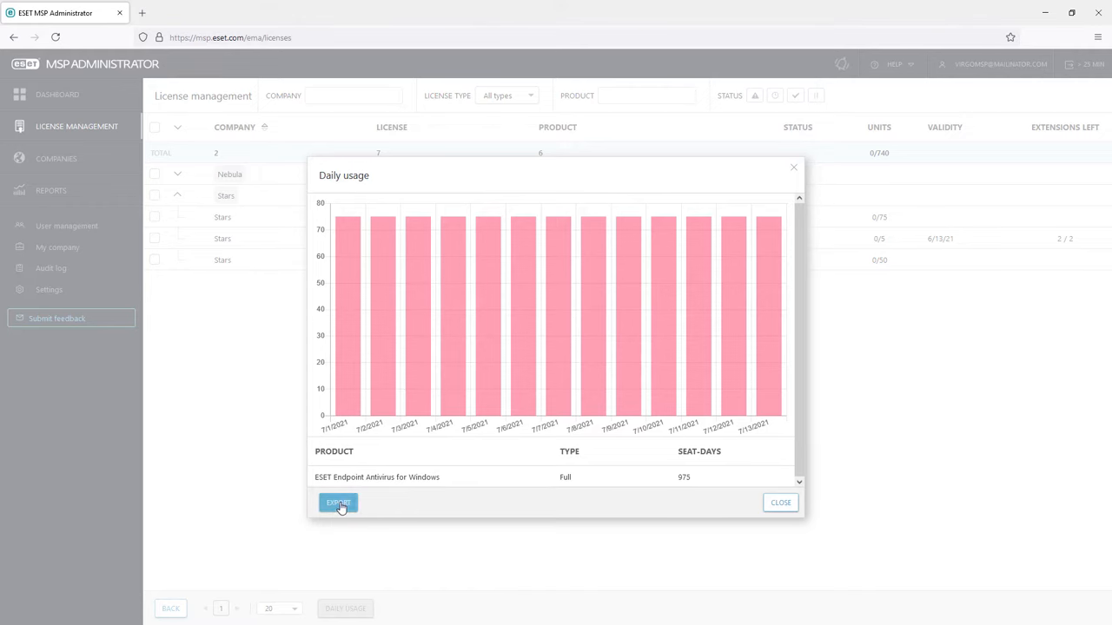
left_click(338, 503)
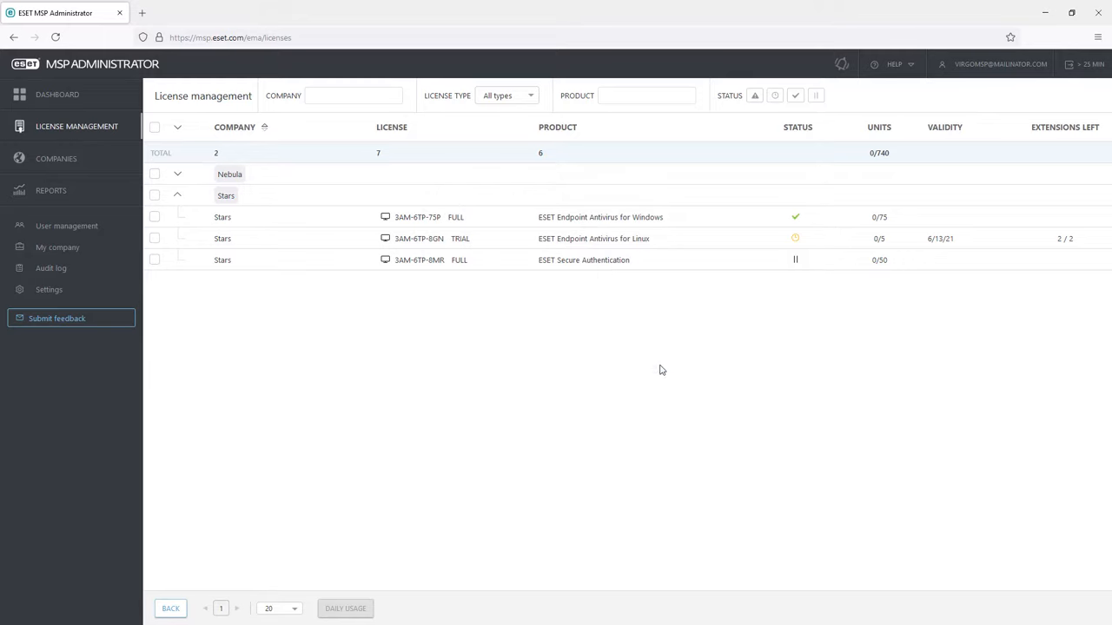
left_click(201, 217)
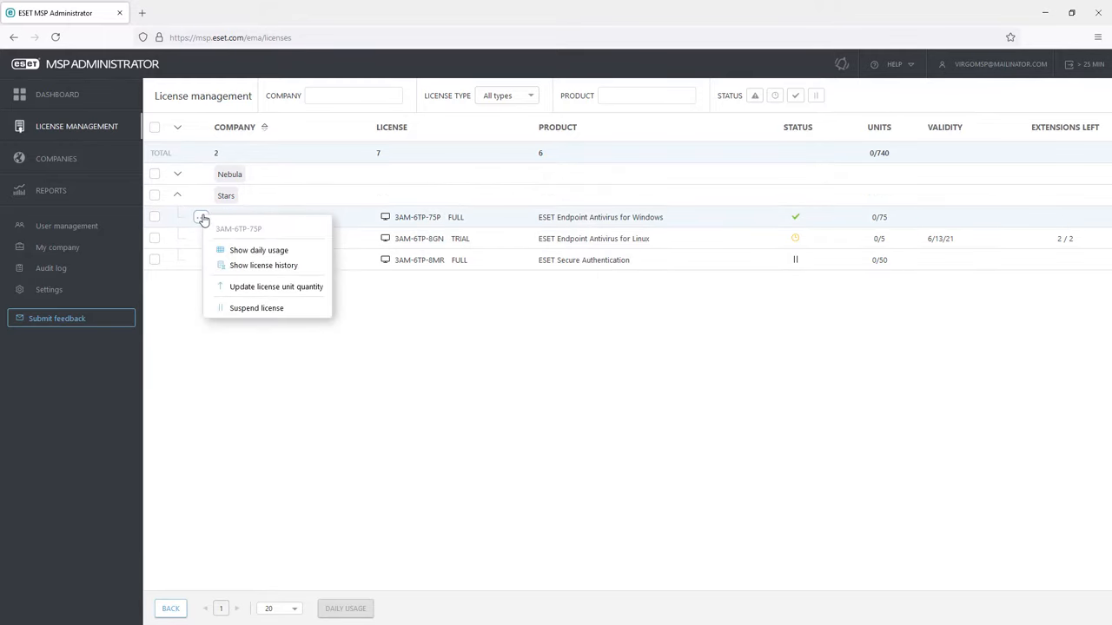
mouse_move(263, 267)
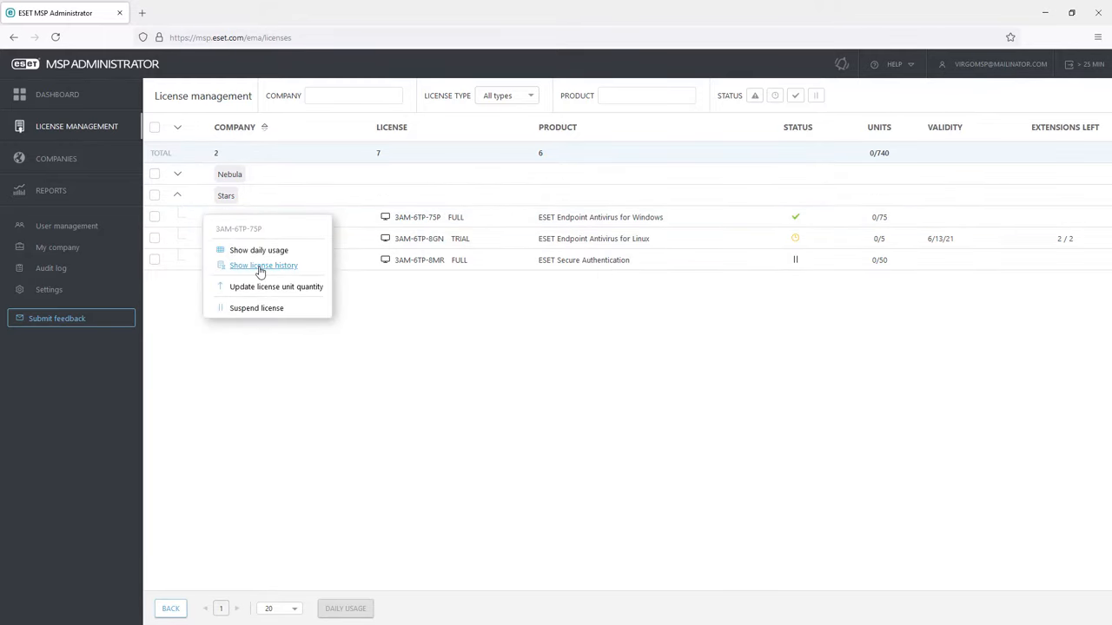
left_click(263, 264)
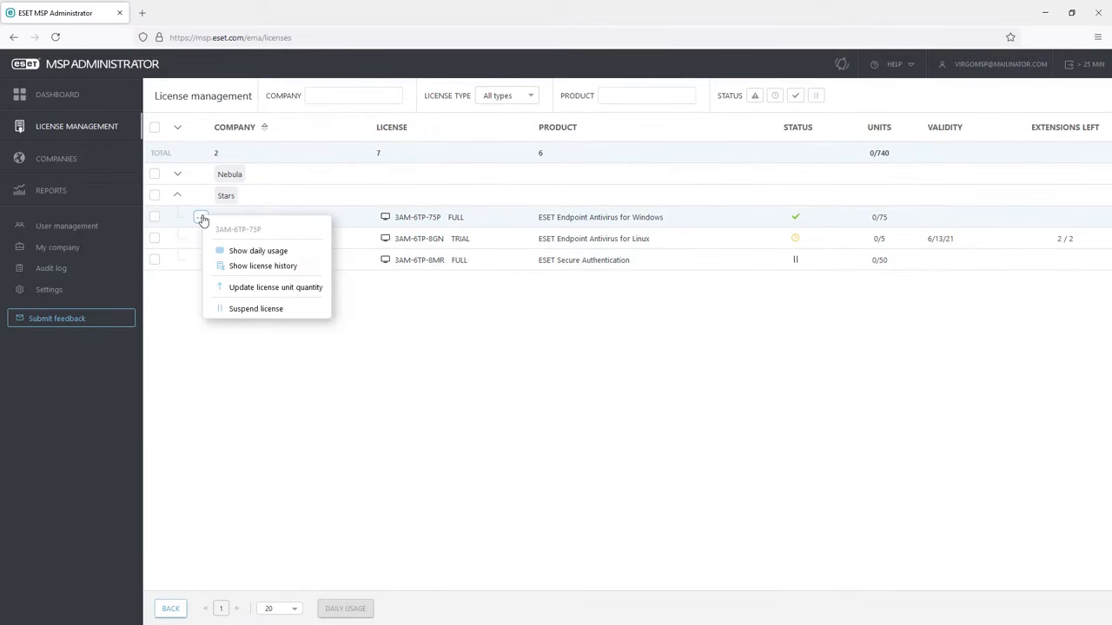
mouse_move(267, 294)
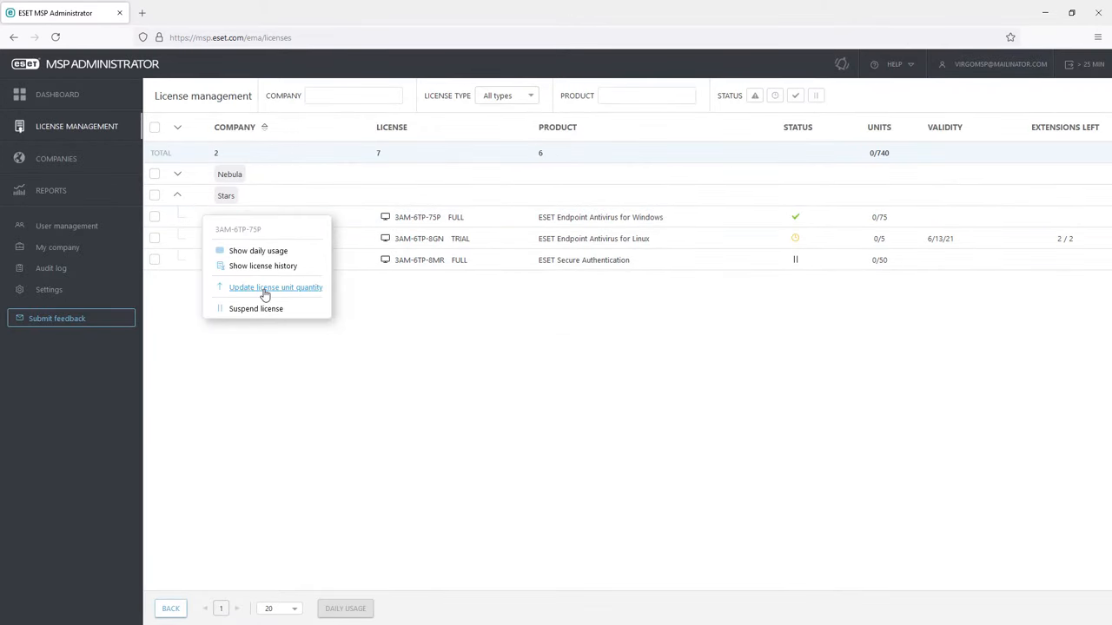
Update the Stars Windows antivirus license to 150 units and confirm
left_click(274, 288)
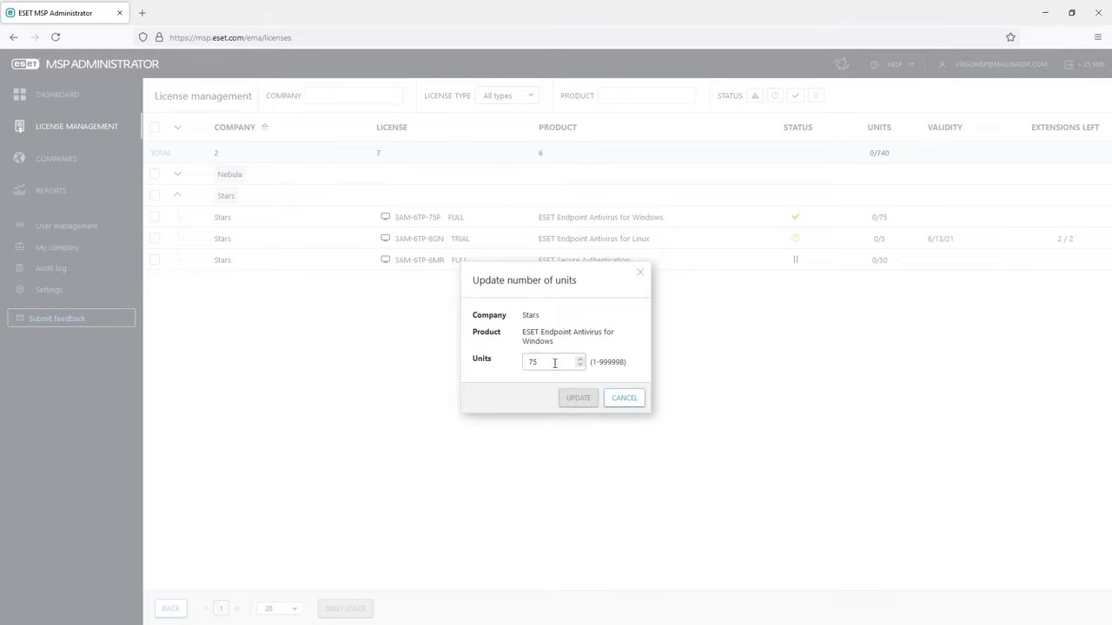
type("150")
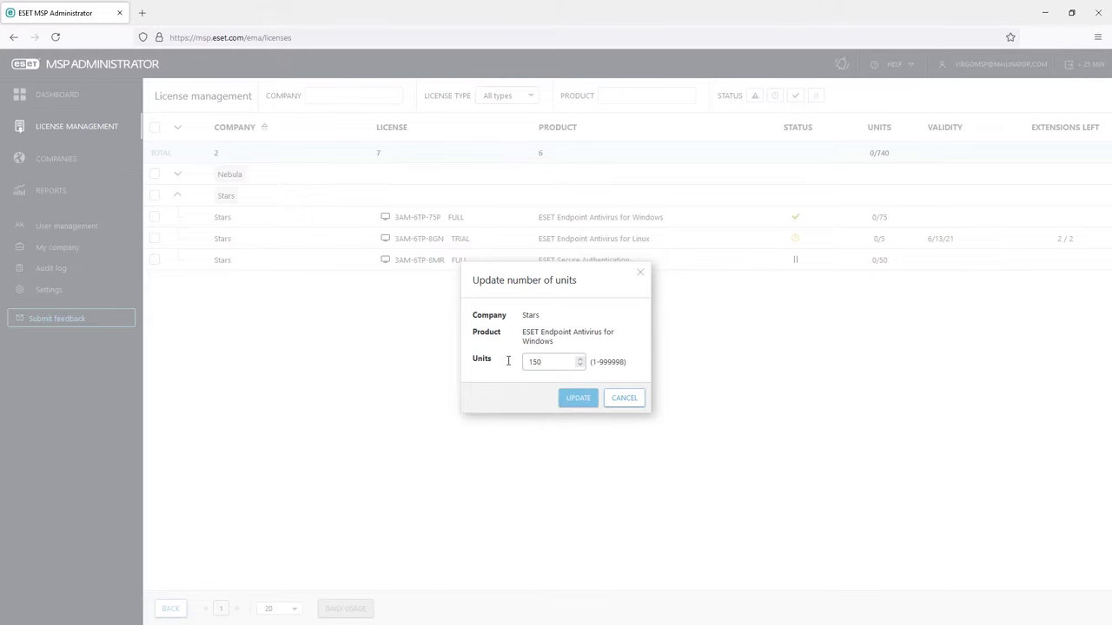
left_click(577, 398)
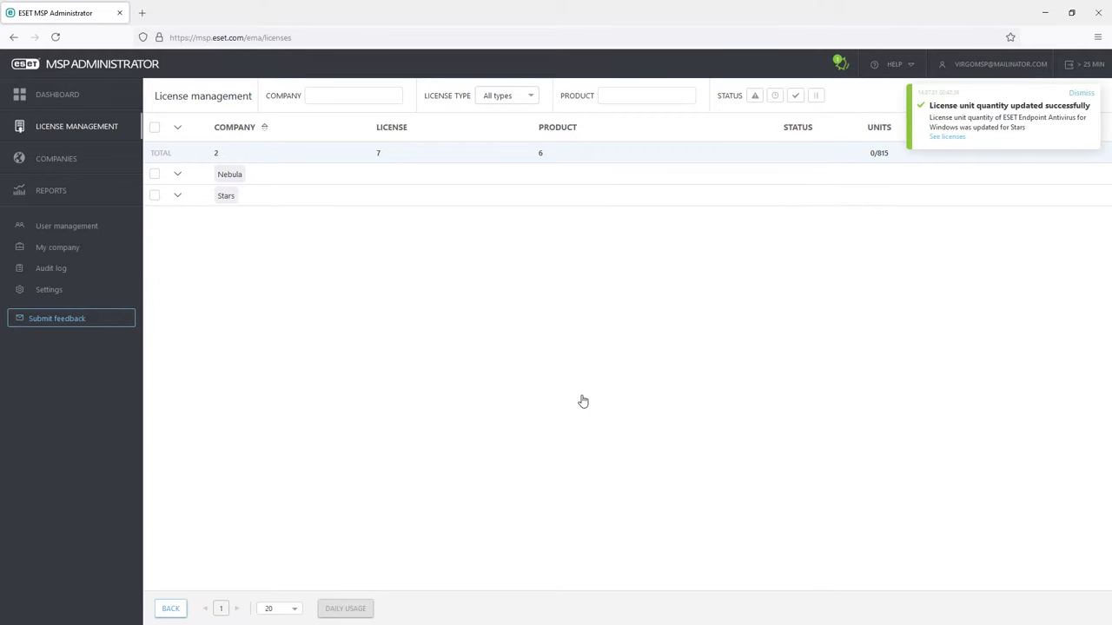
mouse_move(256, 279)
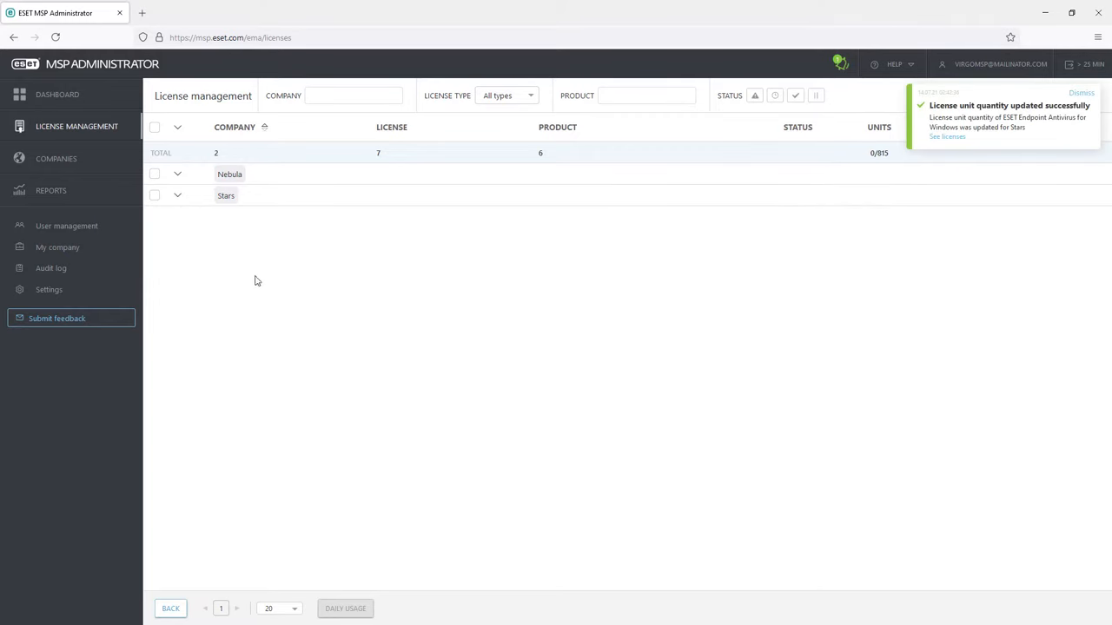
left_click(177, 195)
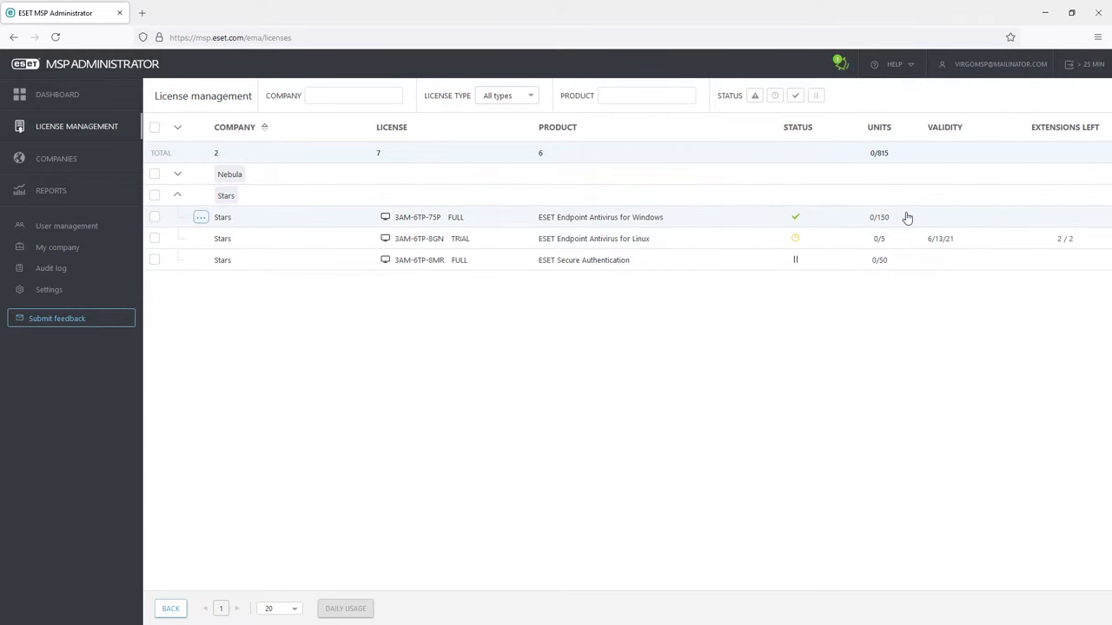
Lower the same license to 100 units and show the Stars licenses again
left_click(201, 217)
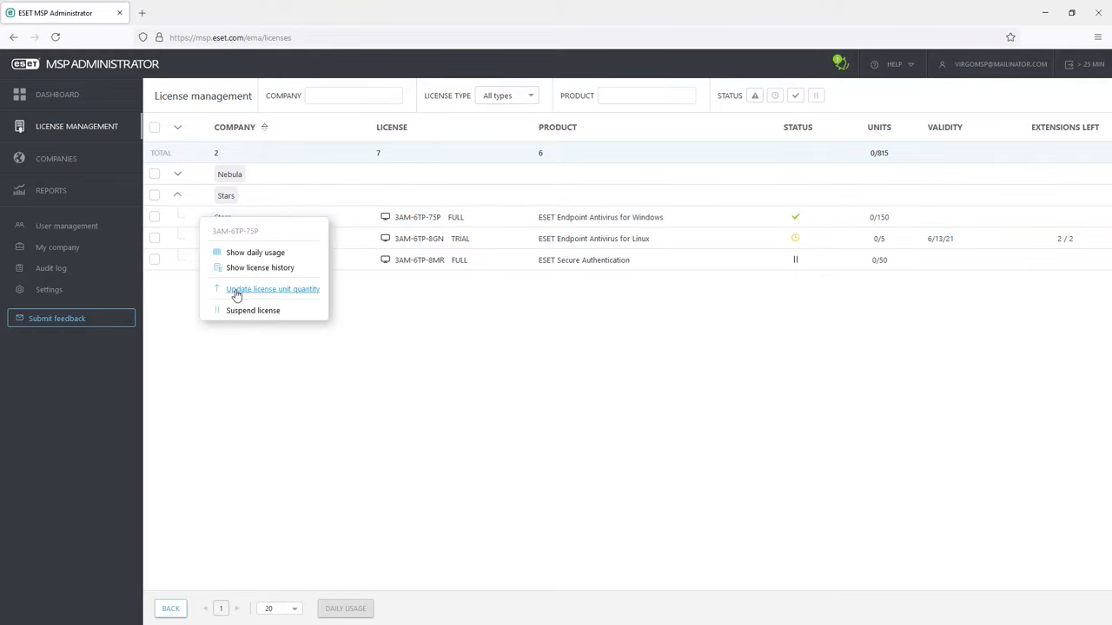
left_click(272, 288)
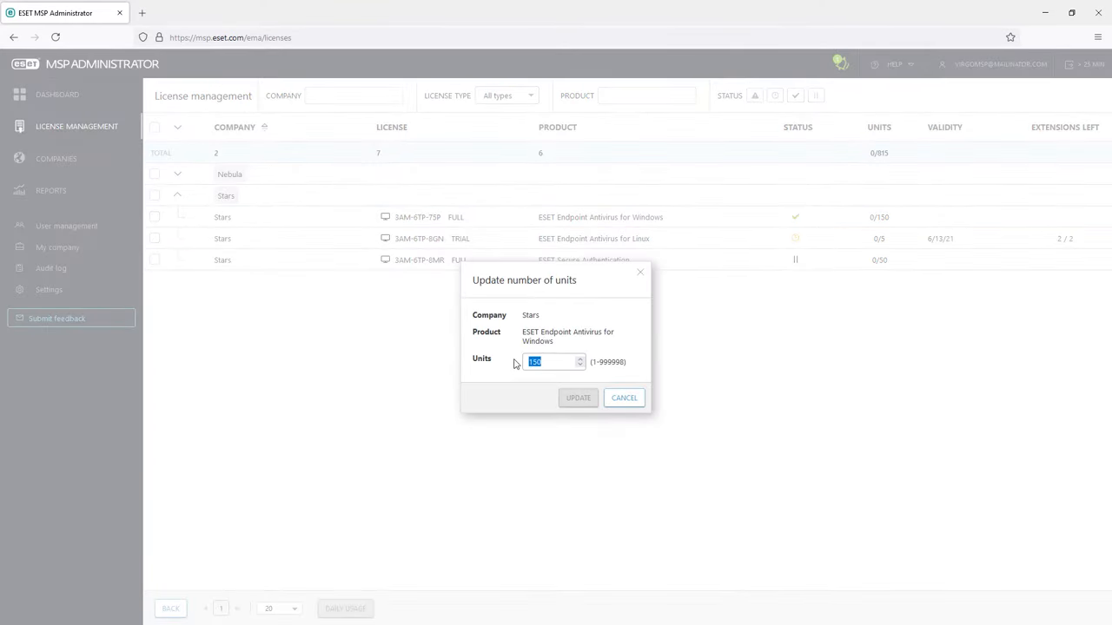
left_click(578, 397)
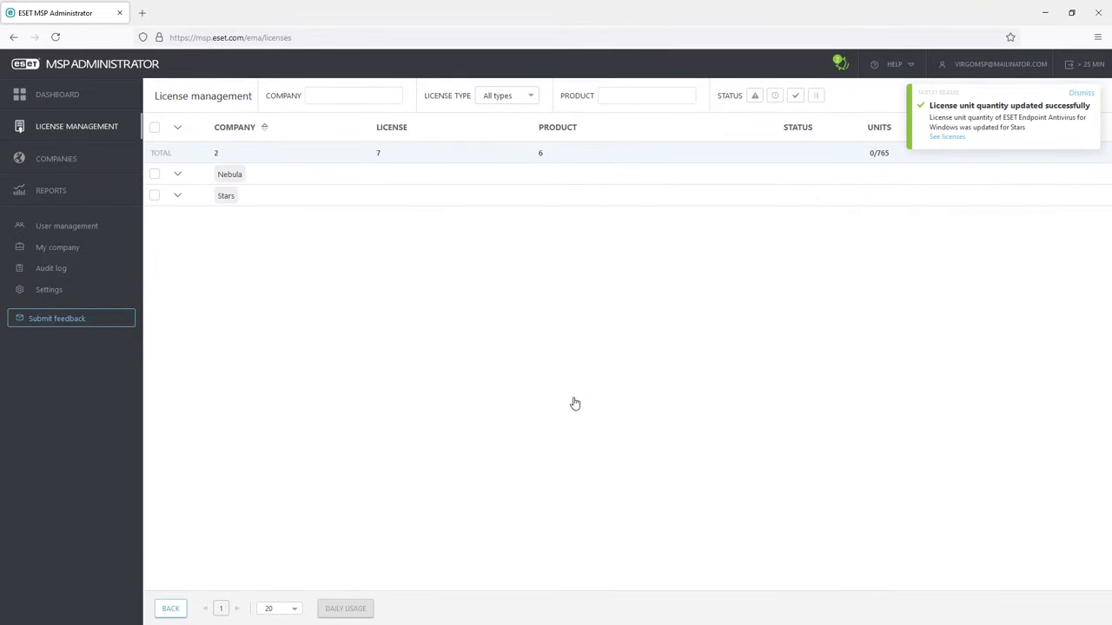
left_click(177, 195)
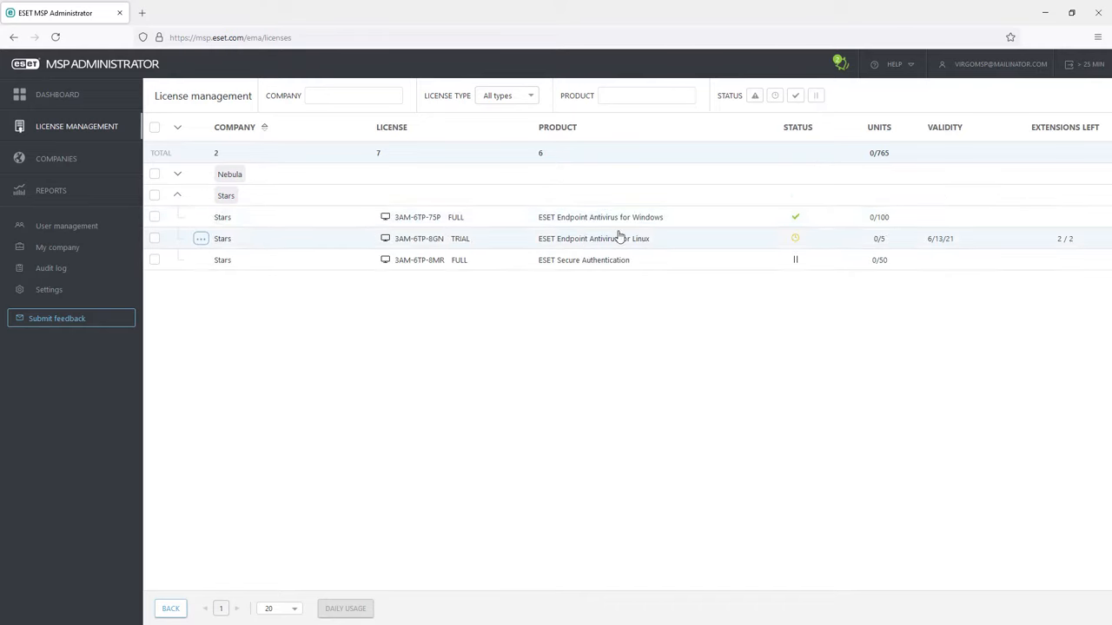
mouse_move(201, 239)
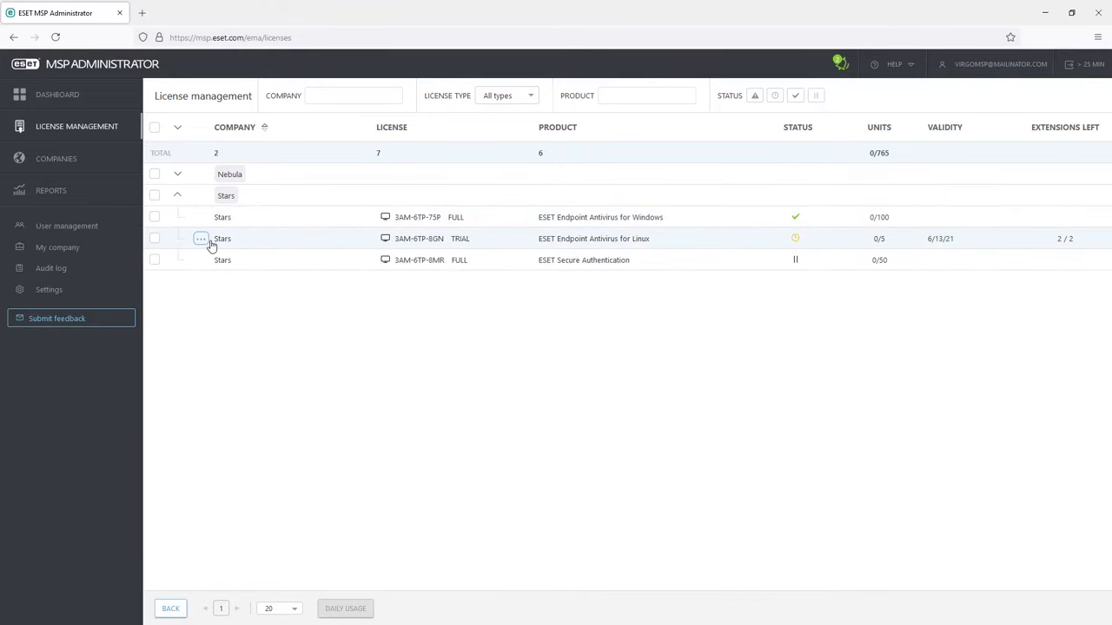
Unsuspend the Stars ESET Secure Authentication license and confirm
left_click(200, 239)
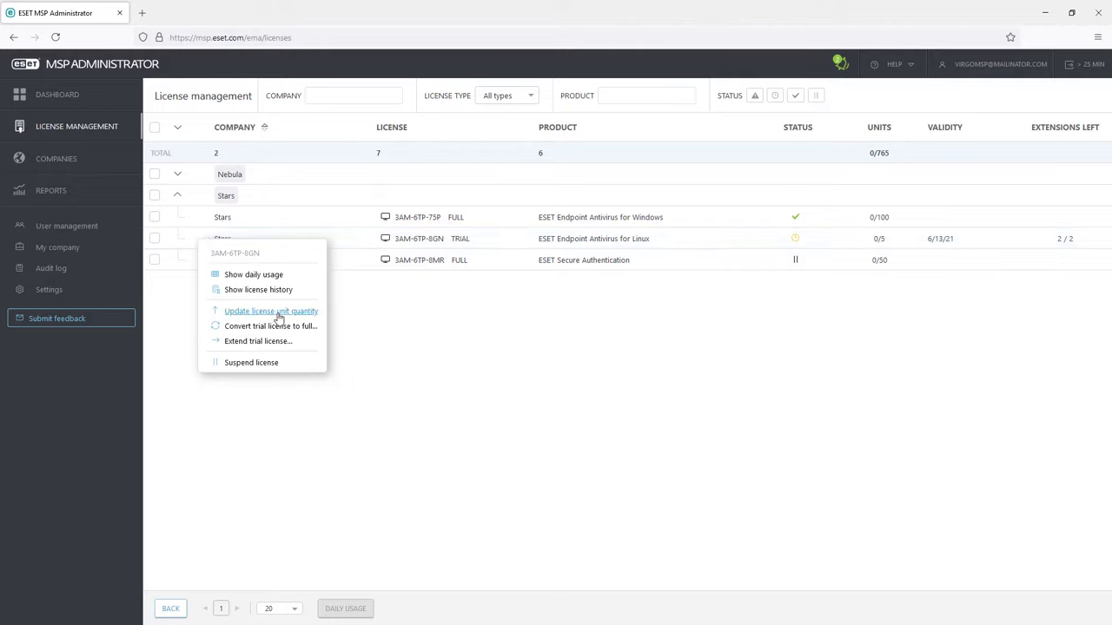
mouse_move(276, 327)
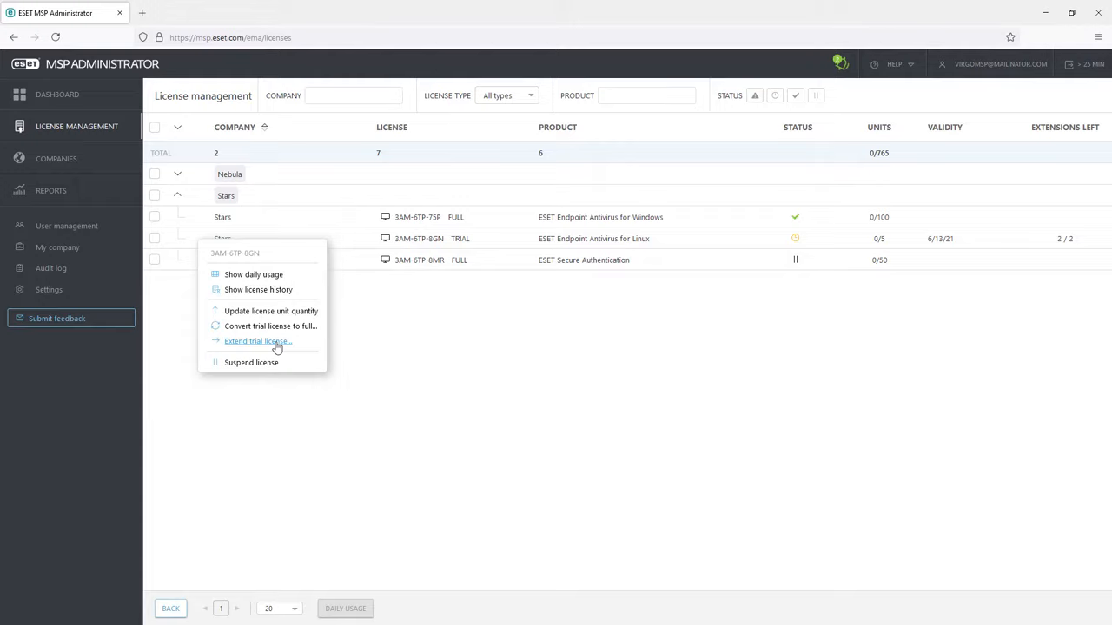
mouse_move(375, 322)
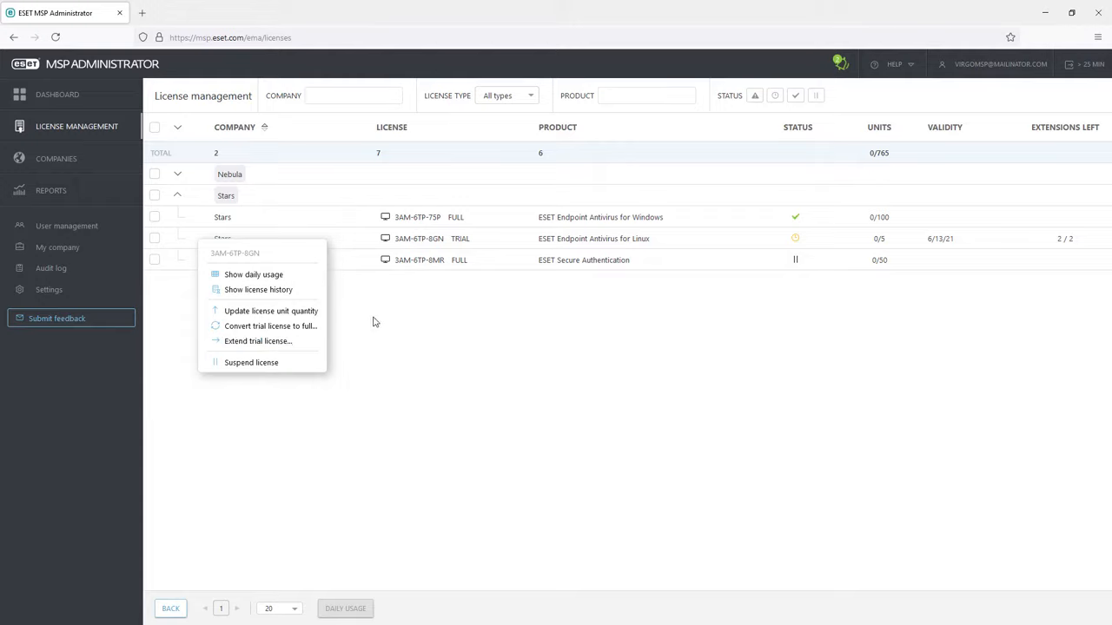
left_click(201, 263)
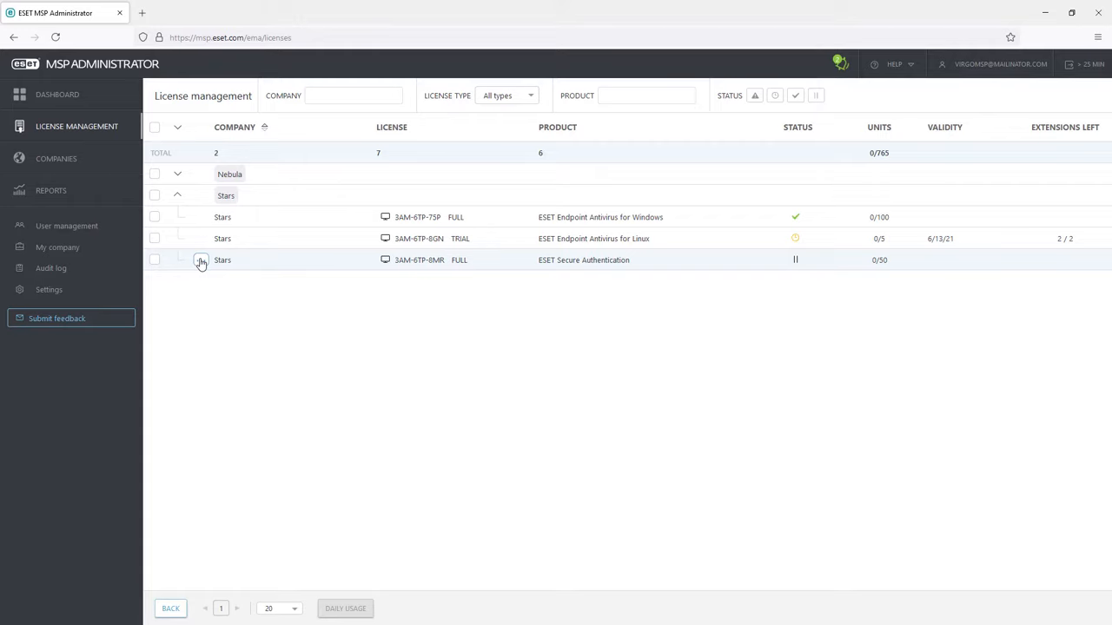
left_click(201, 261)
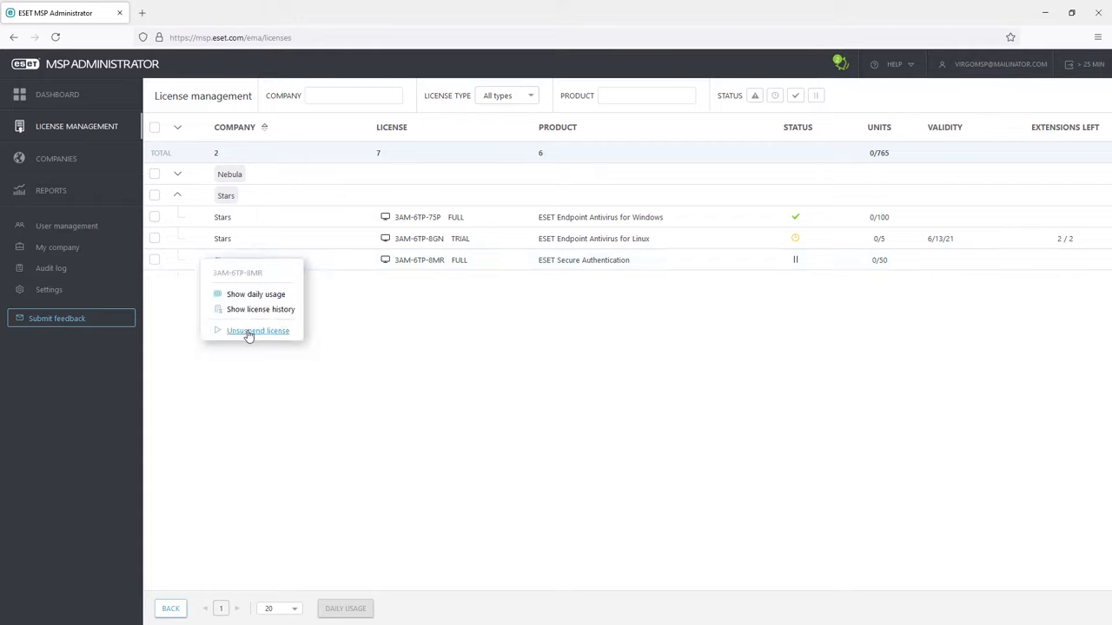
left_click(257, 330)
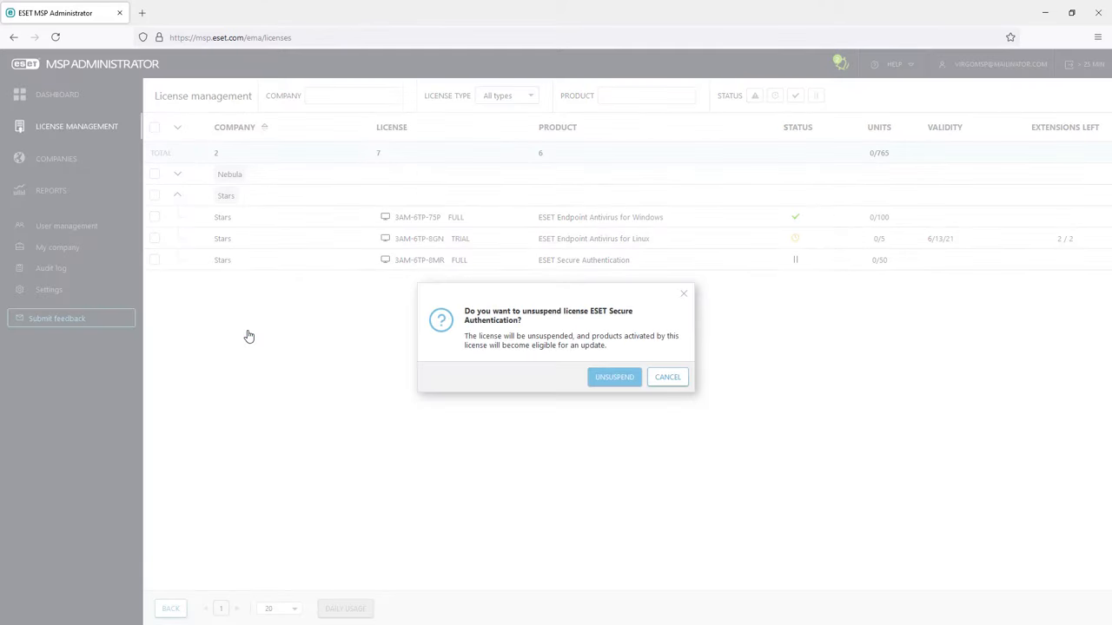
mouse_move(532, 380)
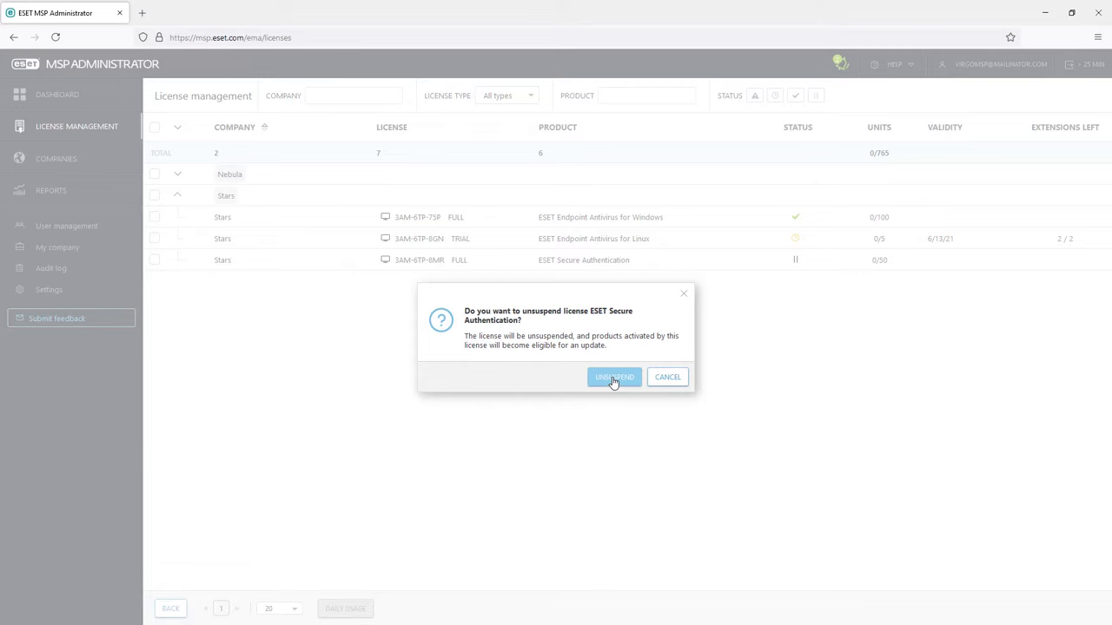
left_click(613, 377)
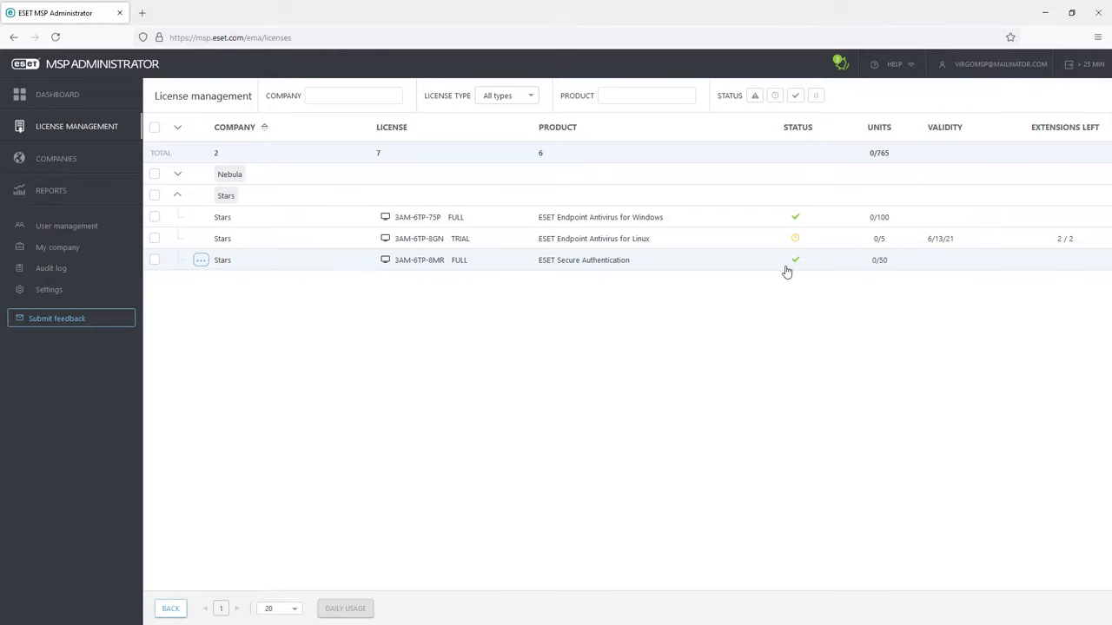
Suspend the Secure Authentication license again and confirm
left_click(201, 259)
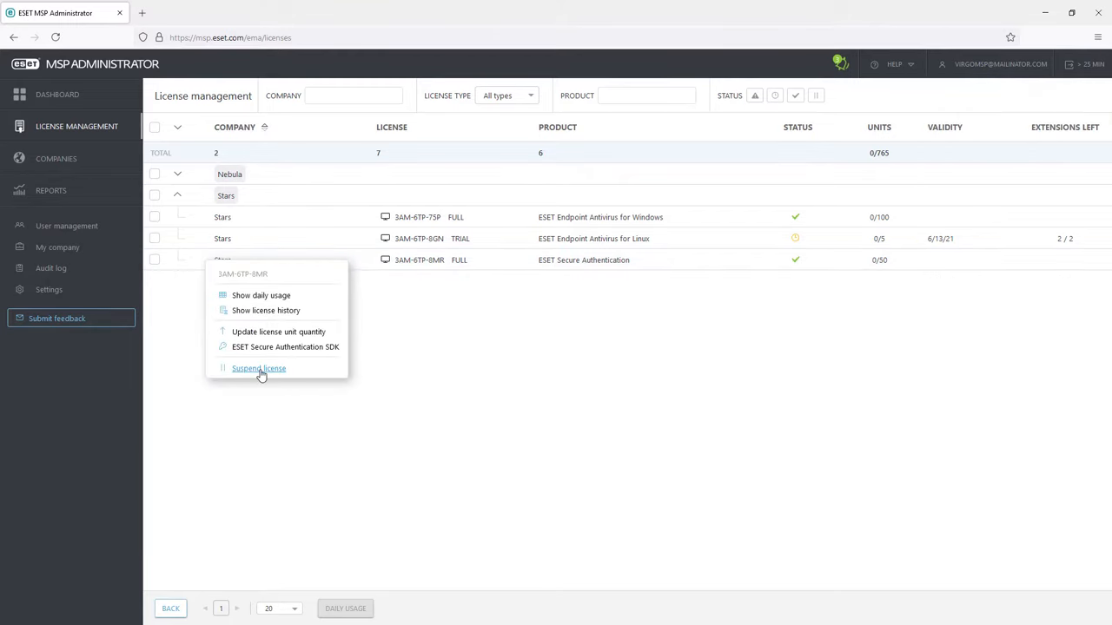
left_click(258, 368)
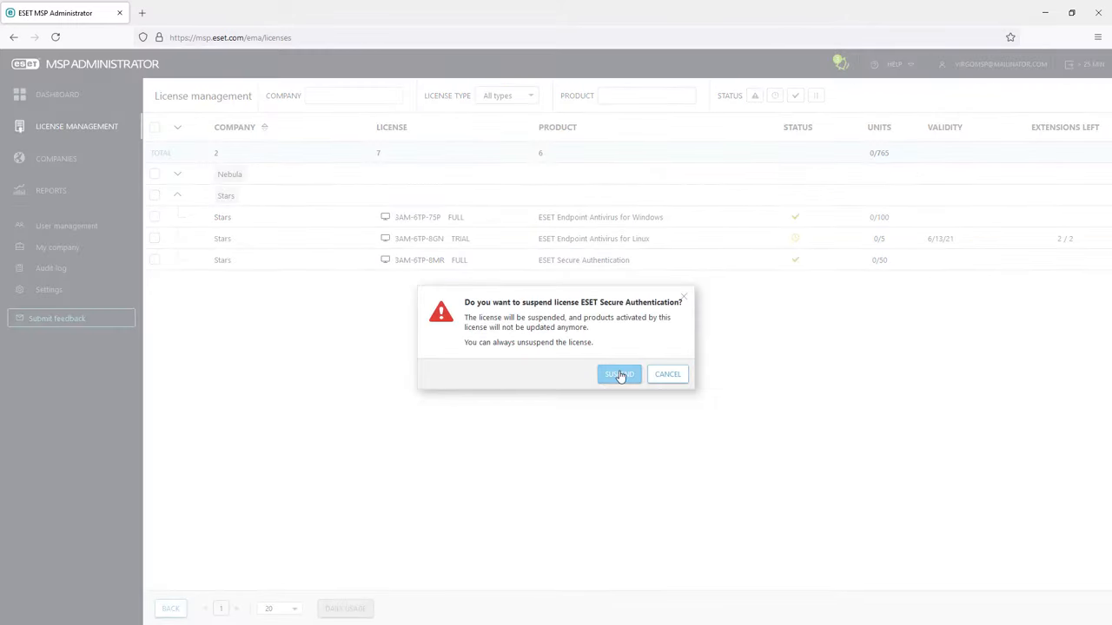
left_click(619, 374)
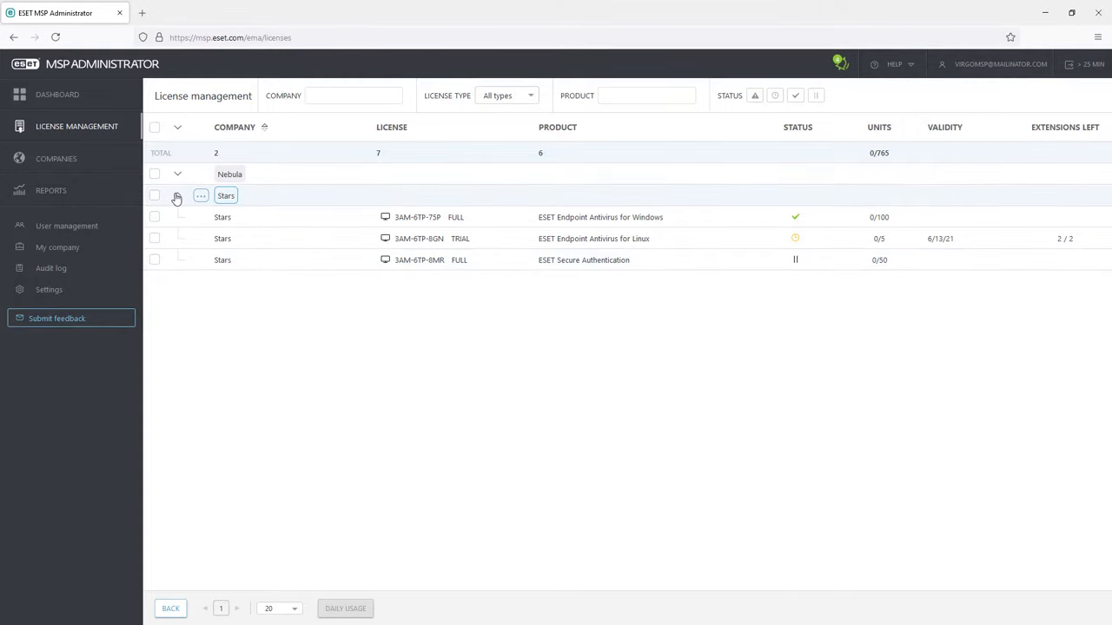
Collapse Stars, go to the Companies list and show the actions for the Stars company
left_click(178, 195)
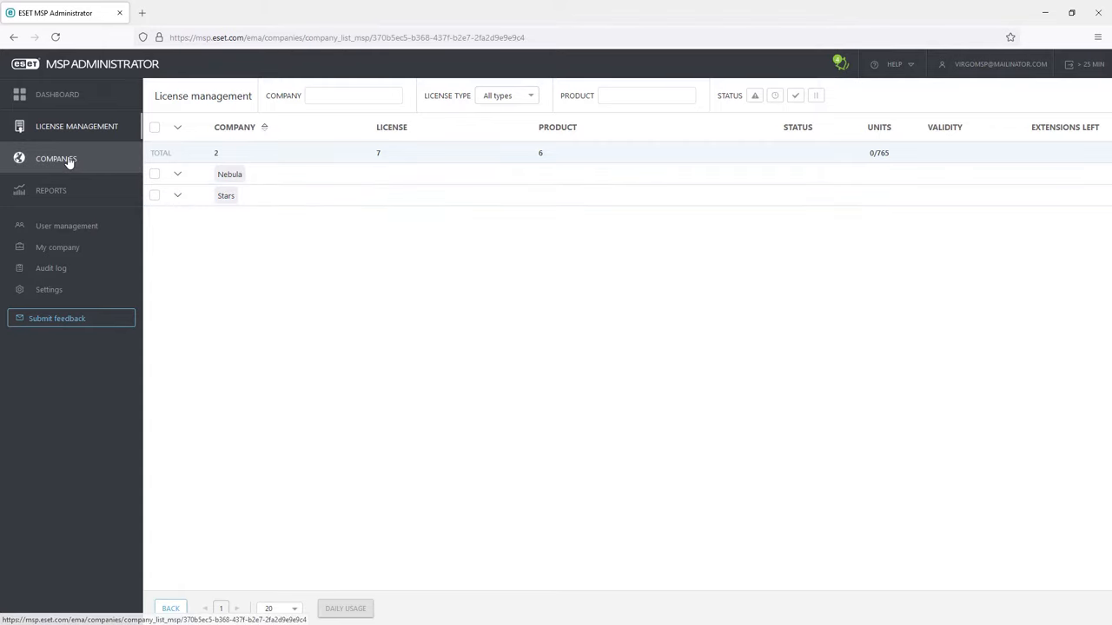
left_click(55, 158)
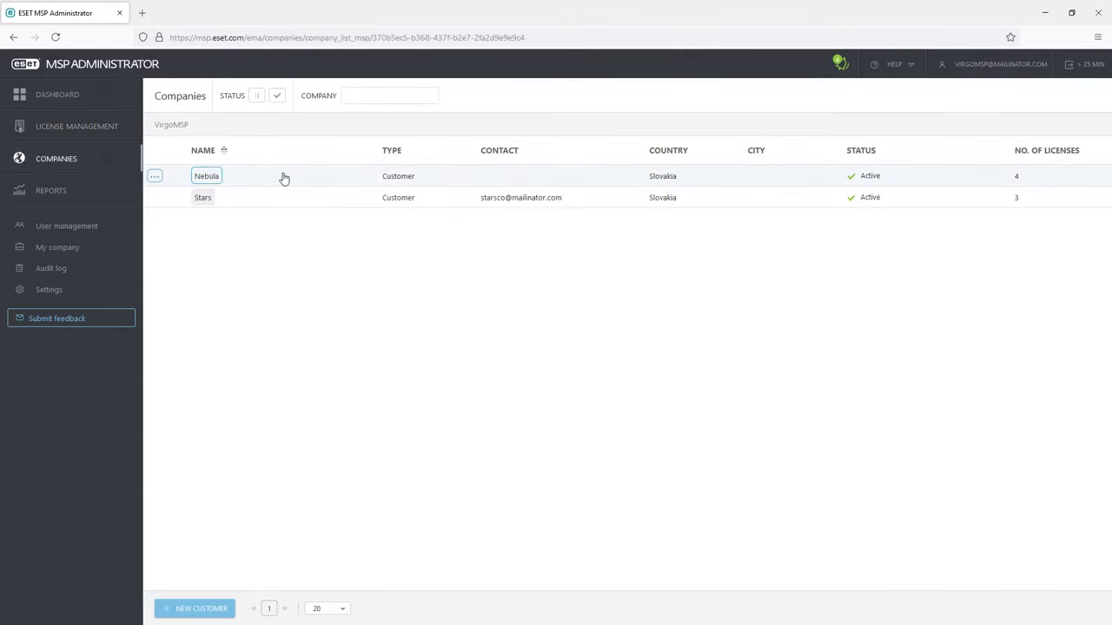
mouse_move(288, 207)
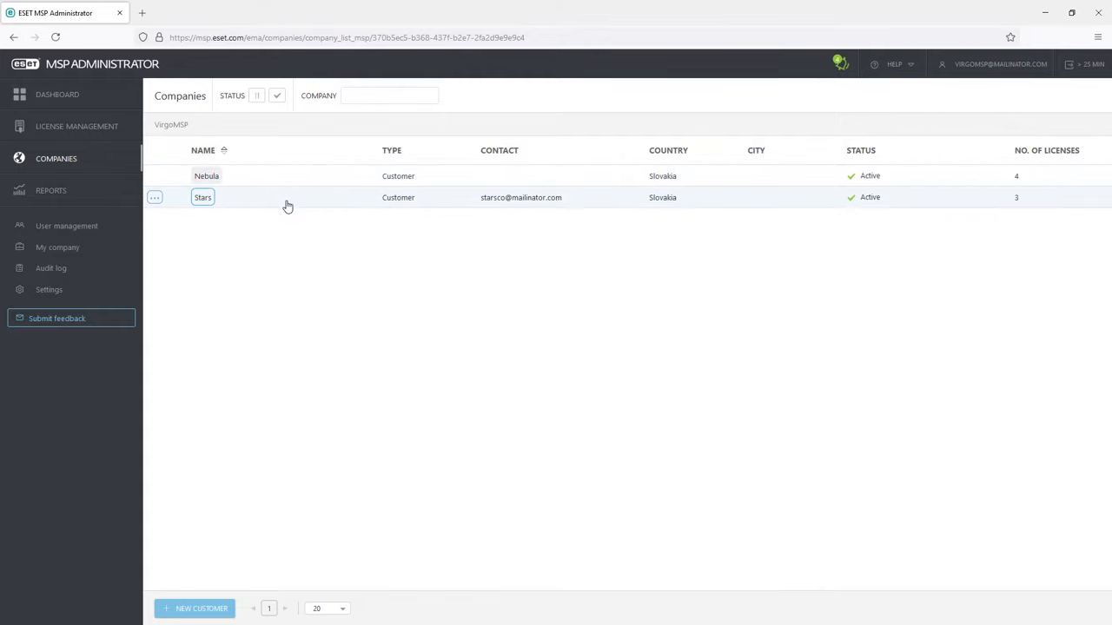
left_click(154, 198)
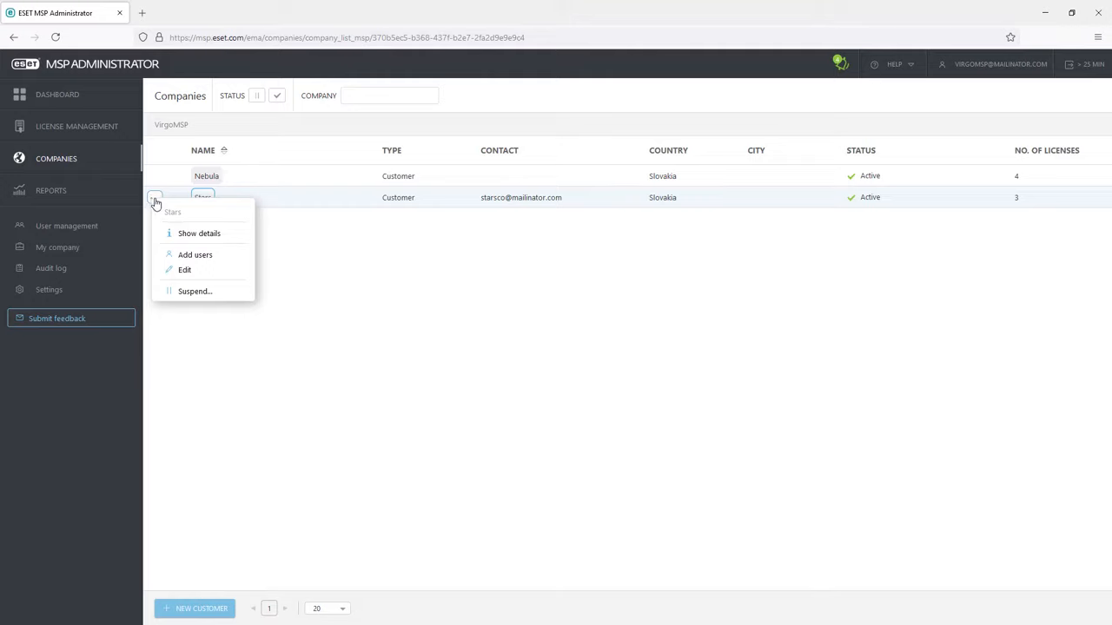
mouse_move(185, 230)
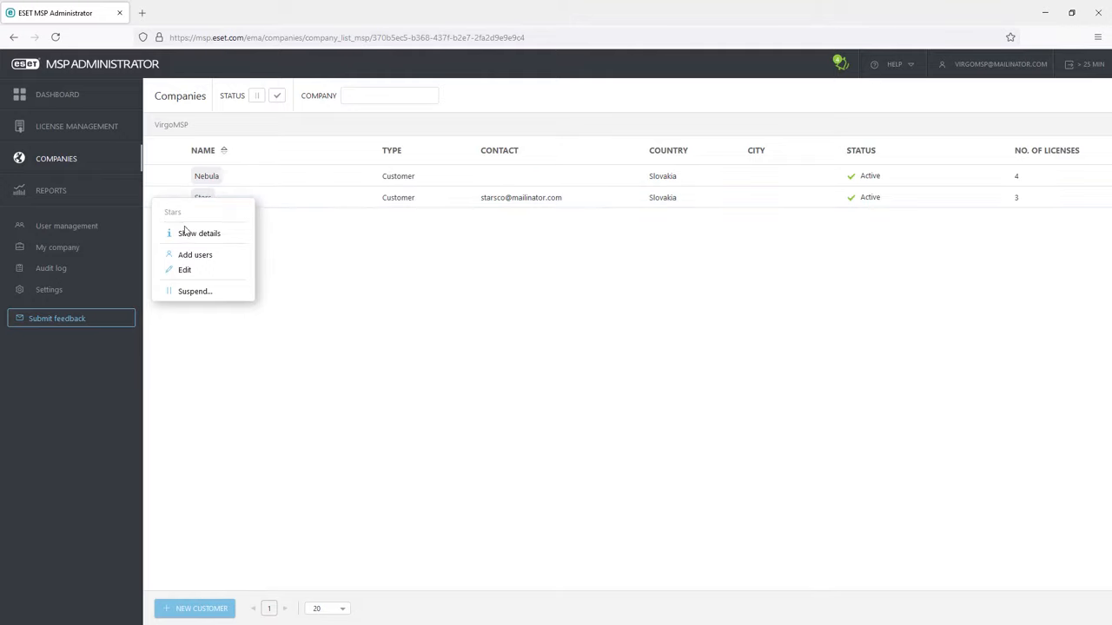
mouse_move(199, 234)
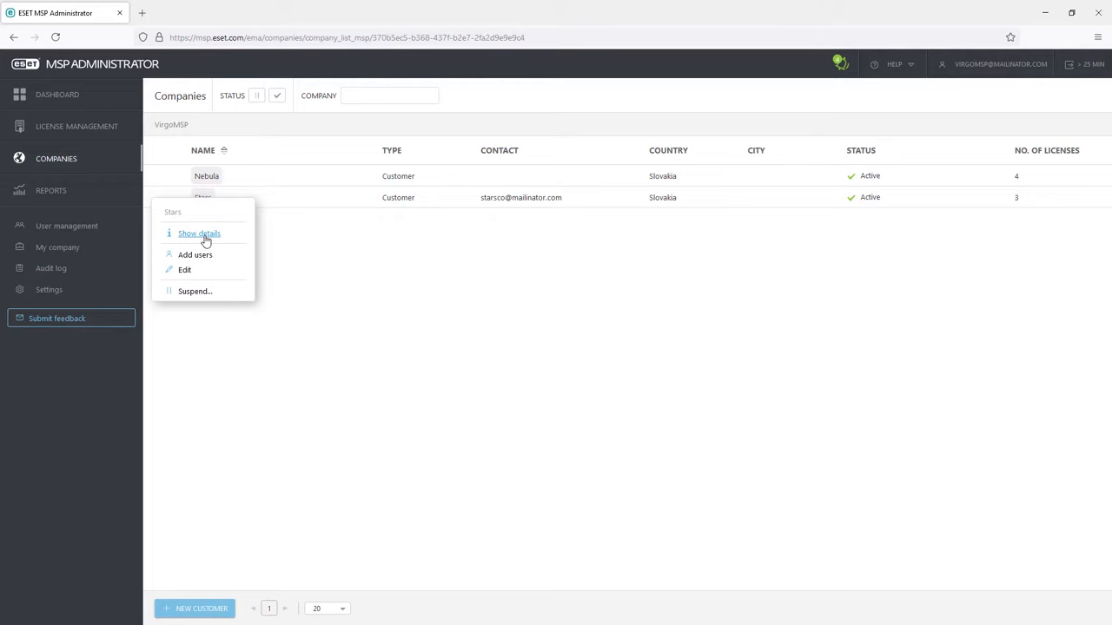
View Stars' details, then its user Access rights and Activated units lists
left_click(199, 232)
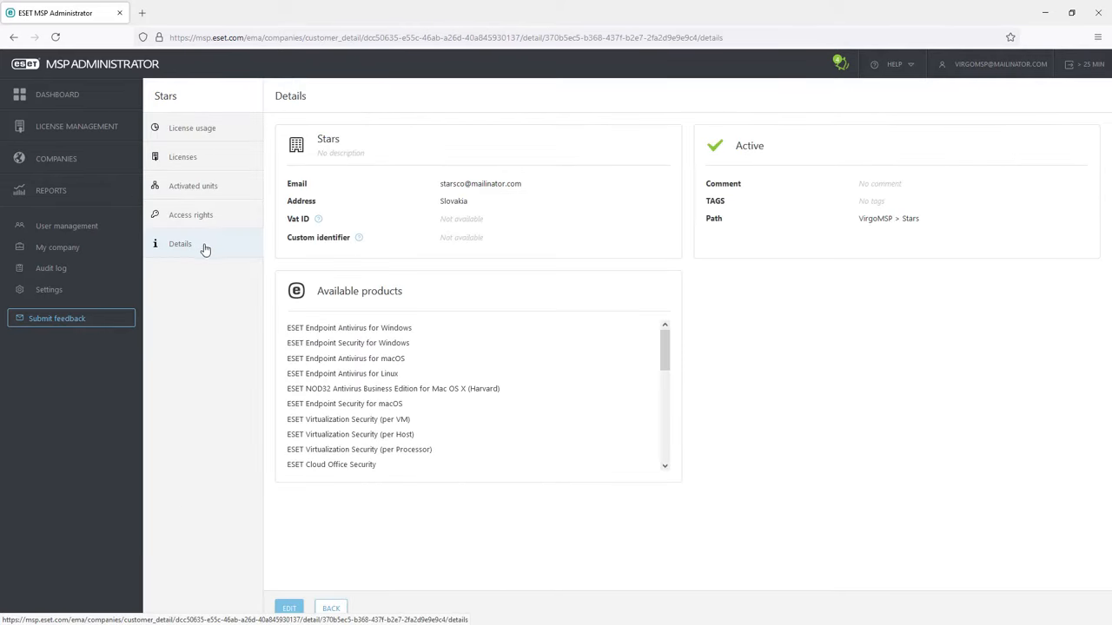
mouse_move(204, 249)
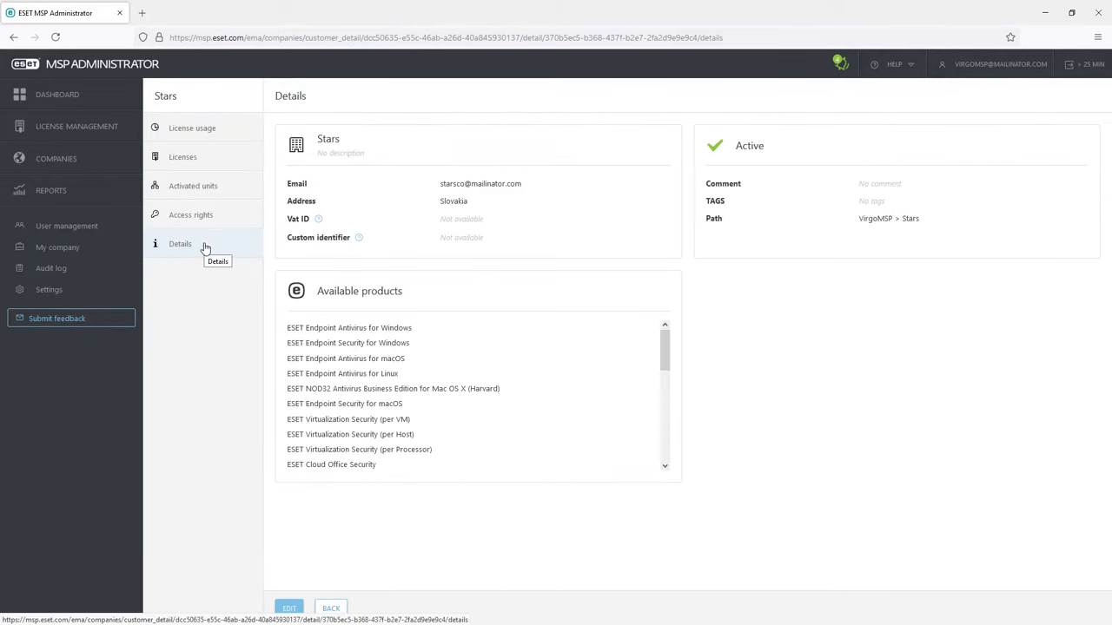
mouse_move(215, 248)
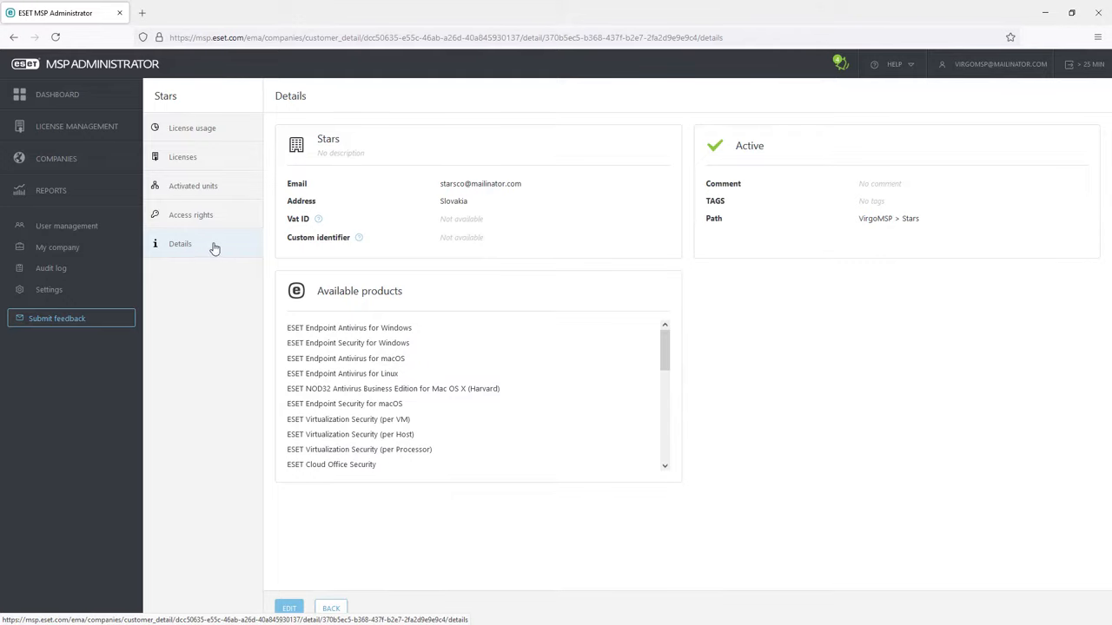
left_click(191, 215)
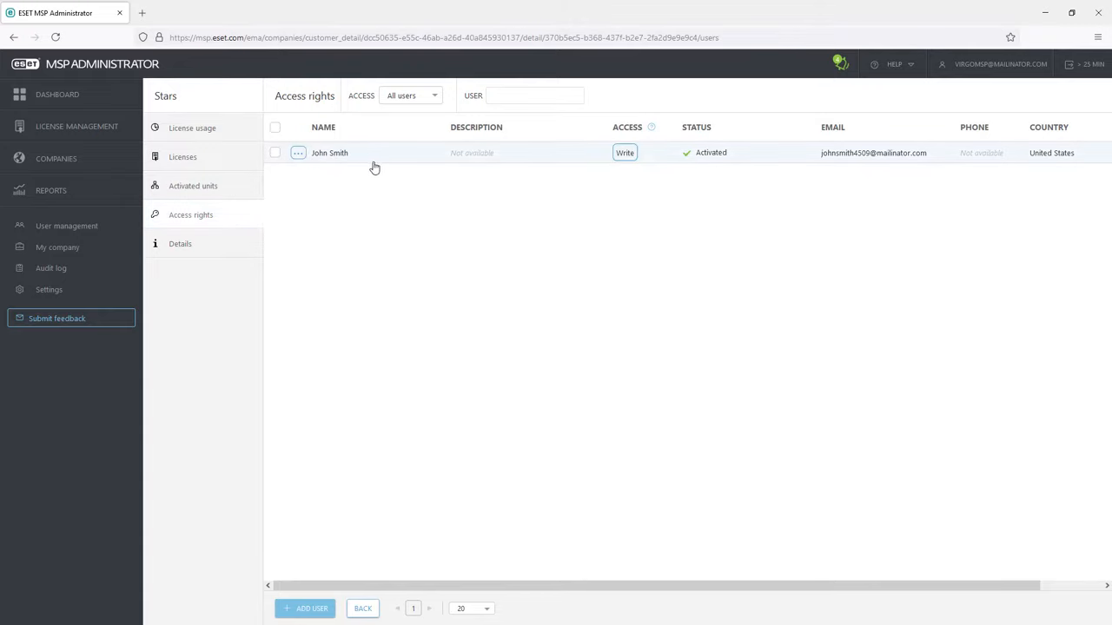
mouse_move(642, 165)
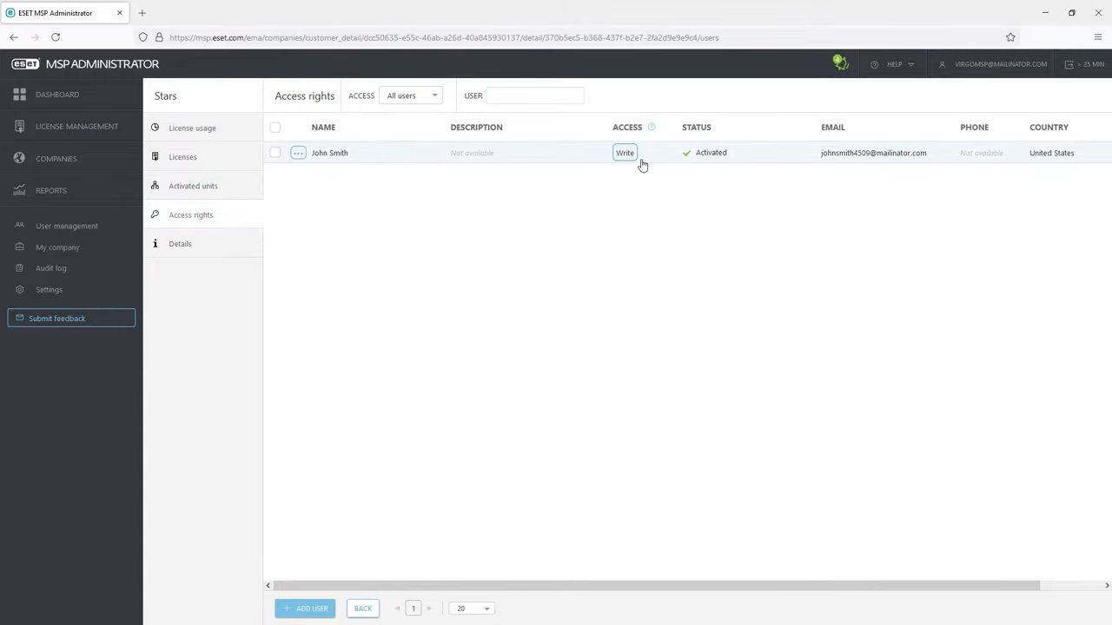
mouse_move(537, 189)
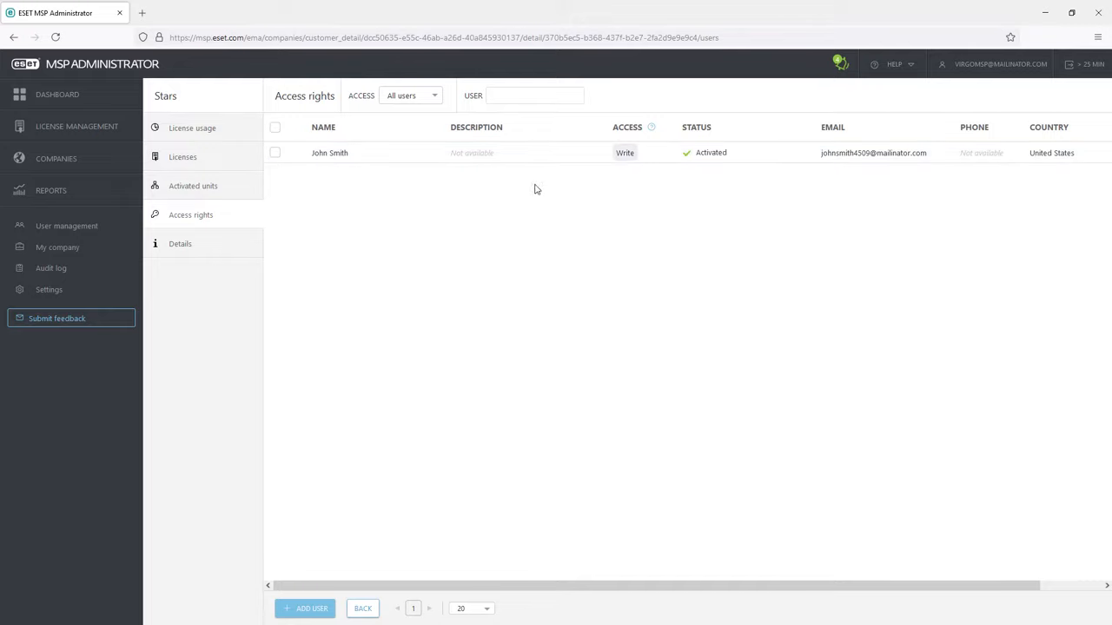
left_click(192, 186)
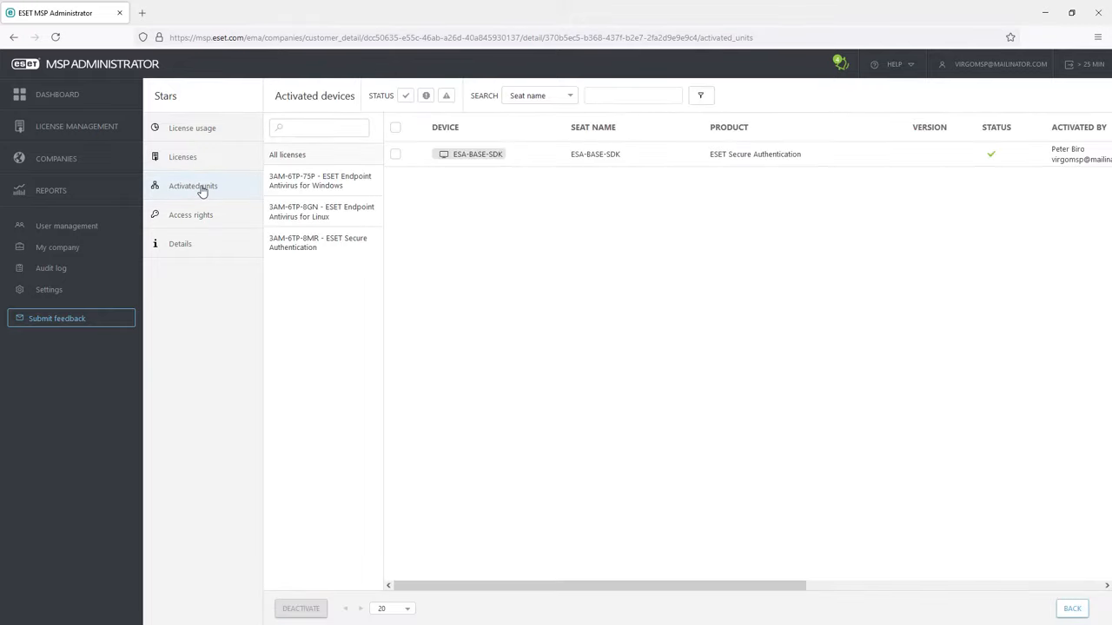
mouse_move(565, 189)
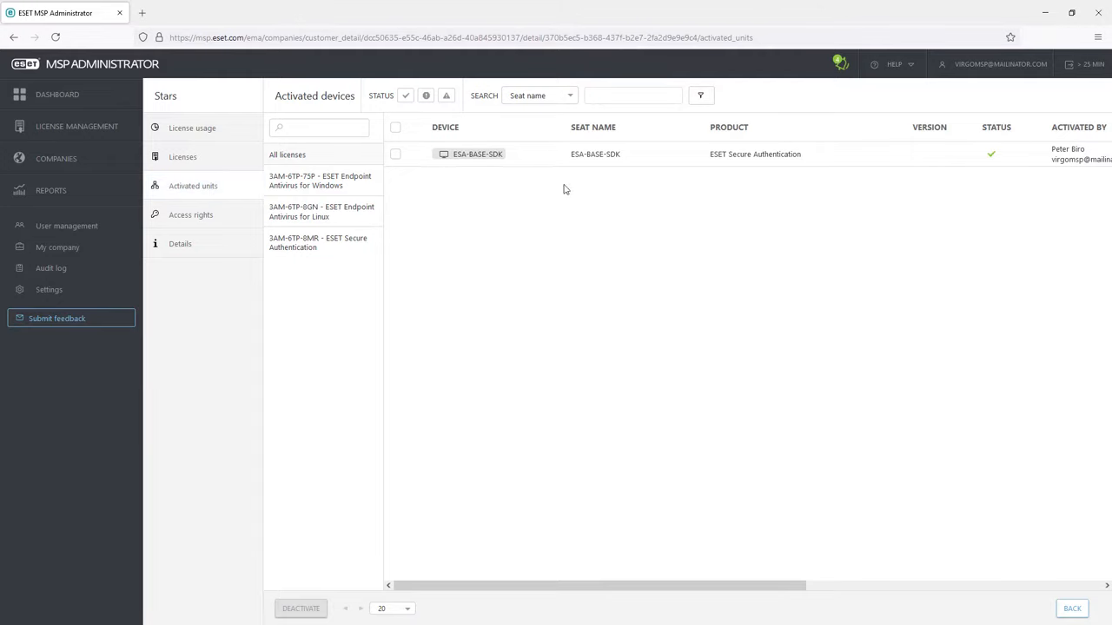
mouse_move(563, 189)
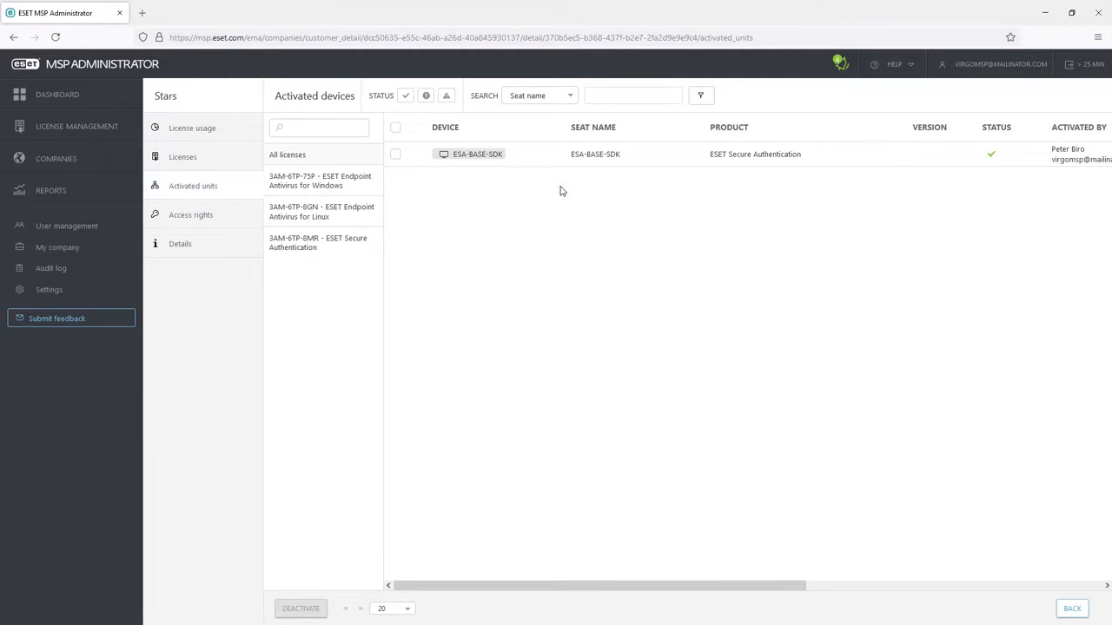
mouse_move(213, 163)
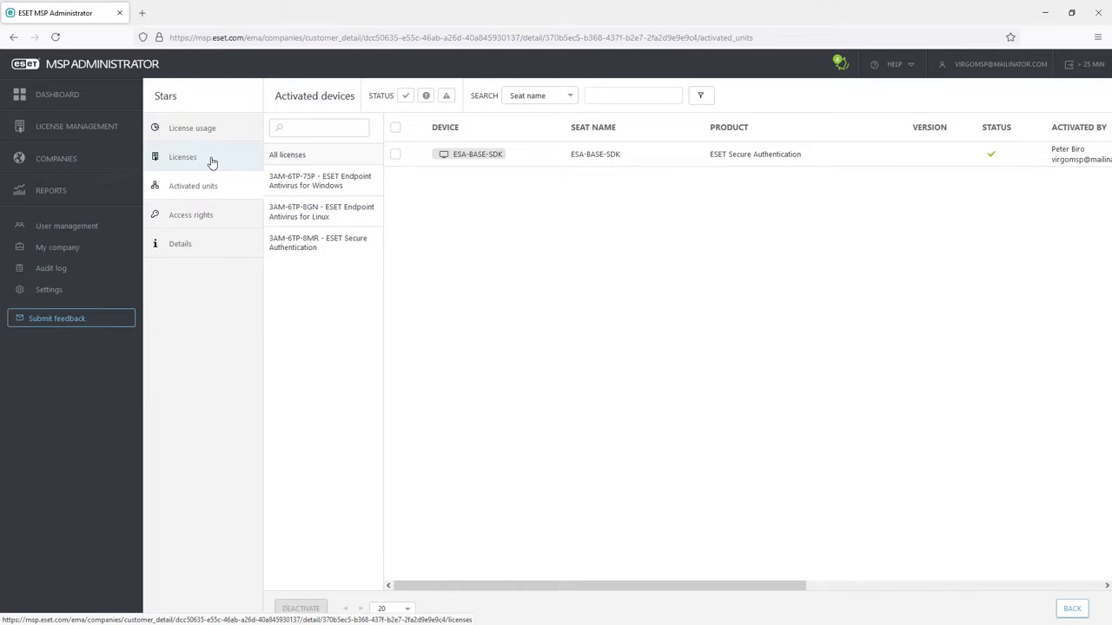
On Stars' Licenses list, review the actions menu of each of the three licenses in turn
left_click(182, 157)
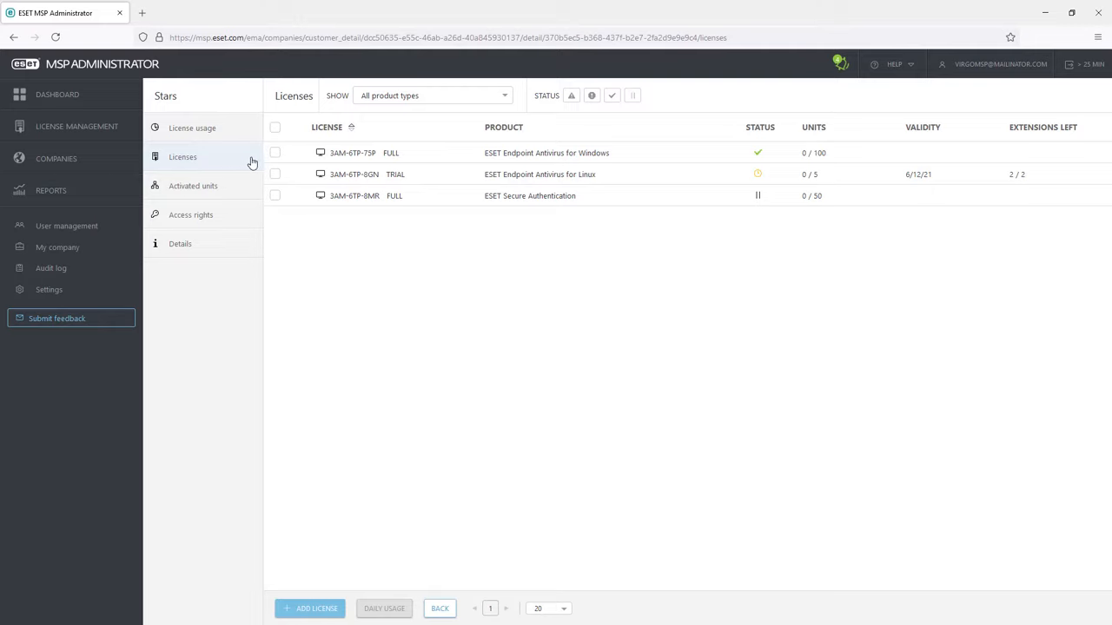
left_click(298, 153)
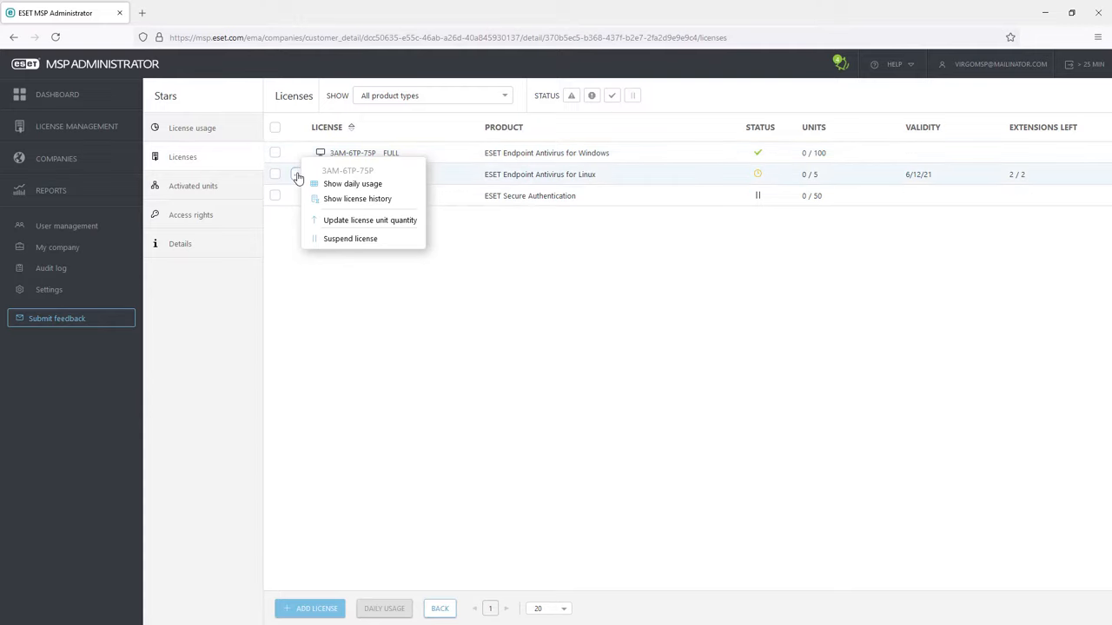
left_click(295, 196)
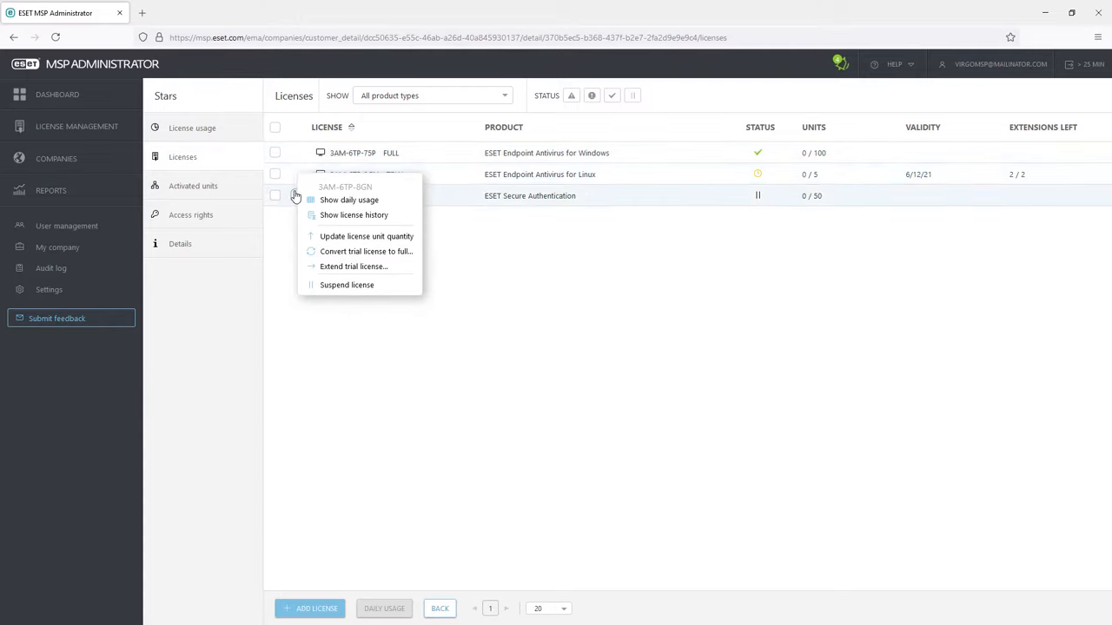
left_click(295, 195)
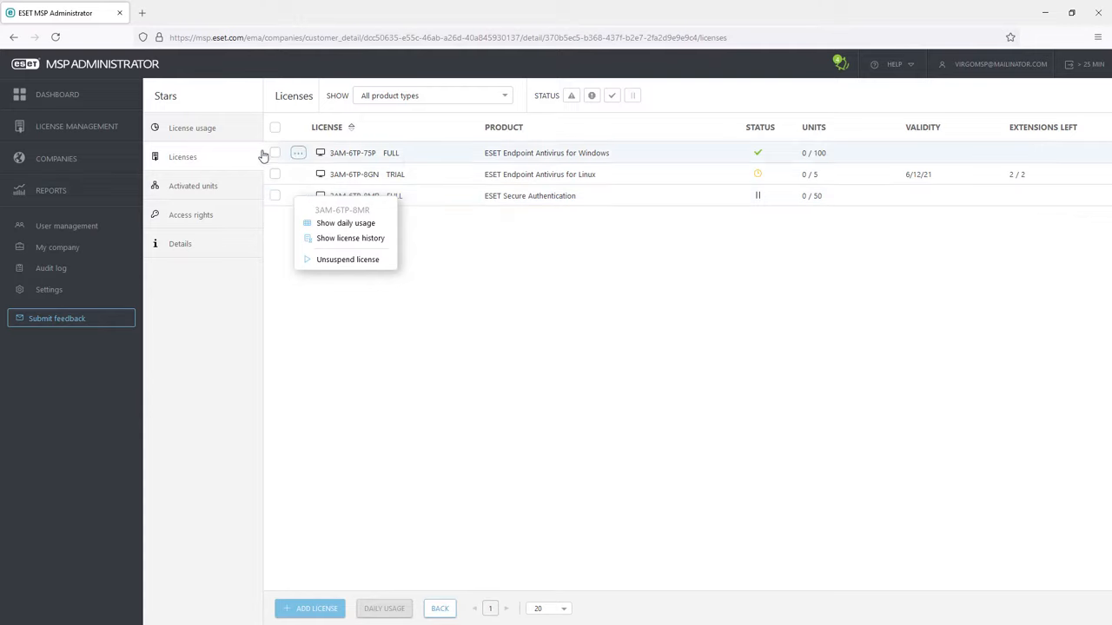
Show Stars' daily license usage, export it and cancel the download
left_click(191, 127)
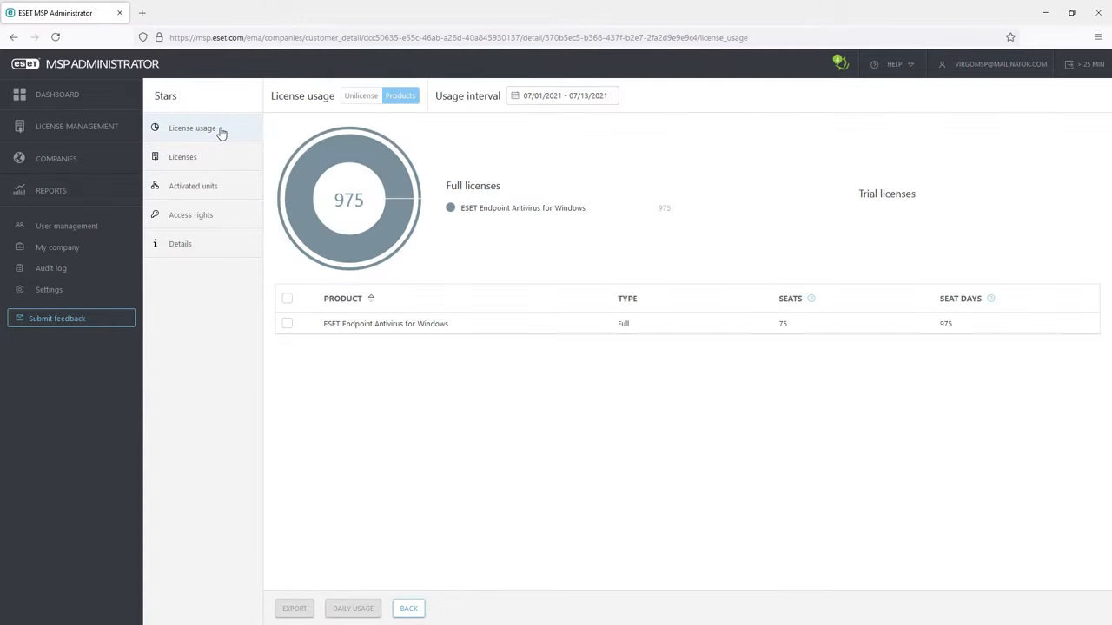
mouse_move(389, 251)
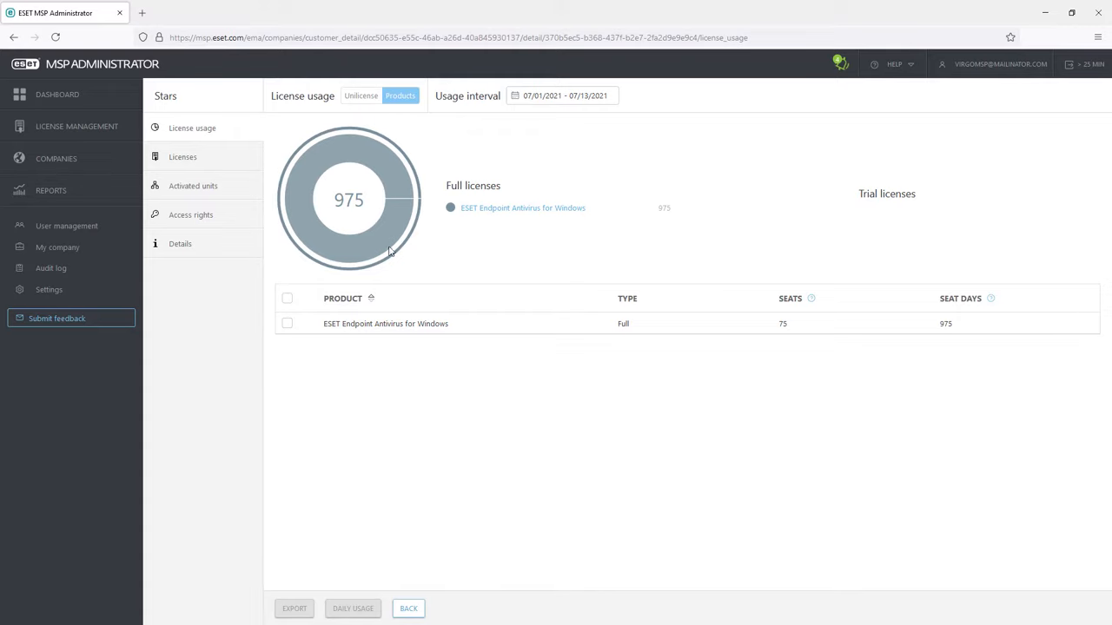
mouse_move(488, 328)
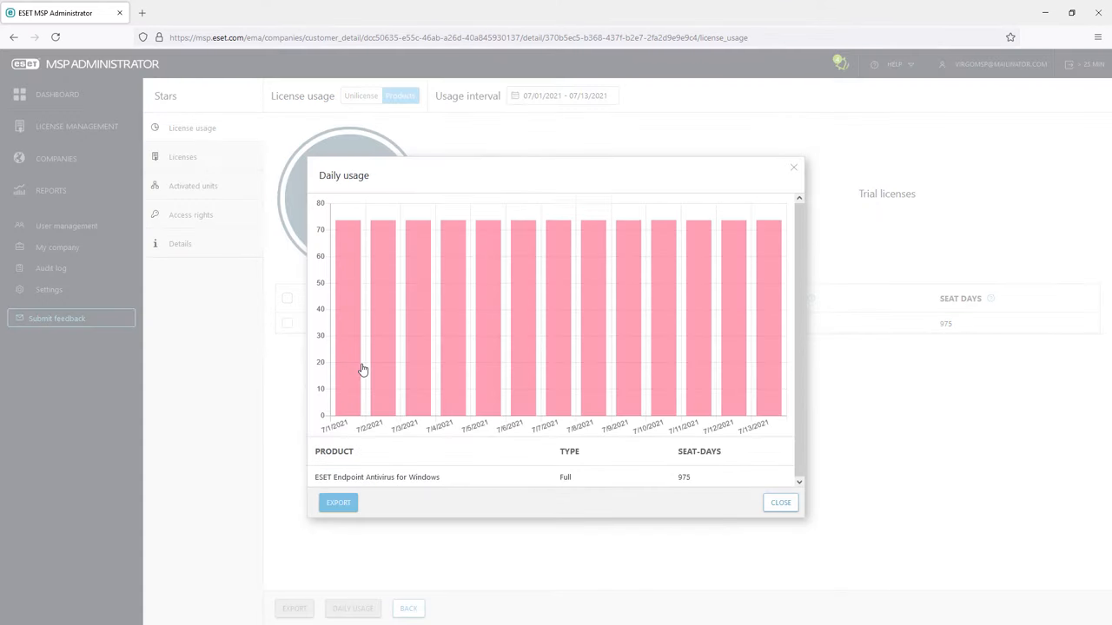
left_click(338, 502)
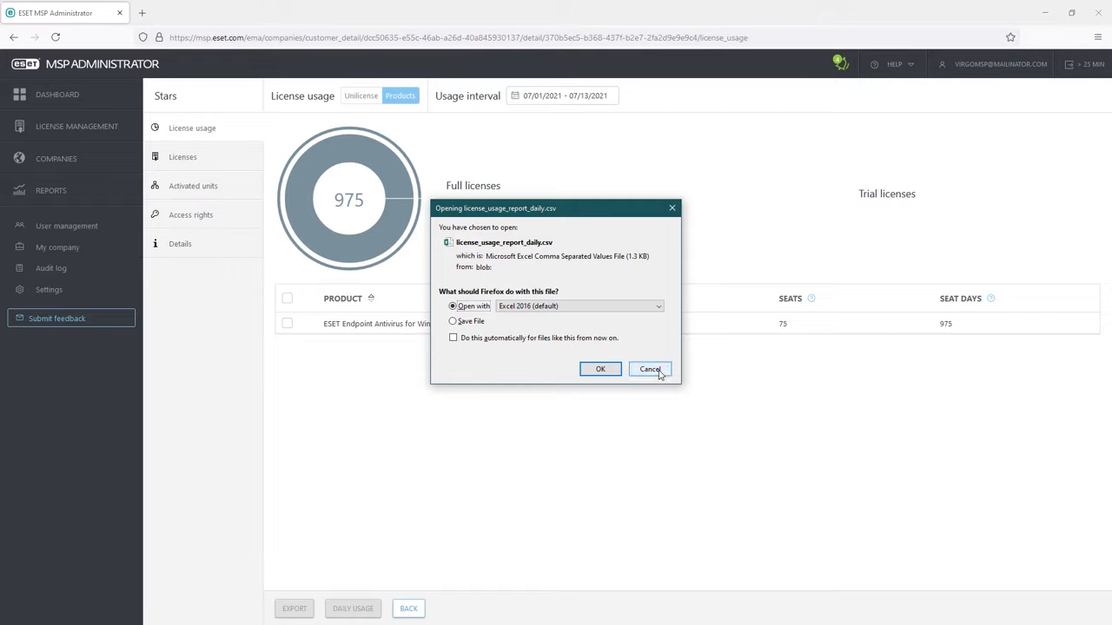
left_click(650, 369)
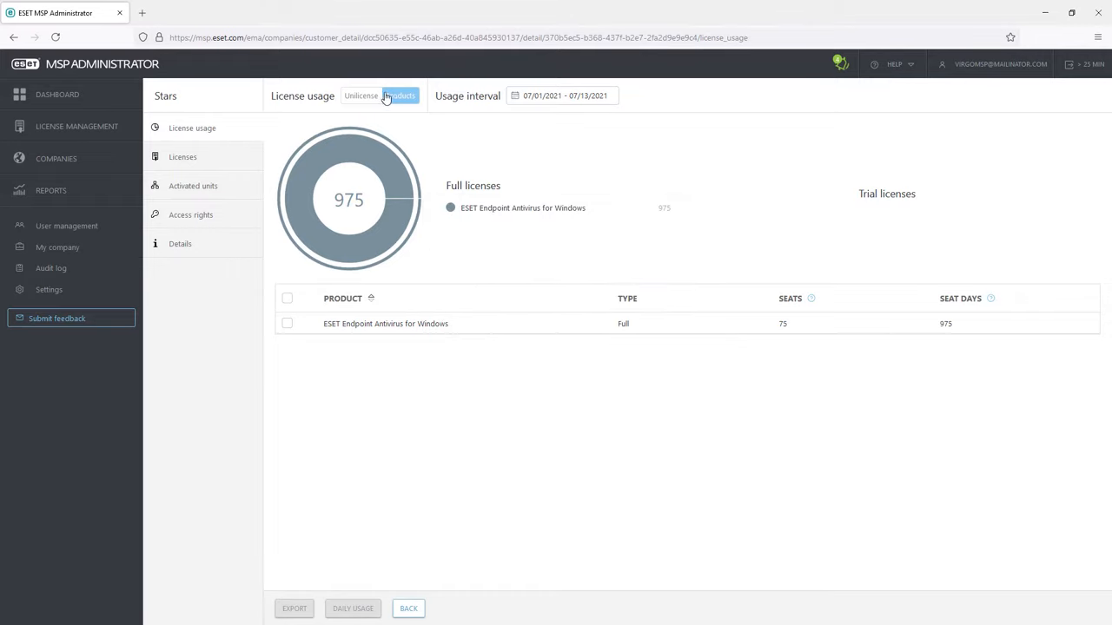
Set the usage interval to 06/02/2021–06/30/2021 and apply it
left_click(560, 96)
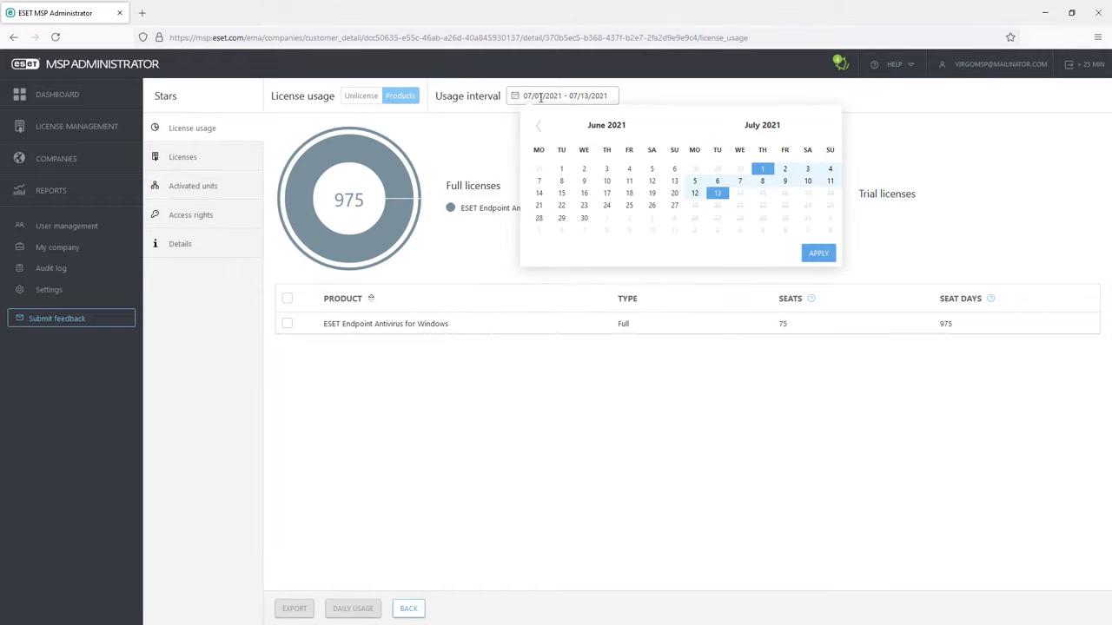
left_click(584, 218)
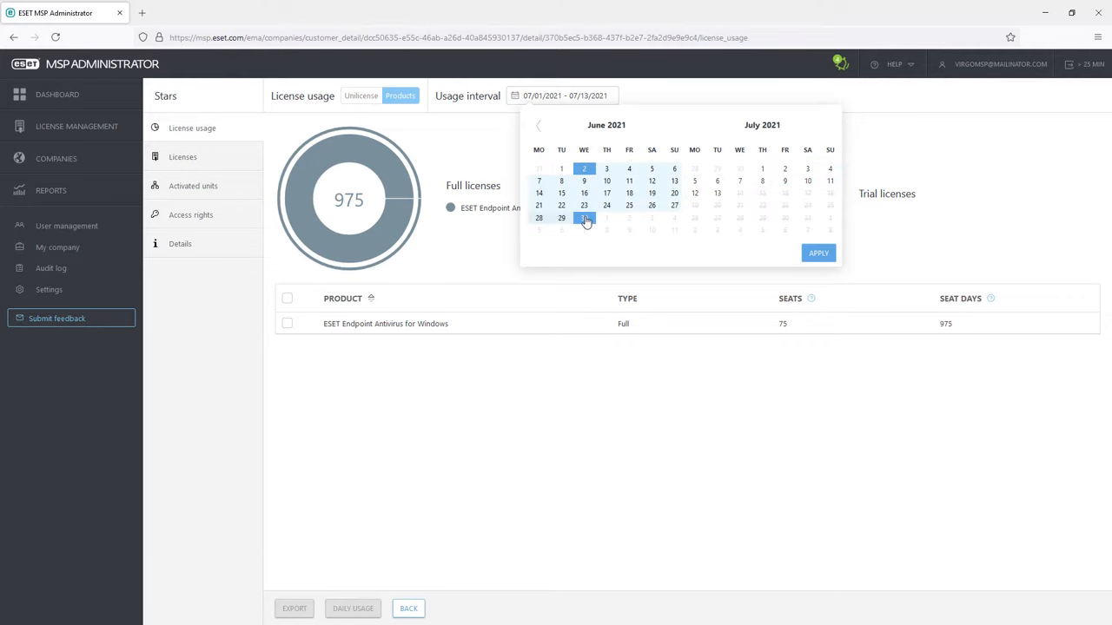
left_click(819, 253)
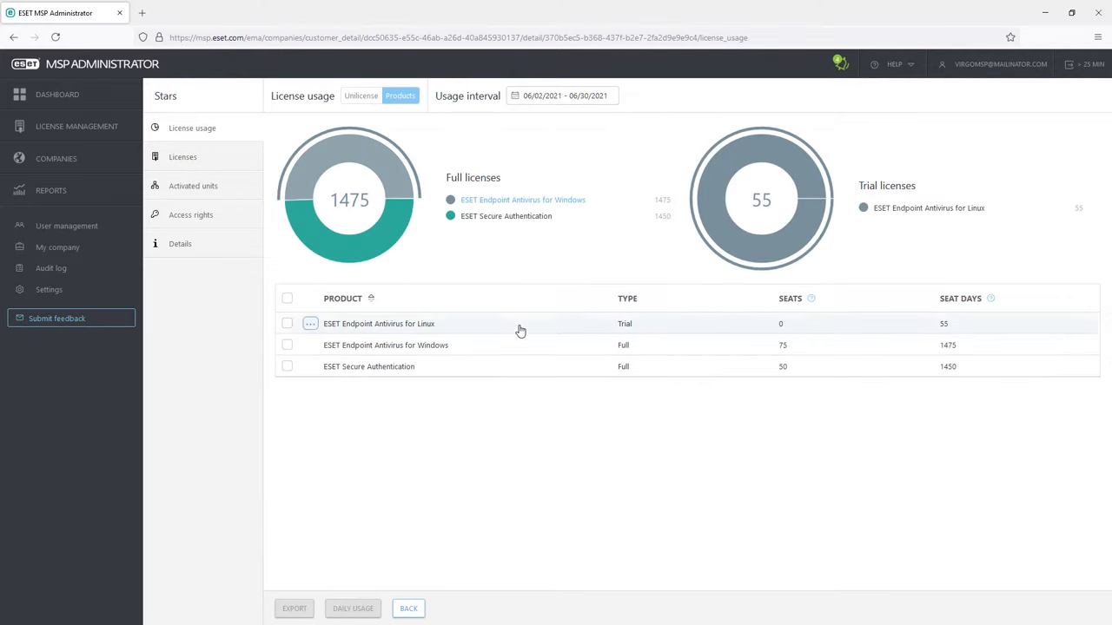
mouse_move(508, 376)
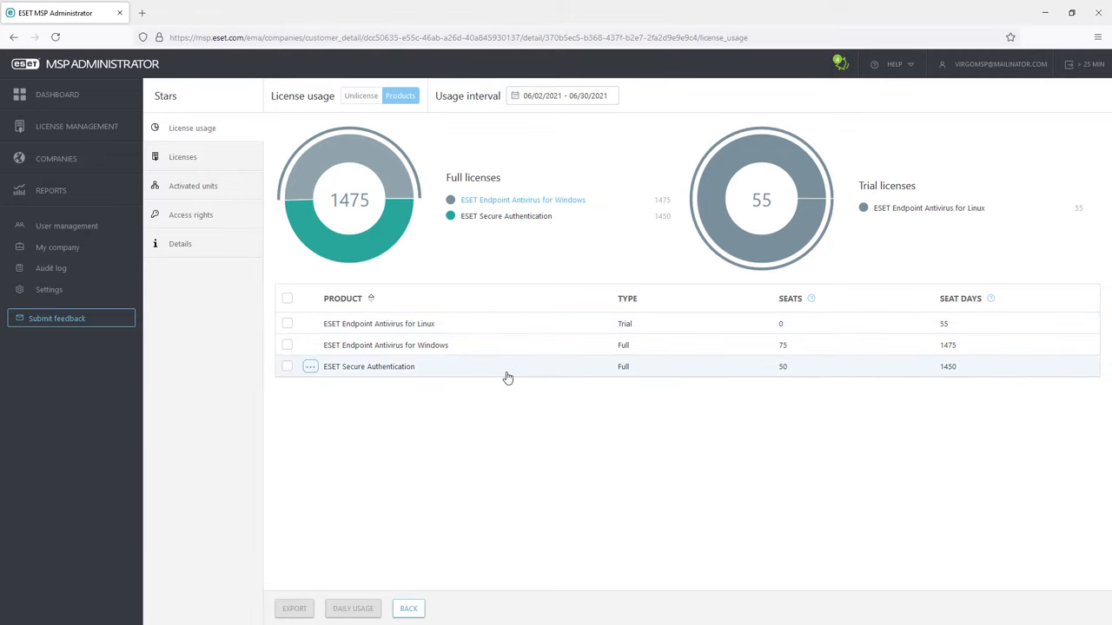
mouse_move(447, 242)
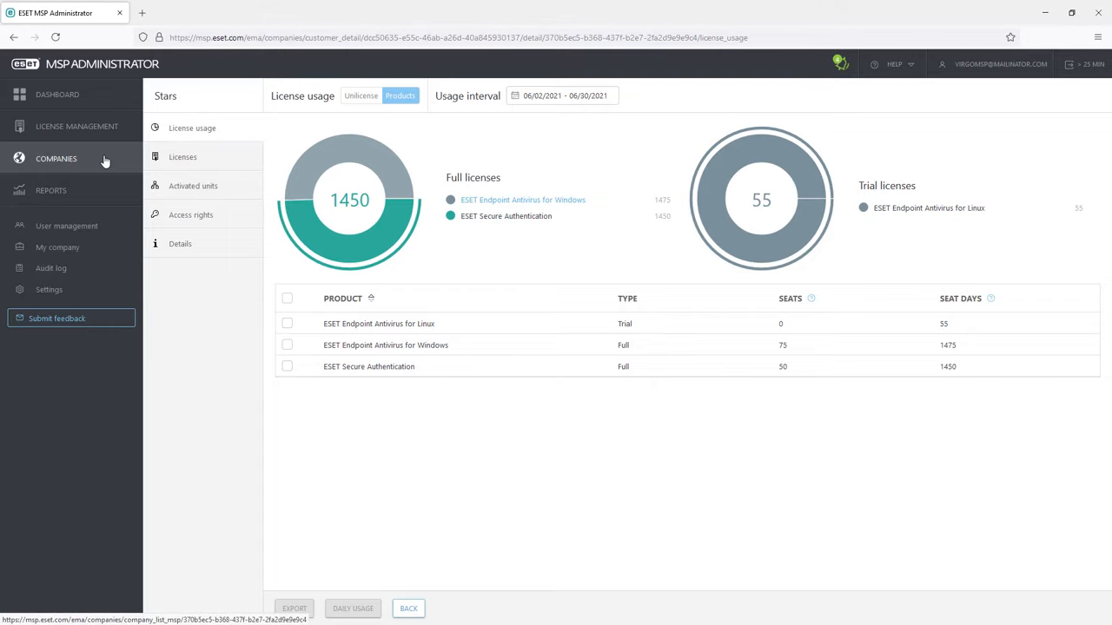
Start a new MSP customer from the Companies list and name it 'Planets'
left_click(56, 158)
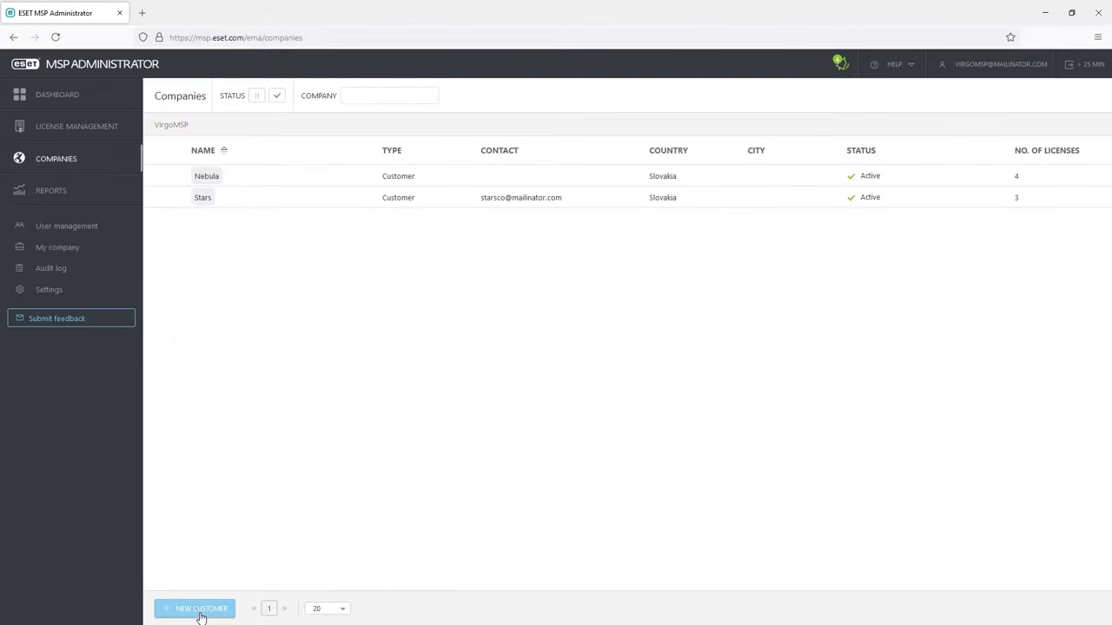
left_click(201, 608)
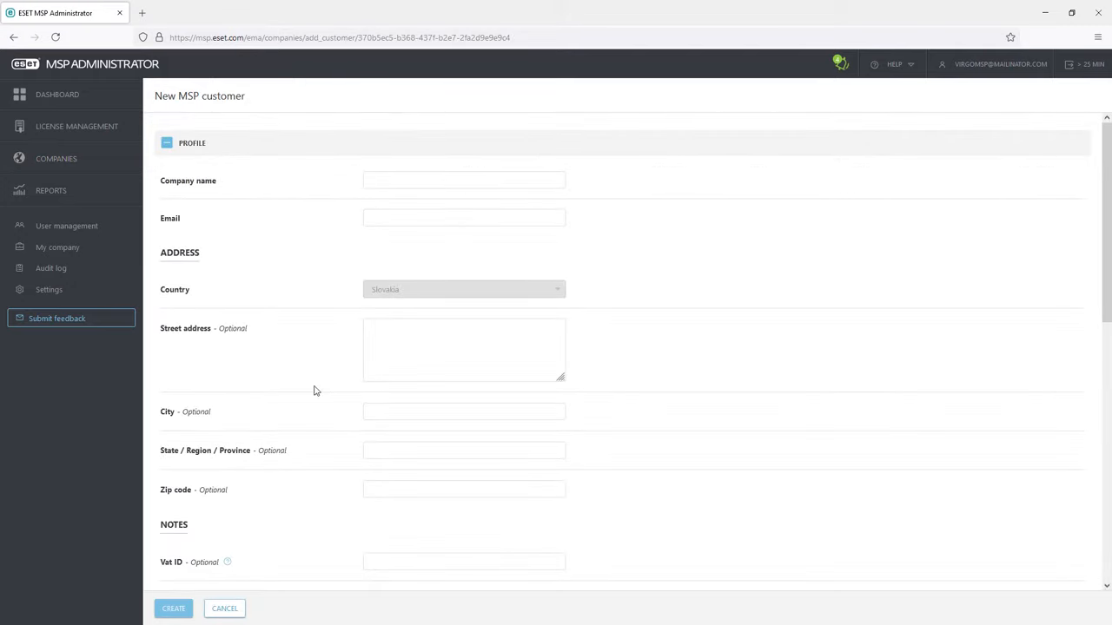
left_click(454, 180)
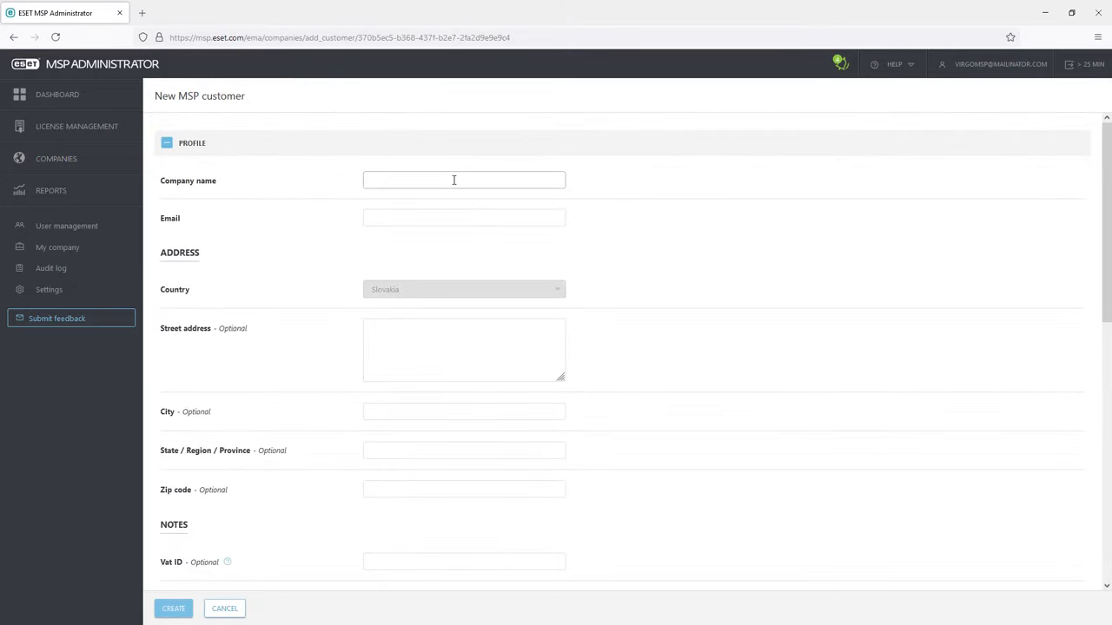
type("Planets")
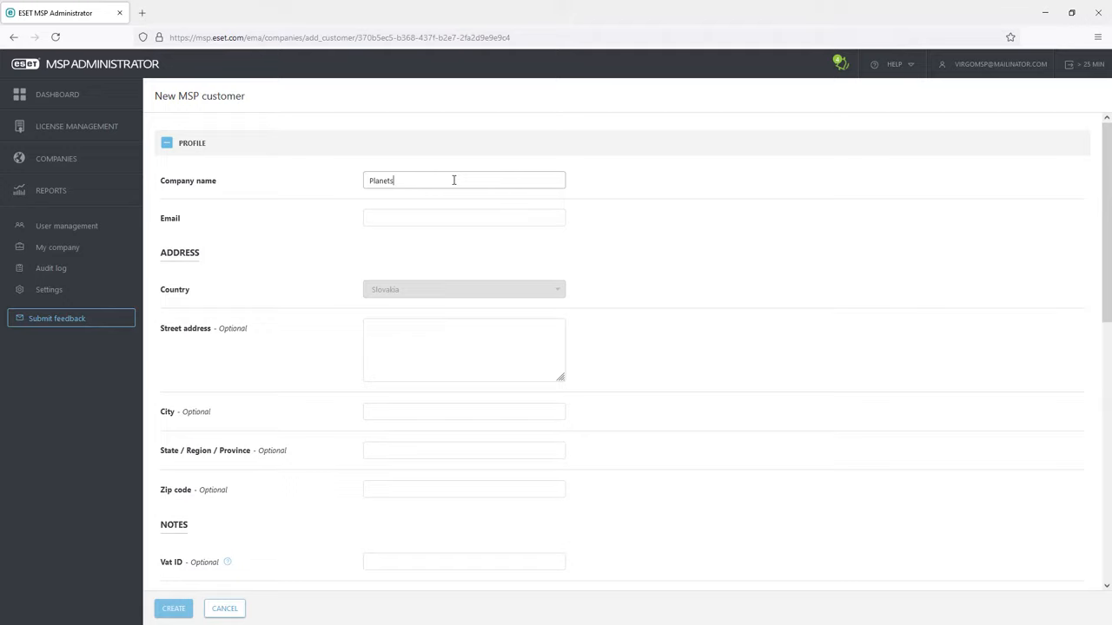
Add Endpoint Antivirus for Windows, a trial Endpoint Antivirus for macOS, and Cloud Office Security
scroll("down", 3)
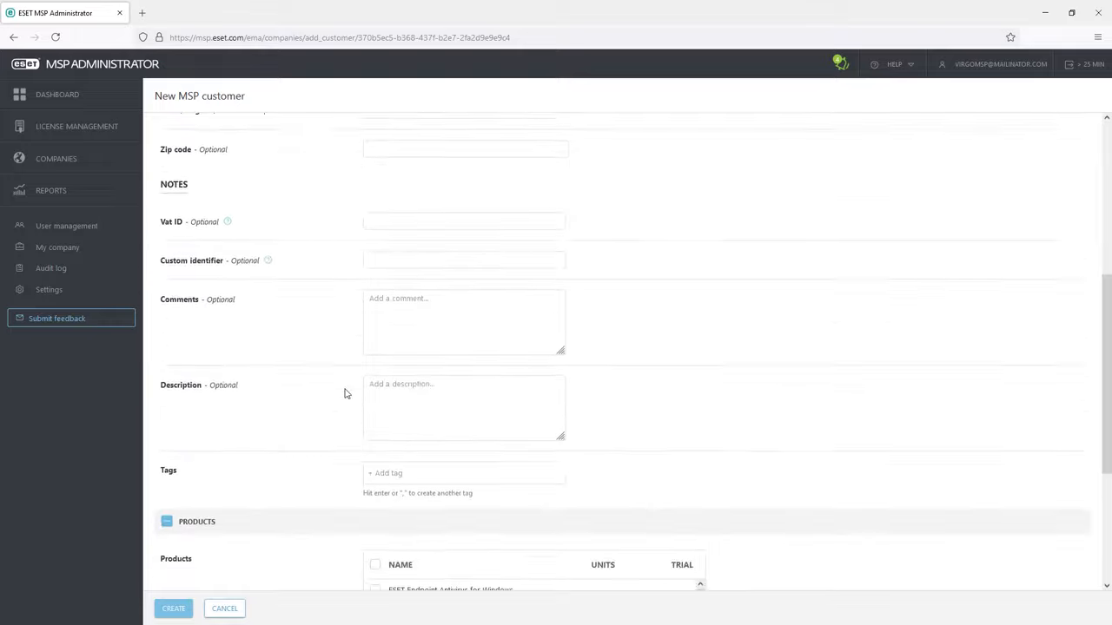
scroll("down", 3)
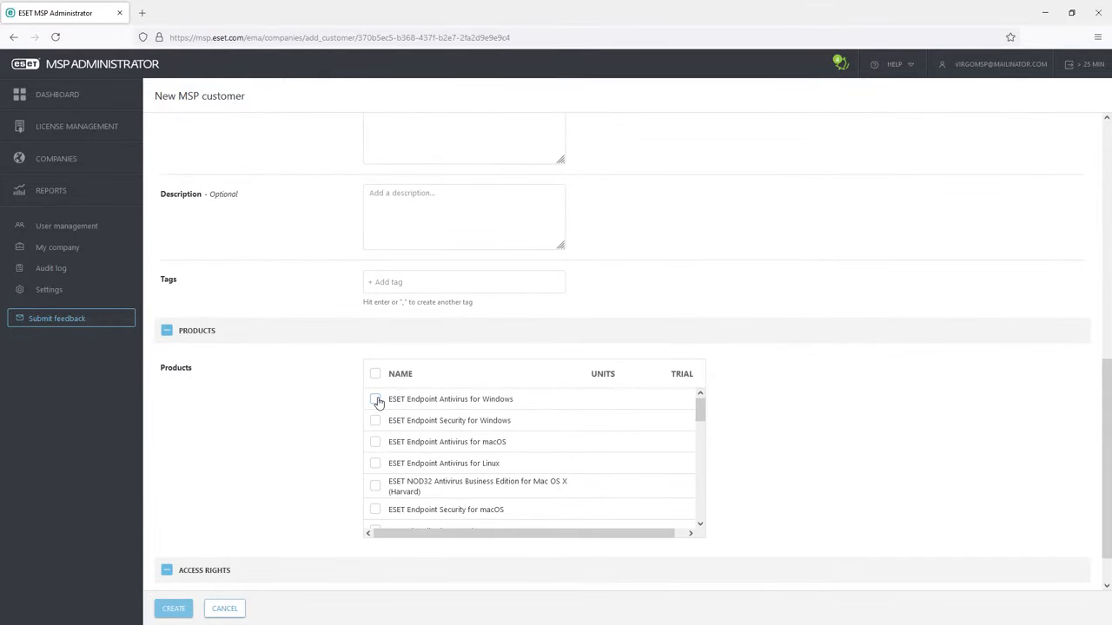
left_click(374, 399)
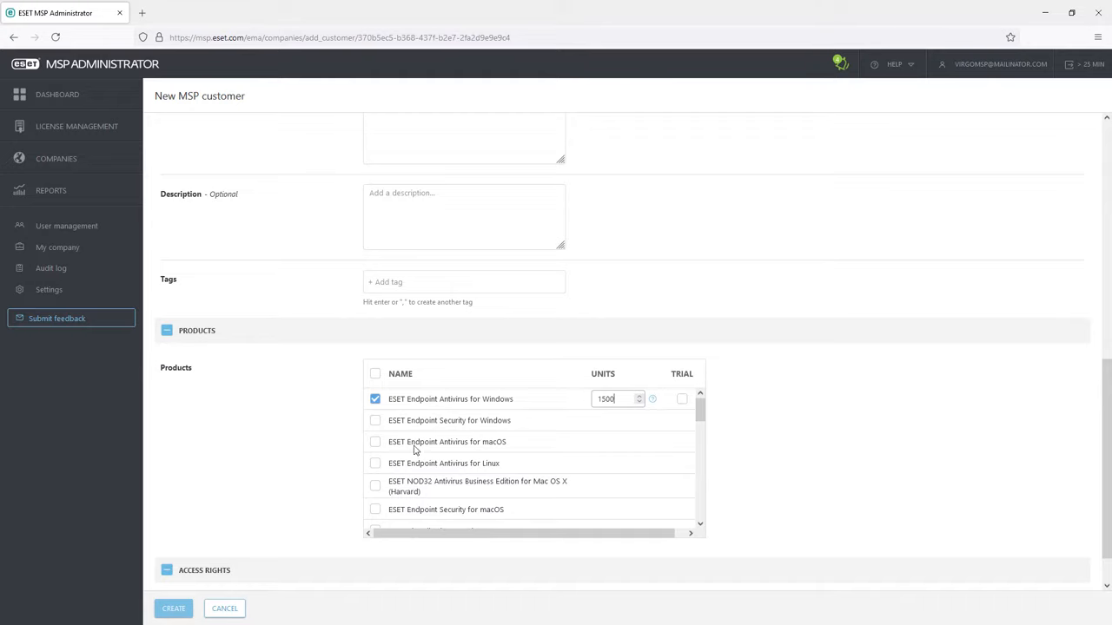
left_click(375, 442)
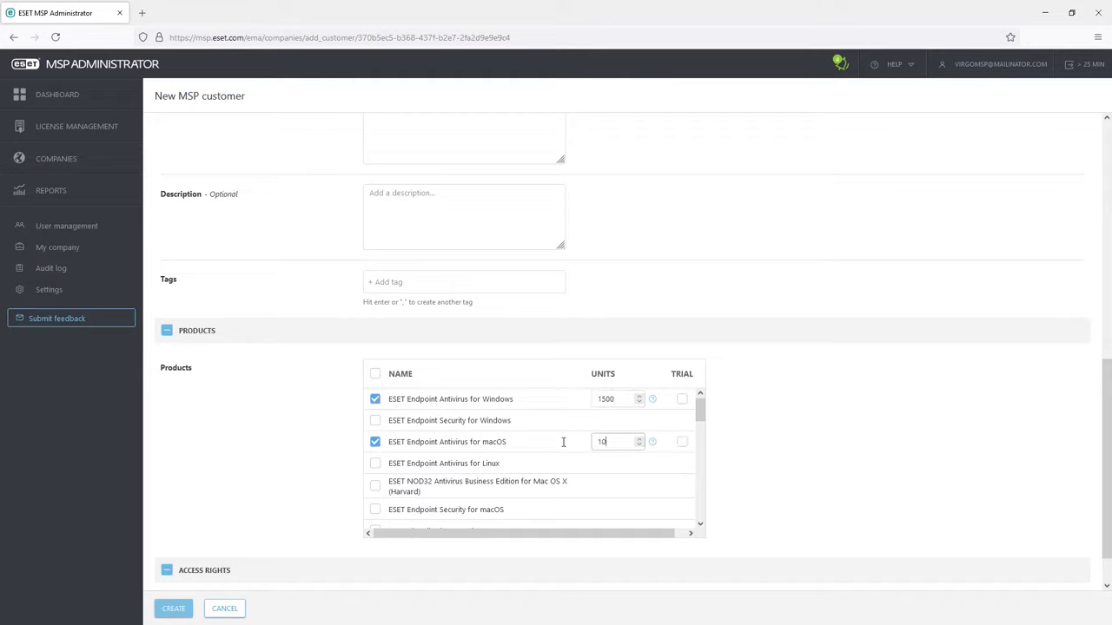
left_click(682, 442)
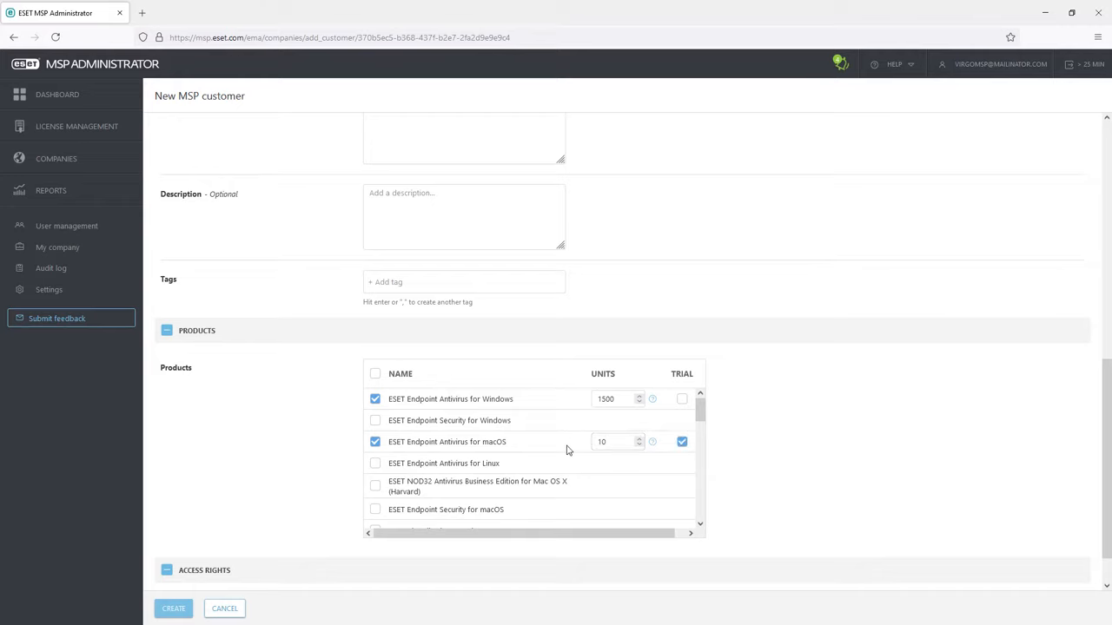
scroll("down", 3)
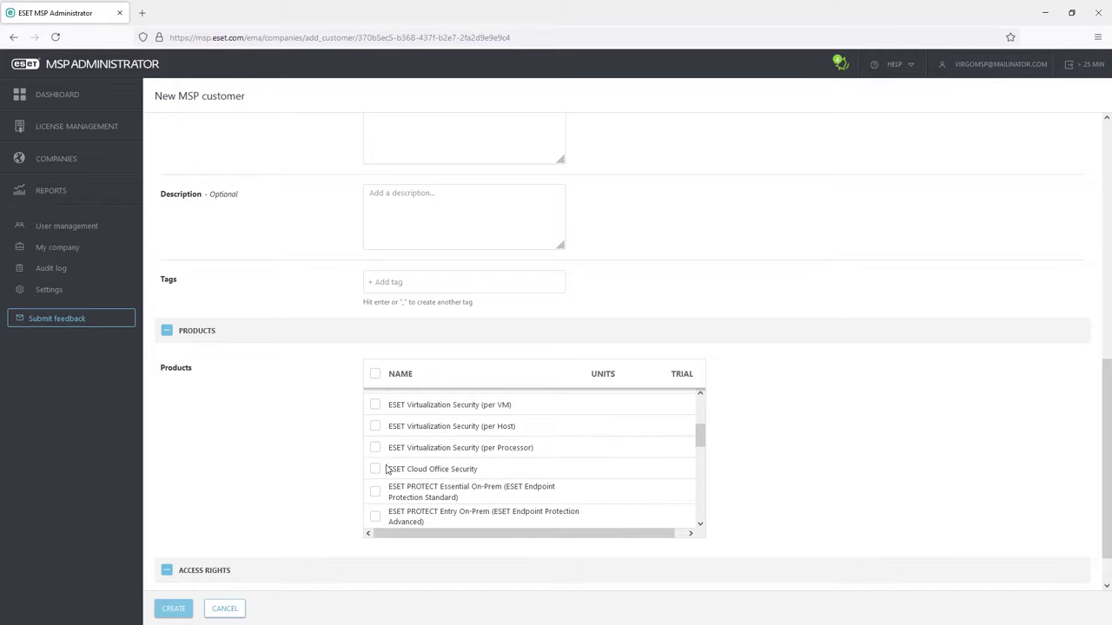
left_click(375, 470)
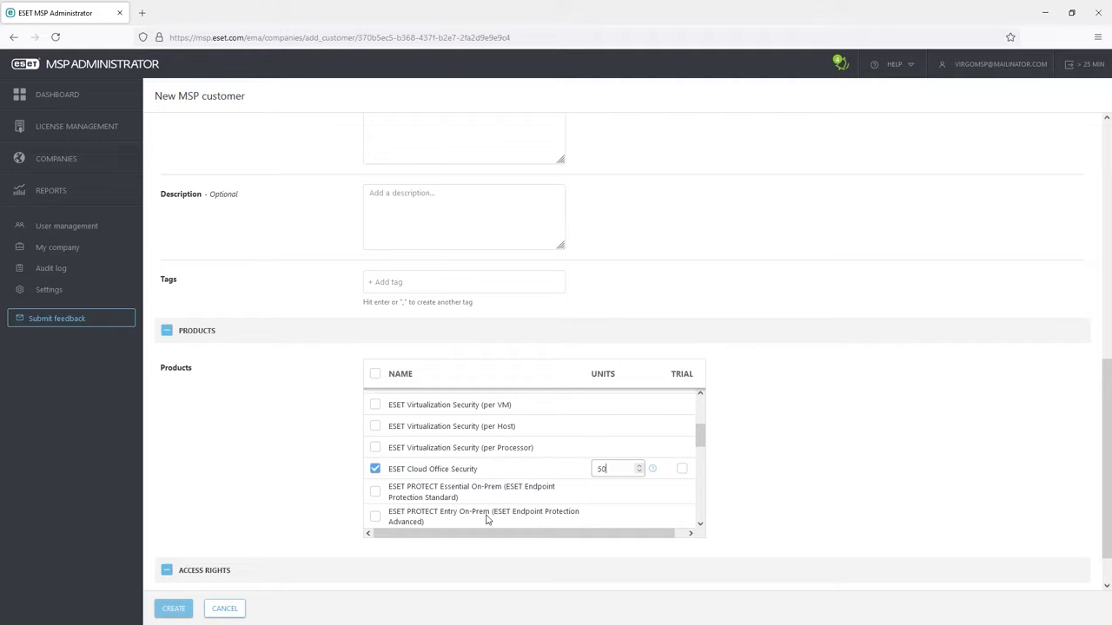
Add ESET PROTECT Complete, PROTECT Mail Plus and ESET Secure Authentication to the customer's products
scroll("down", 3)
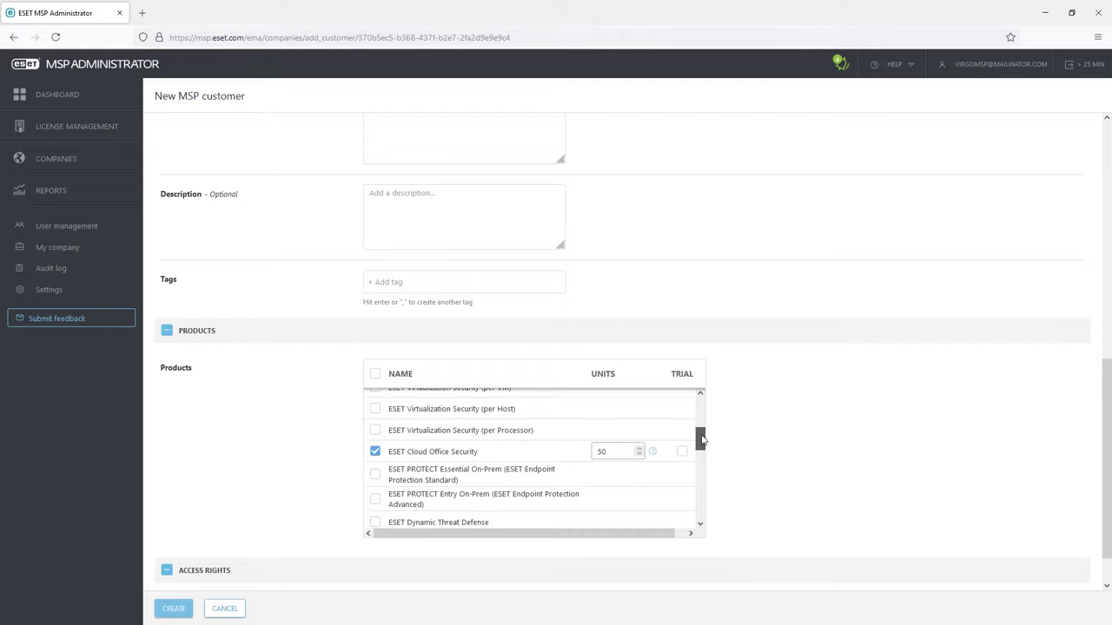
scroll("down", 3)
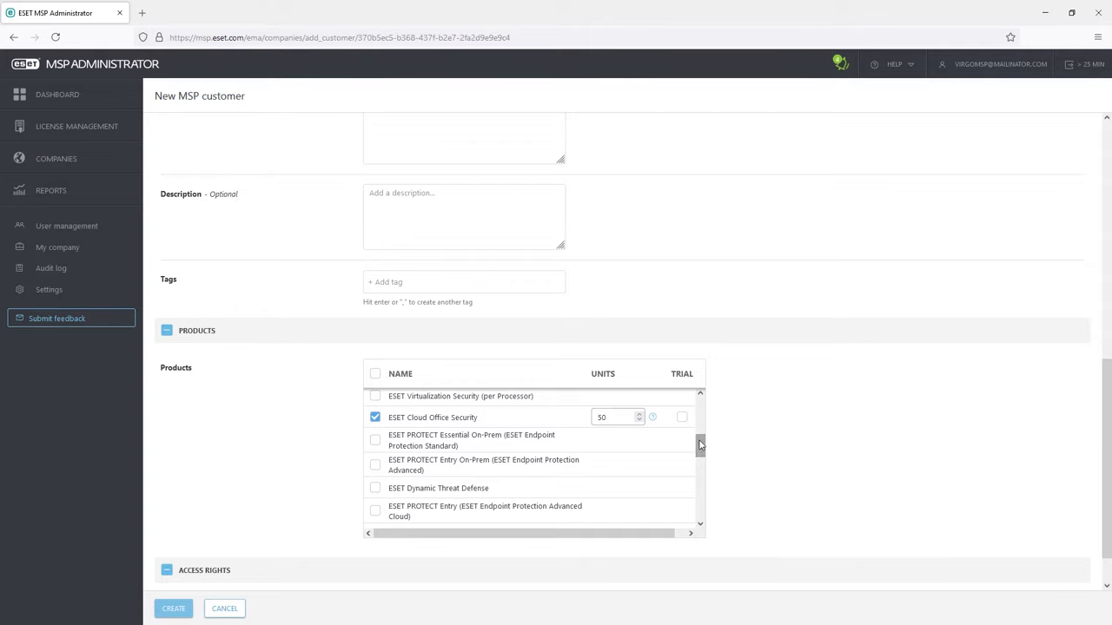
left_click(375, 486)
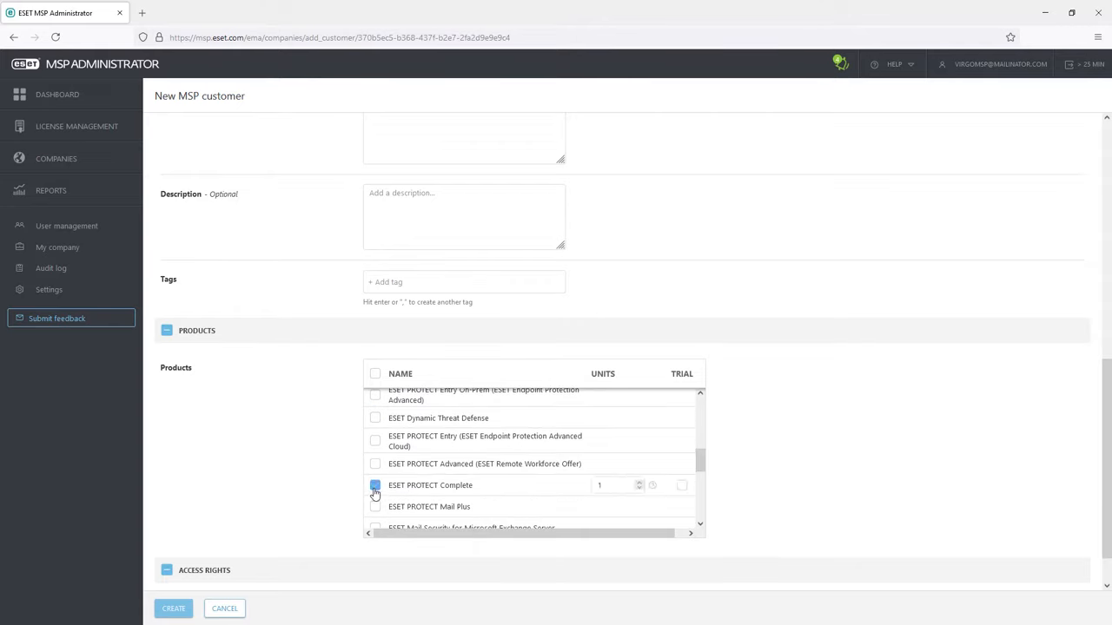
left_click(374, 486)
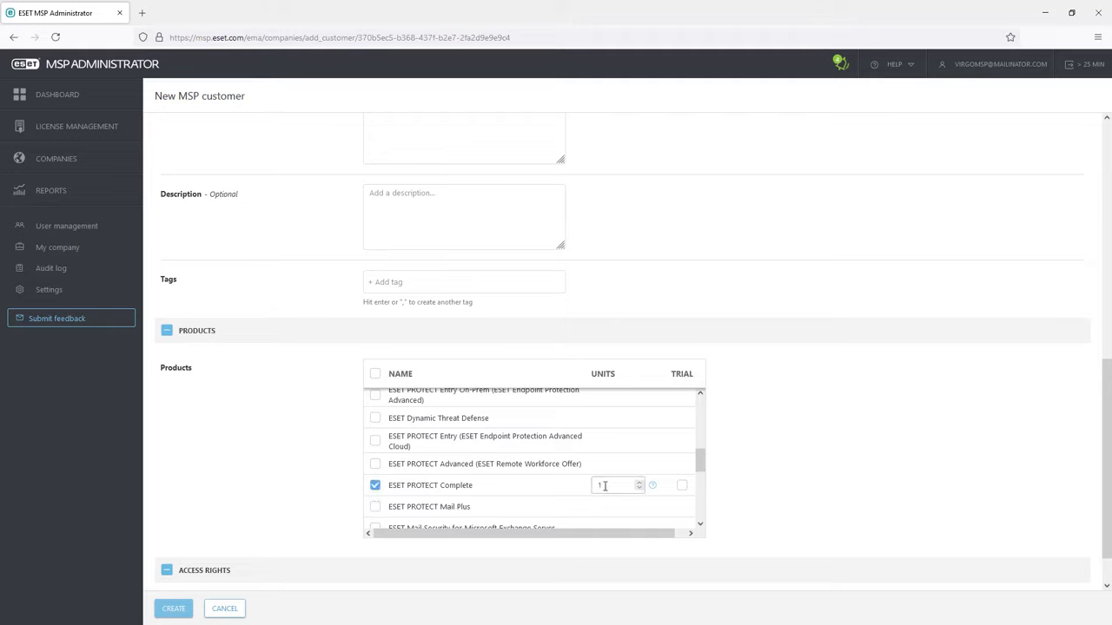
left_click(374, 507)
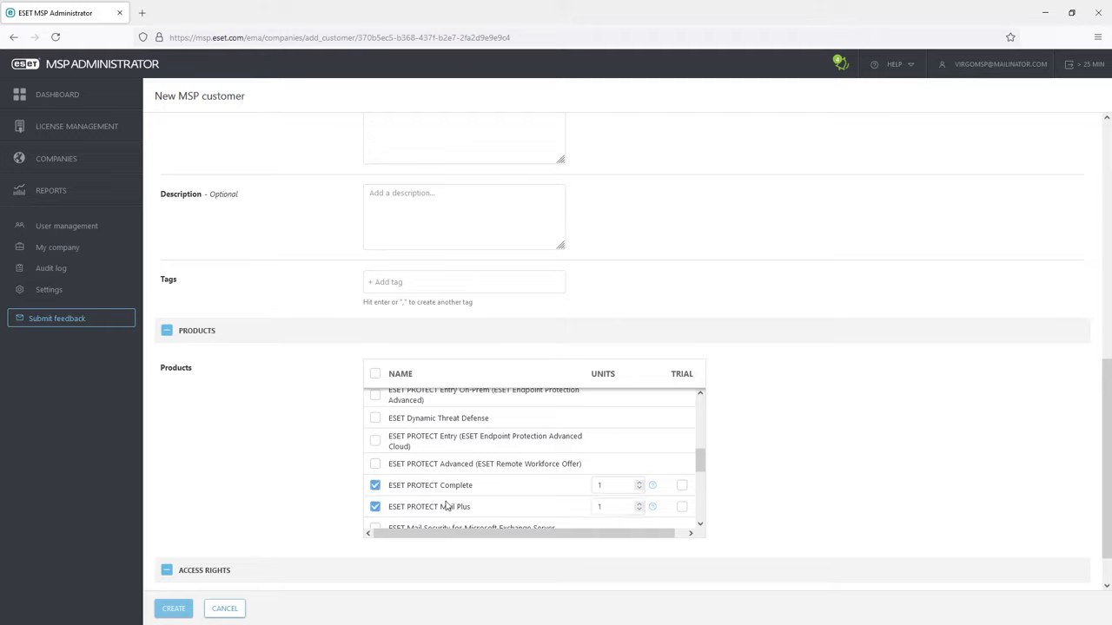
scroll("down", 3)
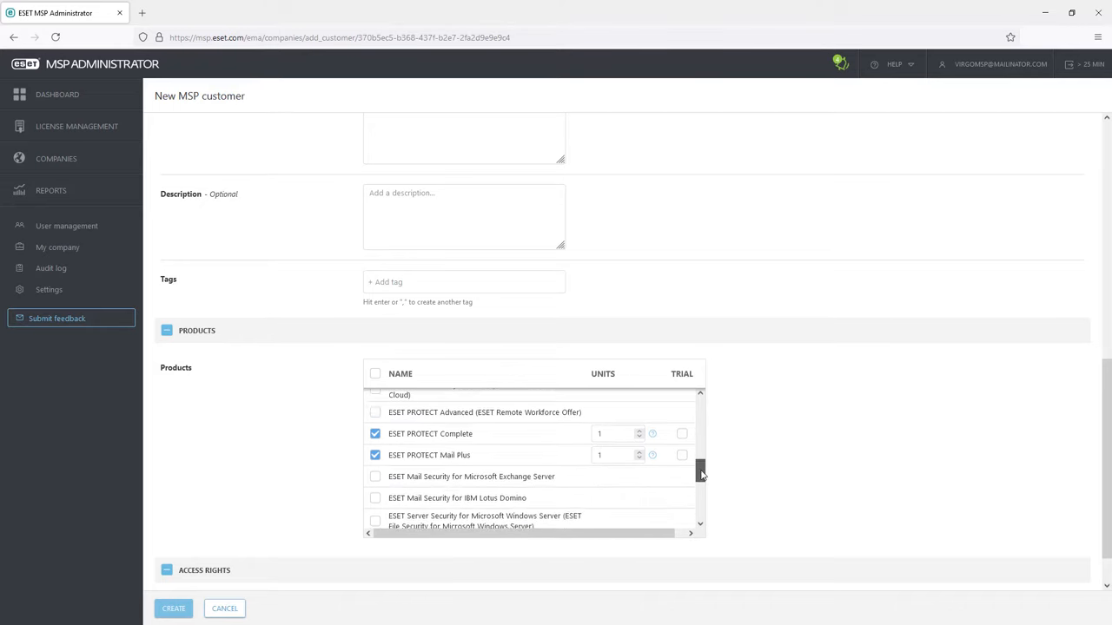
scroll("down", 3)
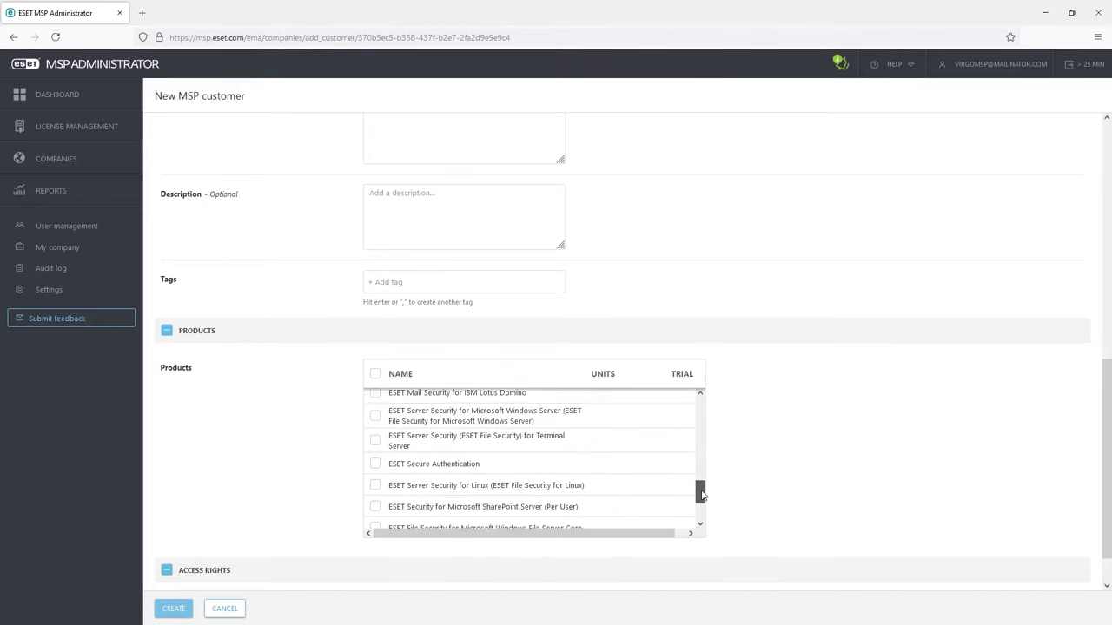
scroll("down", 3)
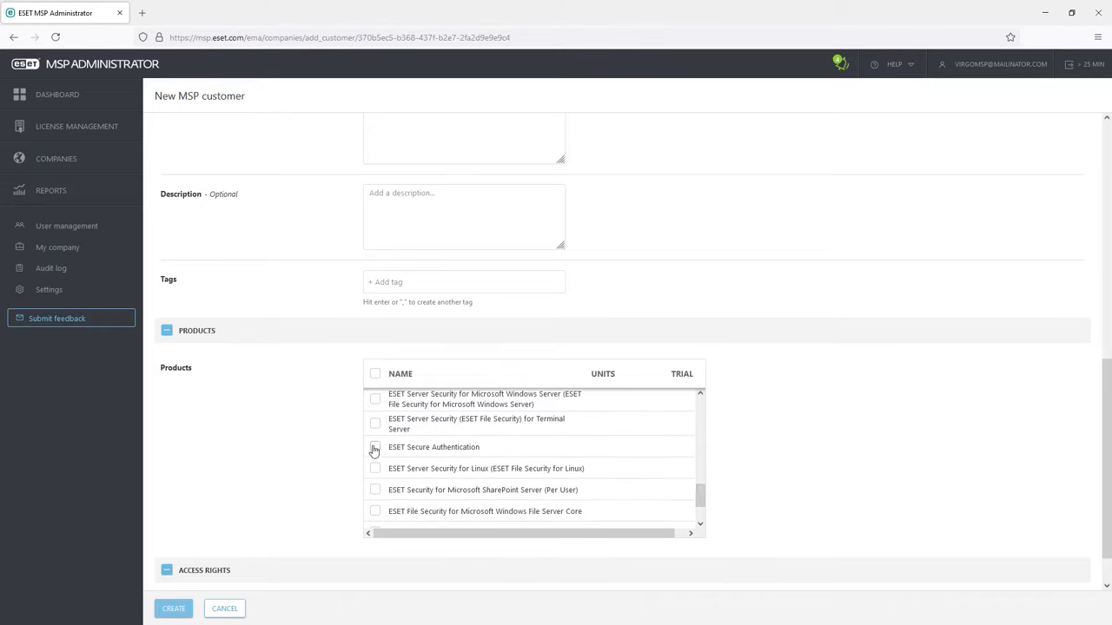
left_click(374, 447)
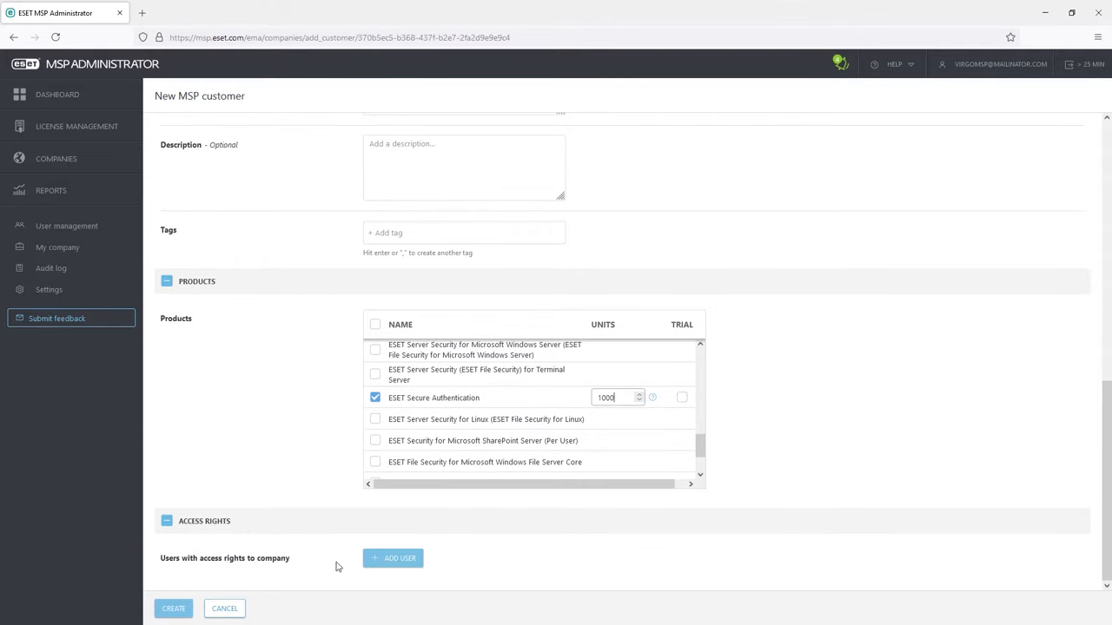
Add John Smith to the new customer's access rights with Read access
left_click(394, 558)
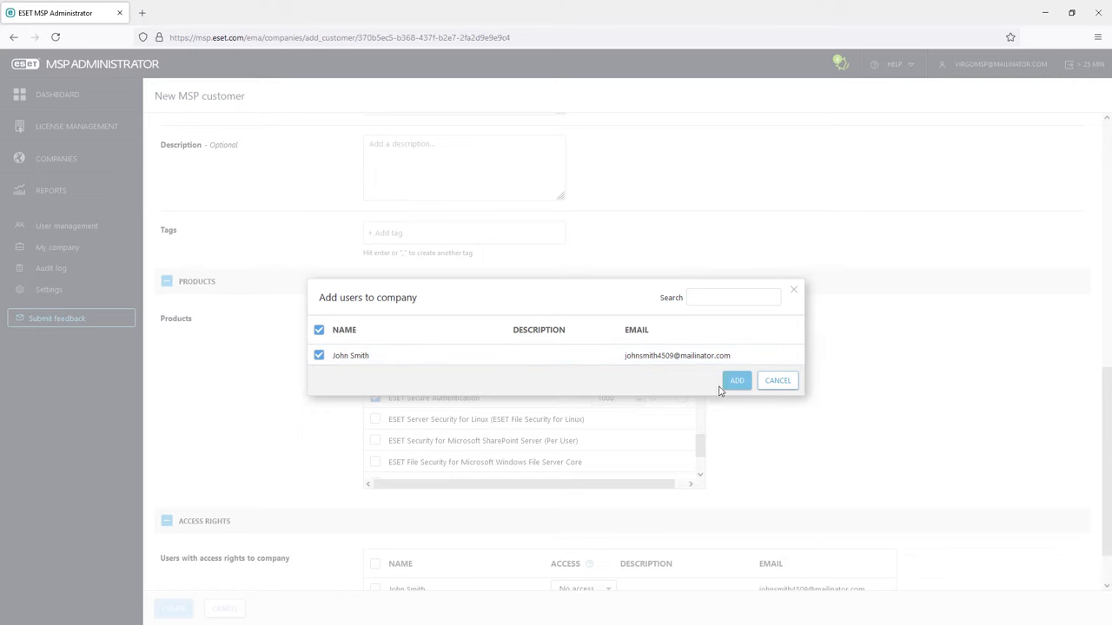
left_click(736, 380)
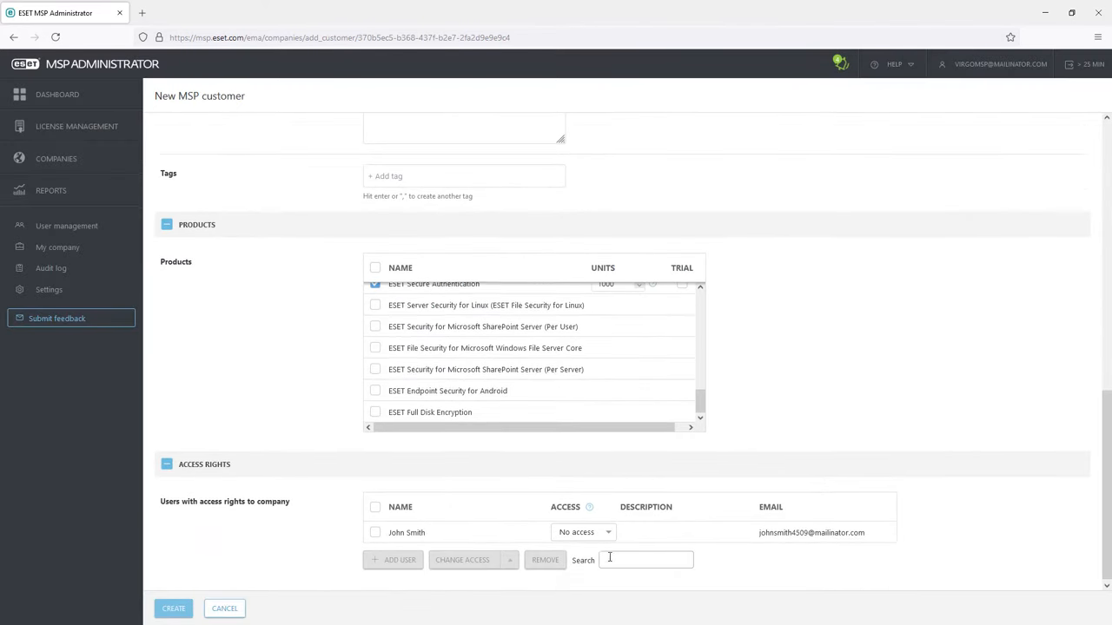
left_click(583, 532)
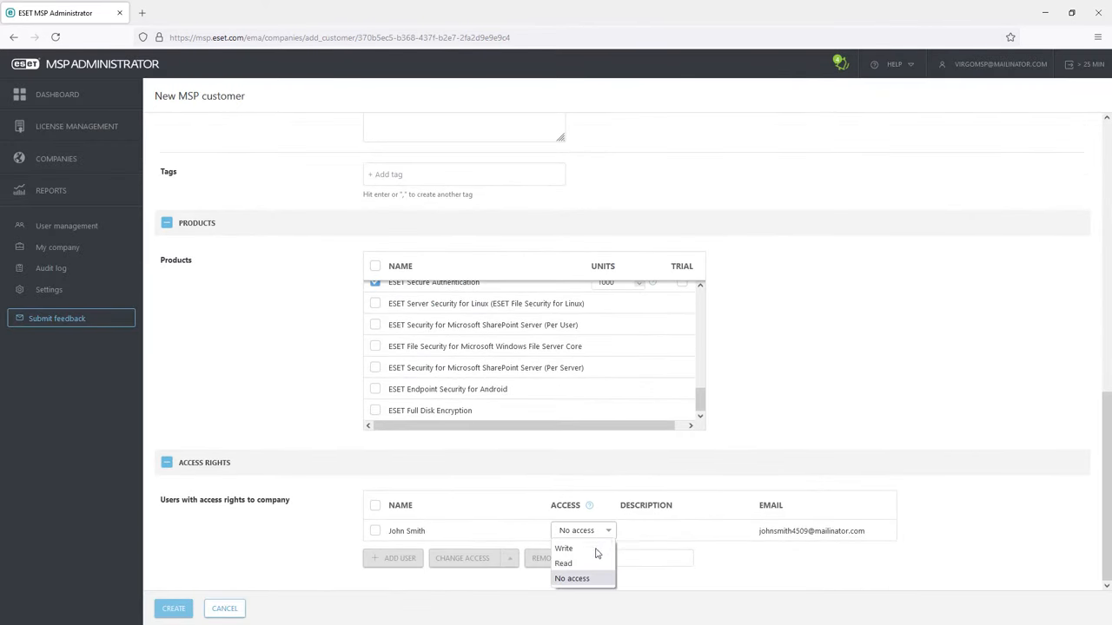
mouse_move(564, 562)
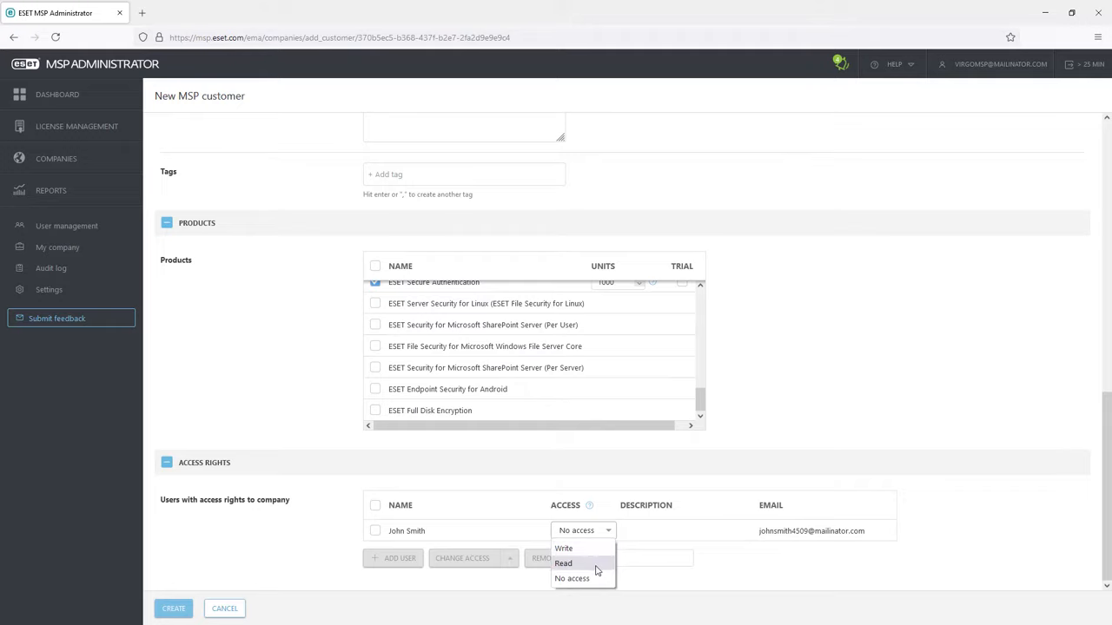
mouse_move(577, 578)
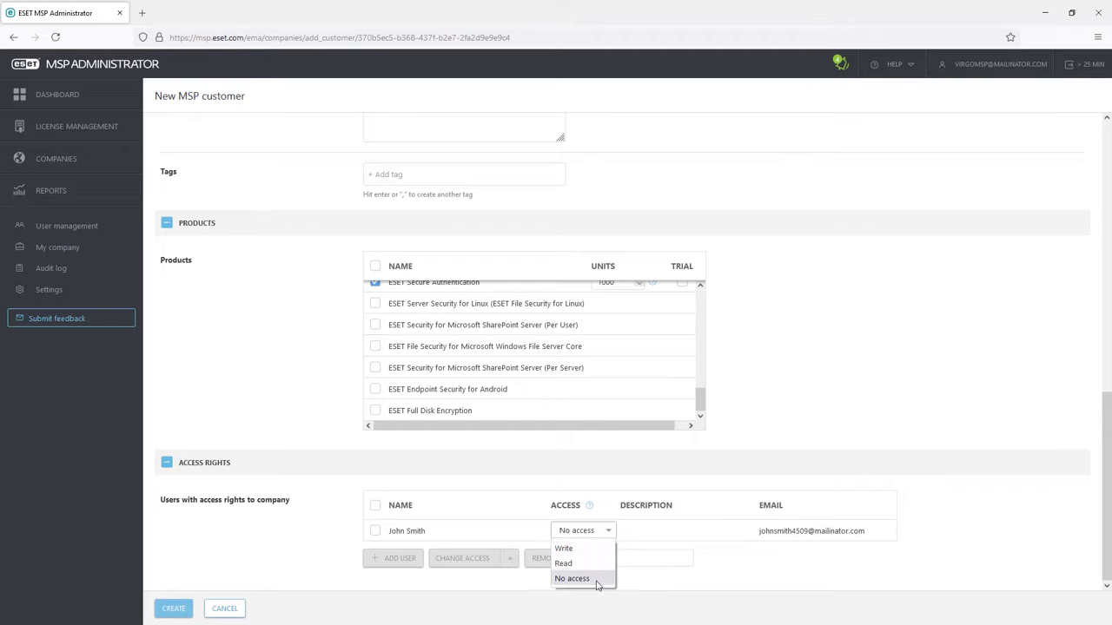
left_click(564, 563)
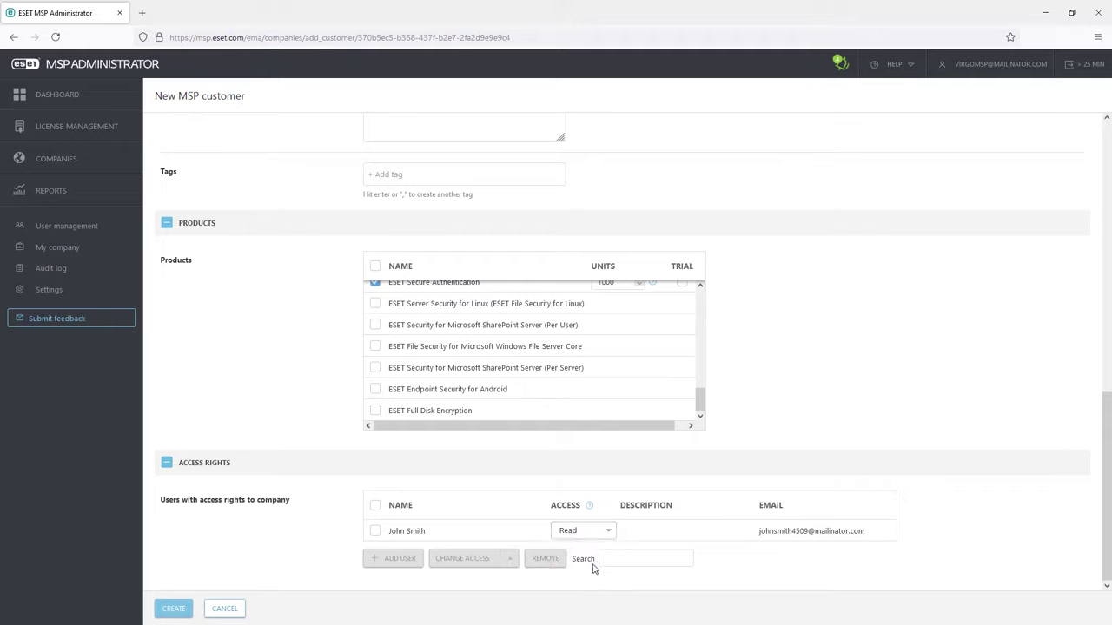
left_click(173, 608)
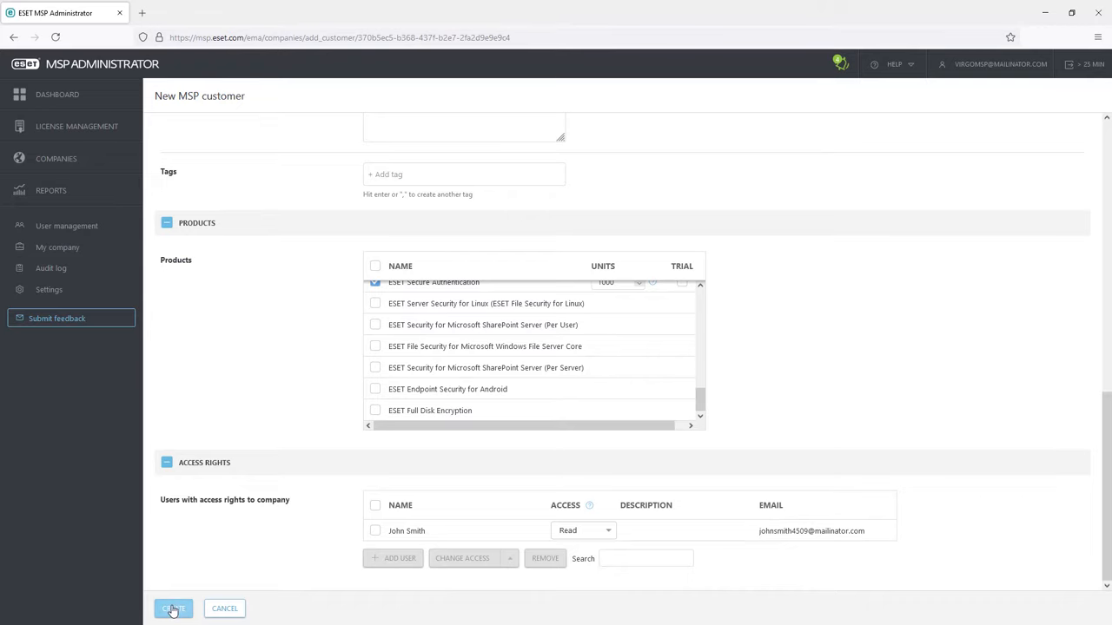
Create the Planets customer, agreeing to the Dynamic Threat Defense terms of use
left_click(173, 608)
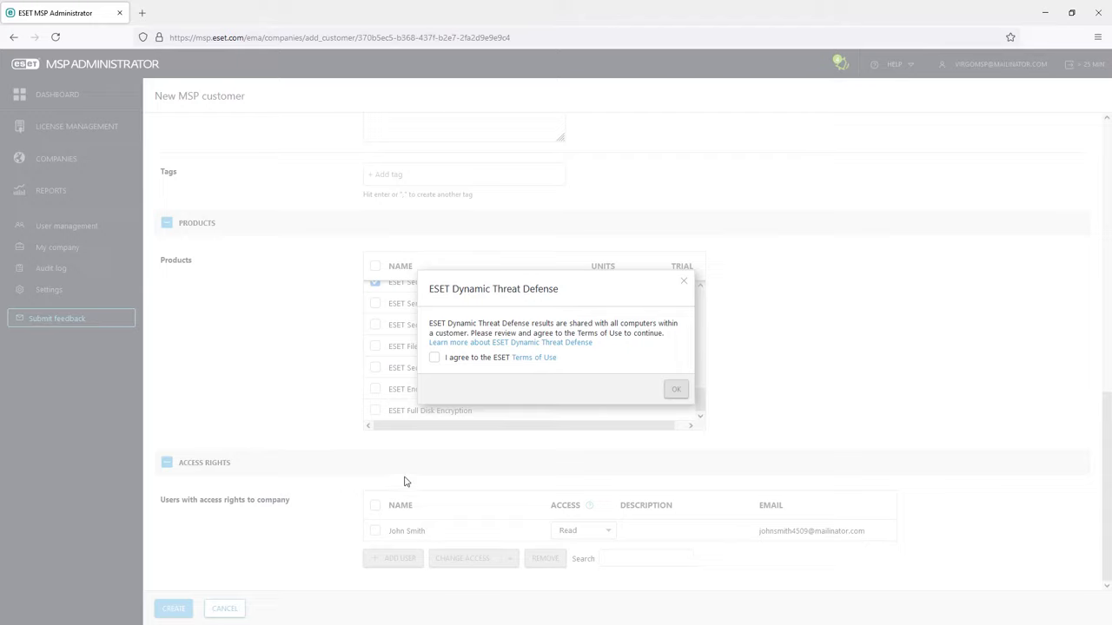
mouse_move(562, 362)
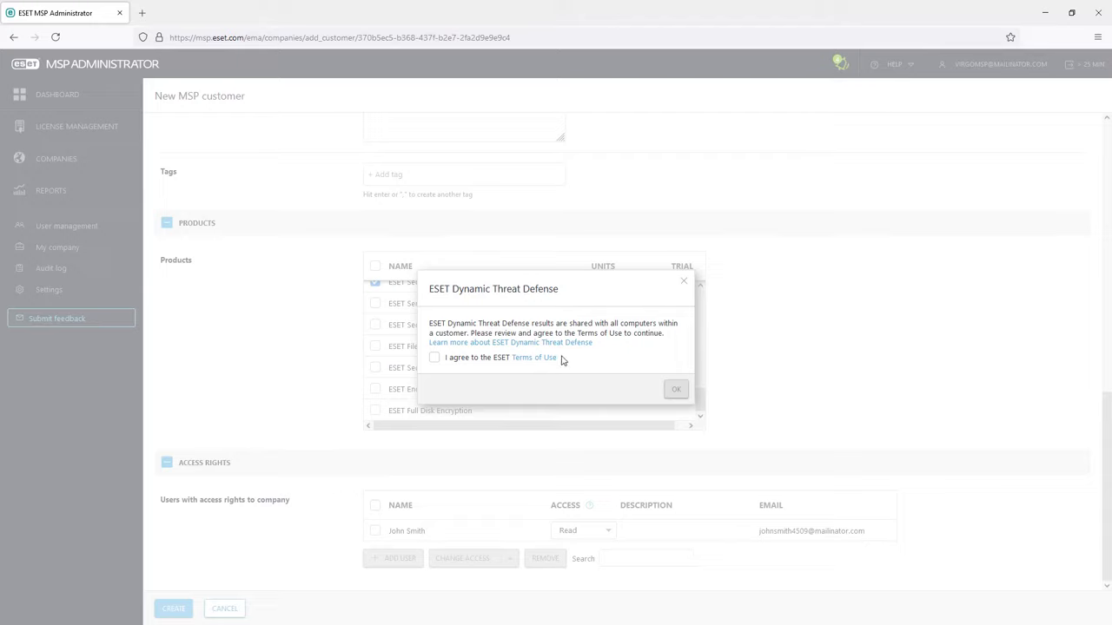
mouse_move(557, 373)
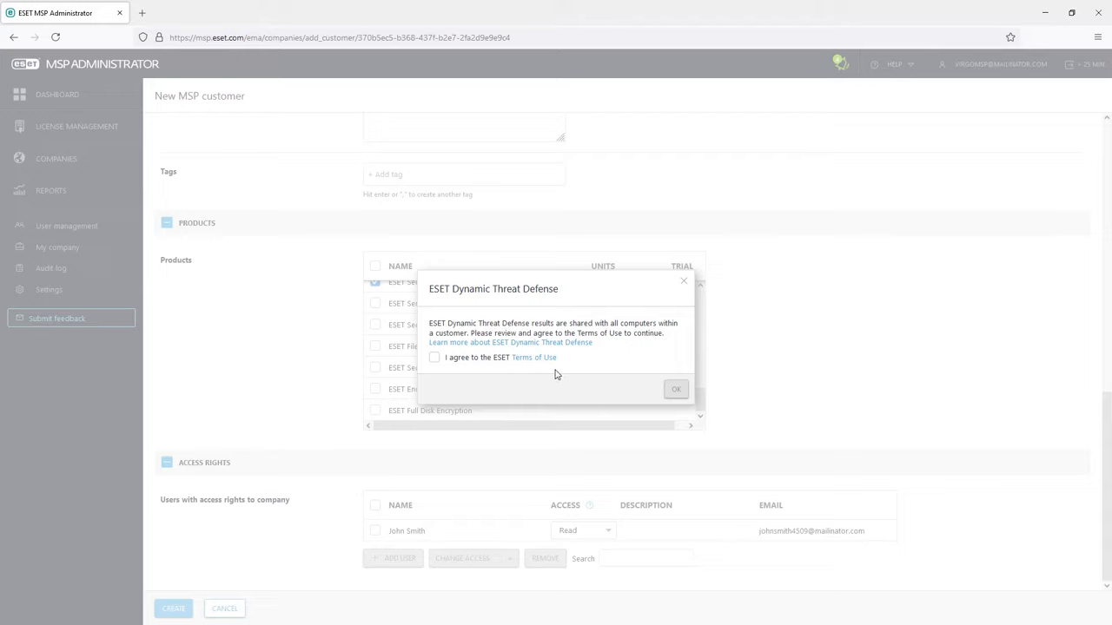
left_click(437, 358)
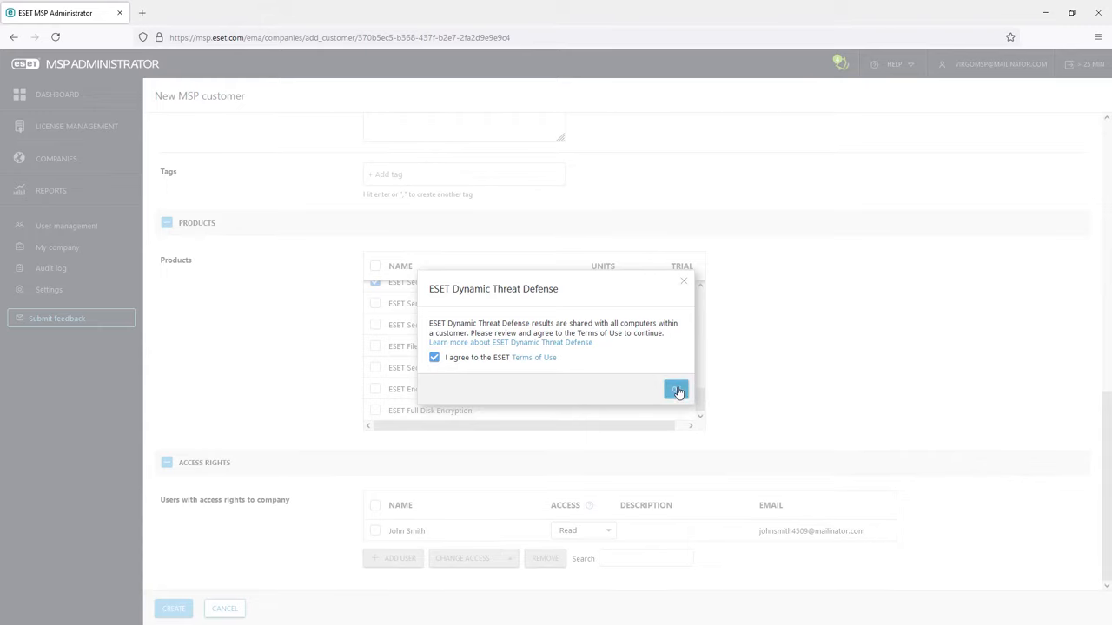
left_click(676, 390)
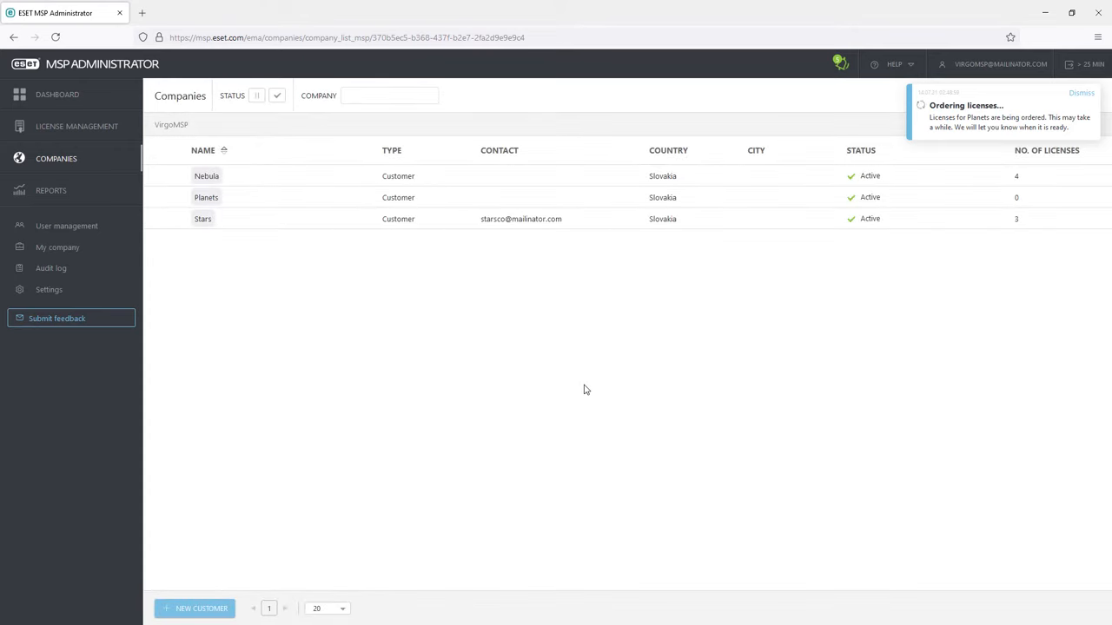
Dismiss the licence-ordering notice, glance at Planets' actions, and go to the Reports page
left_click(1078, 94)
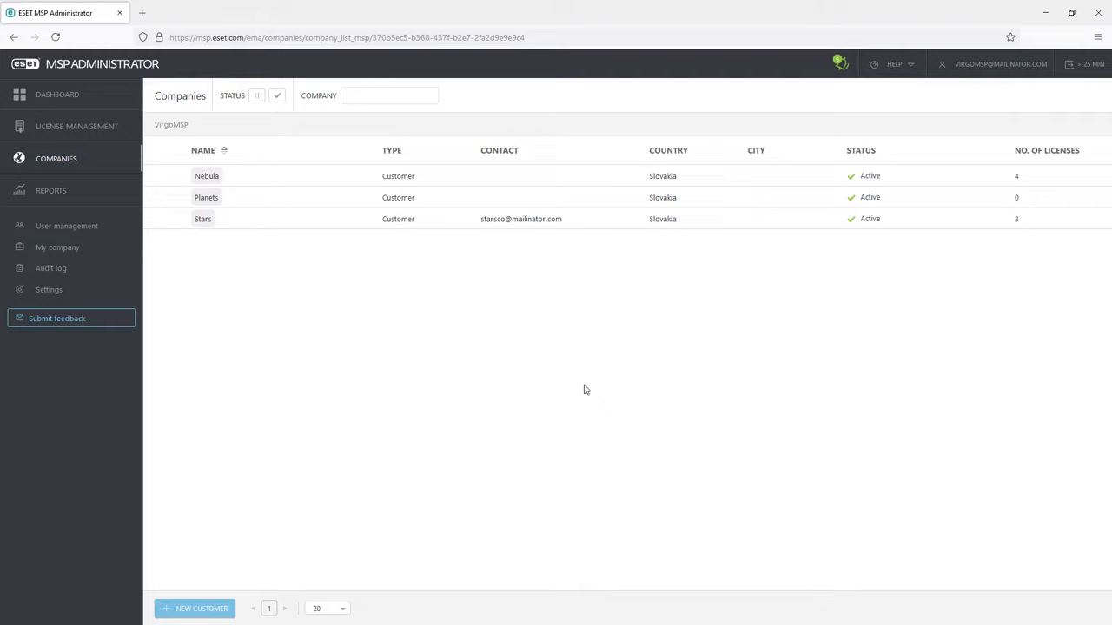
mouse_move(235, 207)
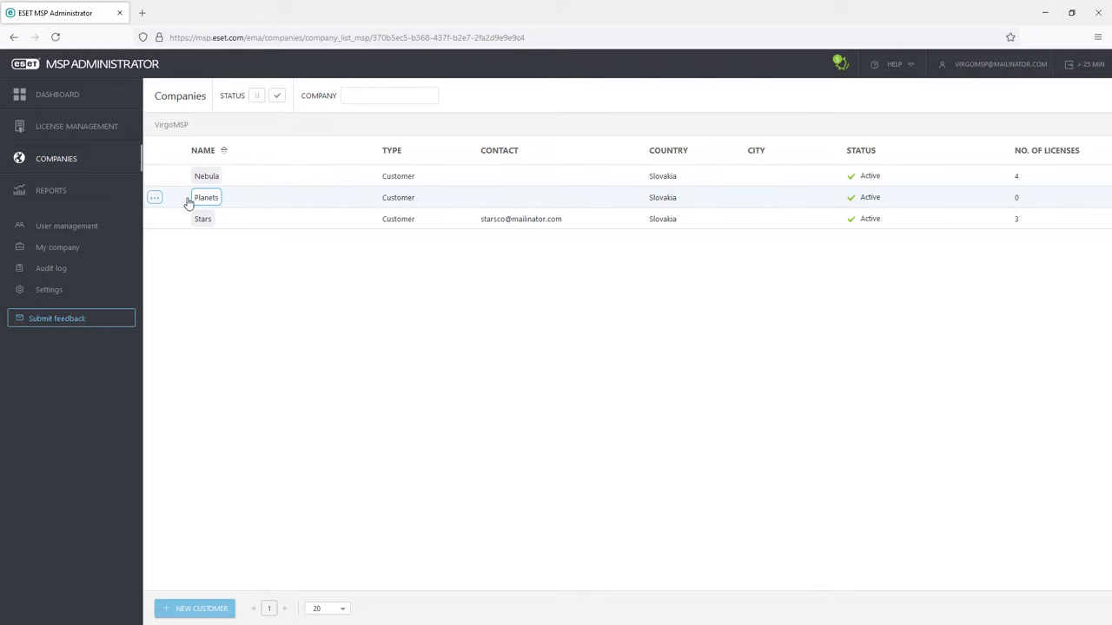
left_click(155, 197)
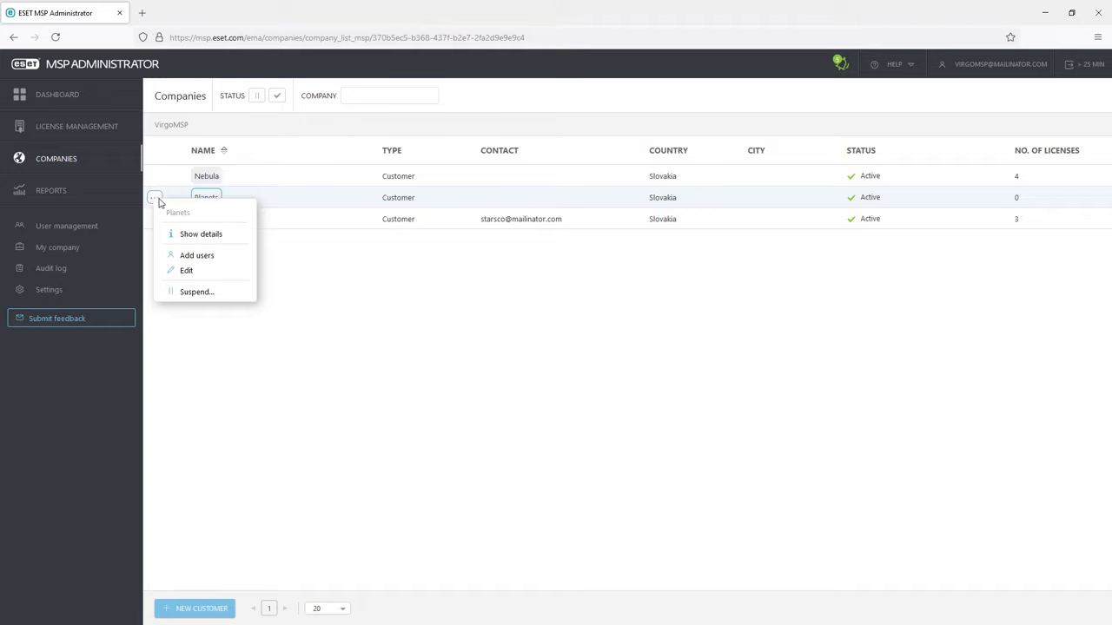
mouse_move(196, 291)
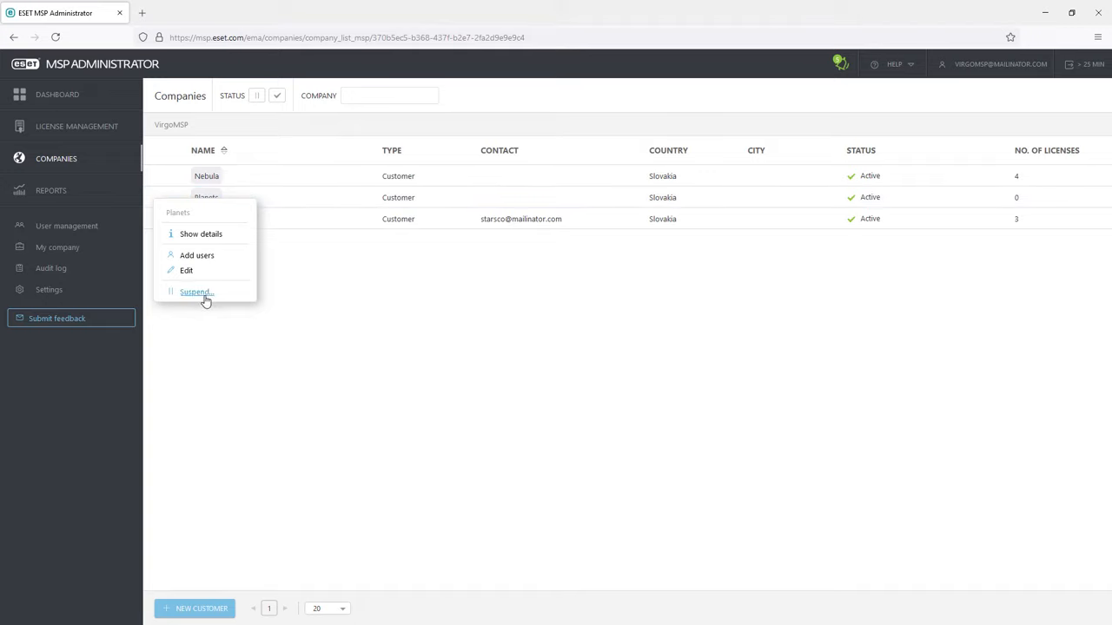
left_click(305, 275)
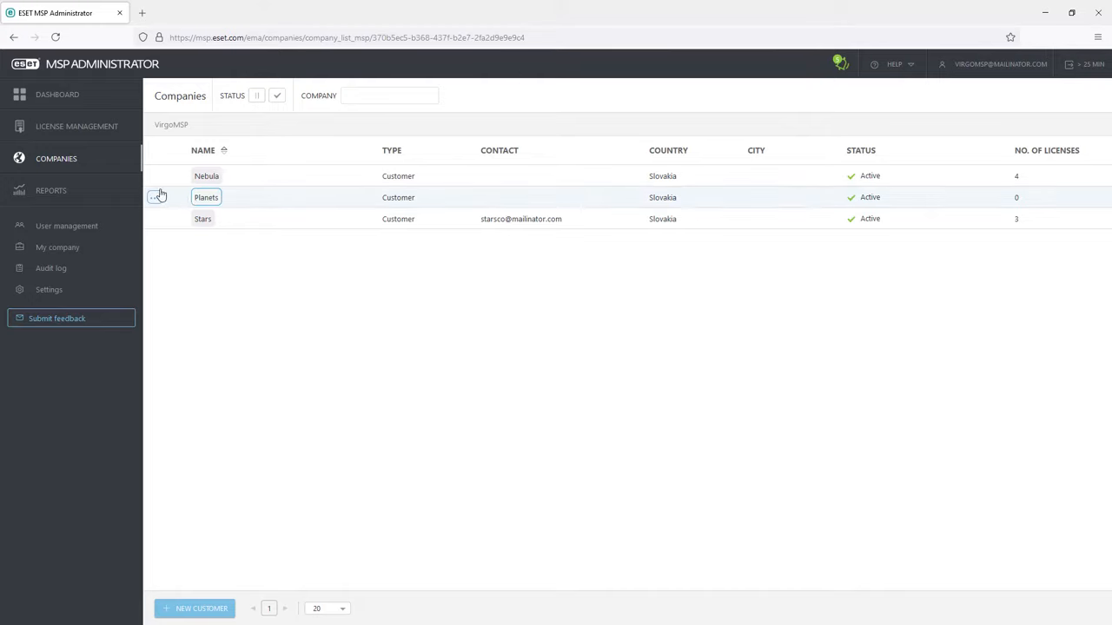
left_click(50, 191)
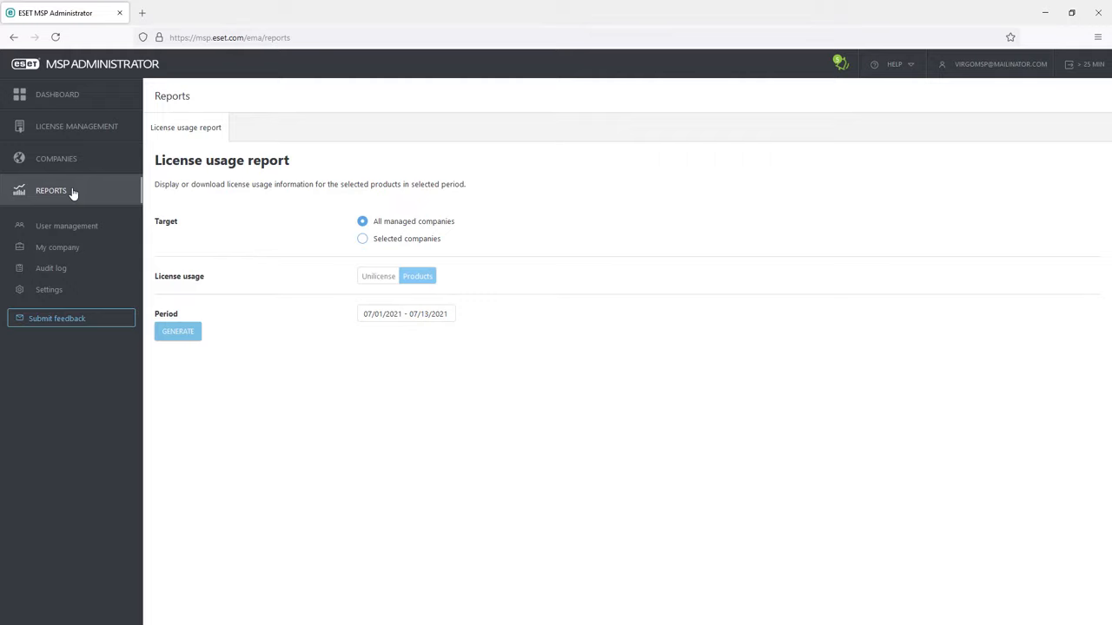
mouse_move(209, 211)
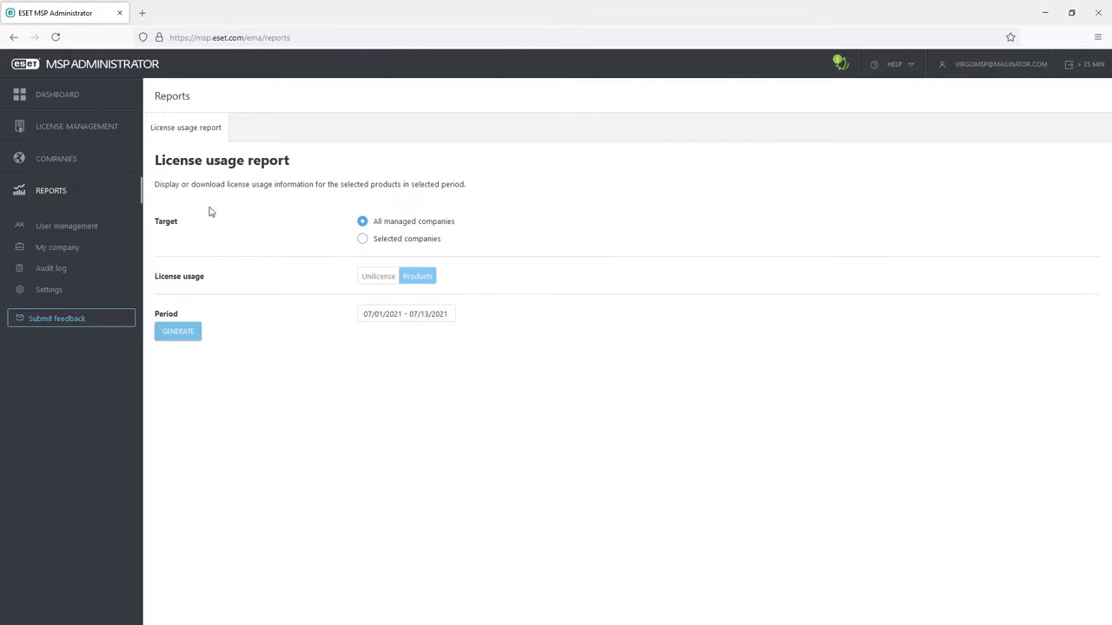
mouse_move(398, 291)
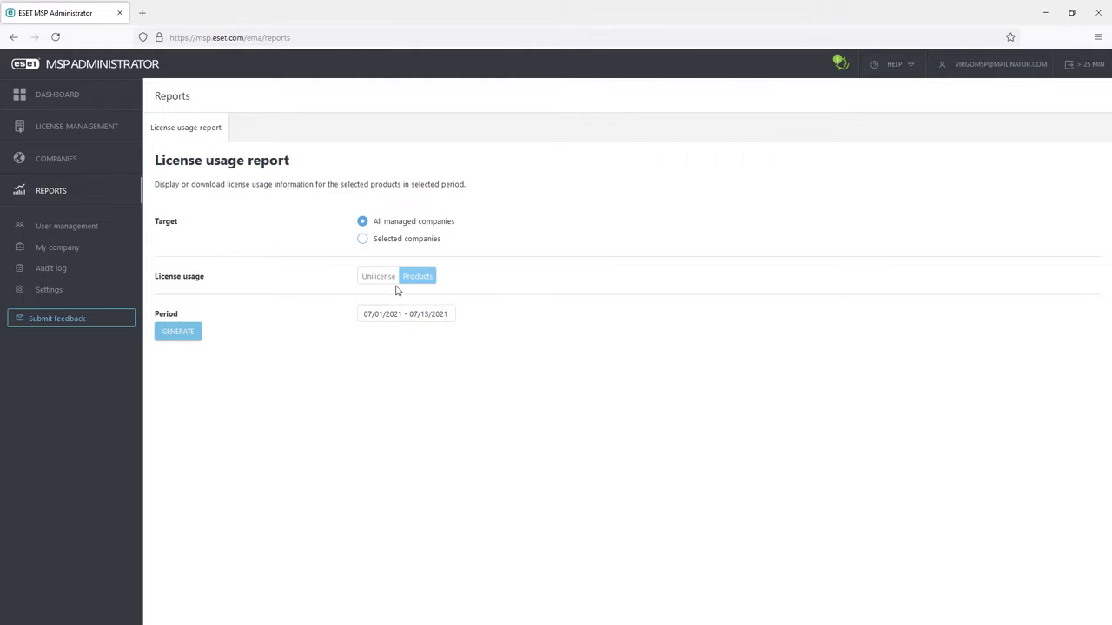
Set the license usage report period to 06/01–06/30/2021 and apply it
left_click(405, 314)
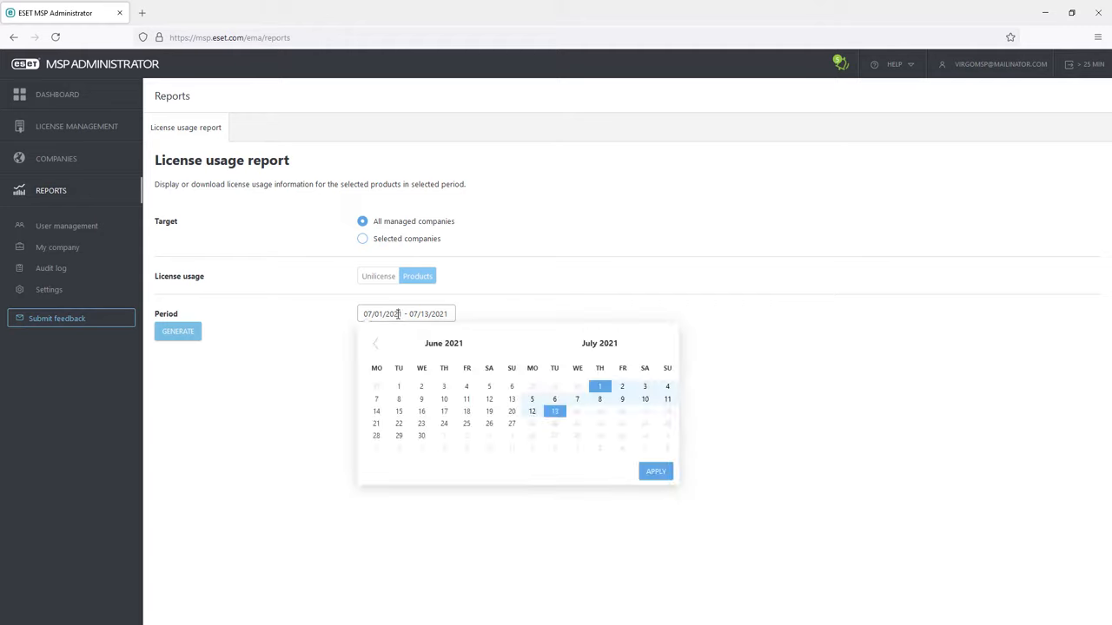
left_click(399, 387)
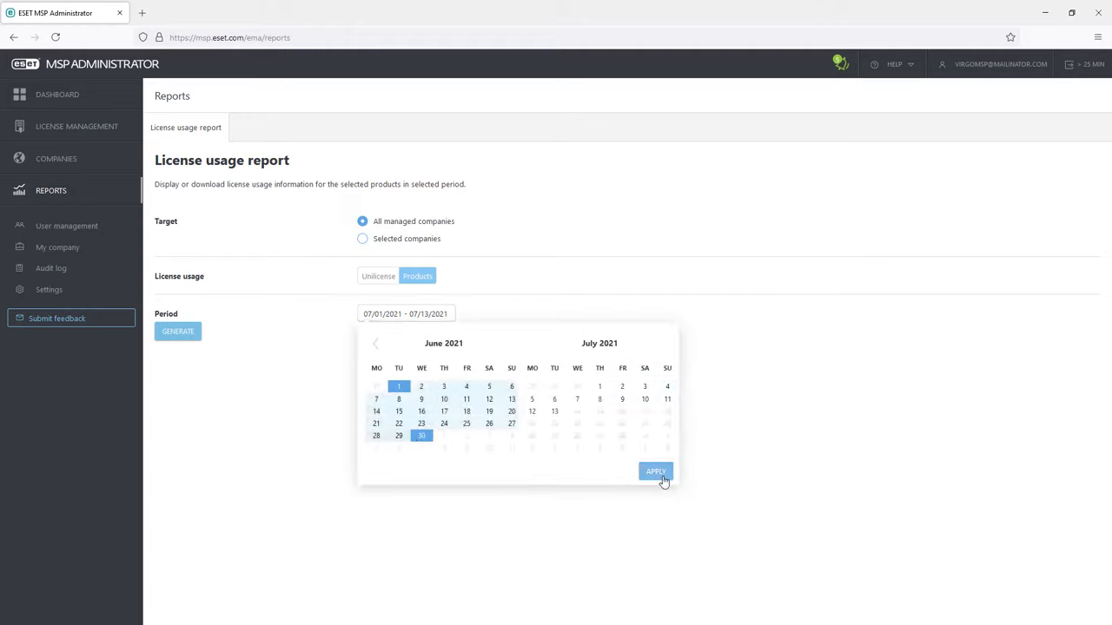
left_click(655, 471)
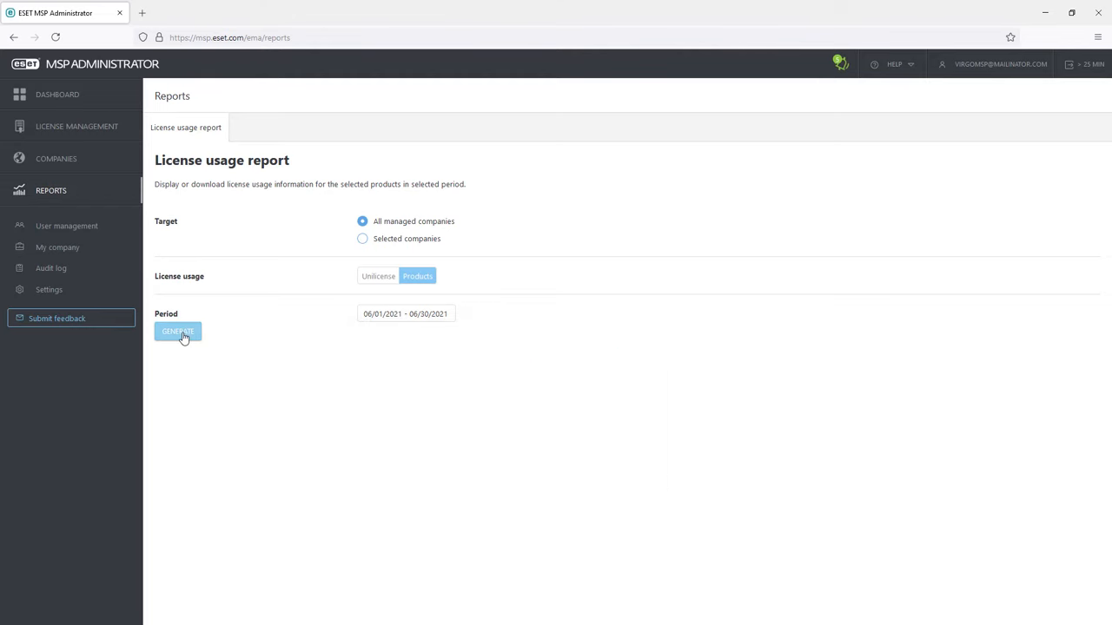
Generate the June 2021 report and expand Nebula's and Stars' per-product breakdowns
left_click(177, 332)
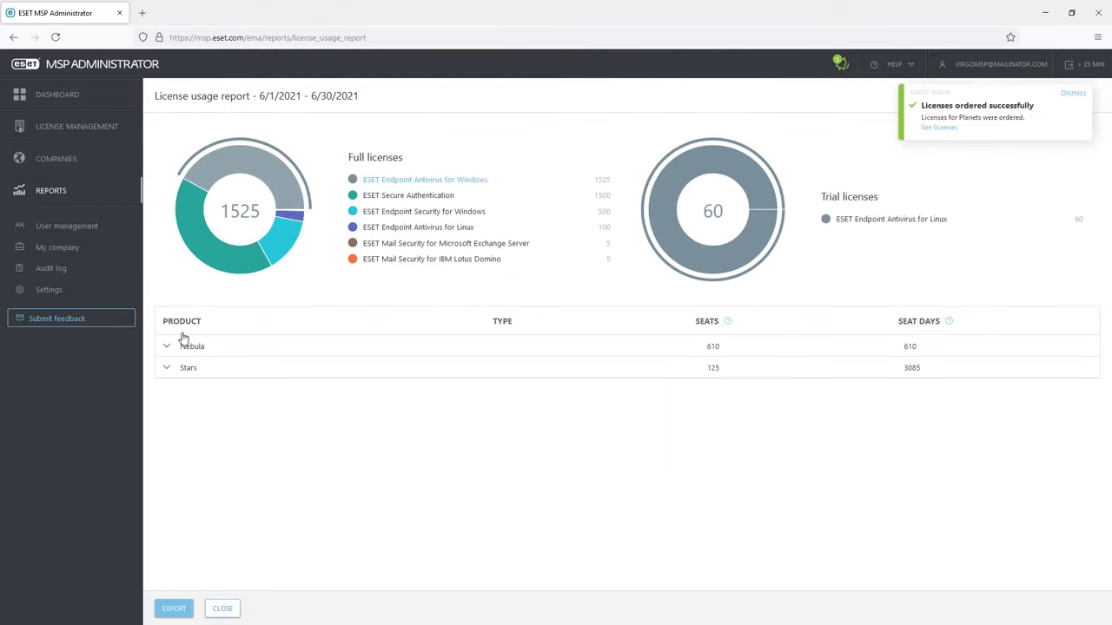
left_click(167, 346)
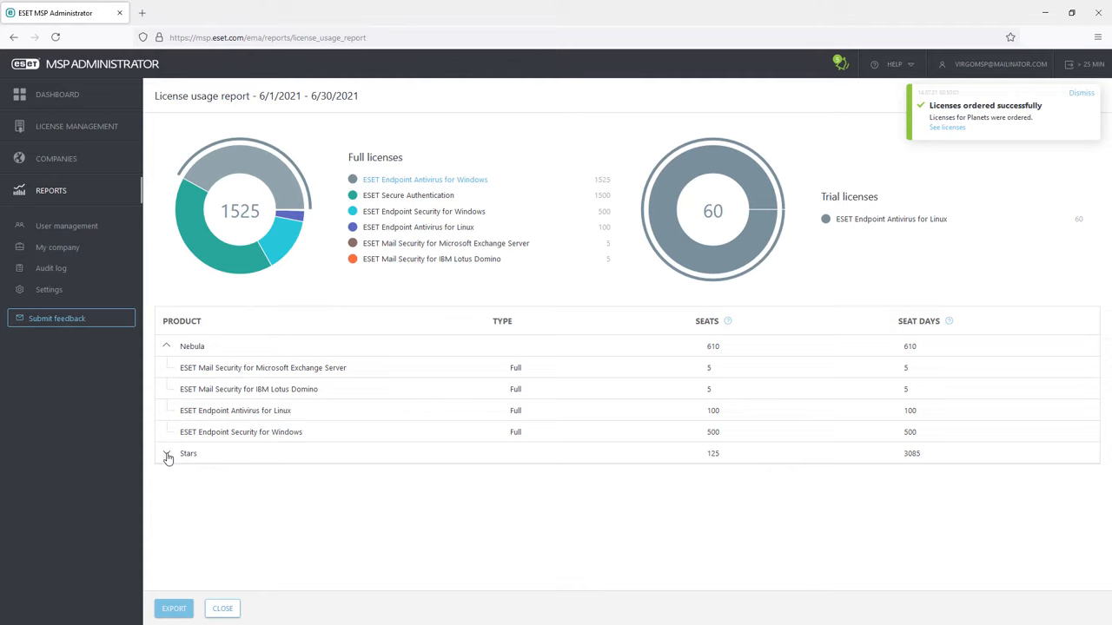
left_click(167, 456)
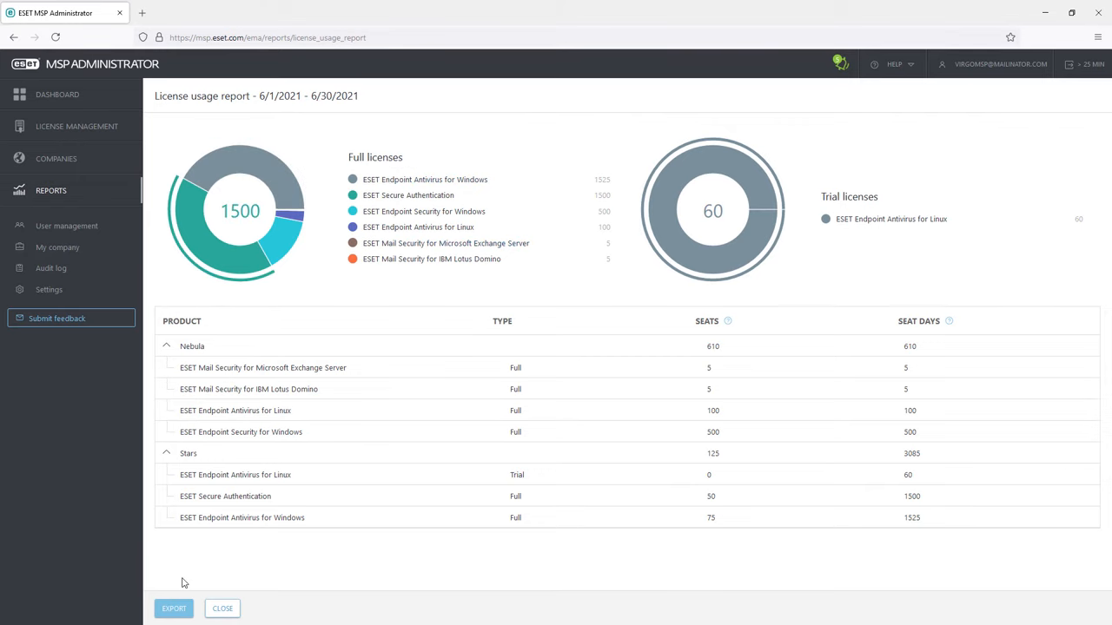
Export the license usage report to file, then move on to User management
left_click(174, 609)
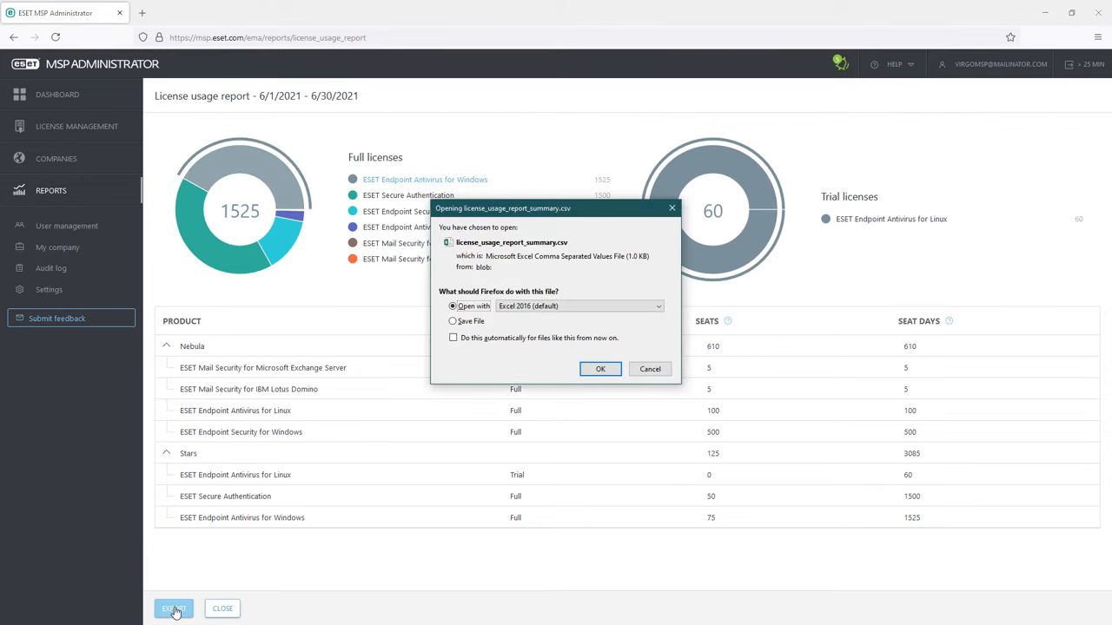
mouse_move(650, 369)
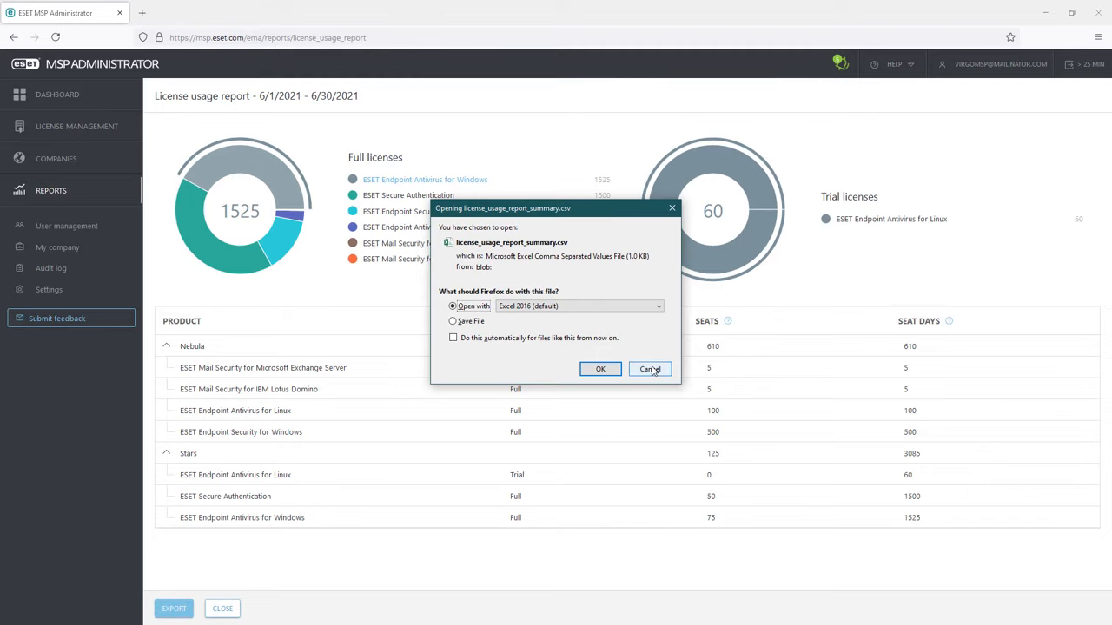
left_click(649, 368)
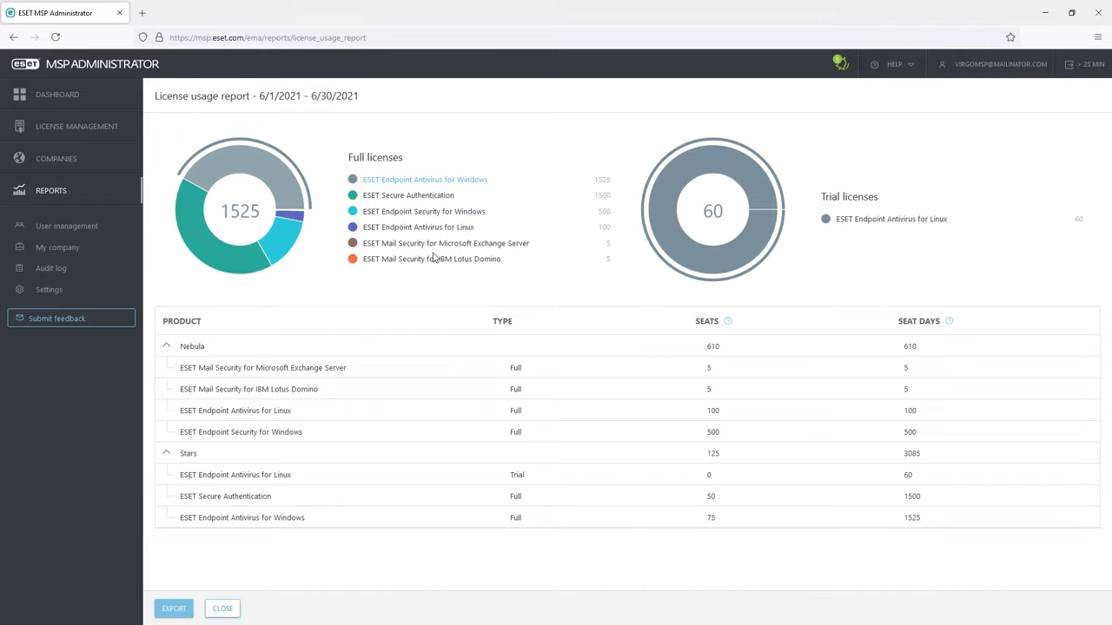
left_click(66, 226)
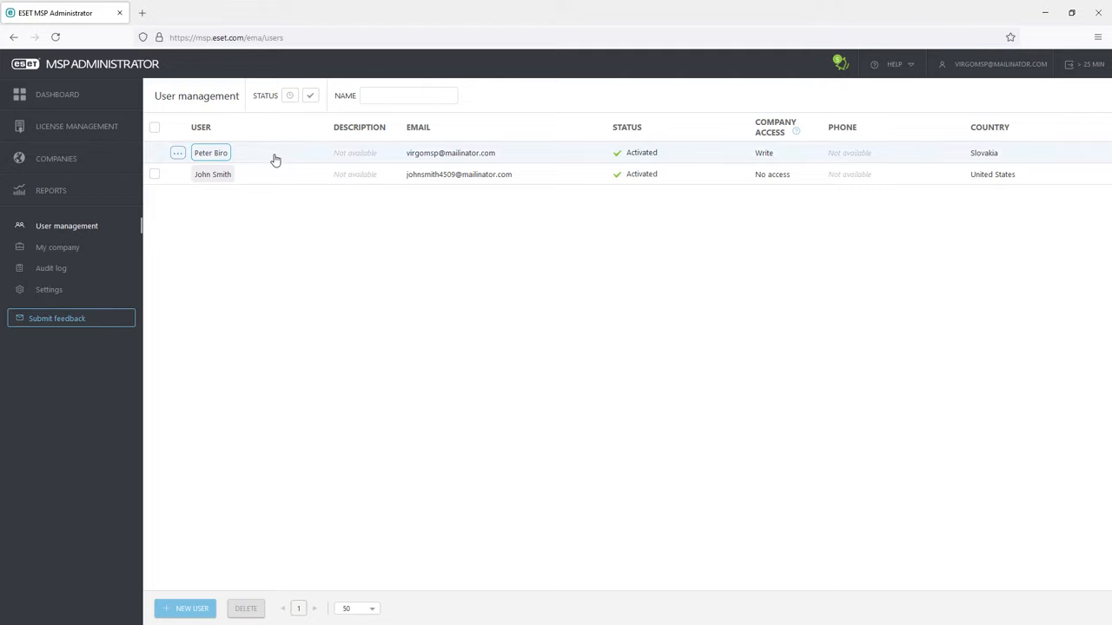
mouse_move(808, 159)
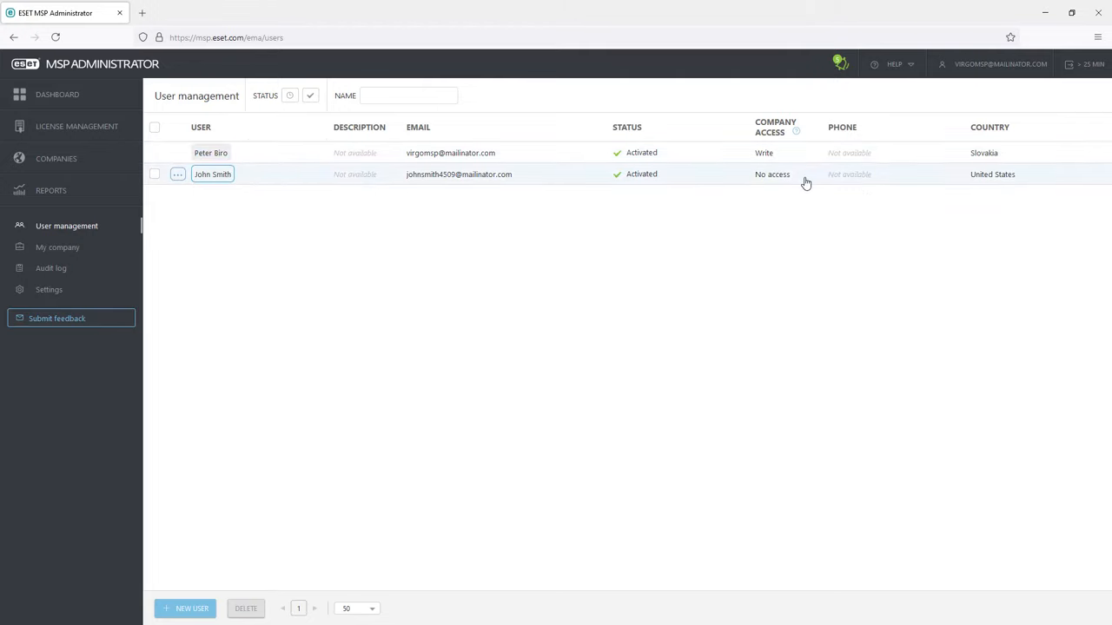
mouse_move(243, 589)
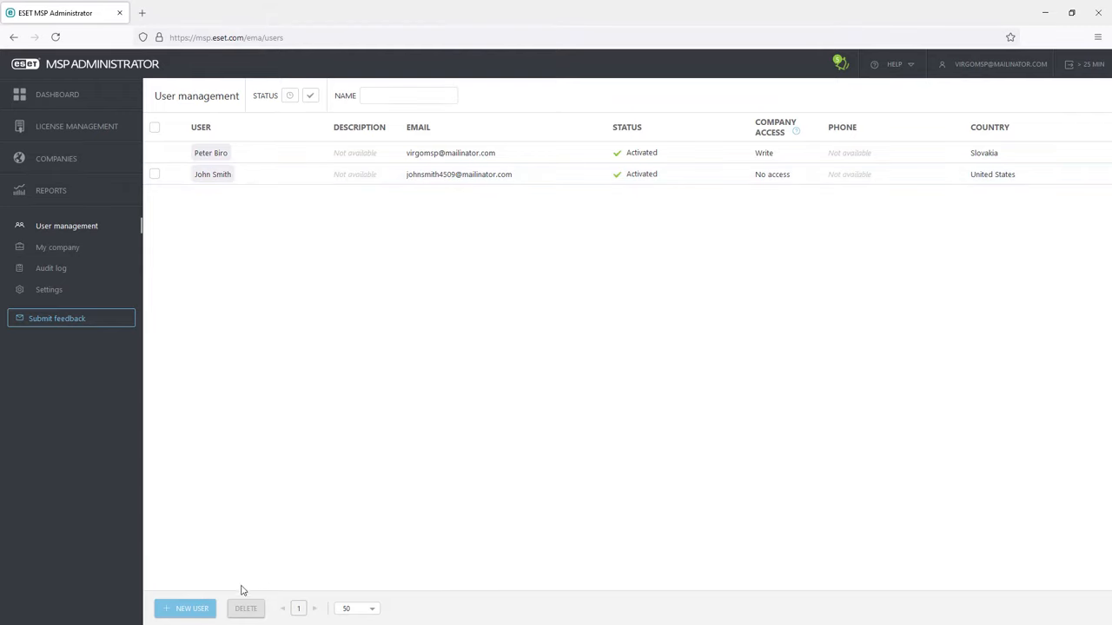
left_click(185, 608)
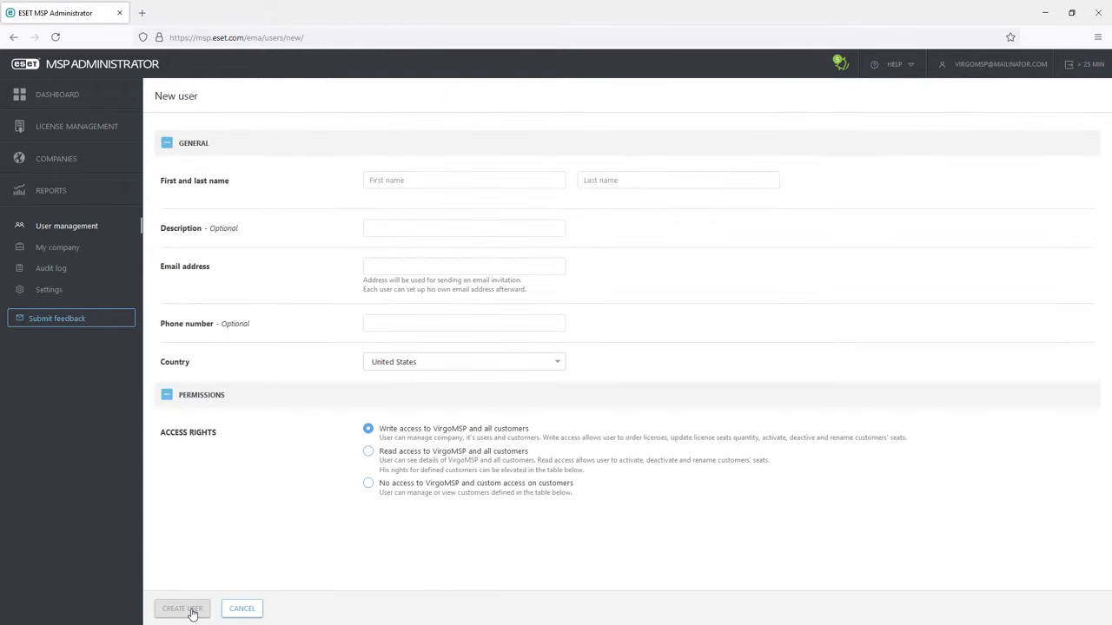
type("M")
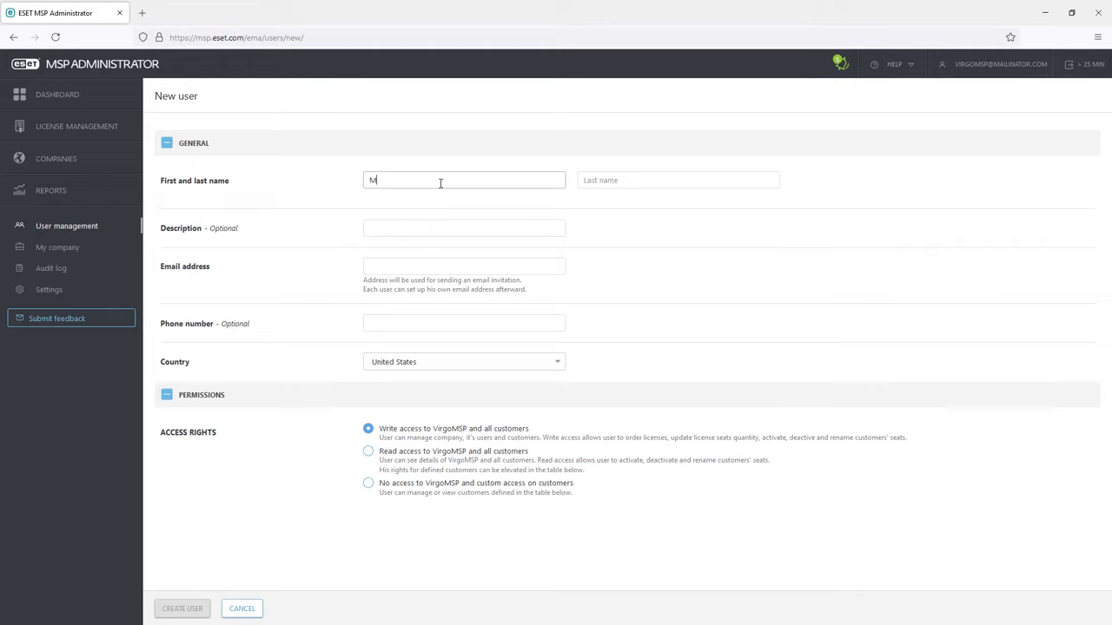
type("West")
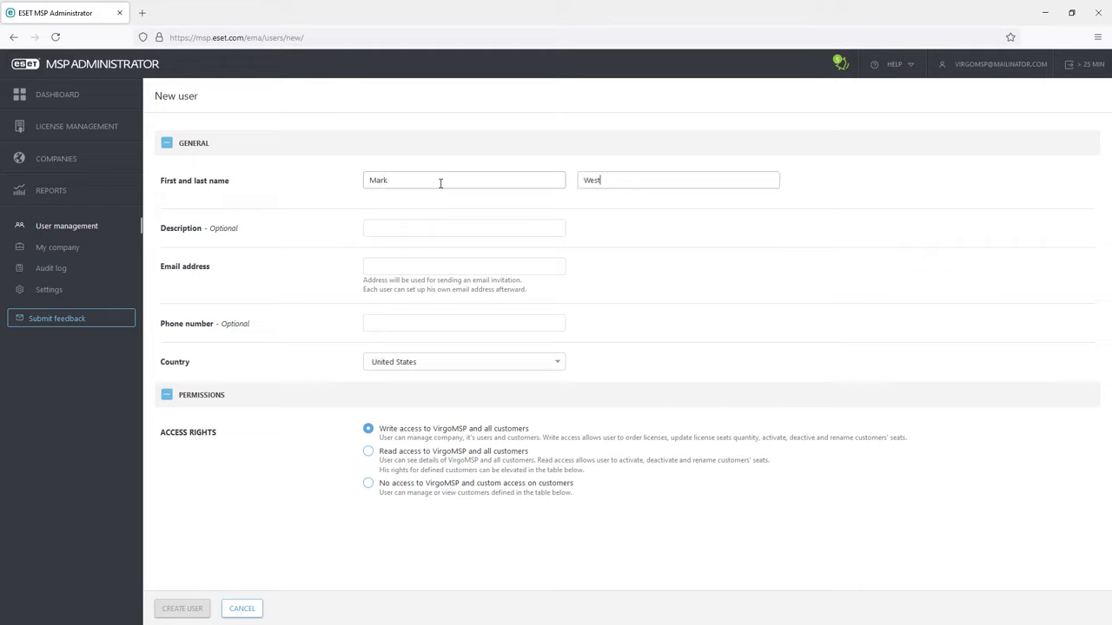
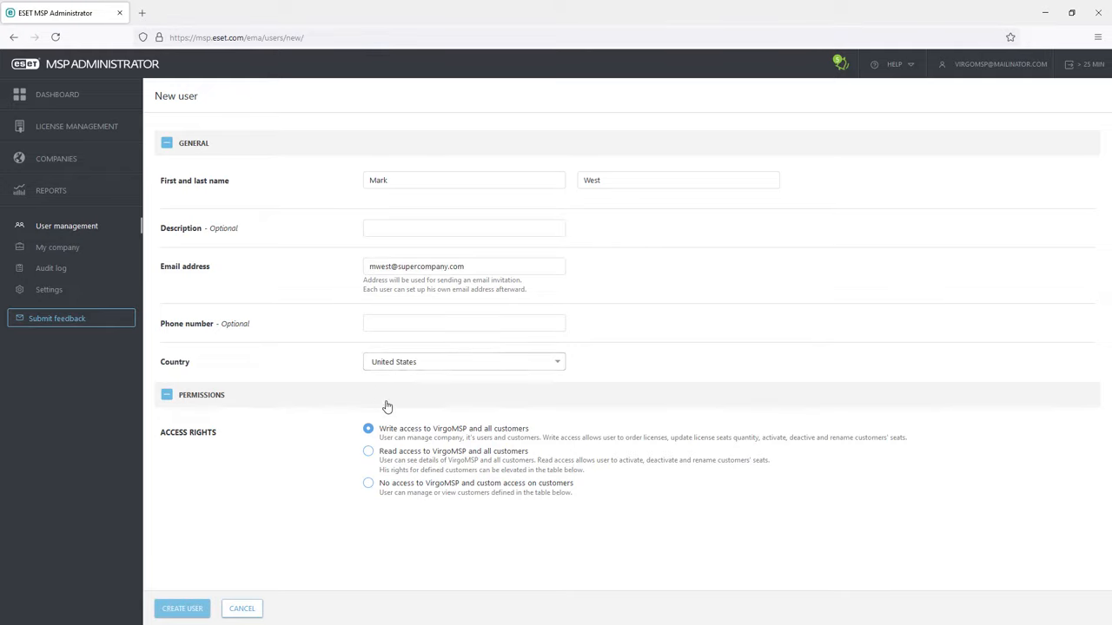
mouse_move(415, 438)
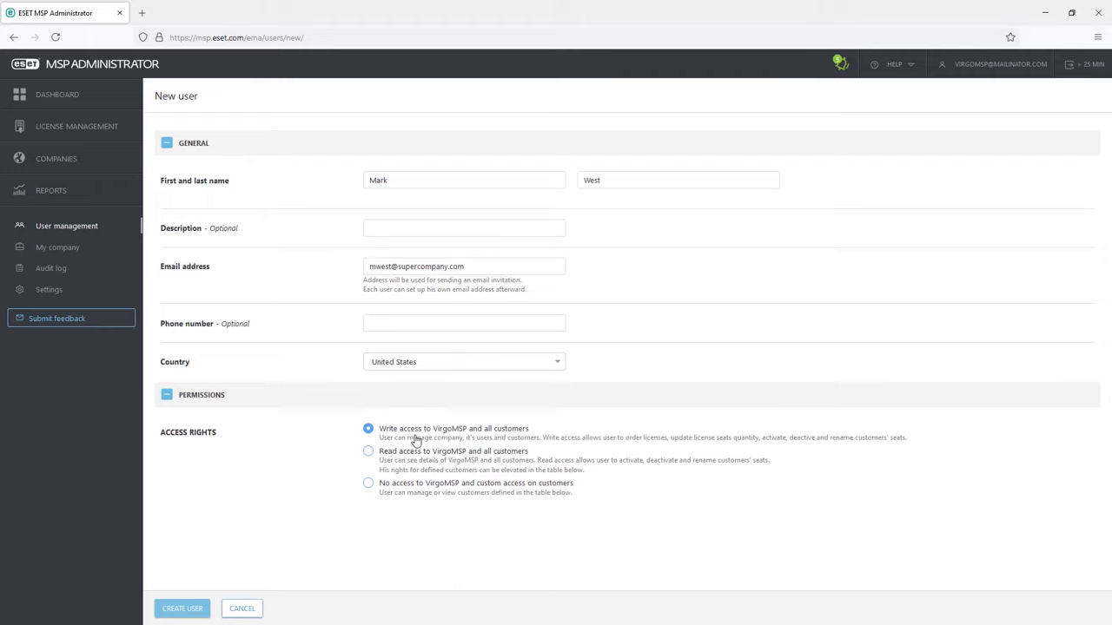
left_click(367, 450)
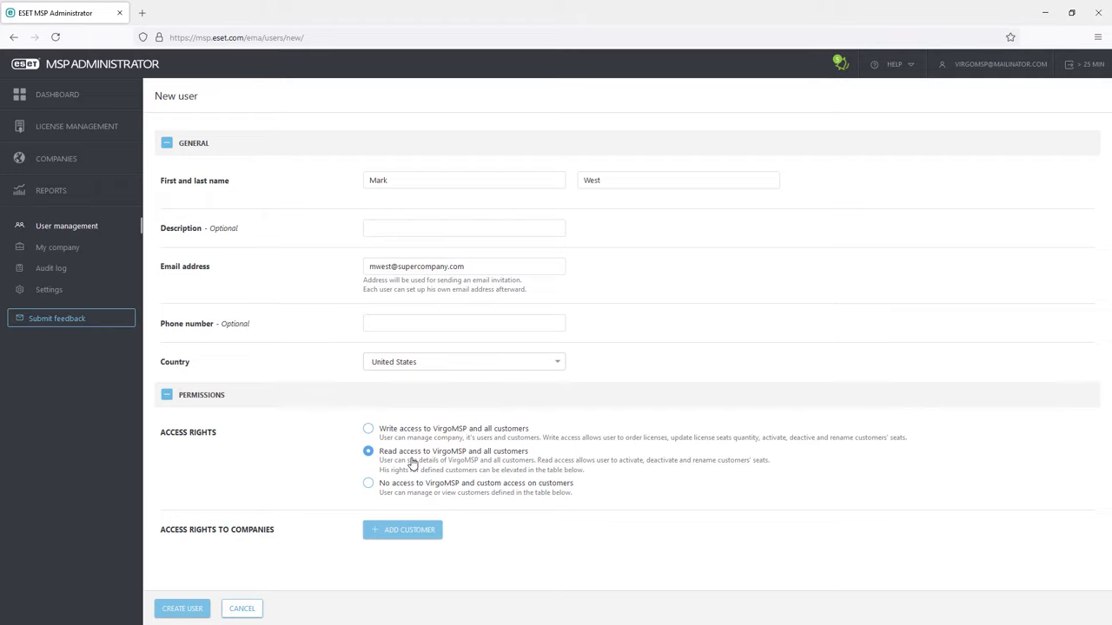
left_click(368, 483)
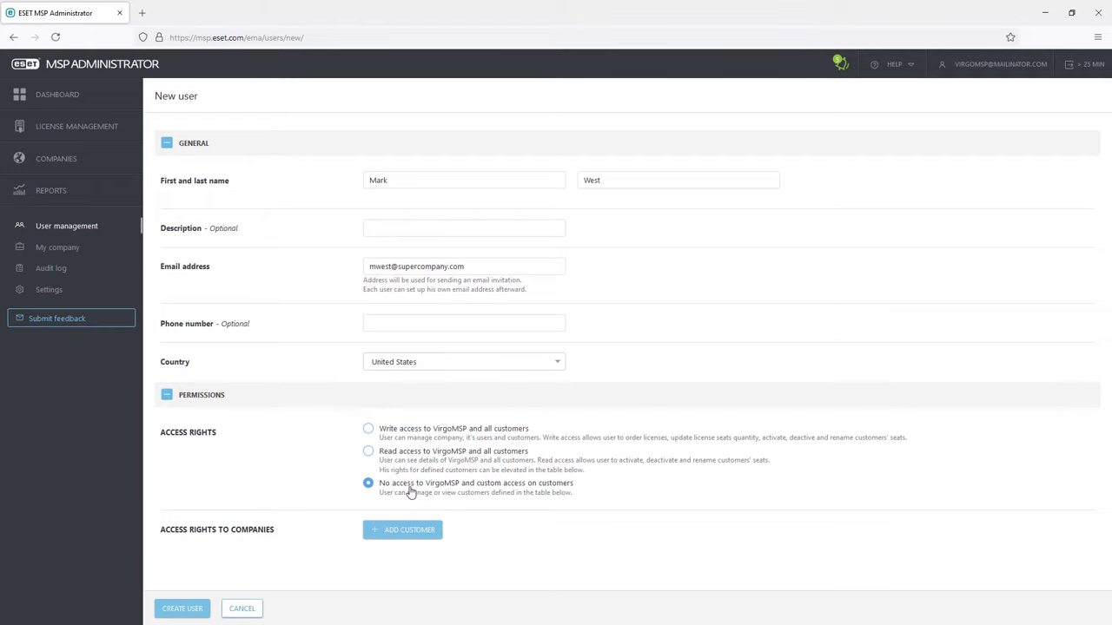
left_click(402, 530)
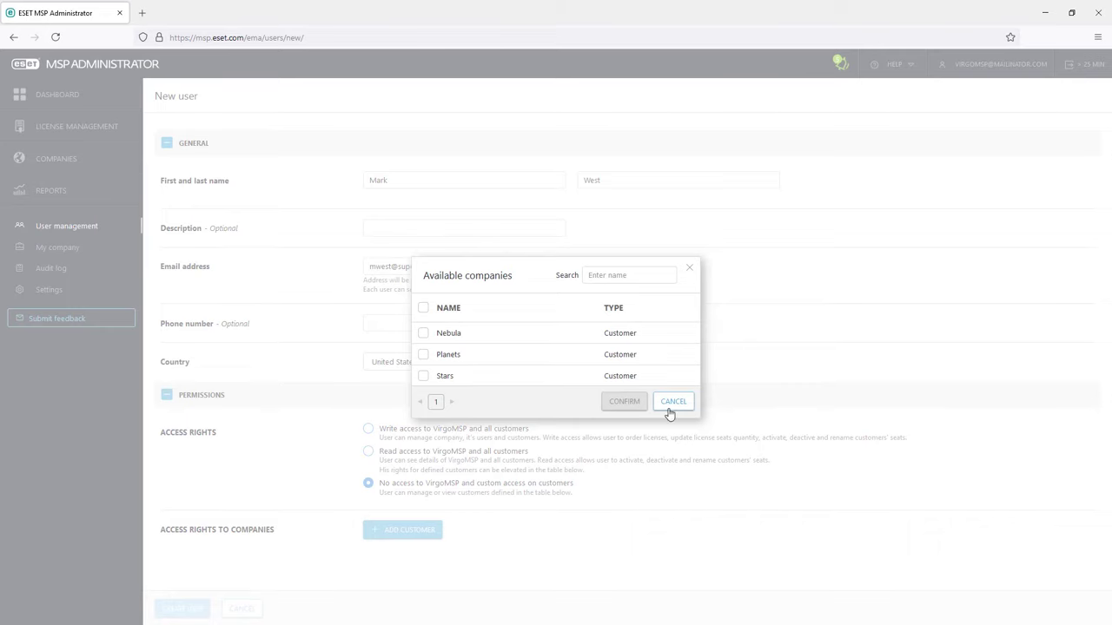
left_click(673, 401)
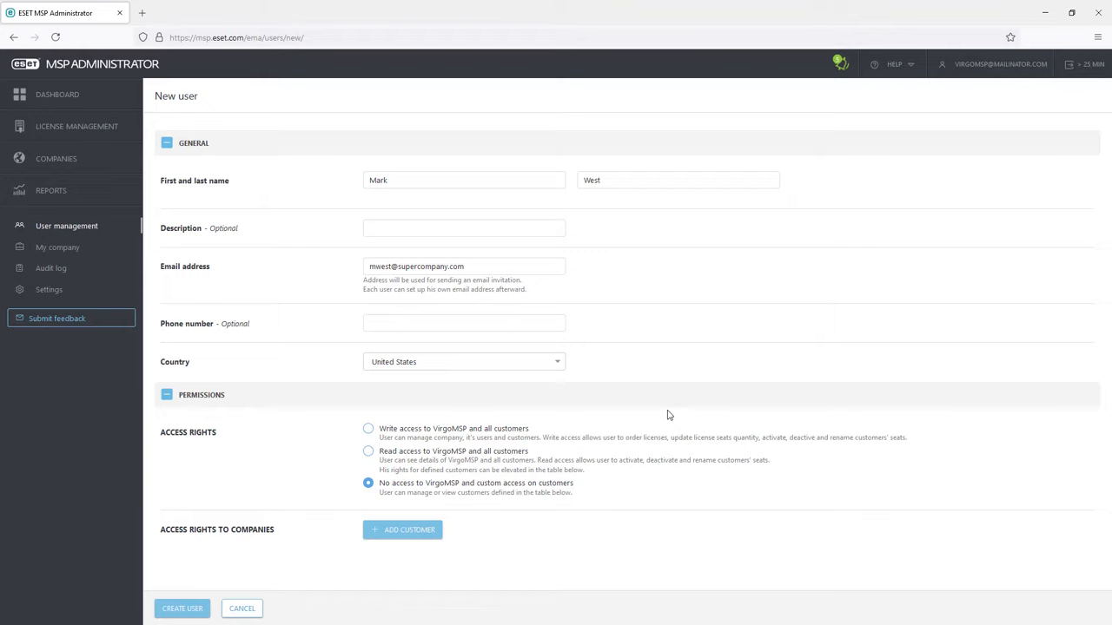
mouse_move(333, 506)
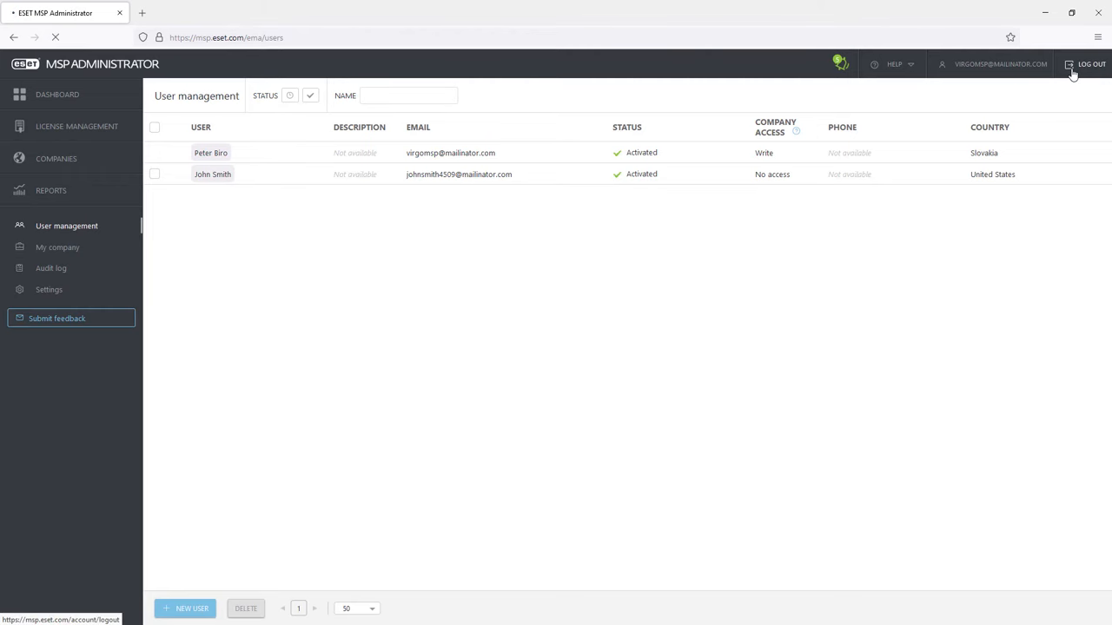
Log out and sign back in as the second user, declining to save the password
left_click(1078, 64)
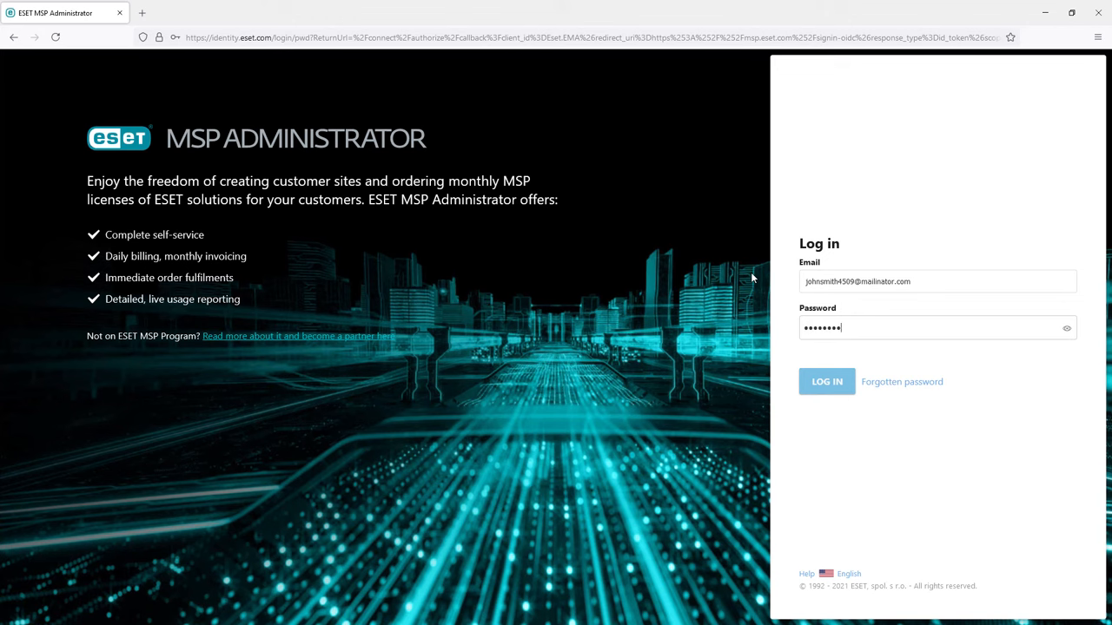
left_click(826, 381)
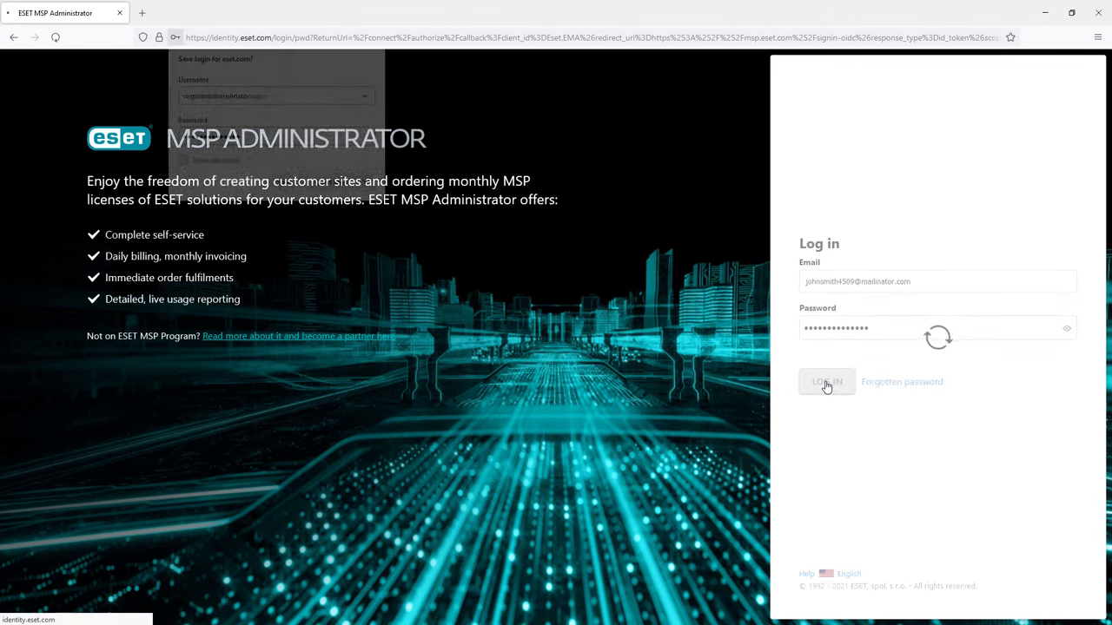
left_click(826, 382)
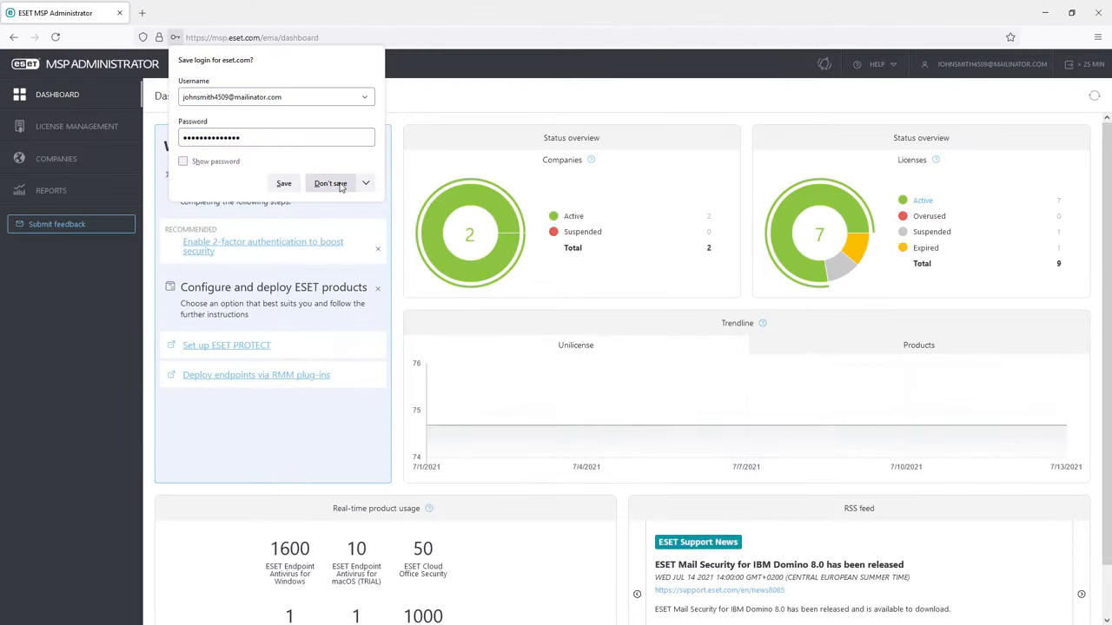
left_click(330, 184)
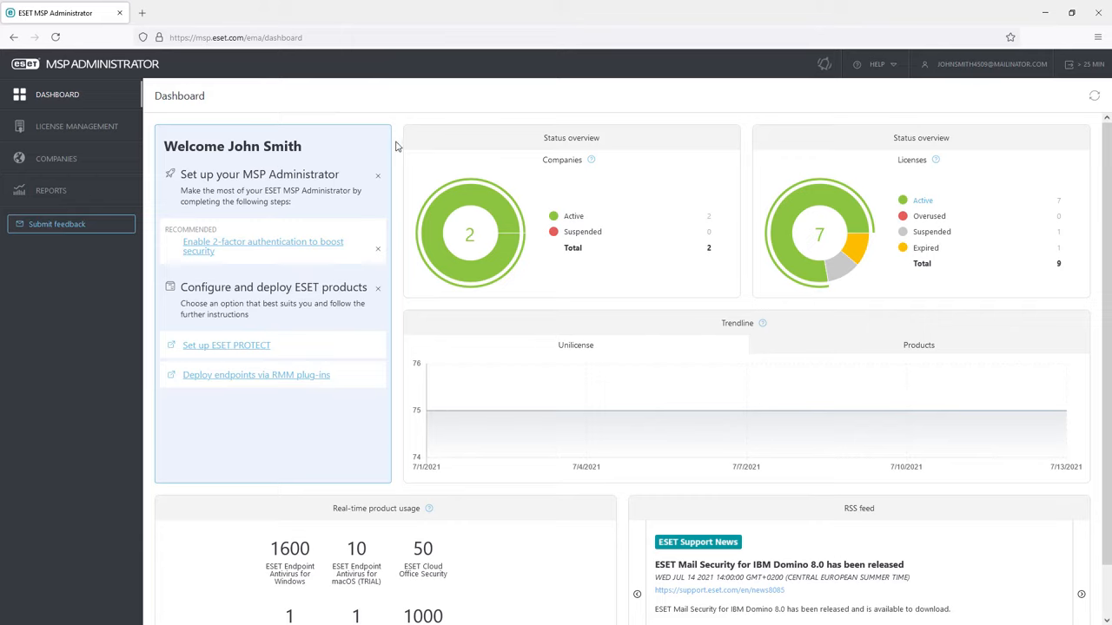
mouse_move(829, 191)
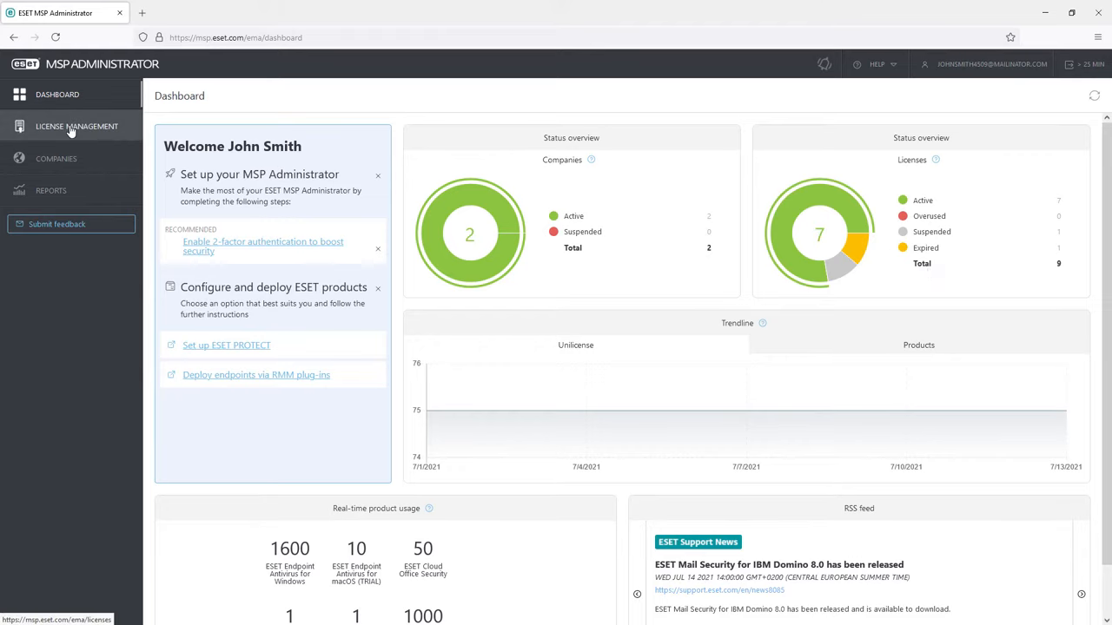
Review the Companies list and the row actions for Planets and Stars
left_click(56, 158)
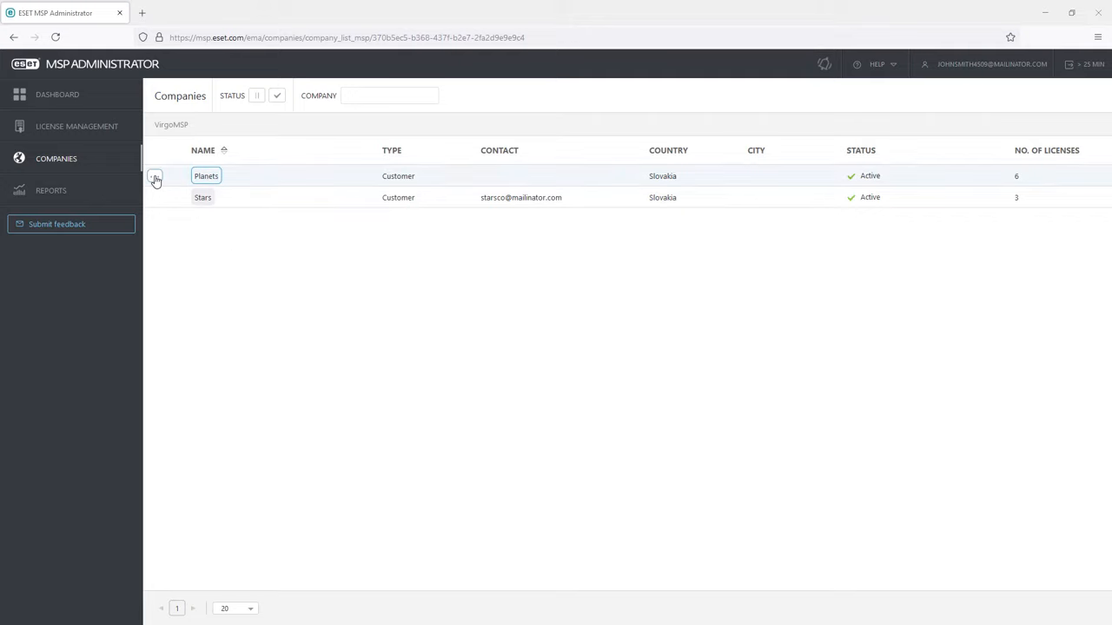
left_click(156, 178)
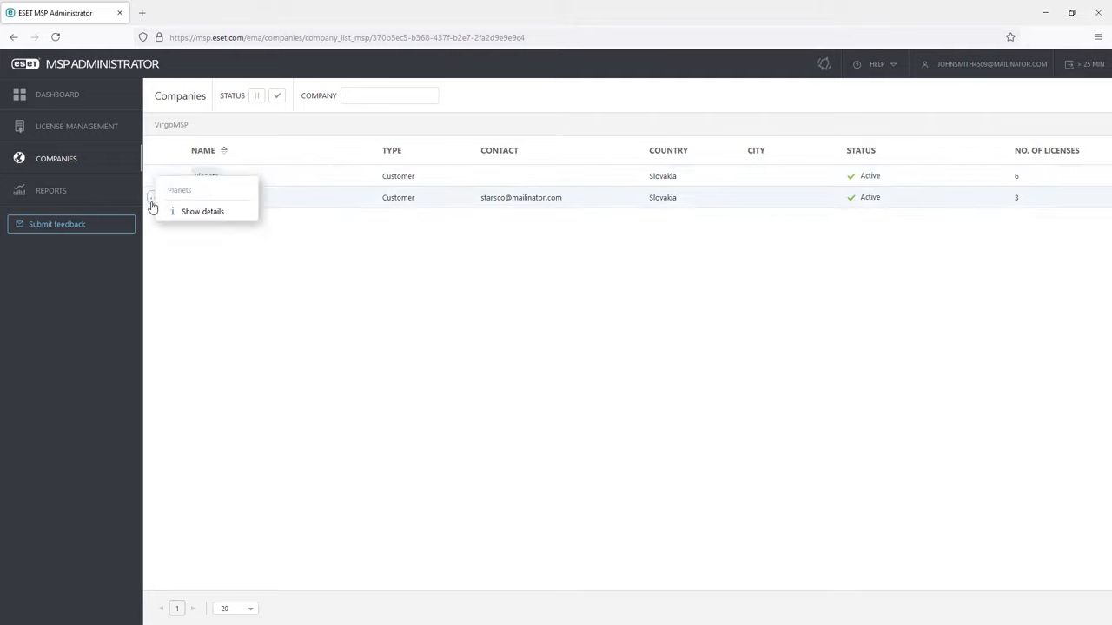
left_click(154, 197)
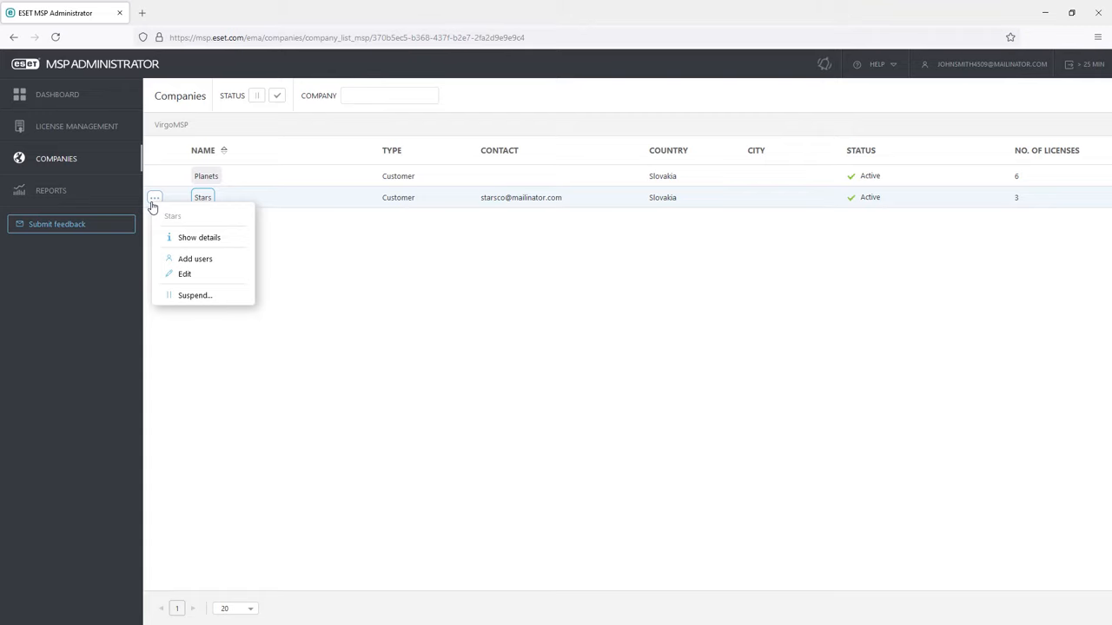
Expand Planets' and Stars' licenses in License management and open the license usage report
left_click(76, 126)
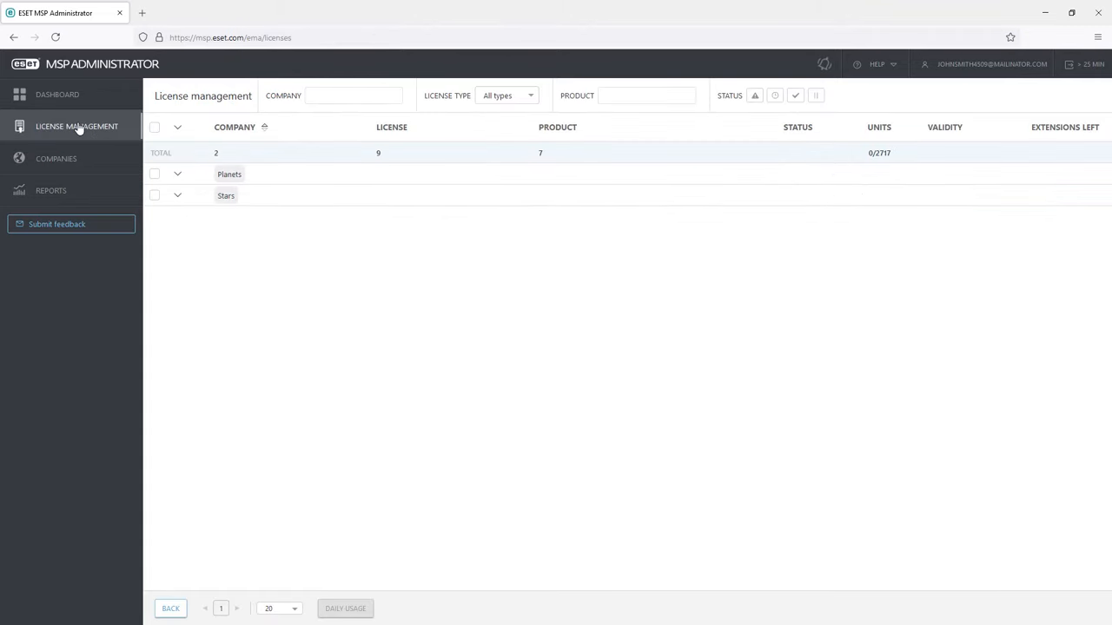
left_click(177, 174)
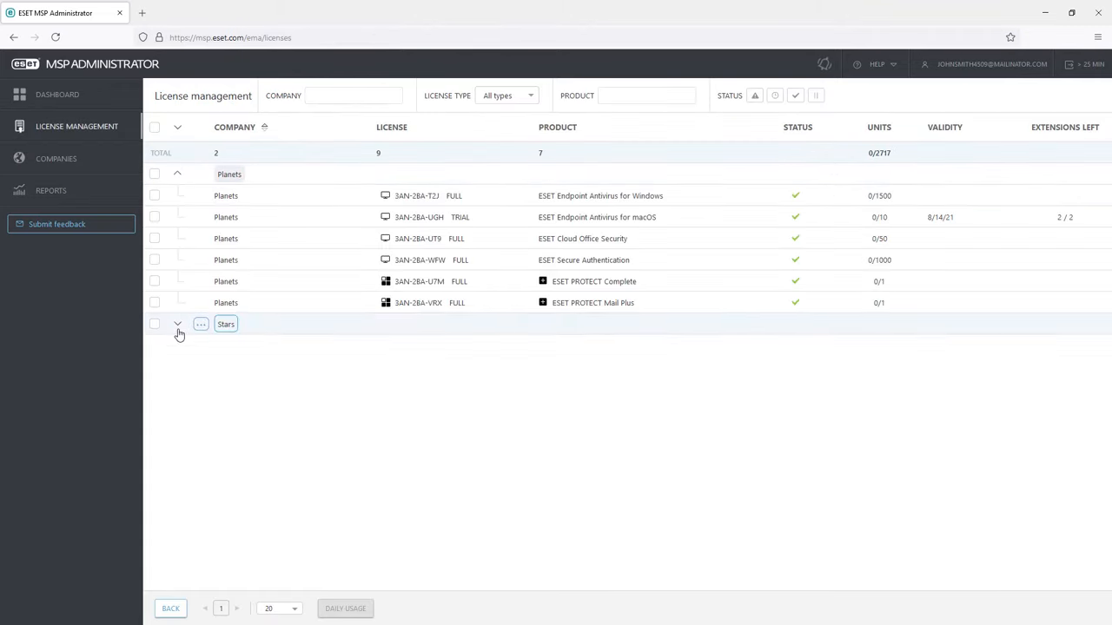
left_click(177, 324)
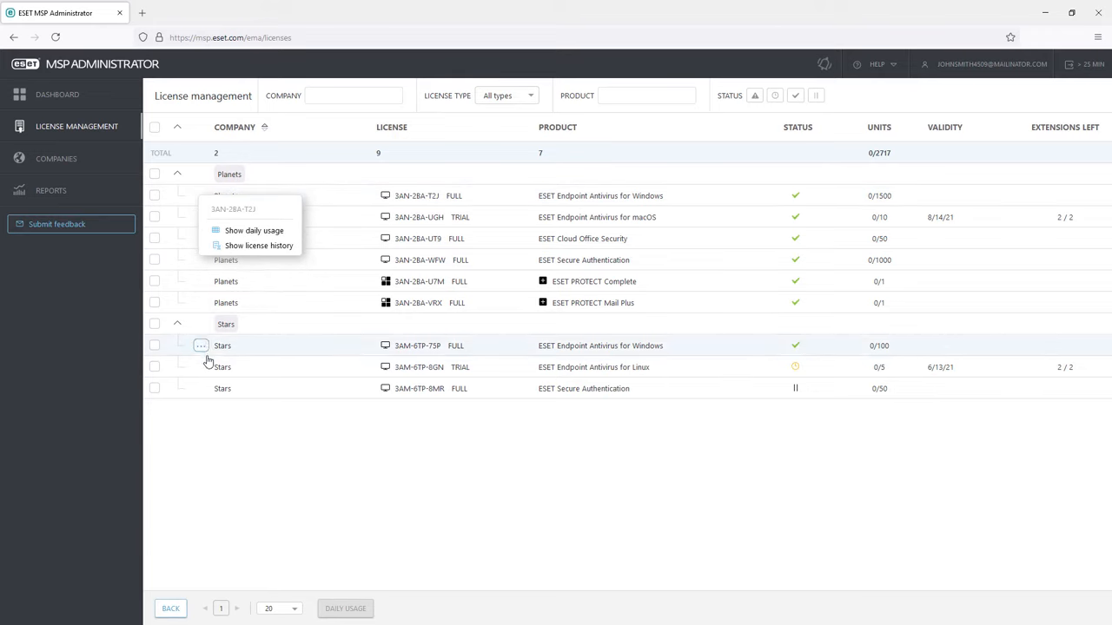
left_click(201, 346)
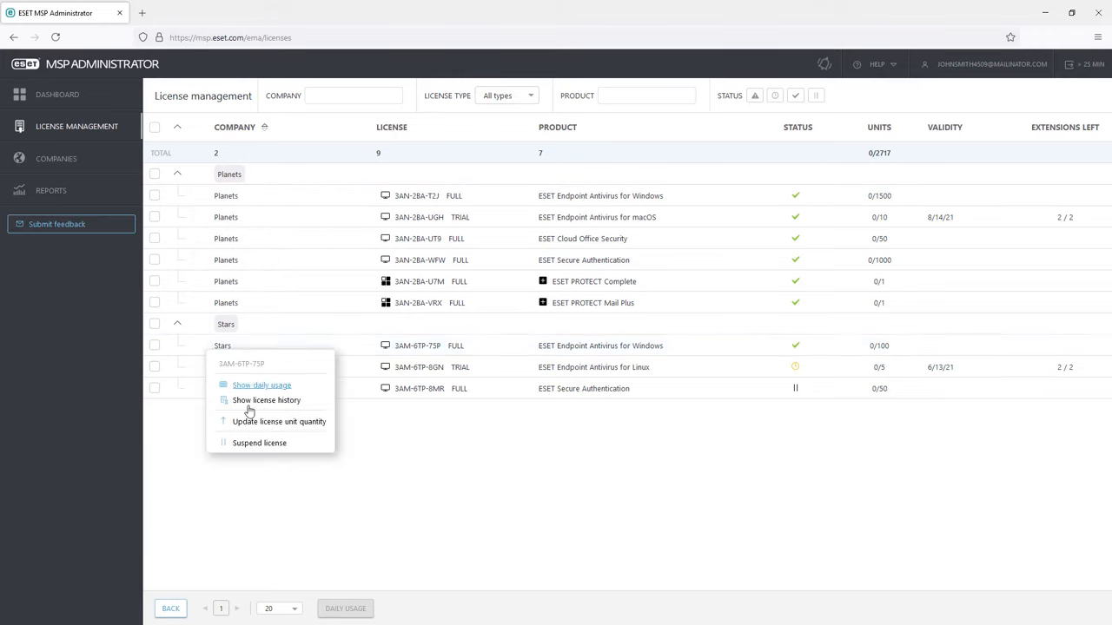
mouse_move(84, 199)
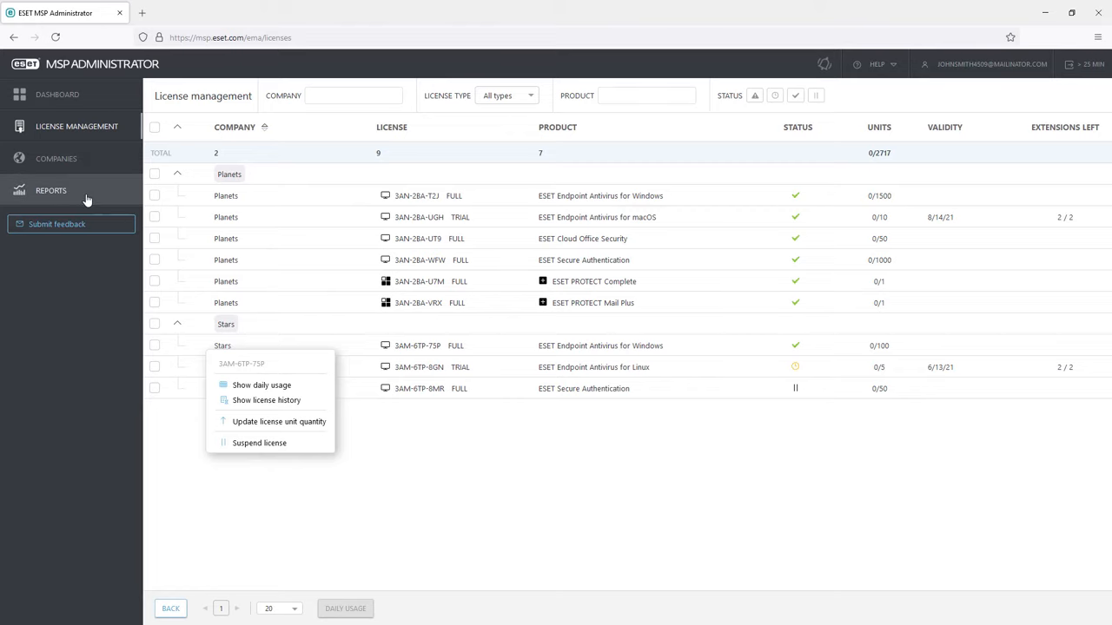
left_click(263, 385)
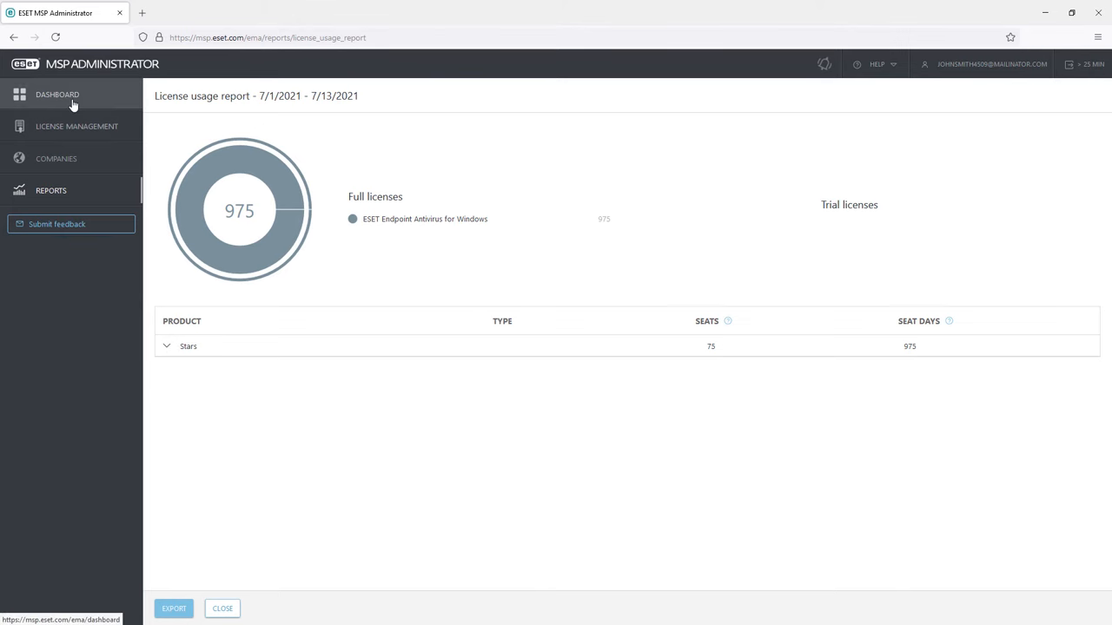
left_click(56, 94)
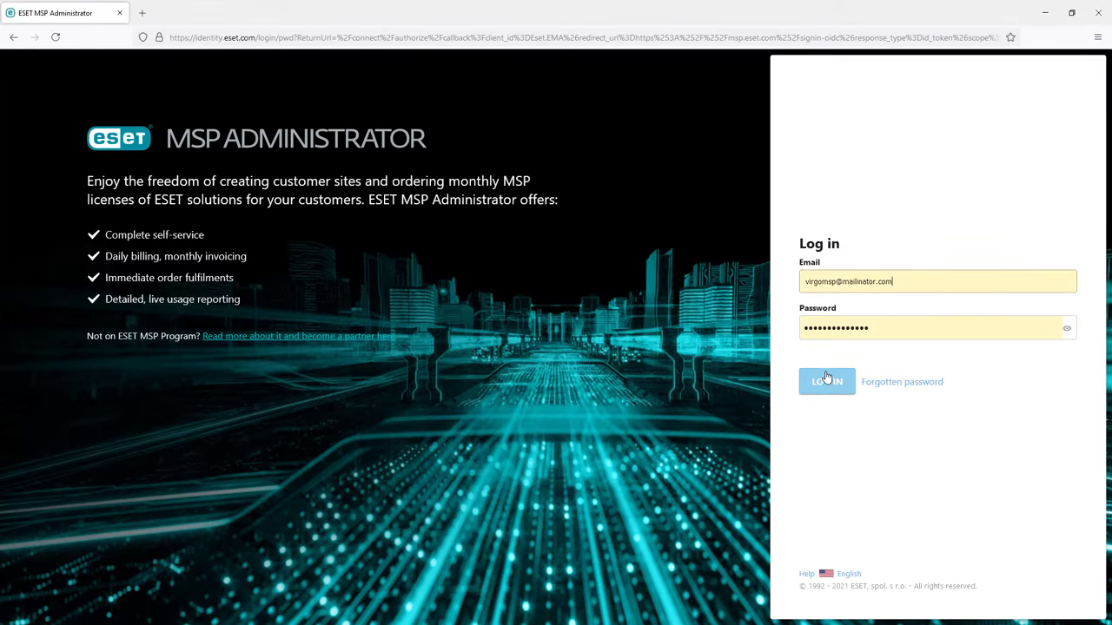
left_click(826, 381)
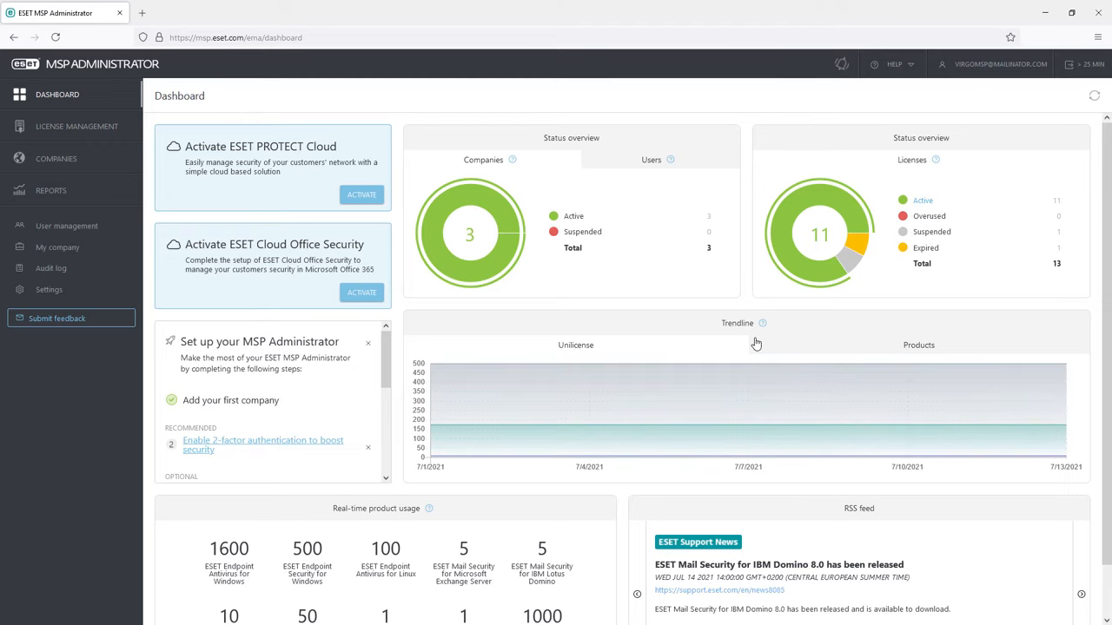
mouse_move(350, 181)
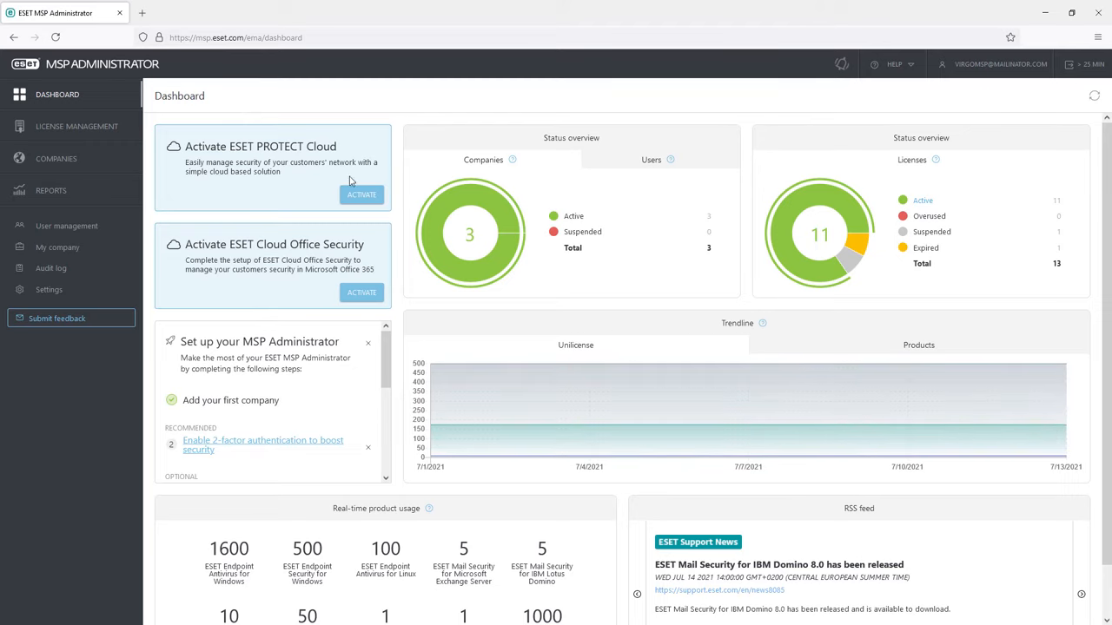
mouse_move(263, 188)
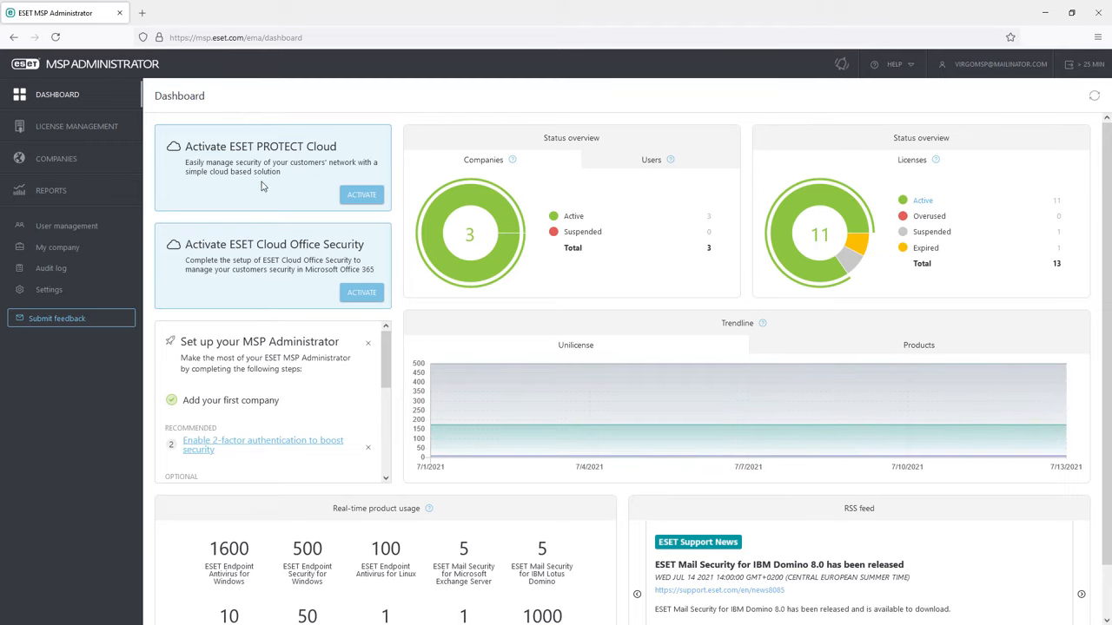
mouse_move(267, 287)
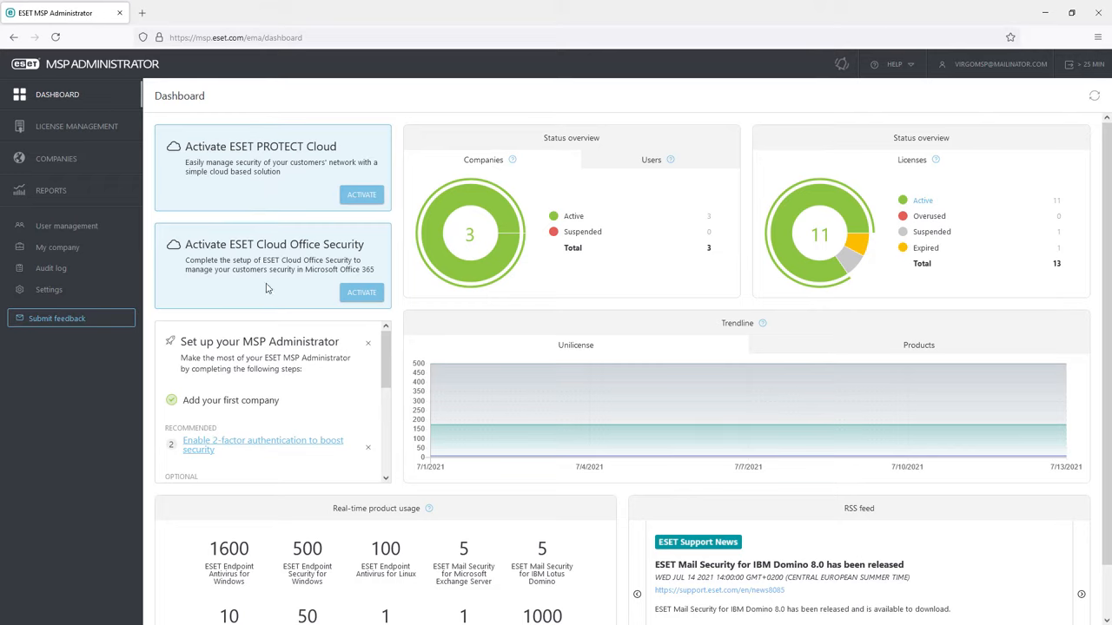
mouse_move(269, 302)
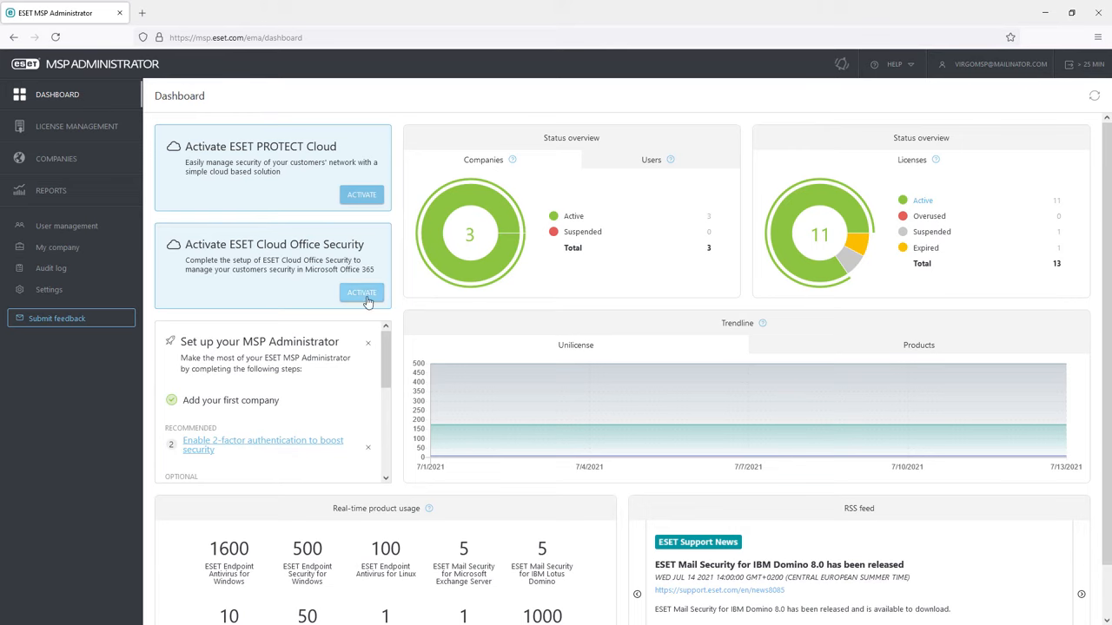
Activate ESET Cloud Office Security with the EU data center, agreeing to the Agreement
left_click(362, 293)
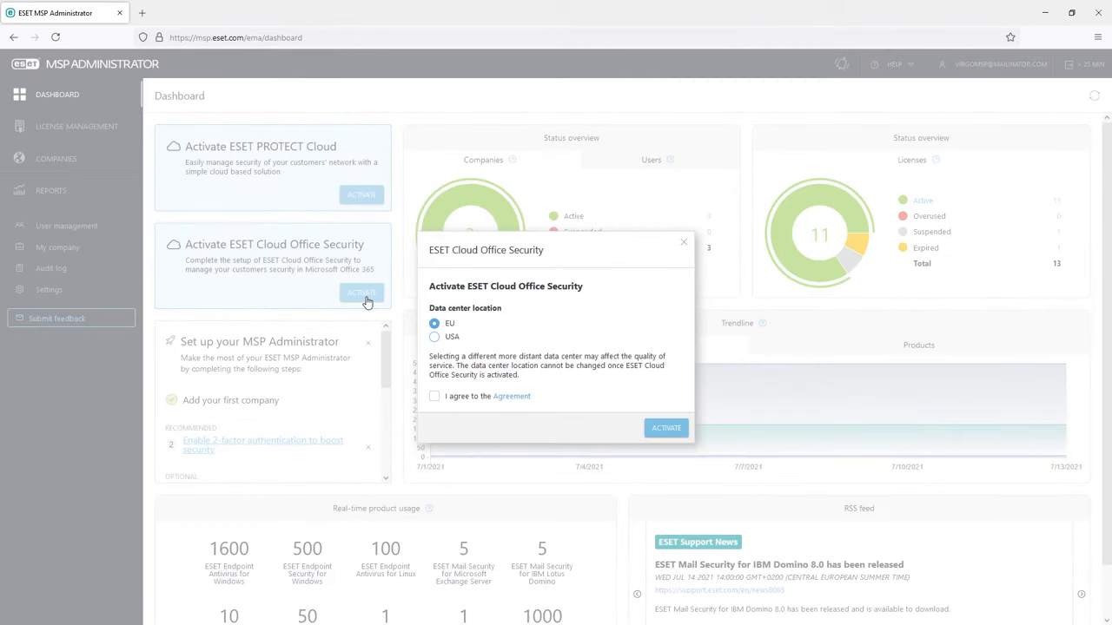
mouse_move(367, 299)
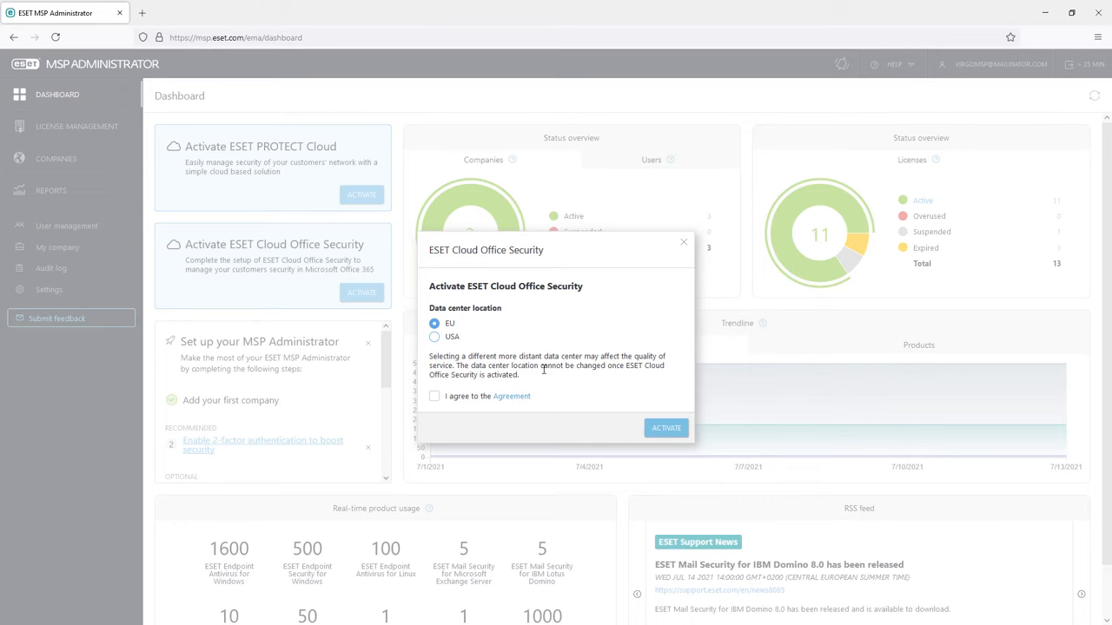
left_click(435, 396)
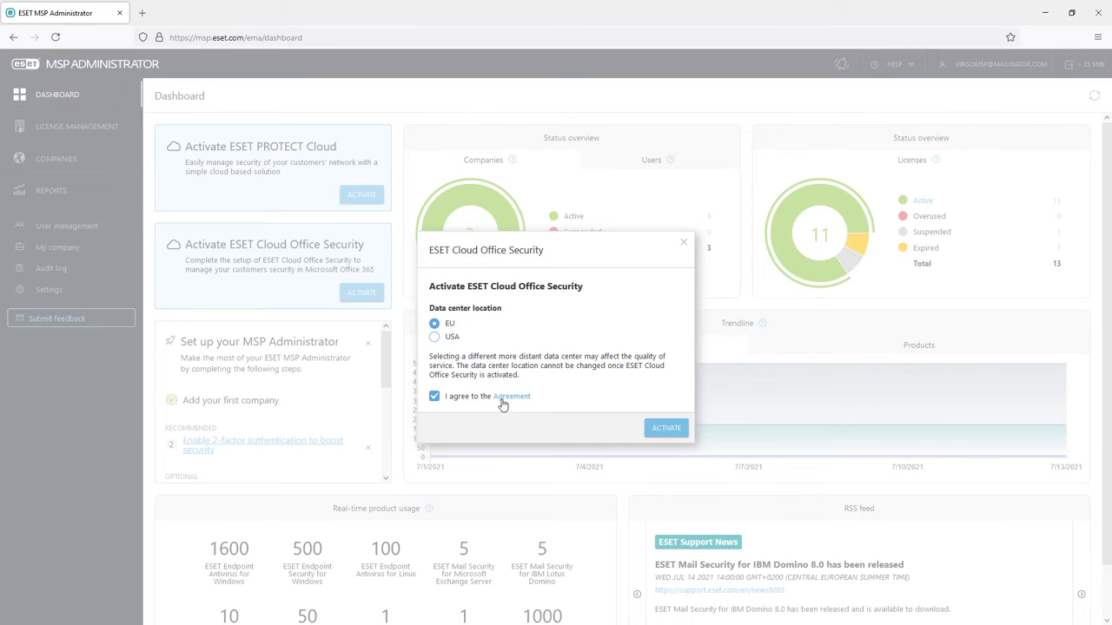
left_click(666, 428)
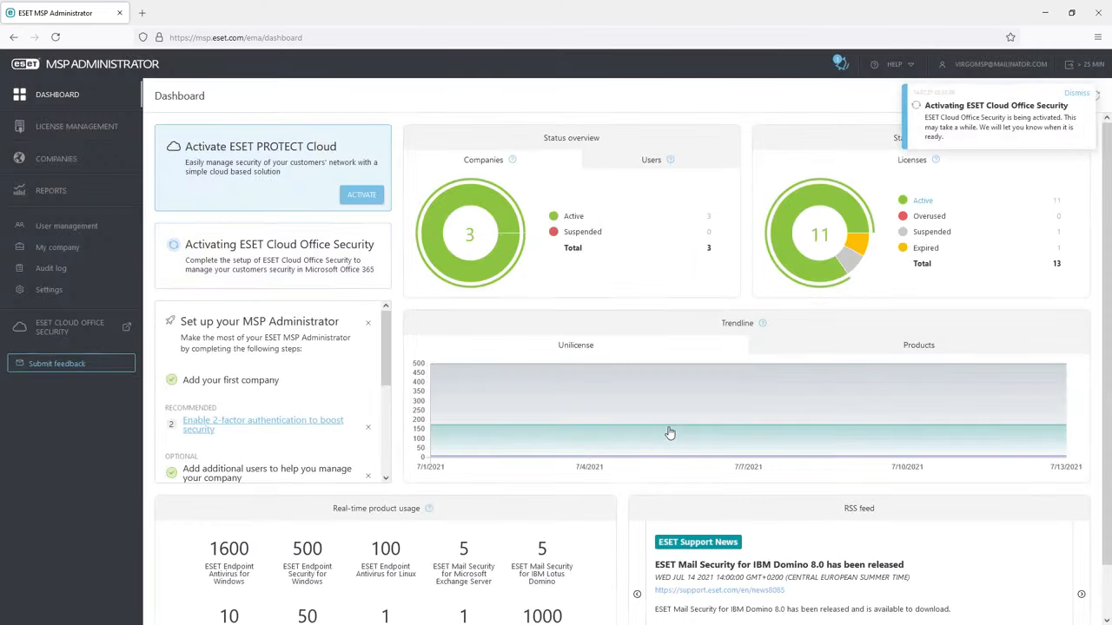
mouse_move(51, 339)
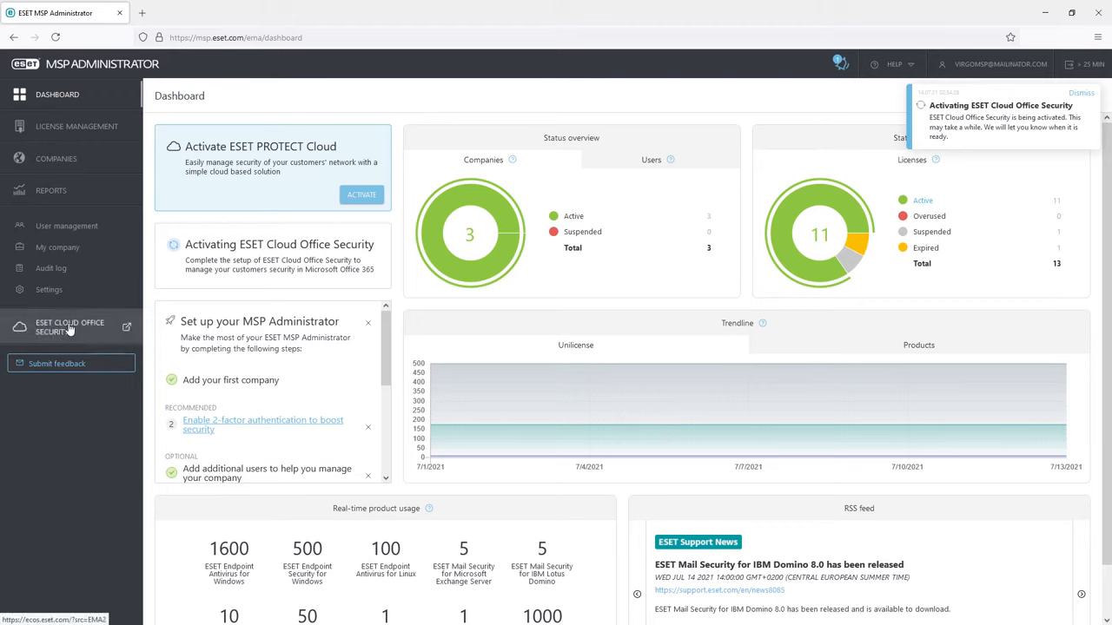
Activate ESET PROTECT Cloud with the EU data center and dismiss both activation notices
left_click(362, 194)
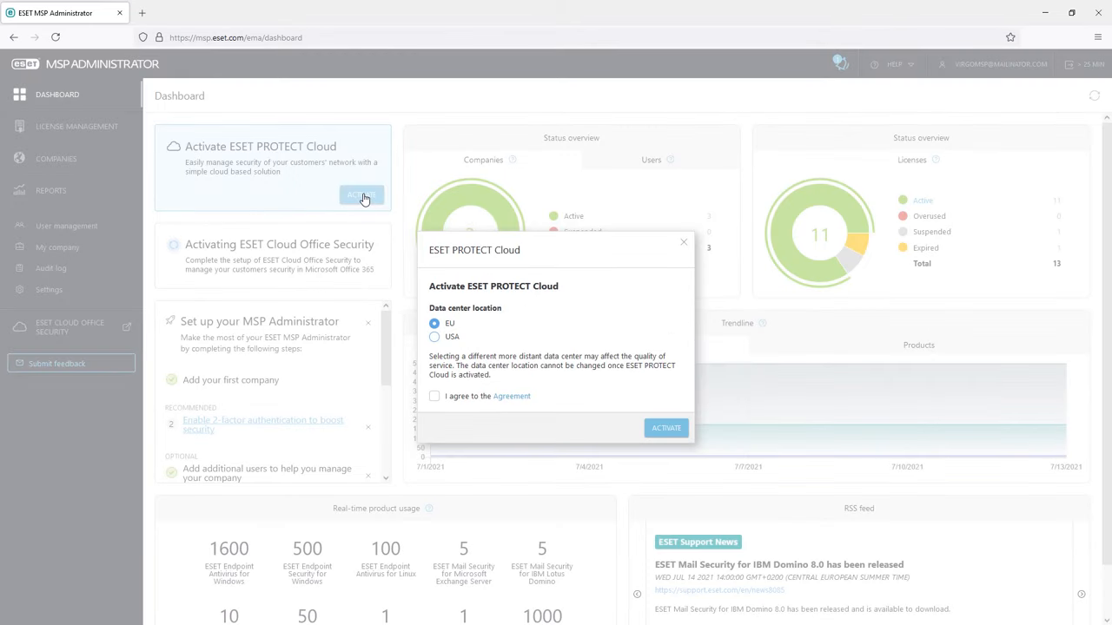
left_click(435, 397)
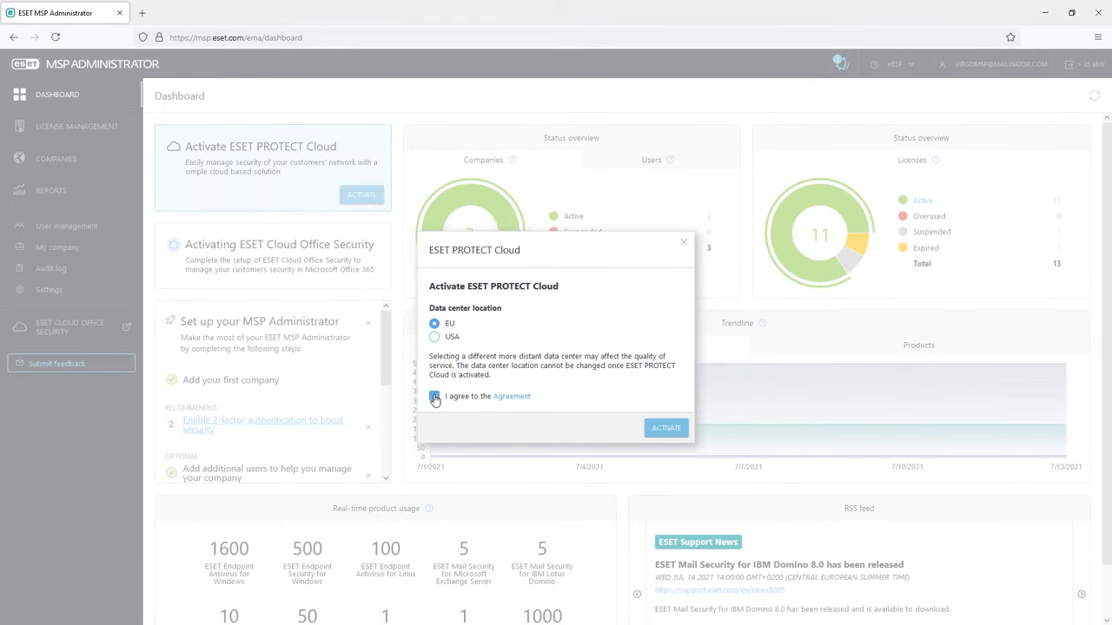
left_click(665, 429)
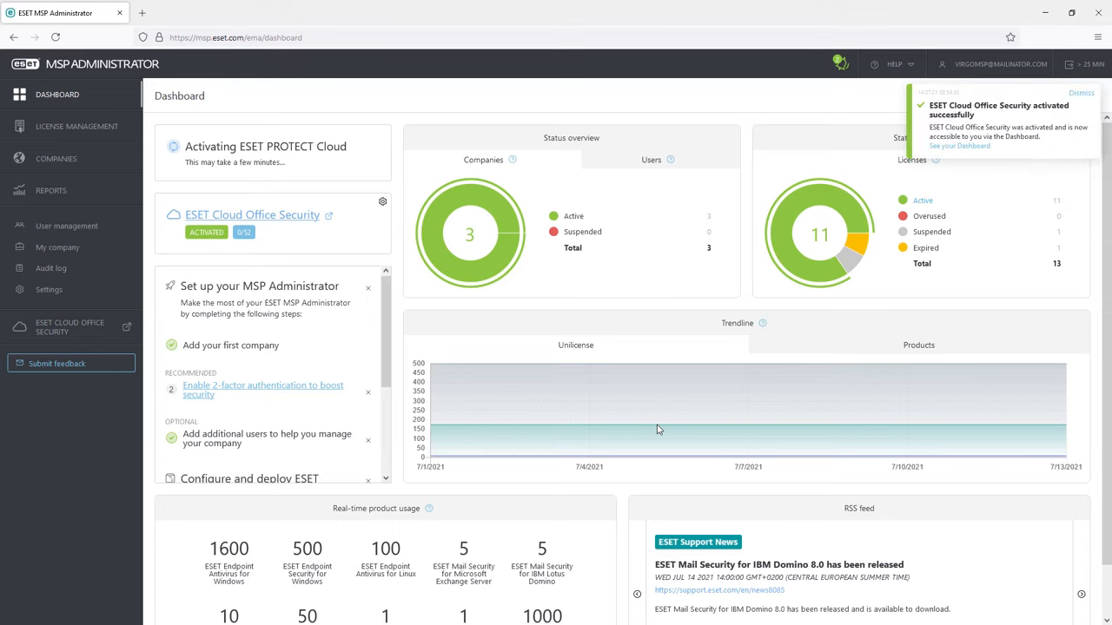
left_click(1082, 93)
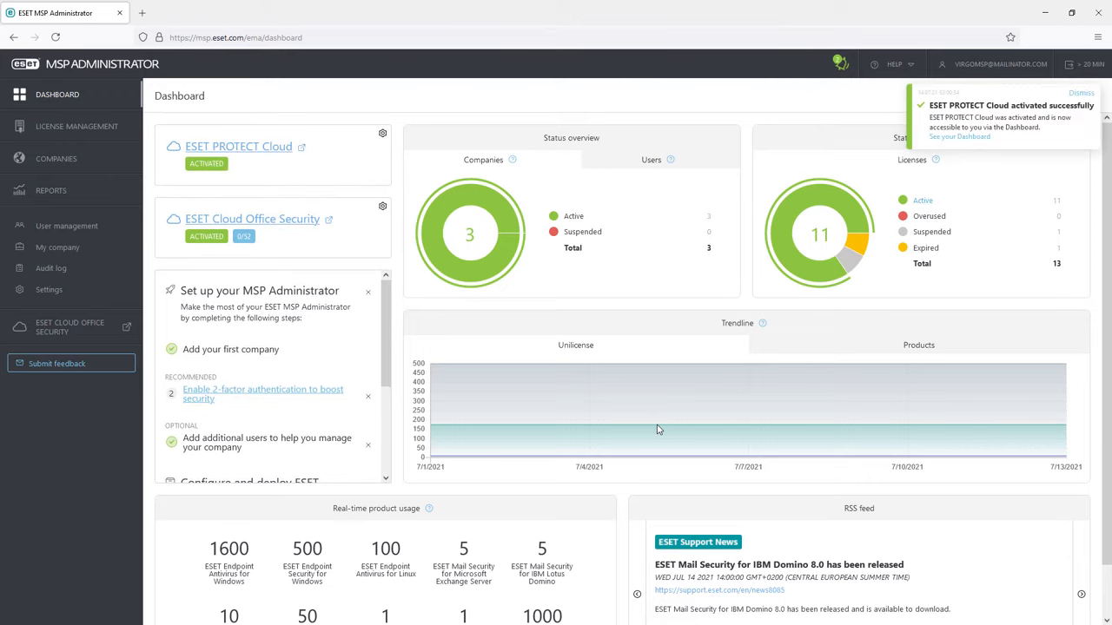
left_click(1083, 93)
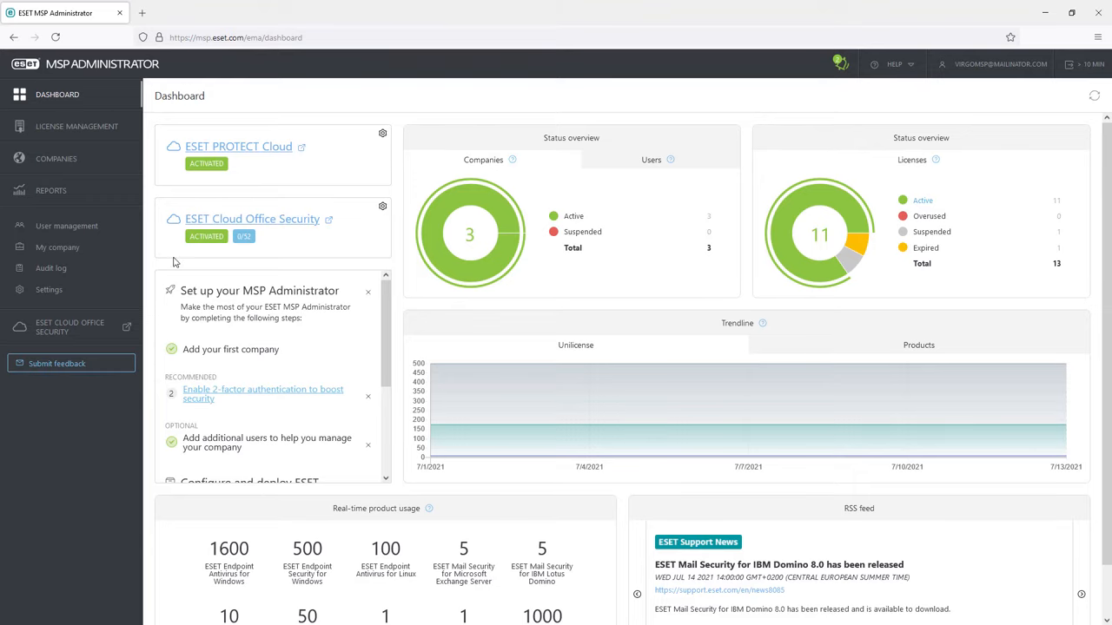
mouse_move(56, 248)
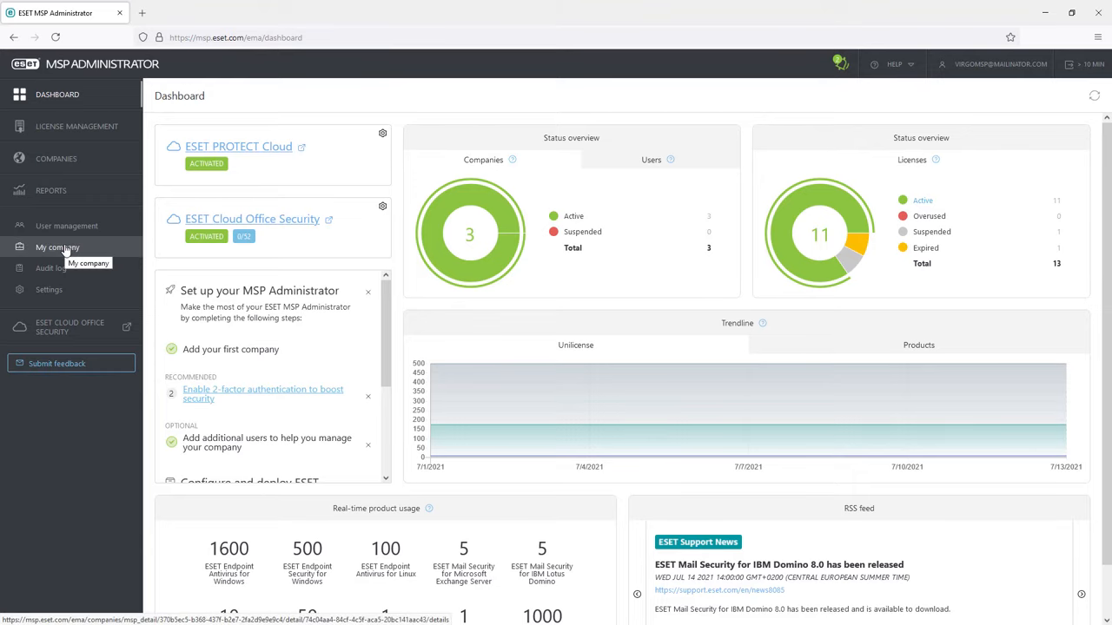
View VirgoMSP's own company details, access rights and license usage across five products
left_click(56, 247)
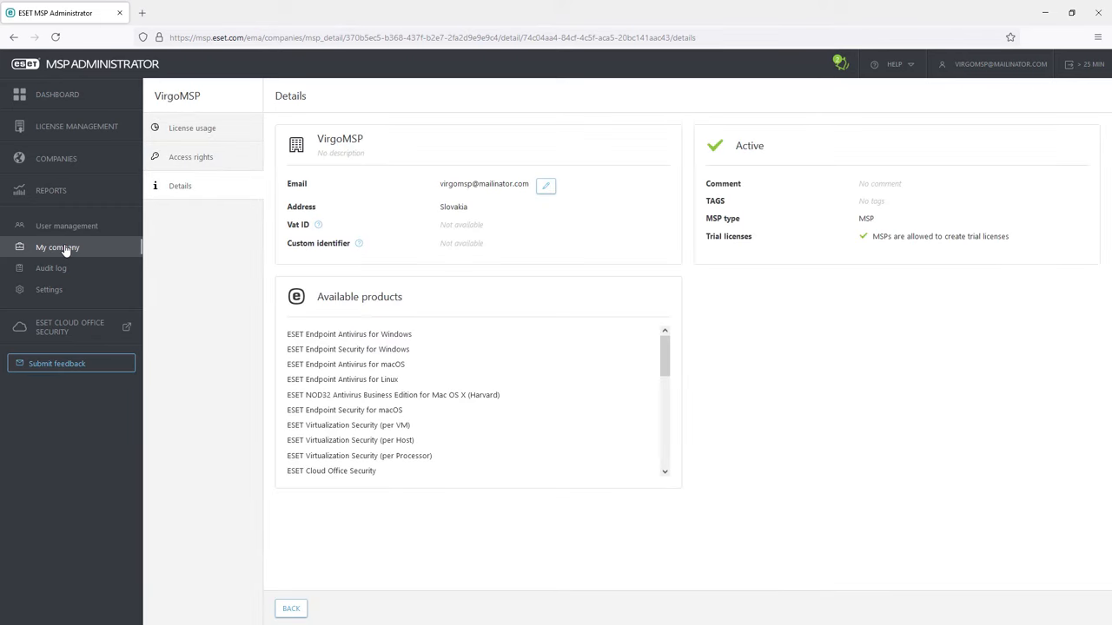
mouse_move(222, 249)
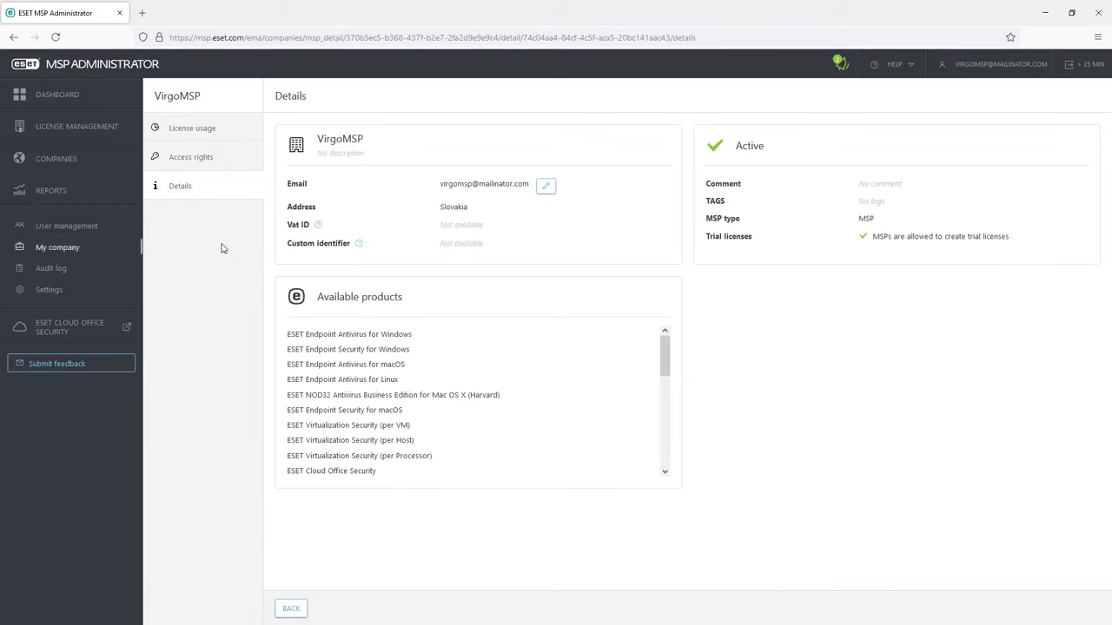
mouse_move(222, 247)
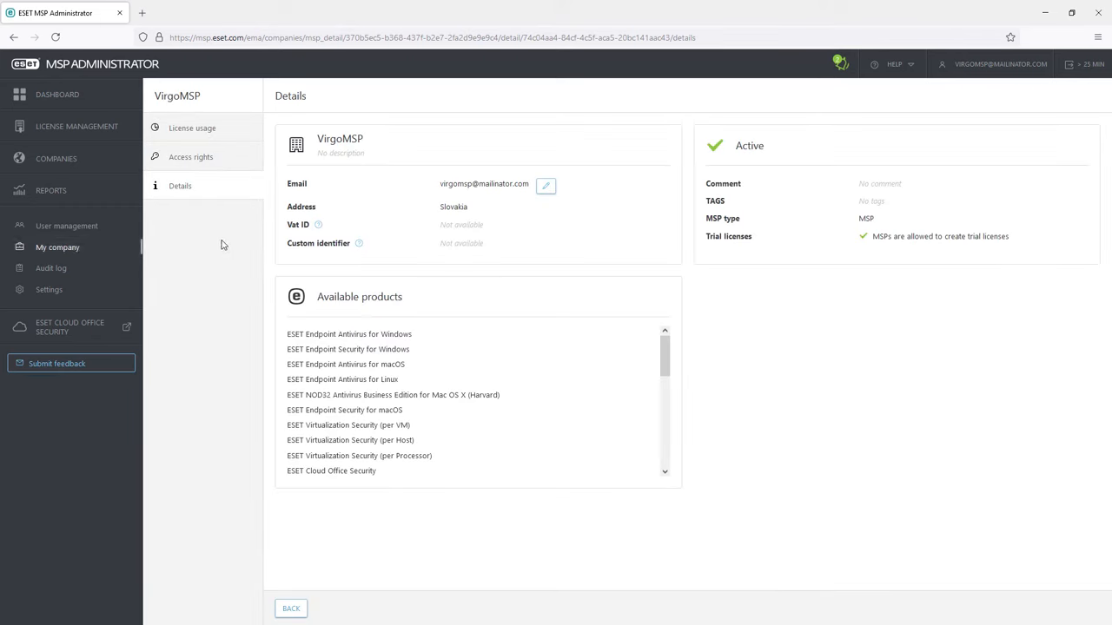
left_click(190, 157)
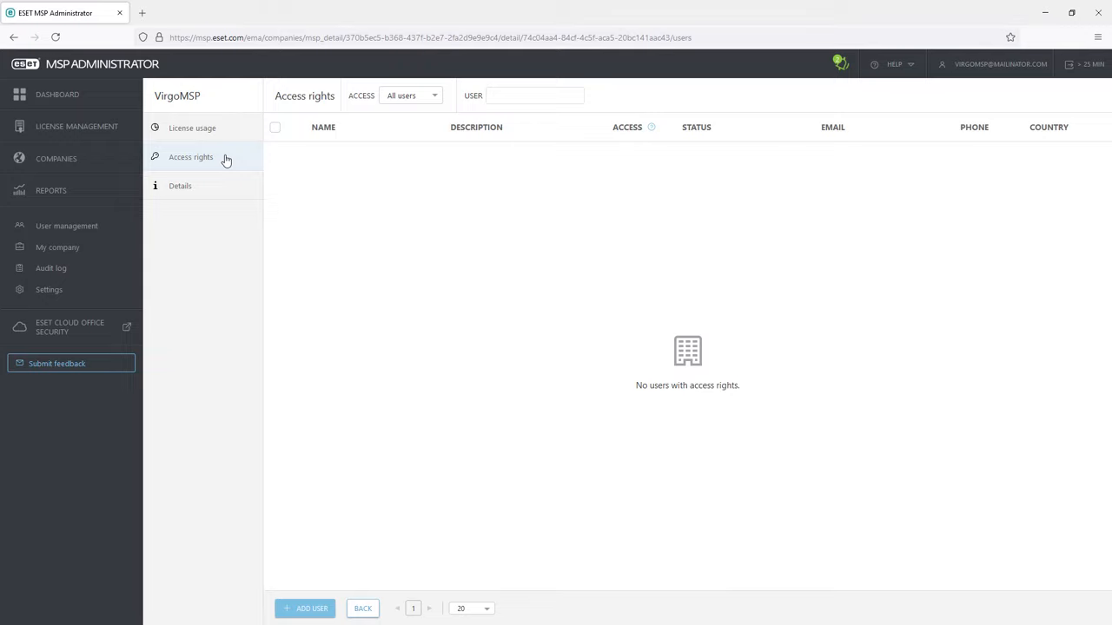
mouse_move(225, 160)
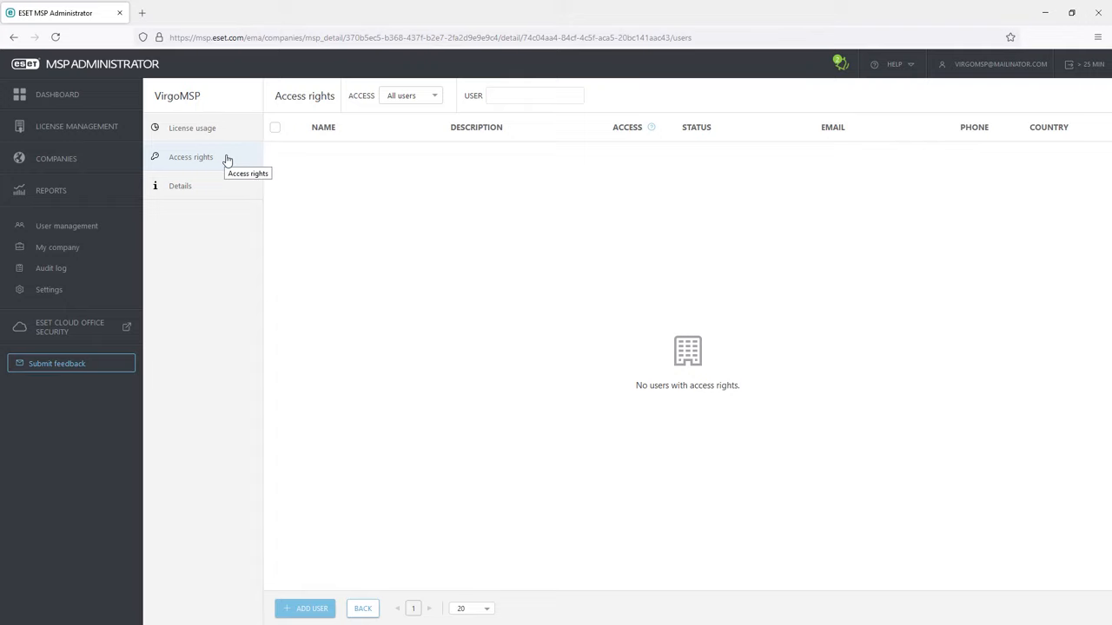
left_click(191, 128)
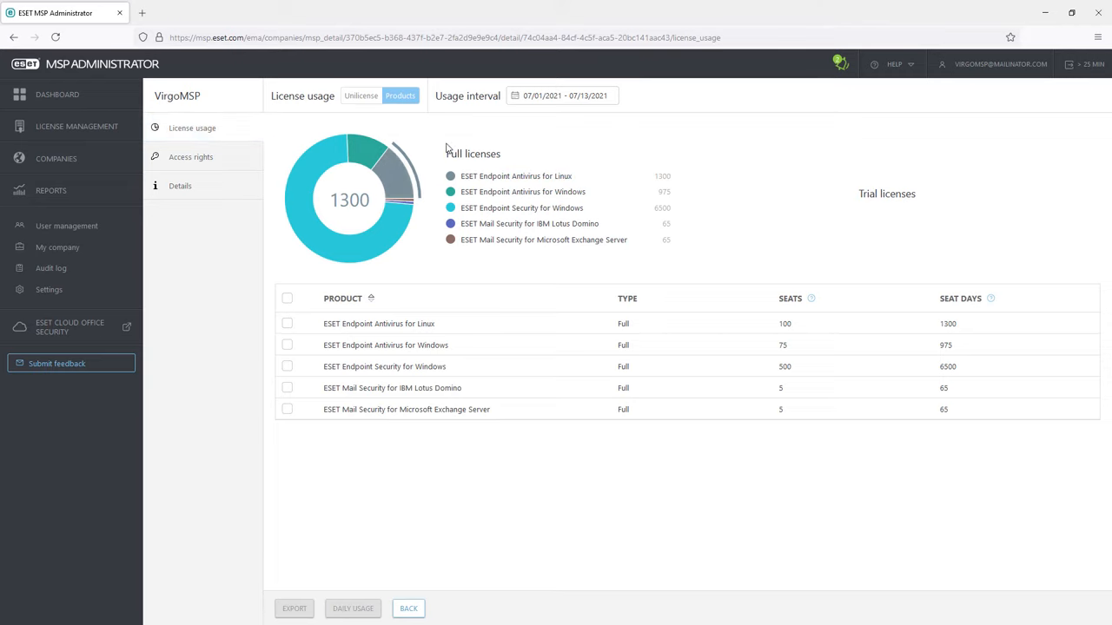
Review the daily usage chart for ESET Endpoint Security for Windows and apply the June 1–23 interval
left_click(312, 366)
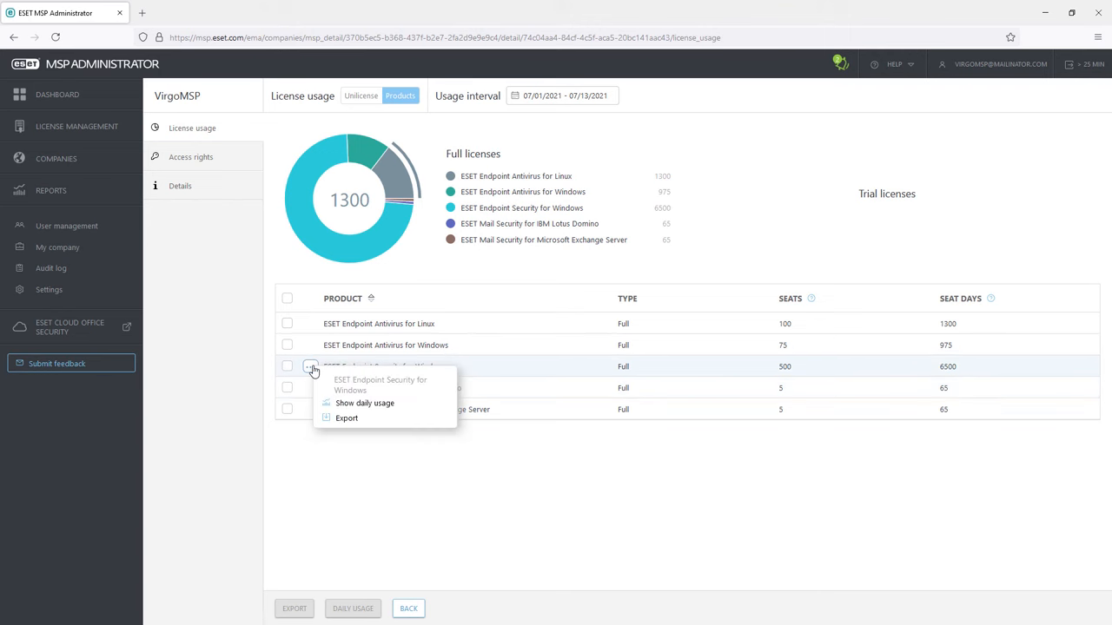
left_click(364, 403)
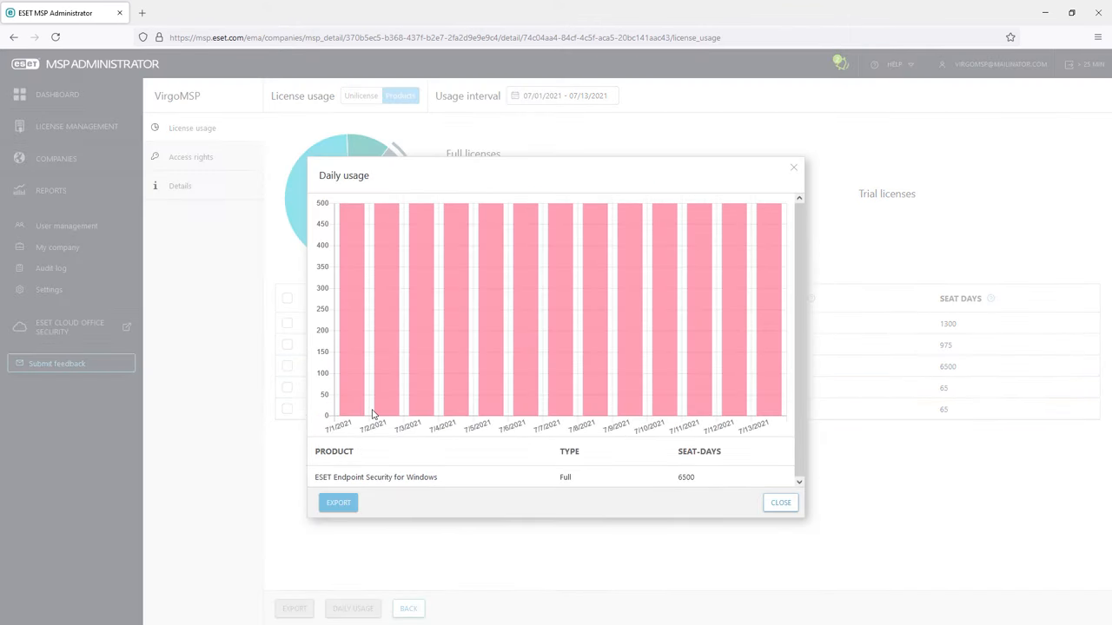
left_click(780, 502)
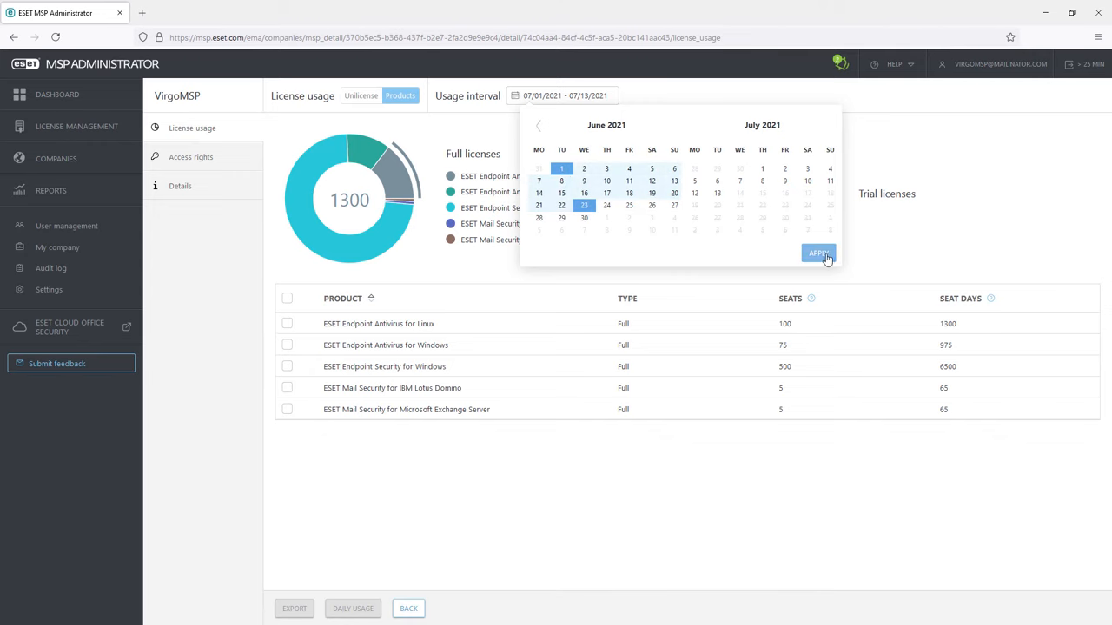
left_click(817, 253)
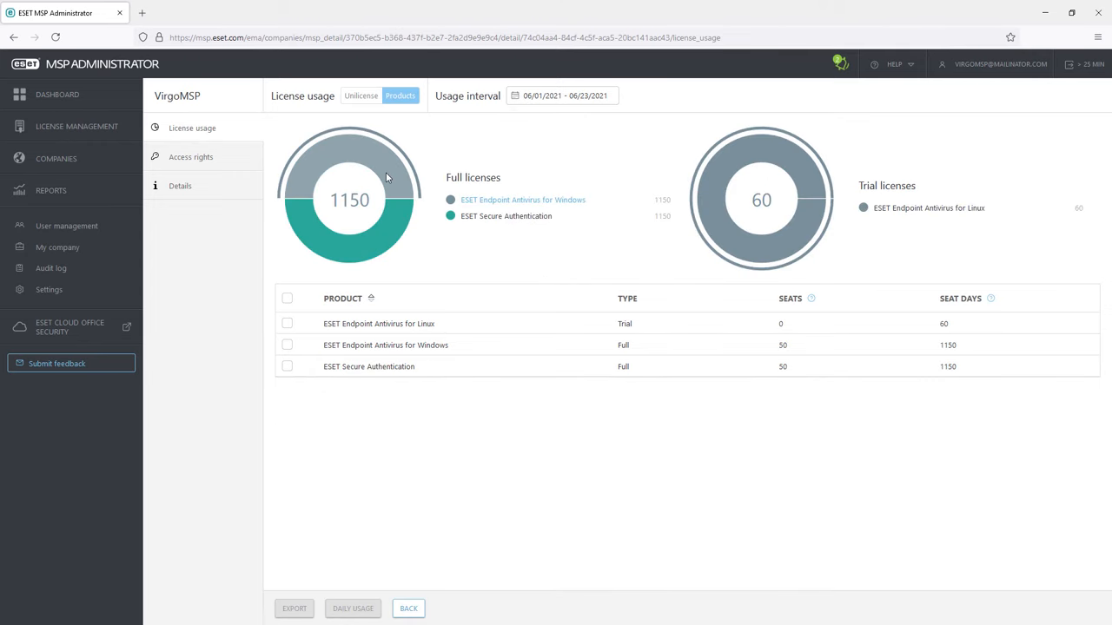
Review the combined daily usage chart for all products in the usage table
left_click(309, 367)
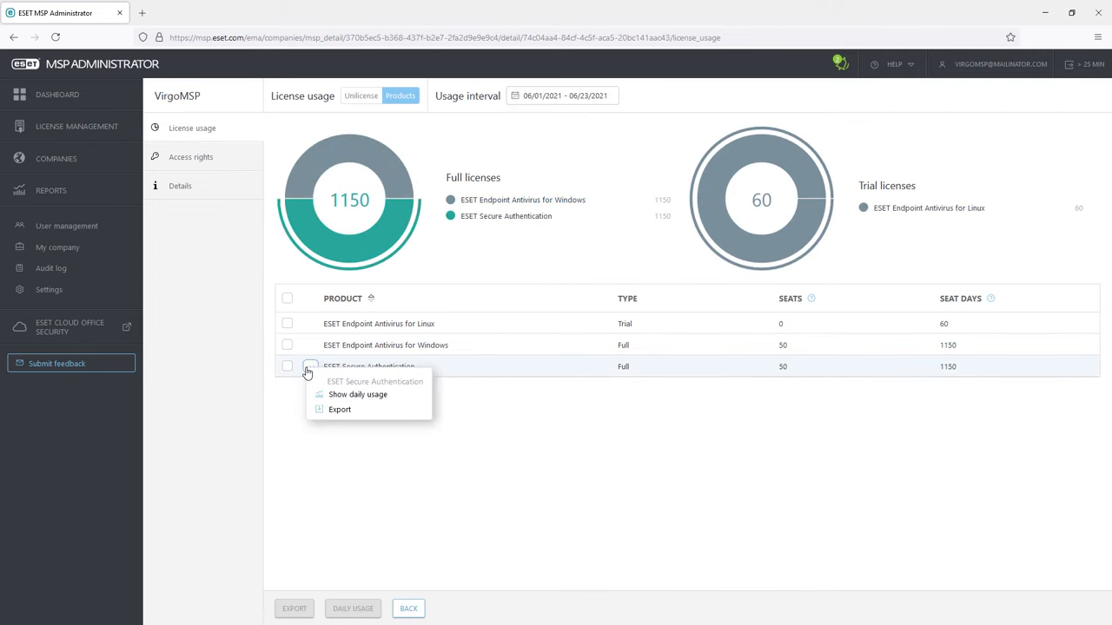
left_click(286, 298)
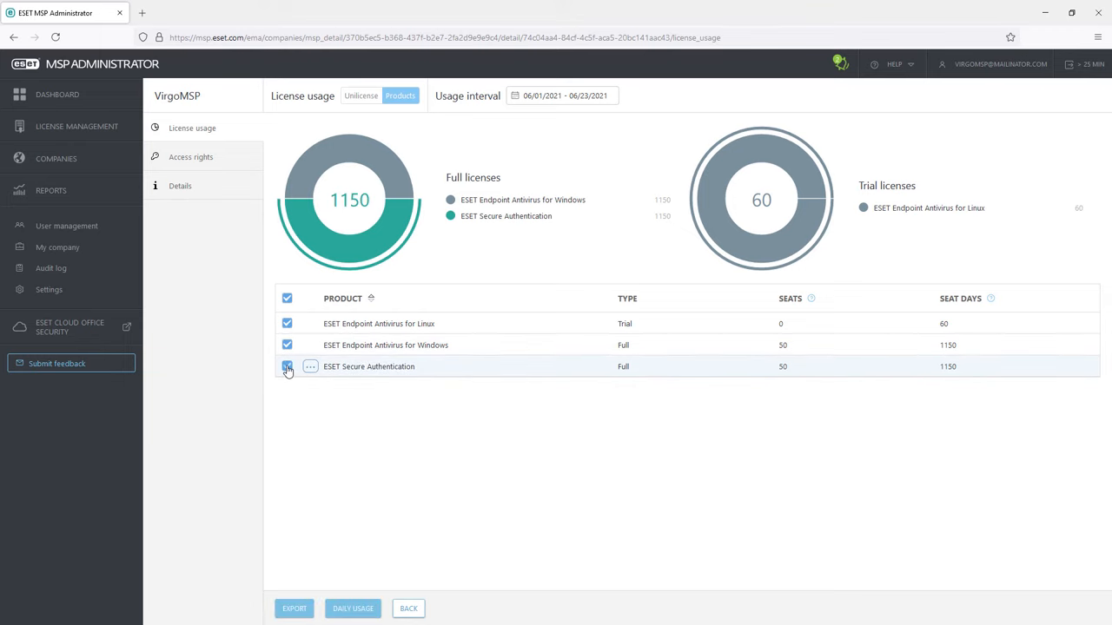
left_click(352, 608)
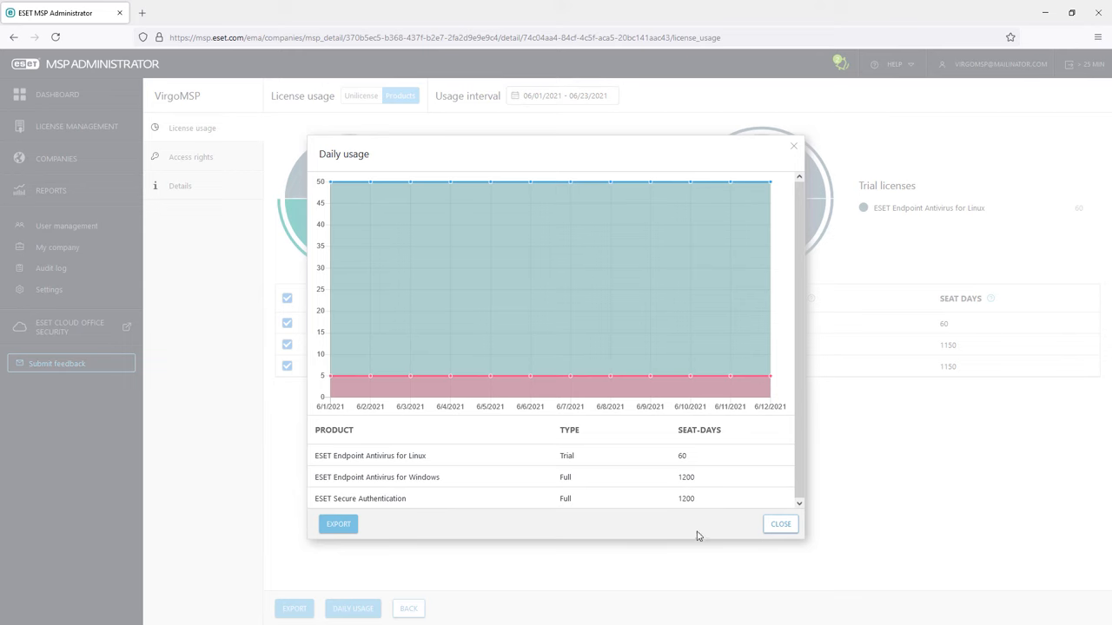
left_click(780, 524)
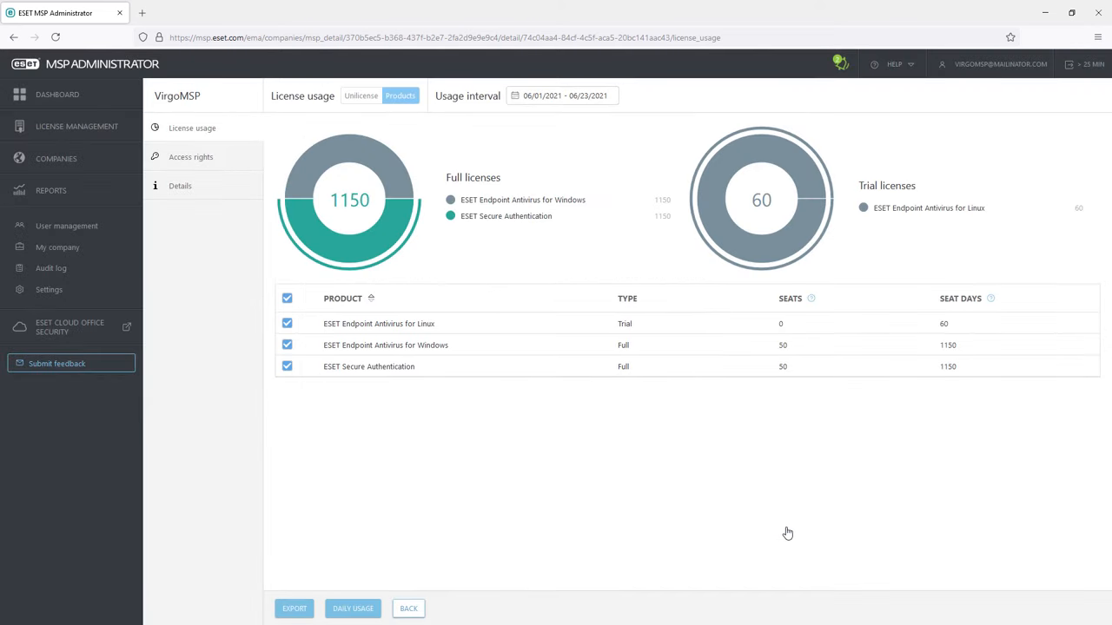
mouse_move(671, 507)
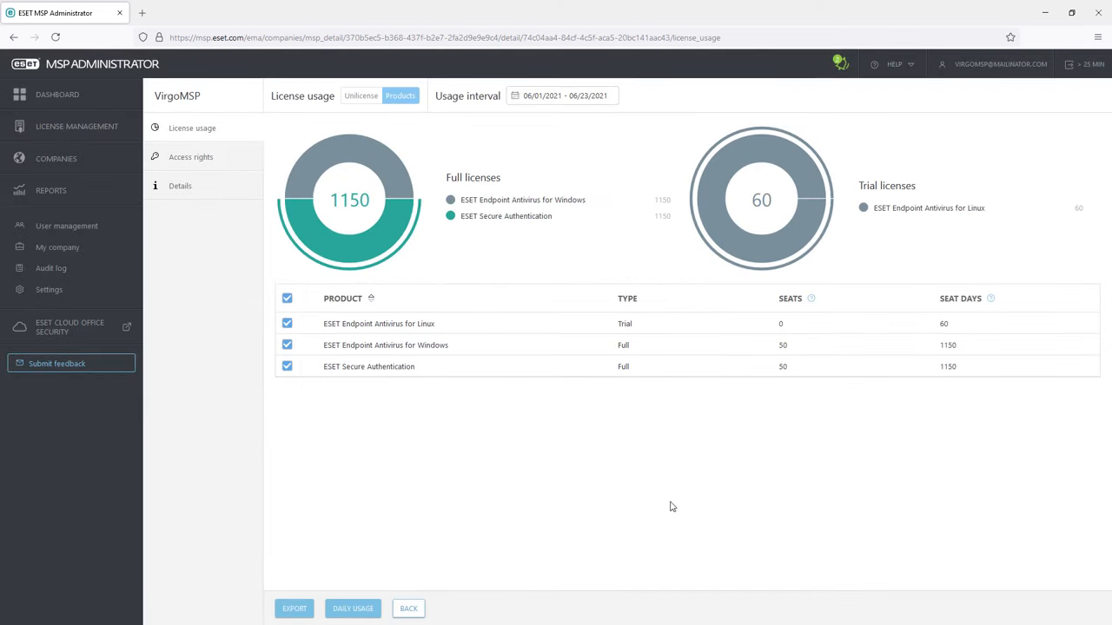
Browse the Audit log, then move on to the Settings page
left_click(50, 268)
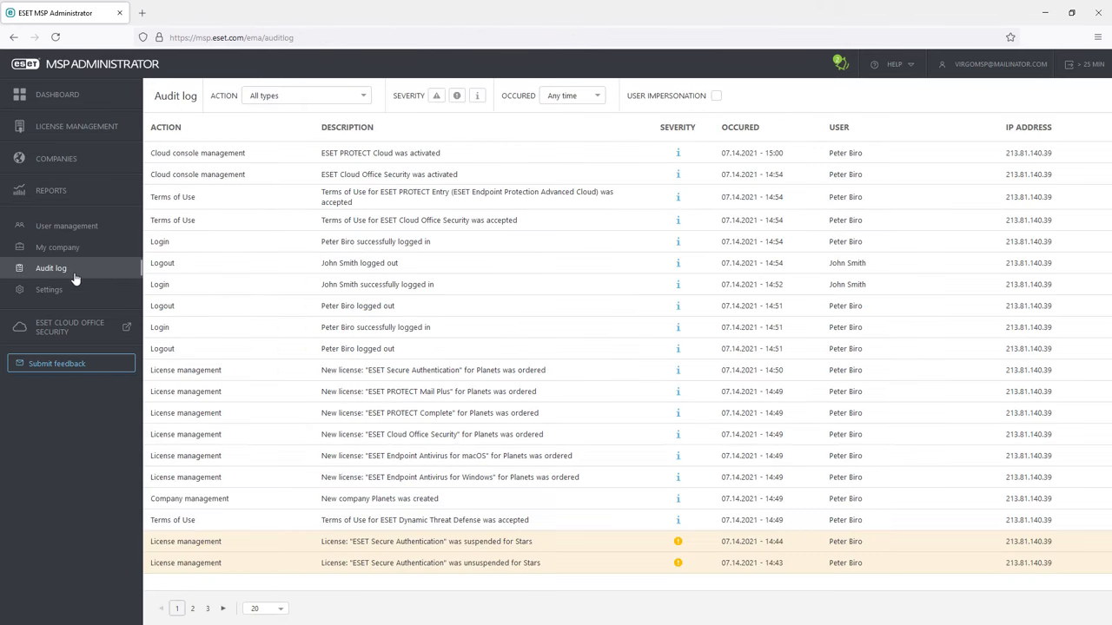
left_click(49, 289)
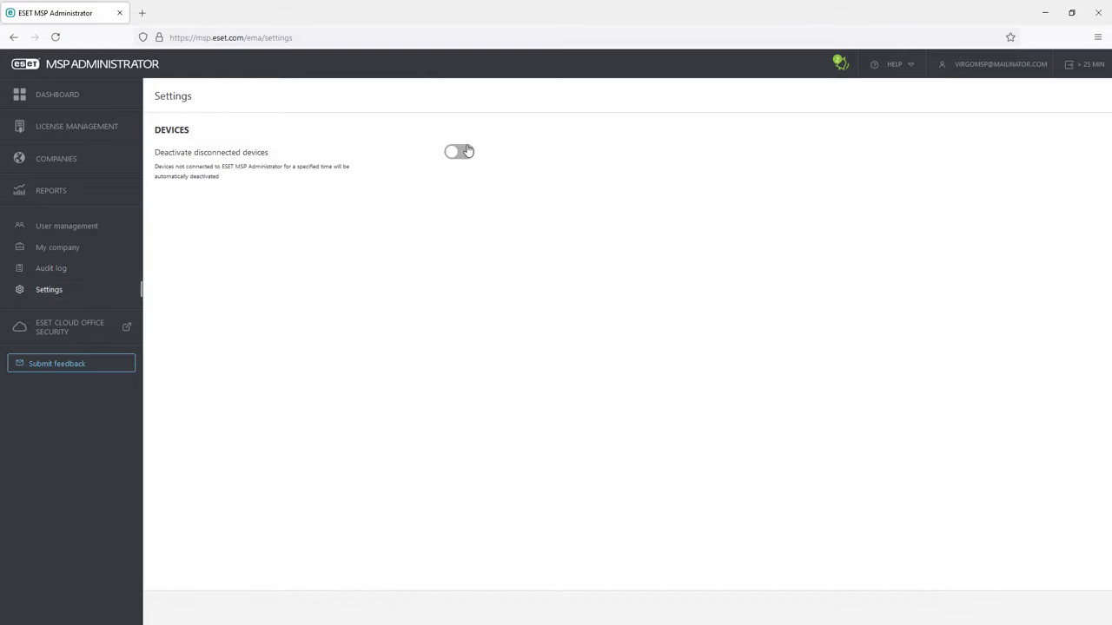
Enable 'Deactivate disconnected devices' with a 150-day deactivation period
left_click(457, 151)
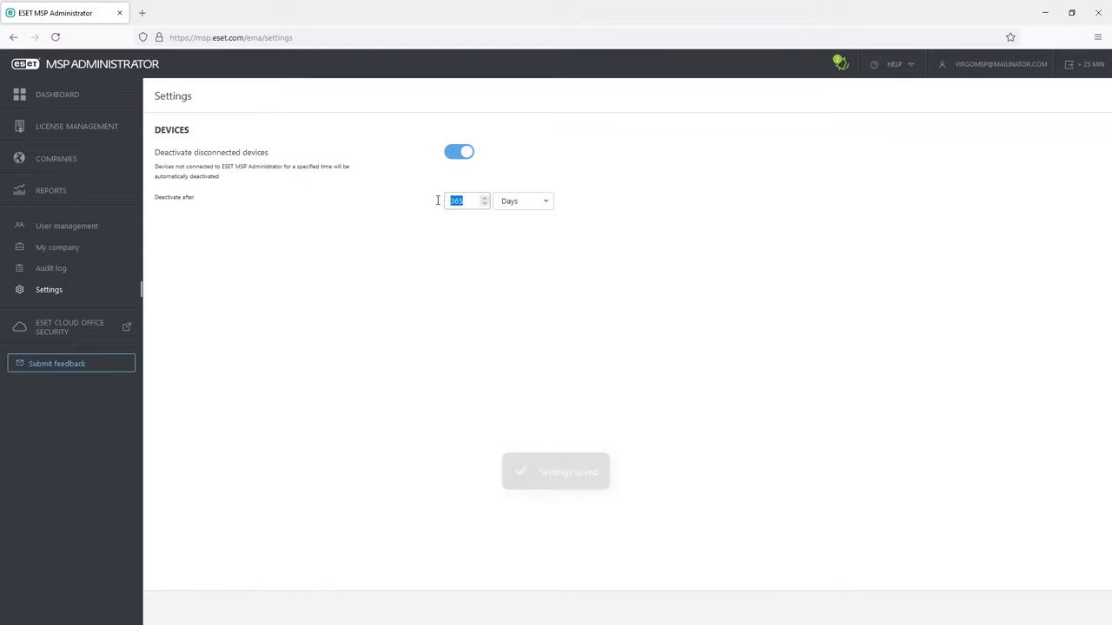
type("150")
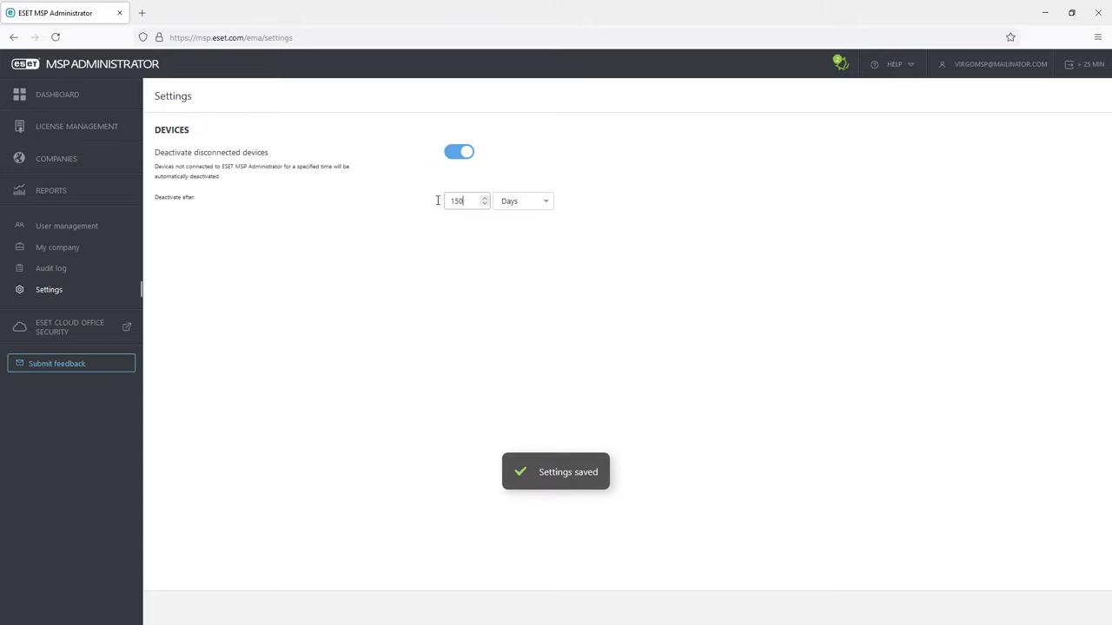
mouse_move(334, 206)
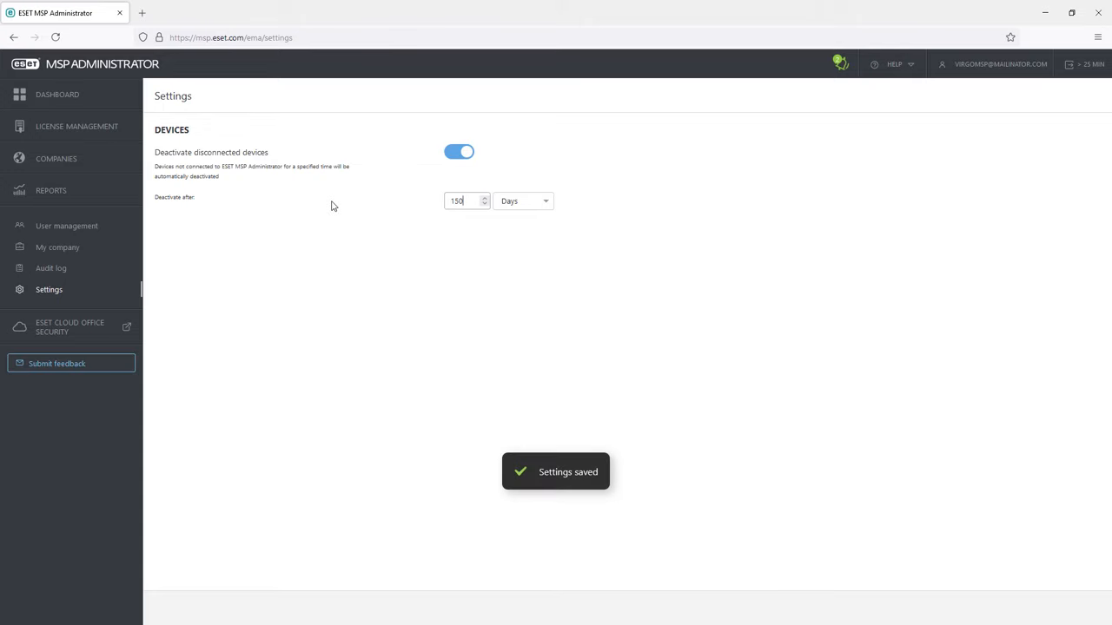
mouse_move(325, 206)
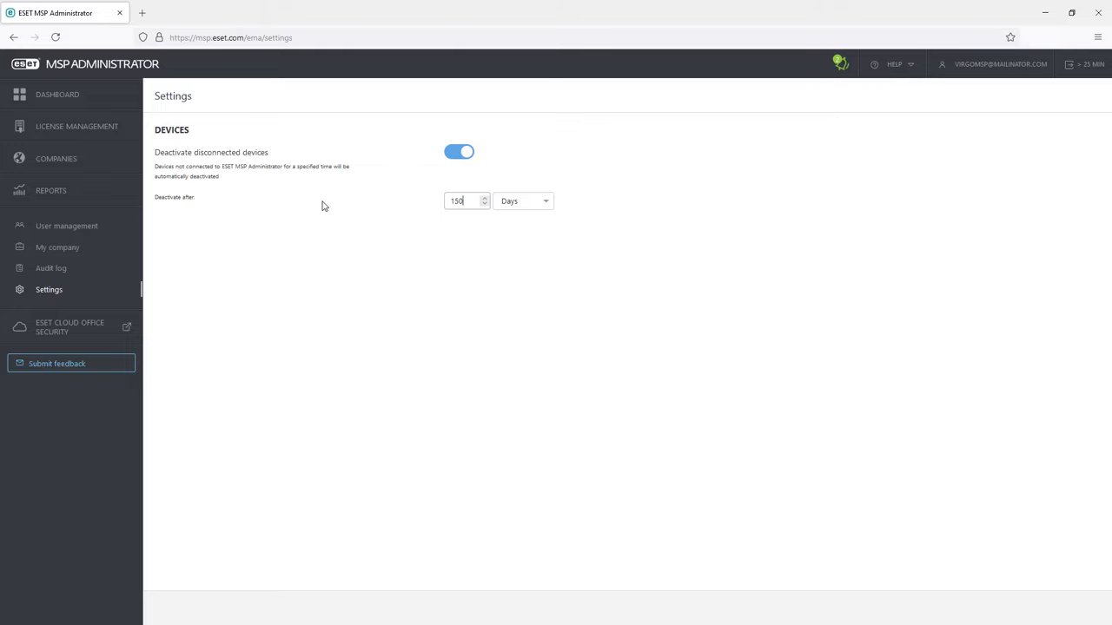
mouse_move(193, 271)
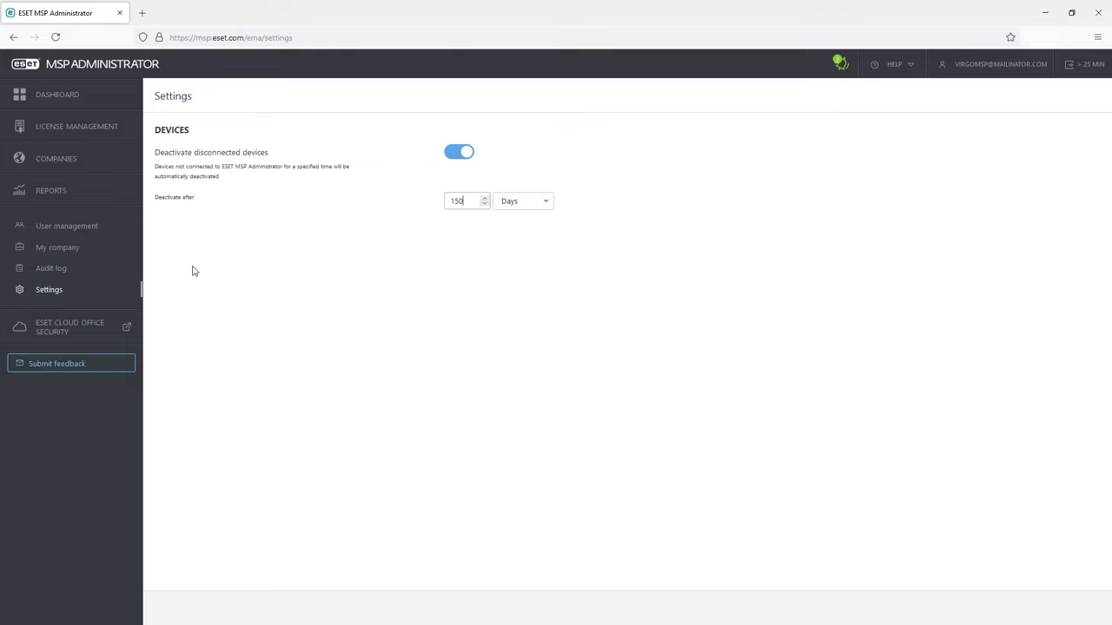
mouse_move(68, 334)
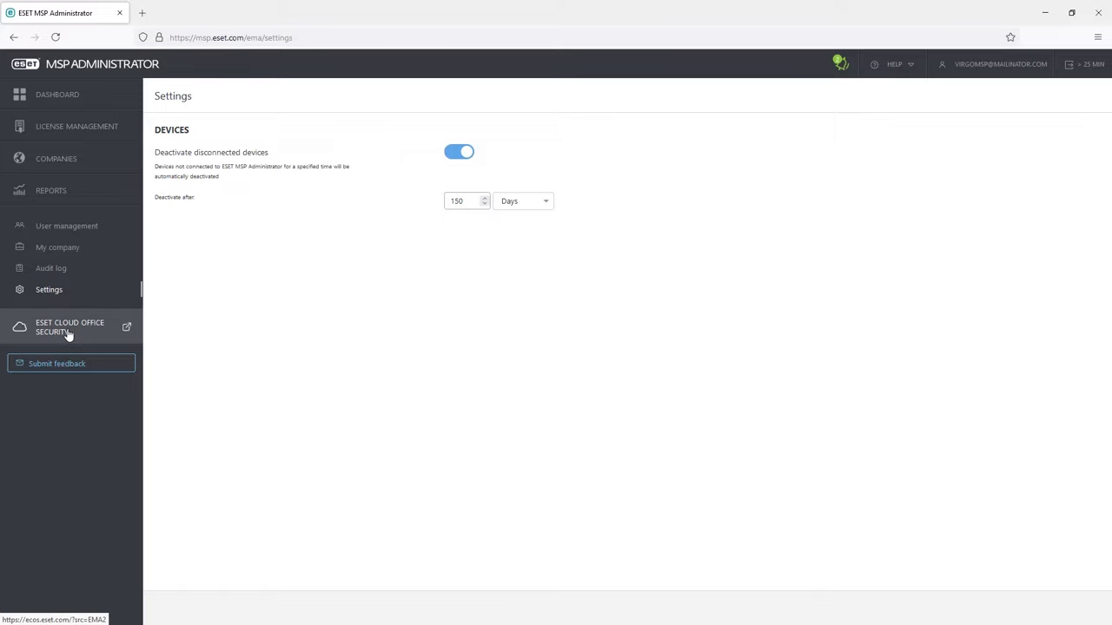
Launch ESET Cloud Office Security in a new tab and return to the MSP Administrator settings
left_click(70, 328)
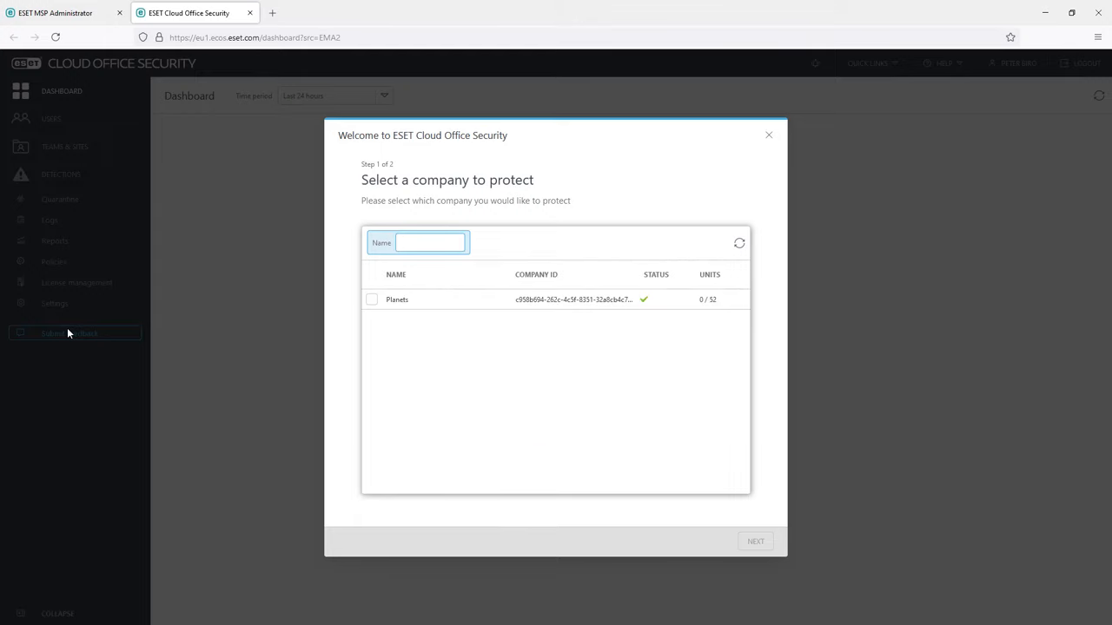
left_click(54, 14)
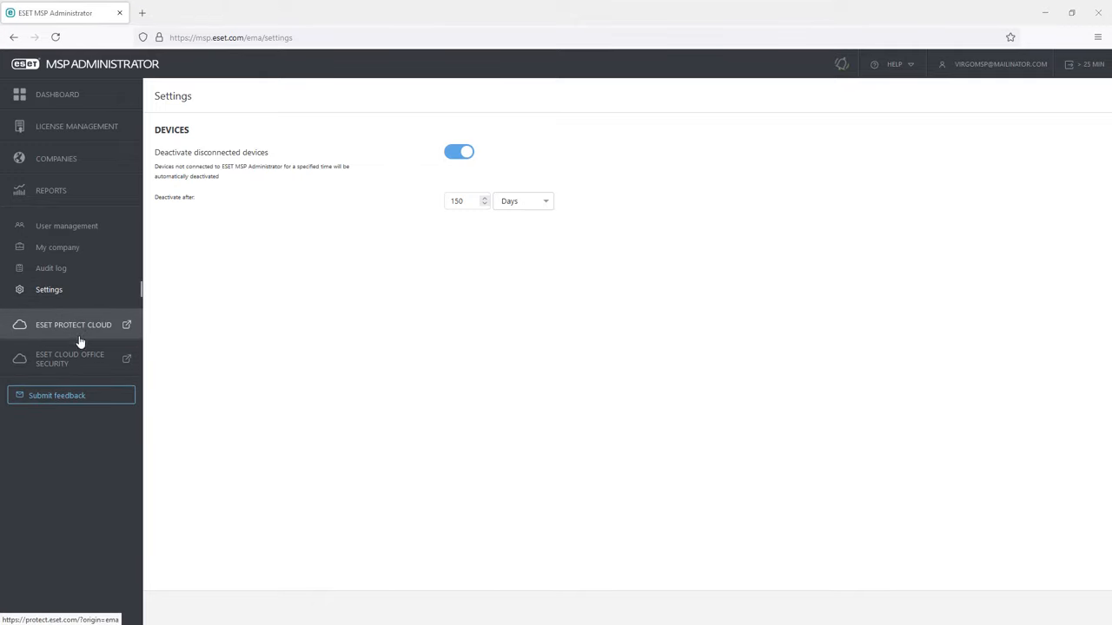
left_click(73, 325)
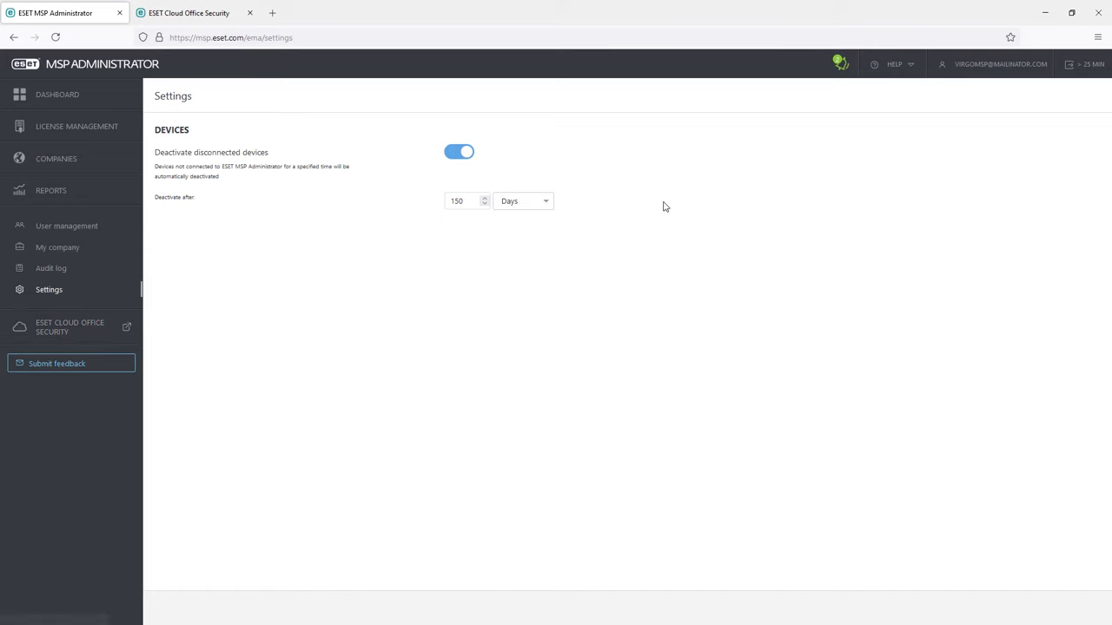
Reach the account's security settings and start enabling two-factor authentication
left_click(992, 64)
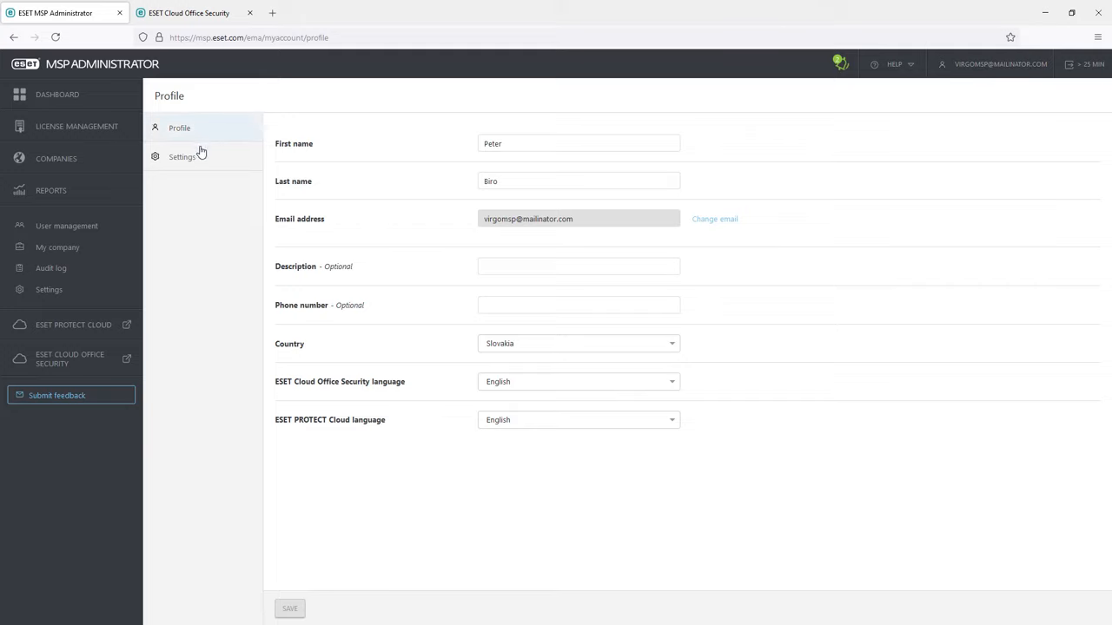
left_click(181, 156)
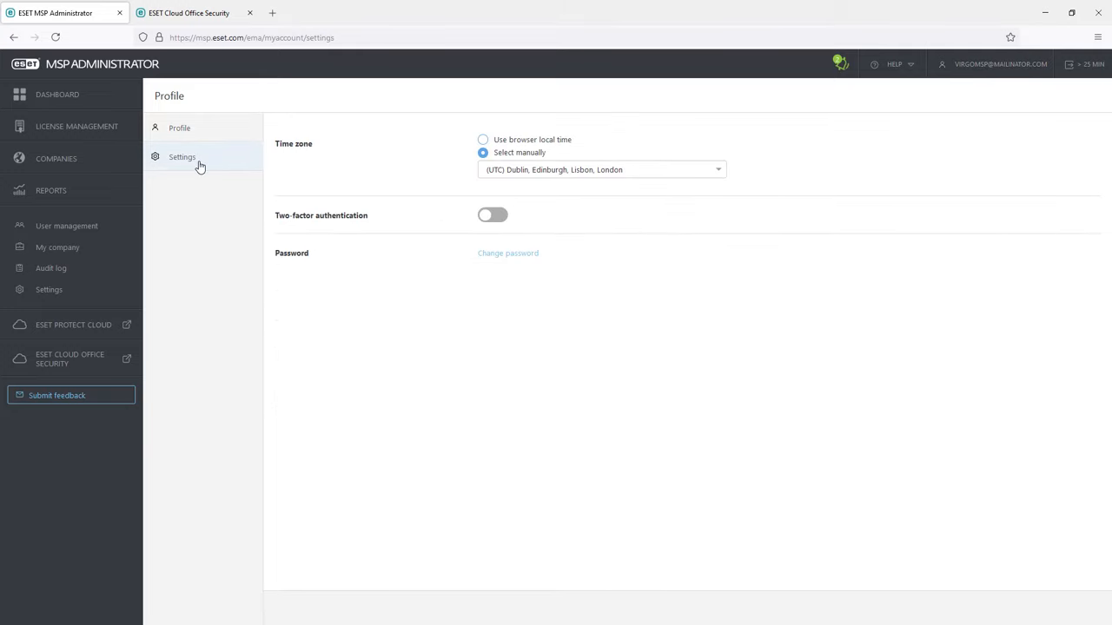
mouse_move(466, 225)
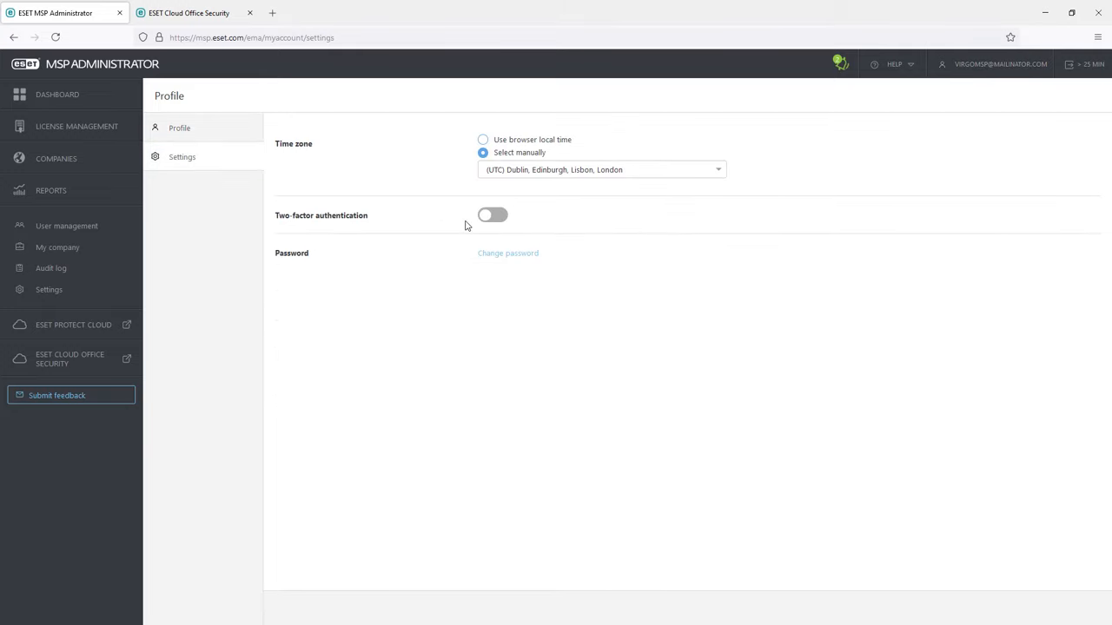
left_click(493, 215)
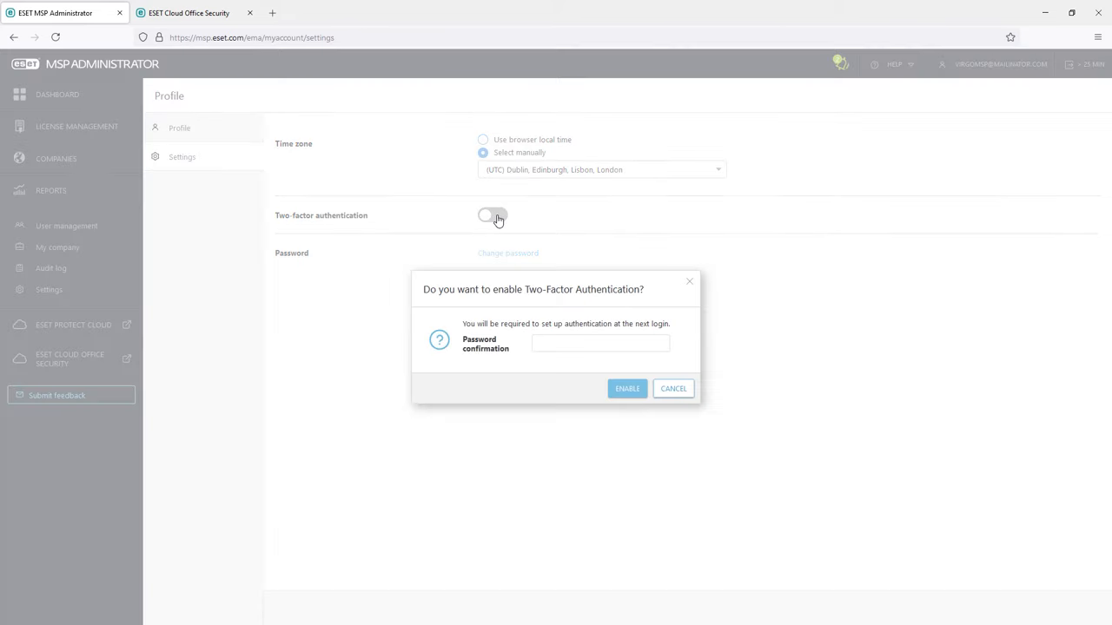
mouse_move(508, 244)
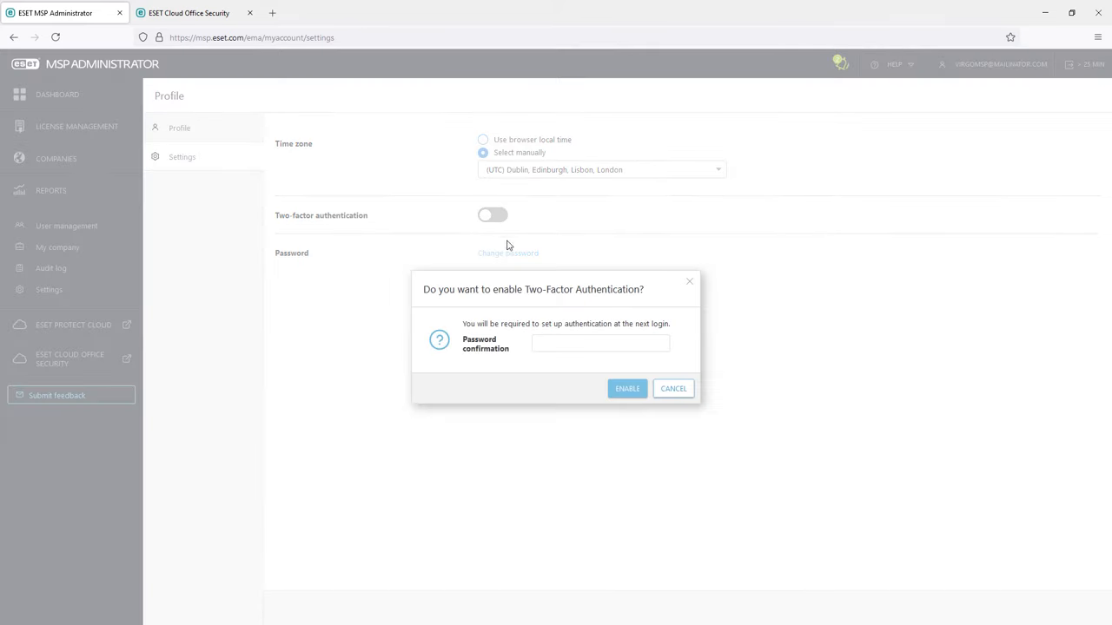
Confirm the password to enable two-factor authentication, then sign out
left_click(600, 343)
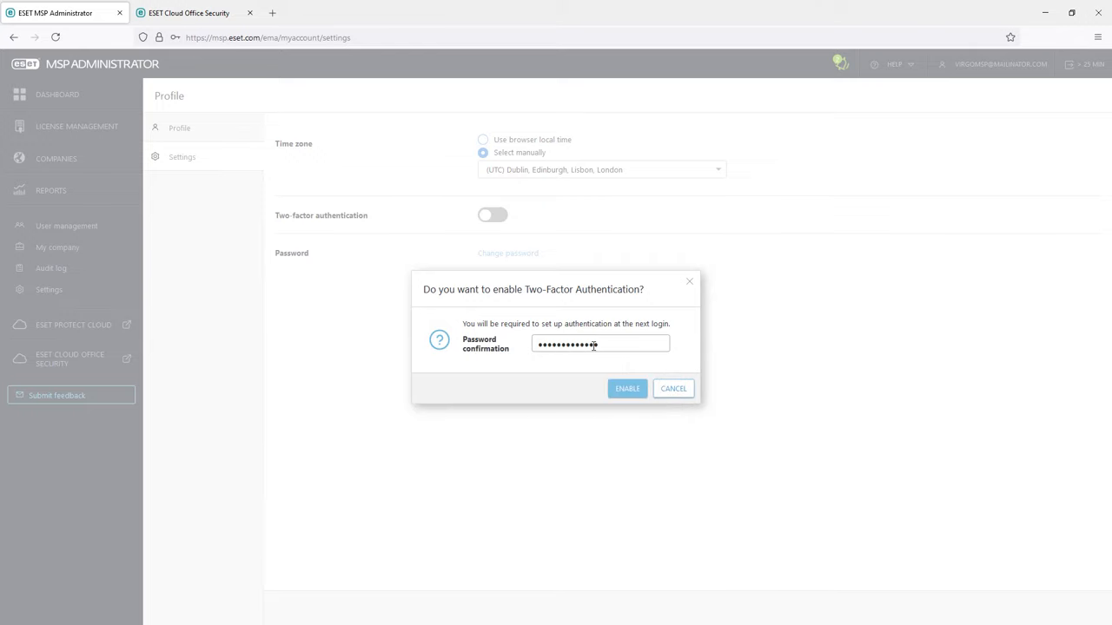
left_click(627, 388)
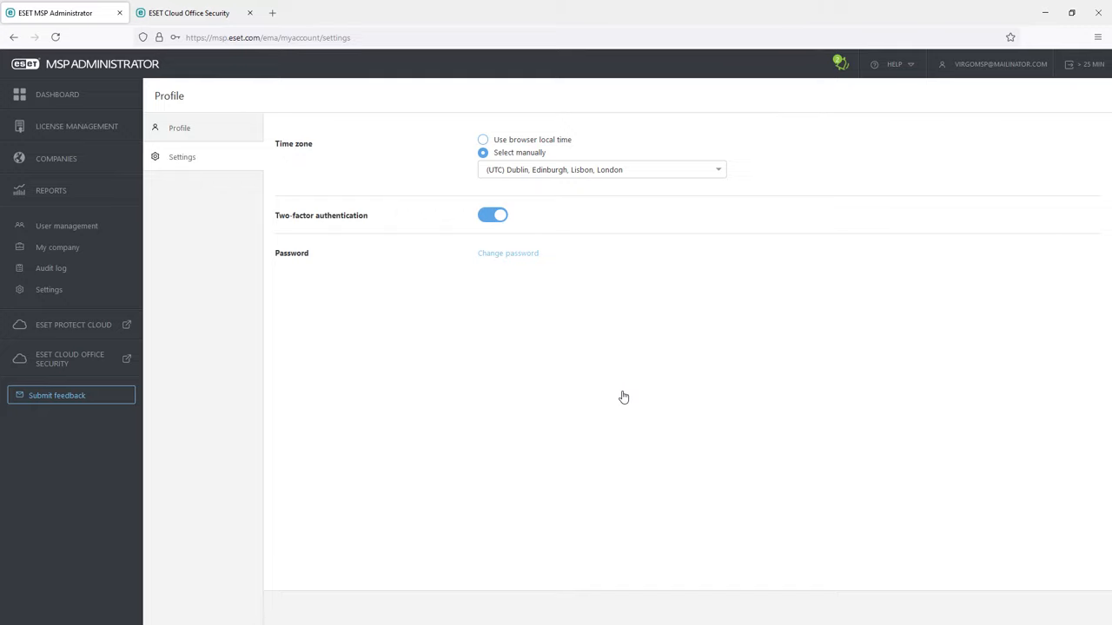
left_click(1093, 65)
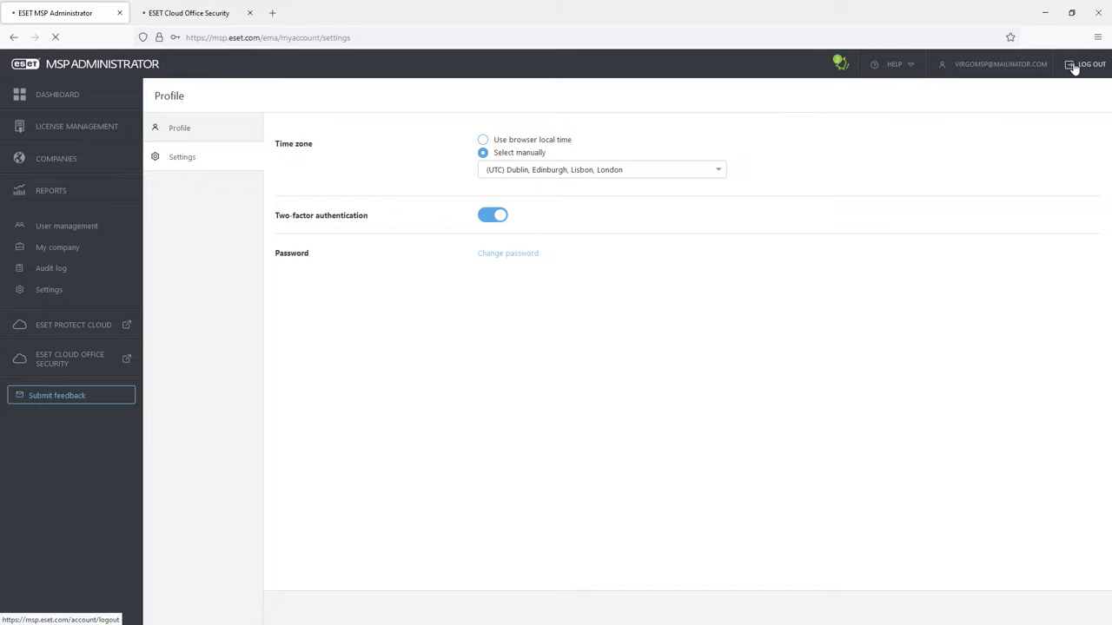
Sign back in and begin two-factor setup, continuing past the QR code scan
left_click(1083, 68)
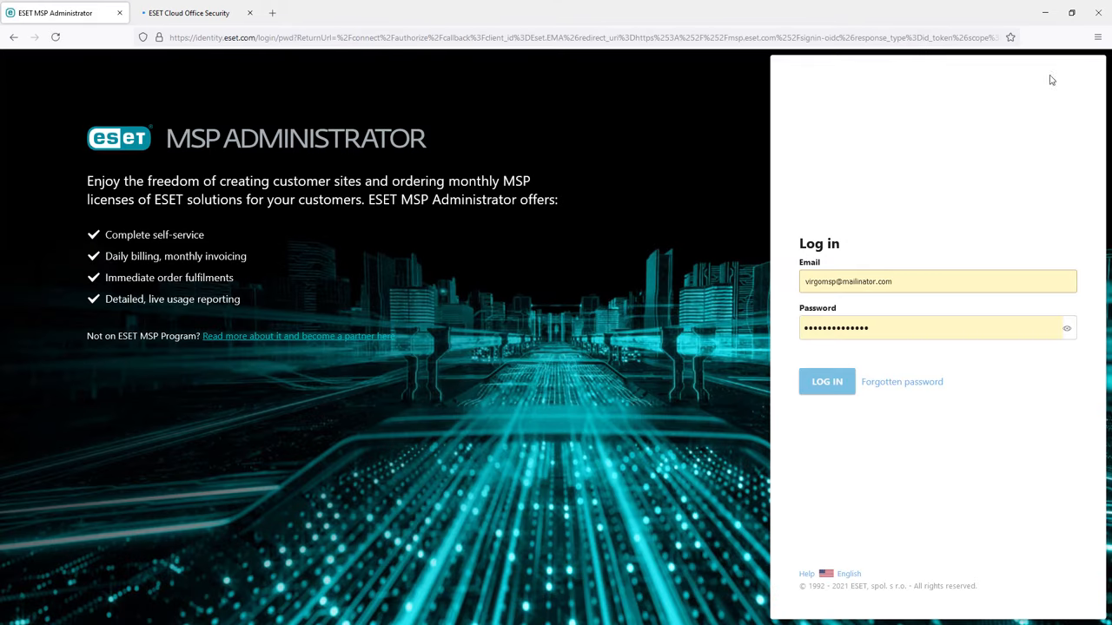
mouse_move(960, 215)
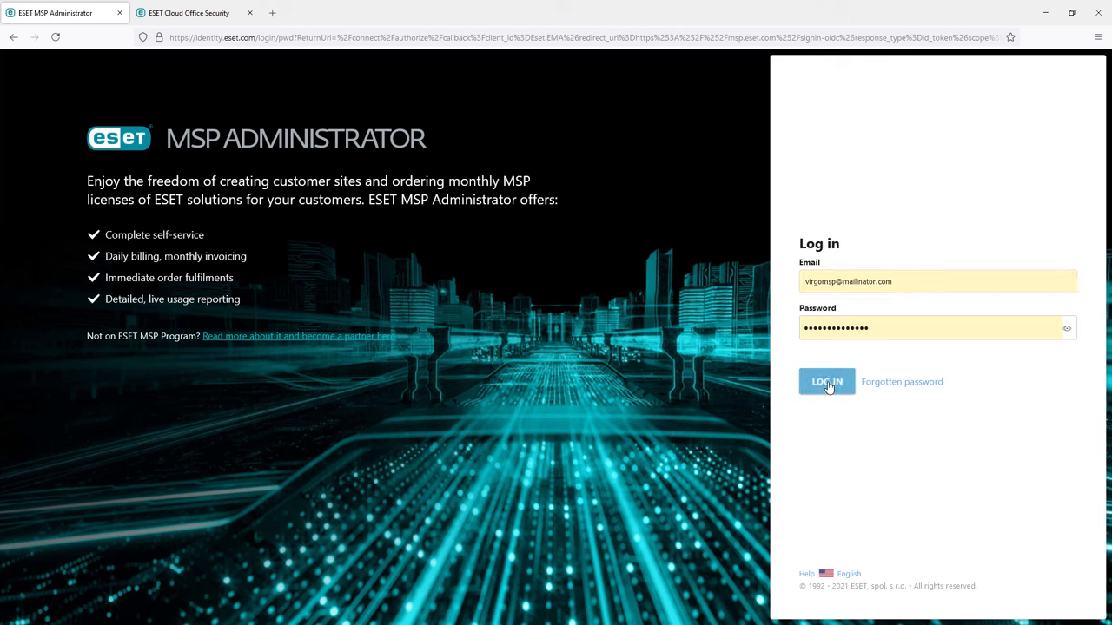
left_click(826, 381)
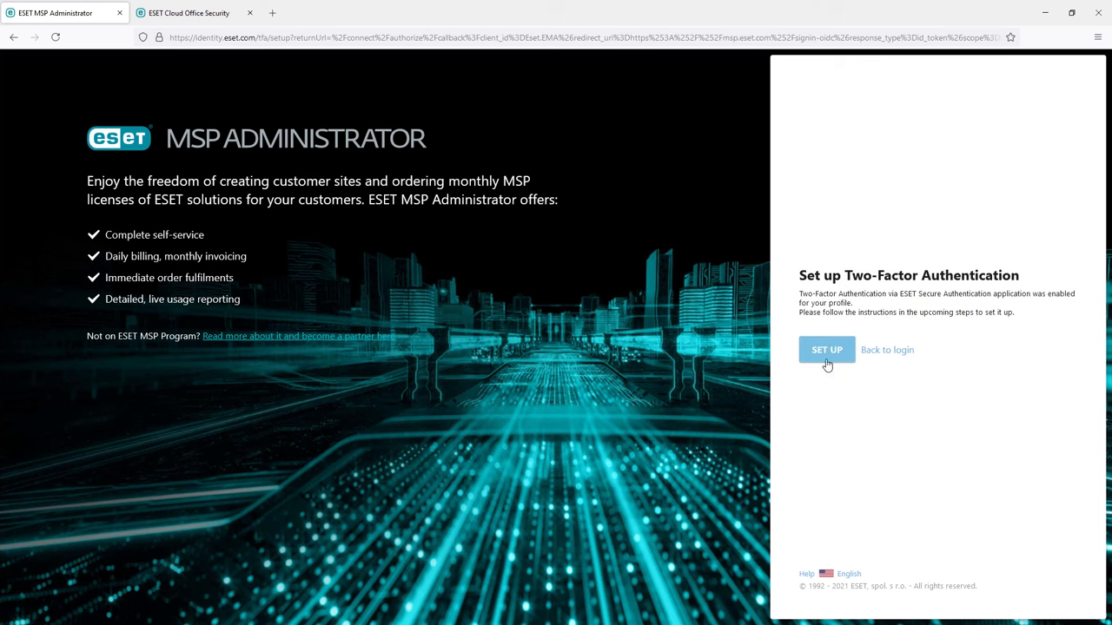
left_click(826, 349)
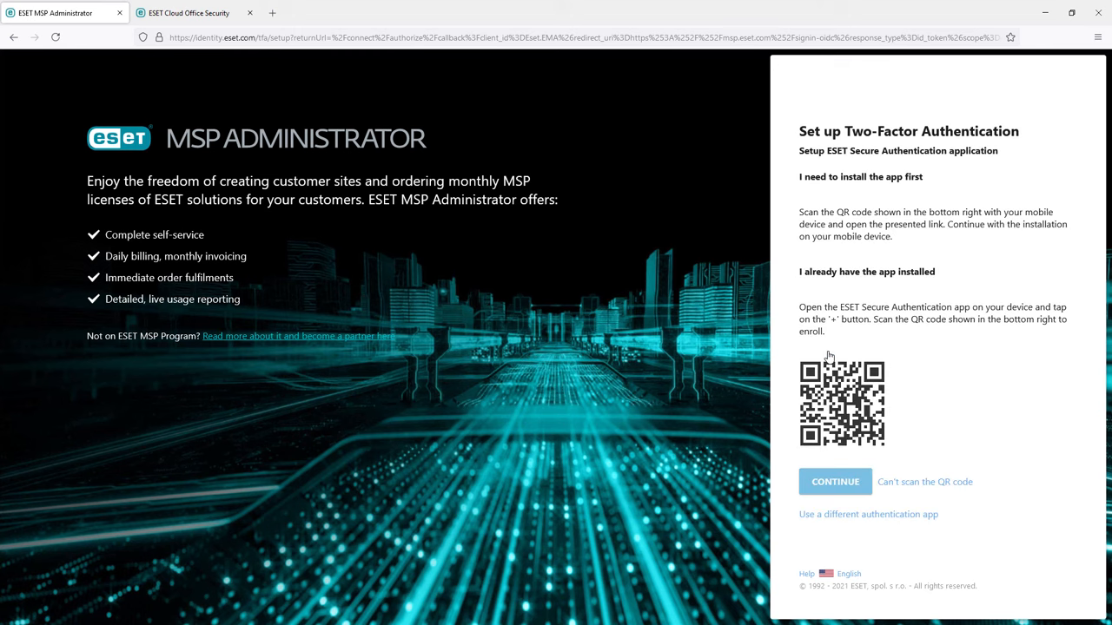
mouse_move(833, 350)
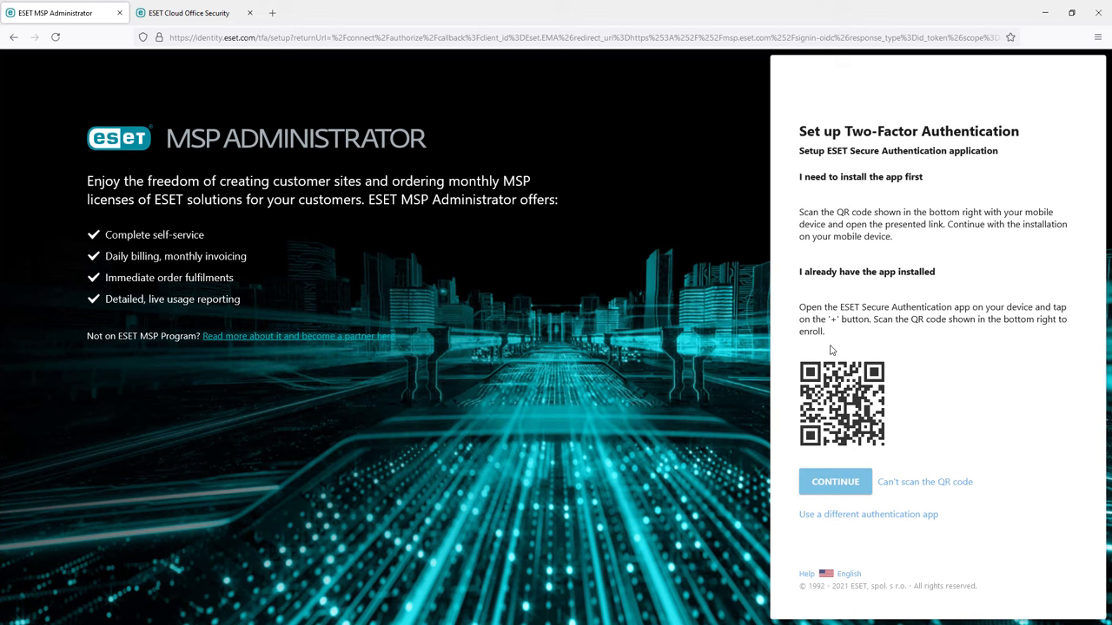
left_click(835, 482)
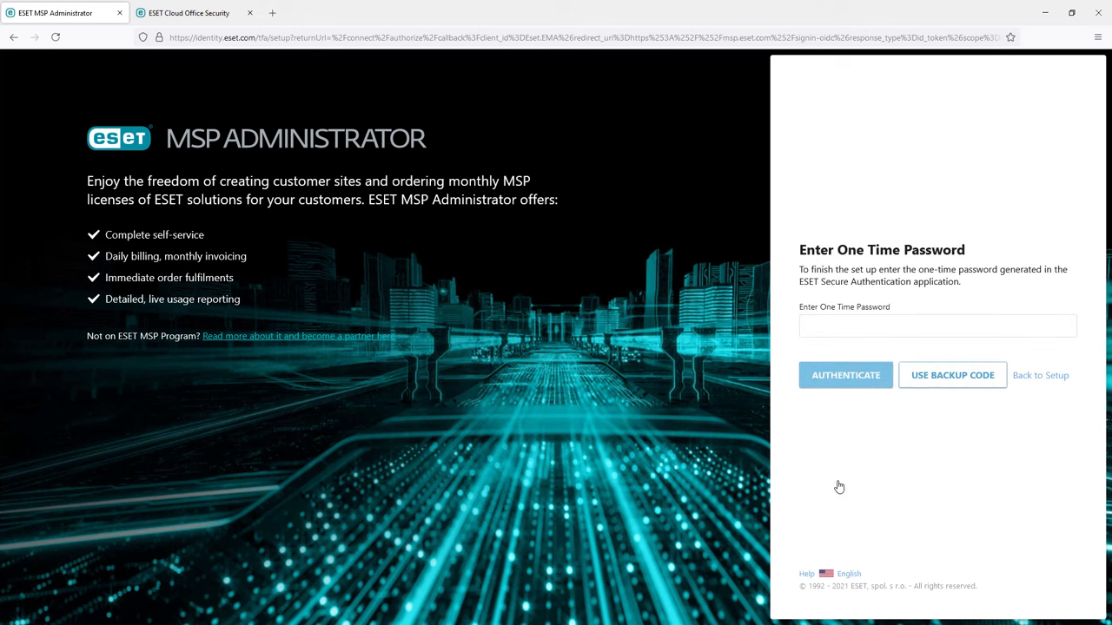
left_click(936, 325)
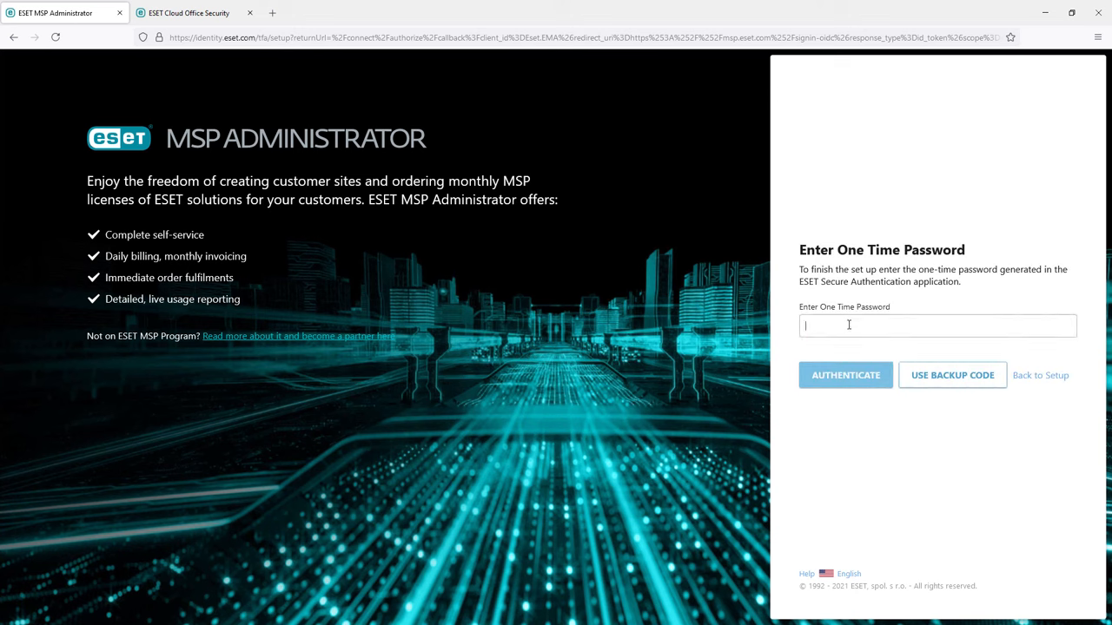
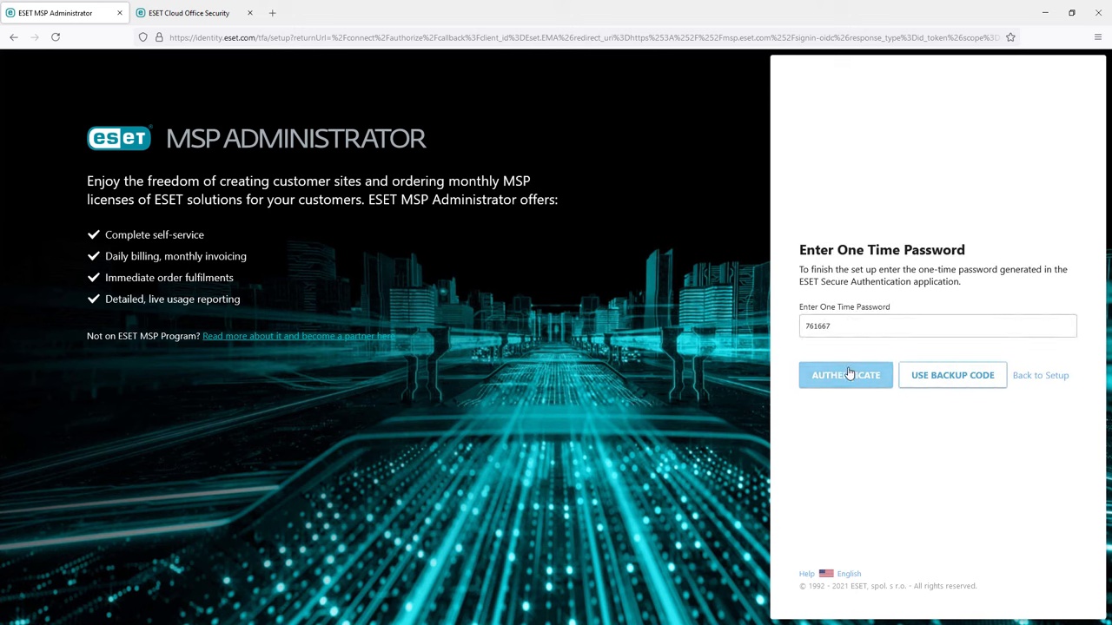
left_click(845, 374)
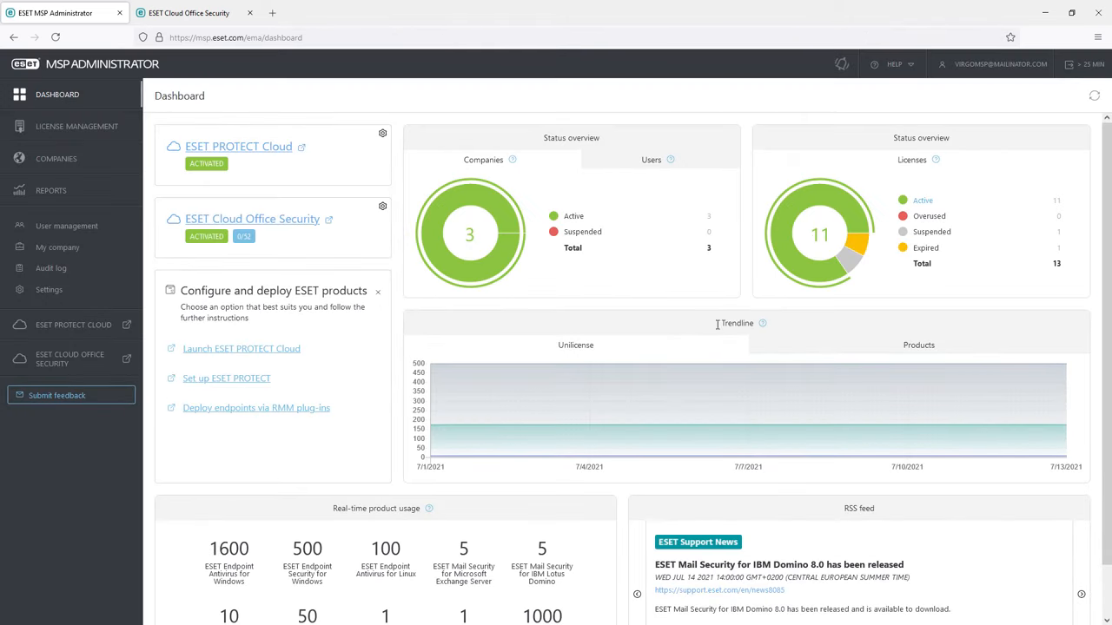
mouse_move(631, 310)
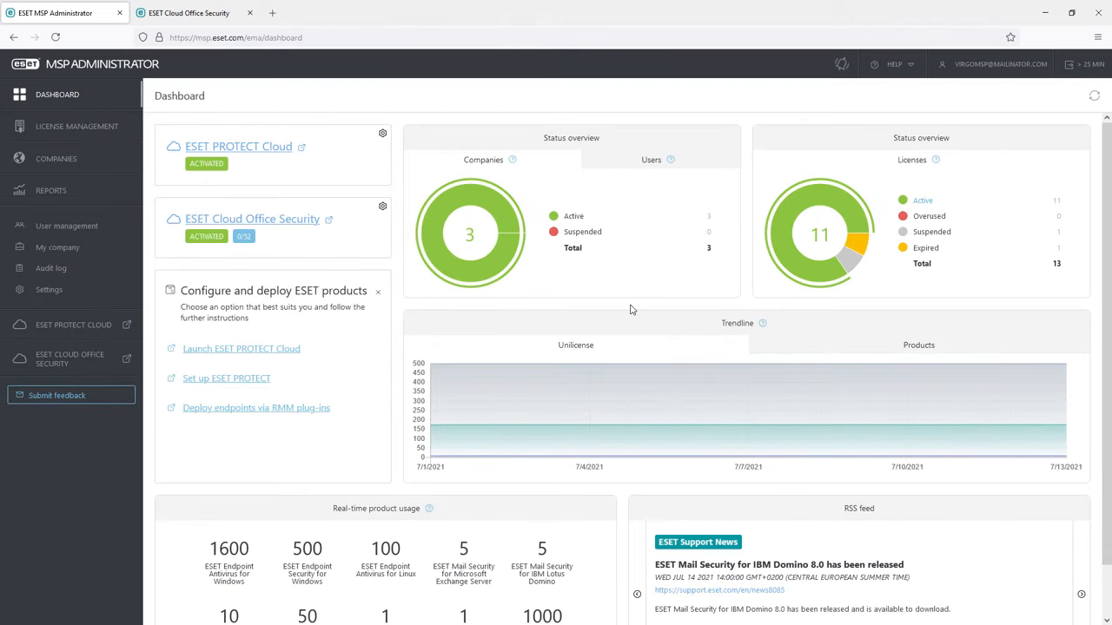